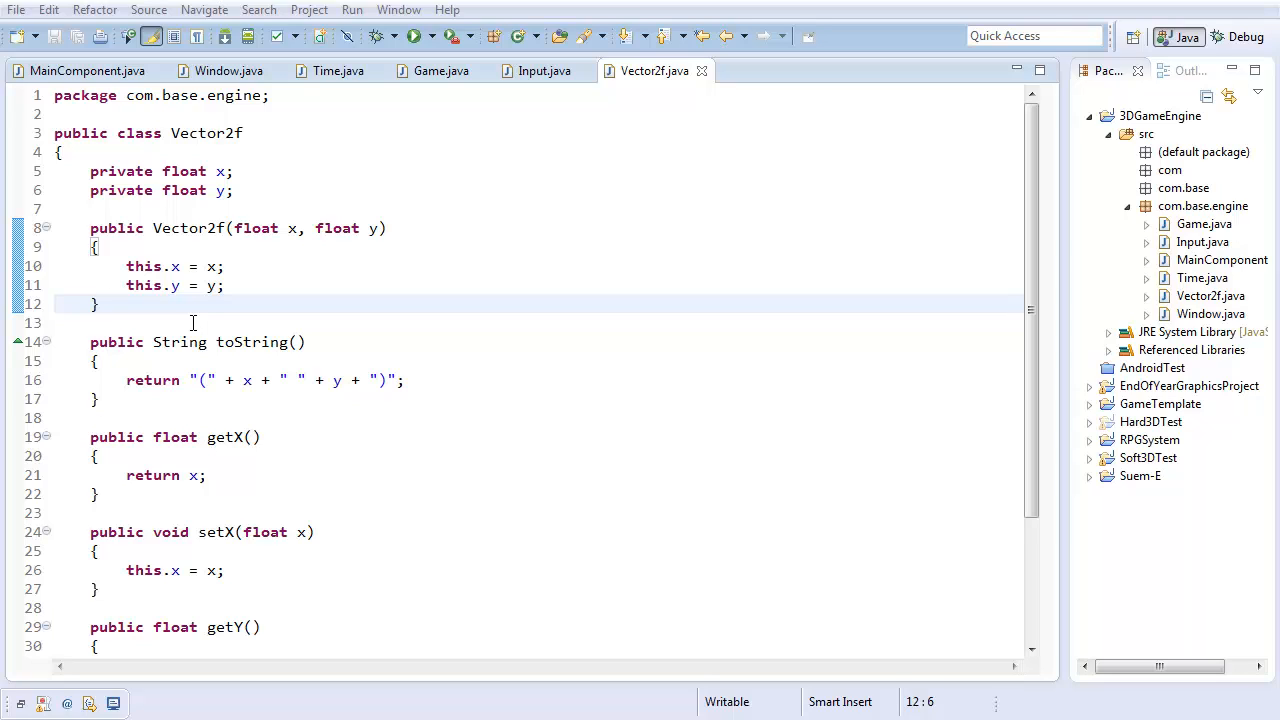
# Insert blank lines after the Vector2f constructor's closing brace
pyautogui.press('Enter')
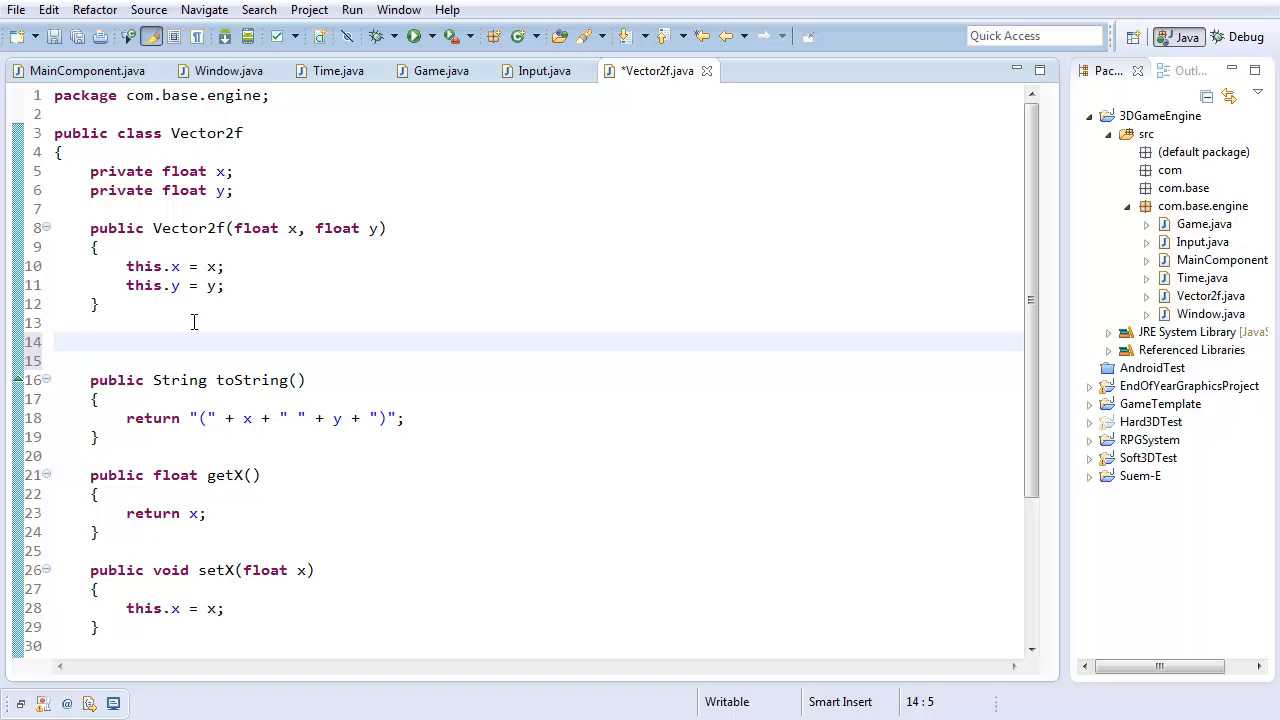
pyautogui.moveTo(504, 592)
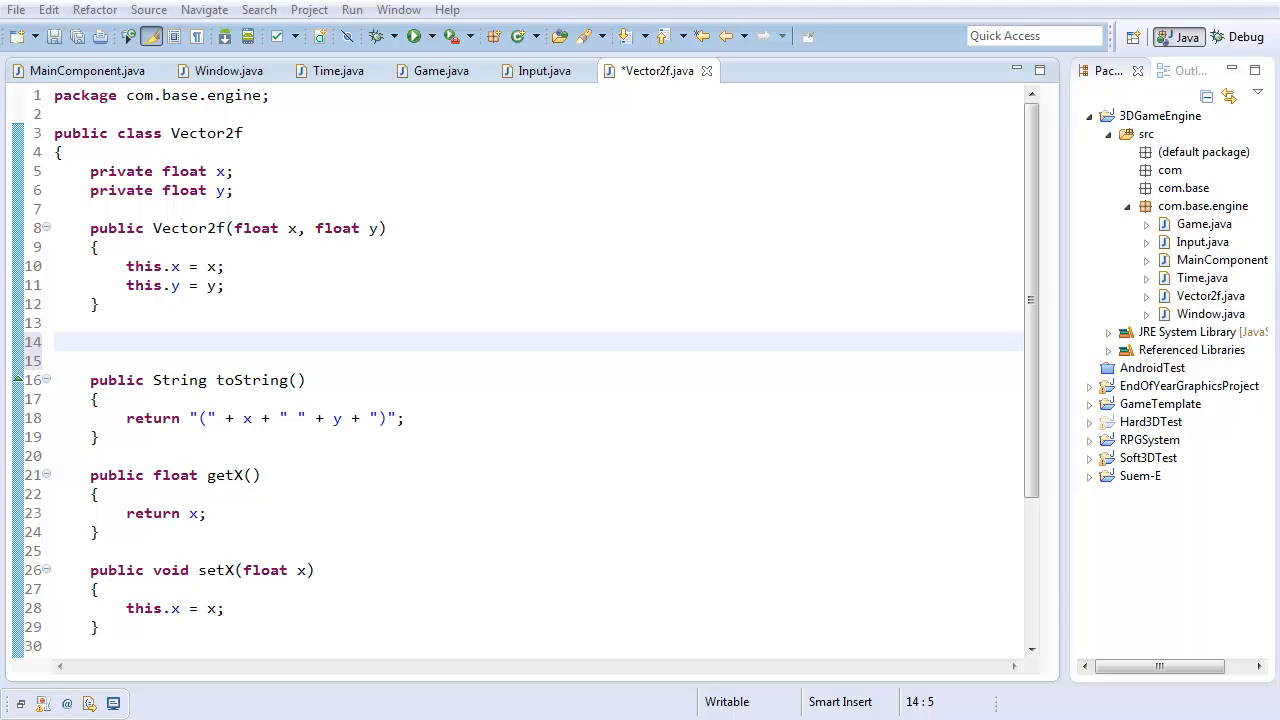
# Write length() returning (float)Math.sqrt(x * x + y * y)
pyautogui.write('p')
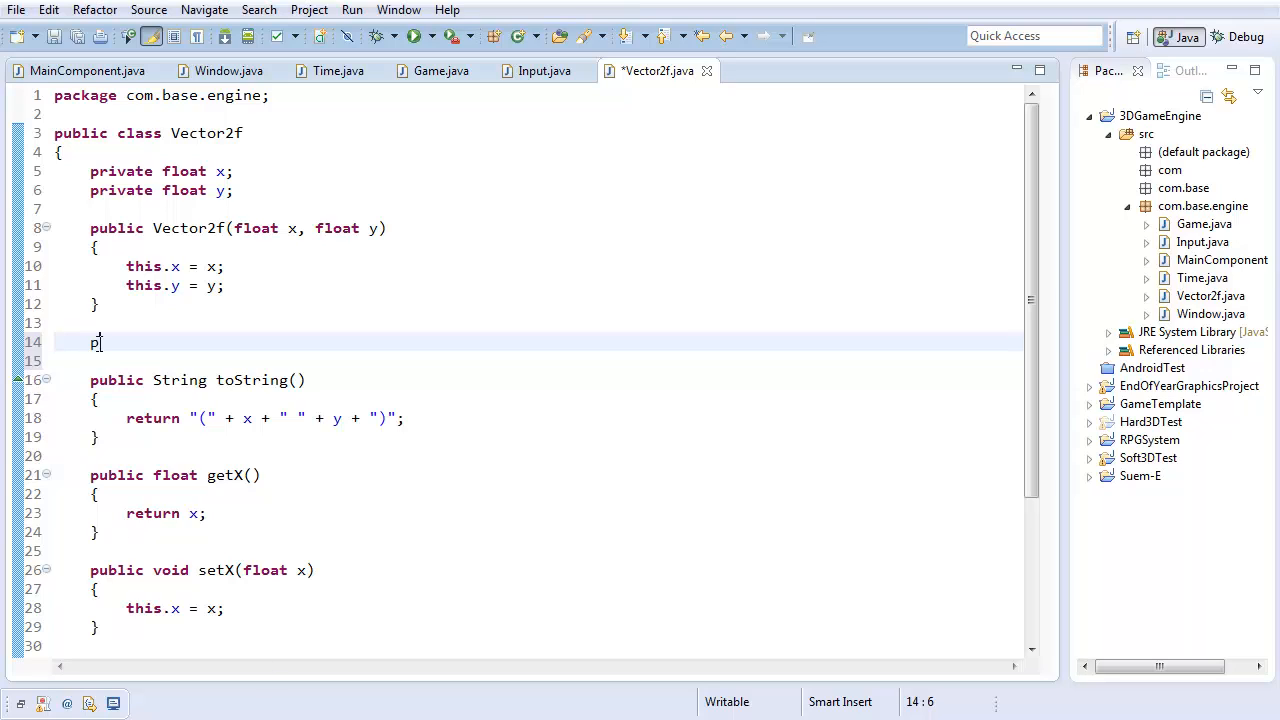
pyautogui.write('ublic float length(')
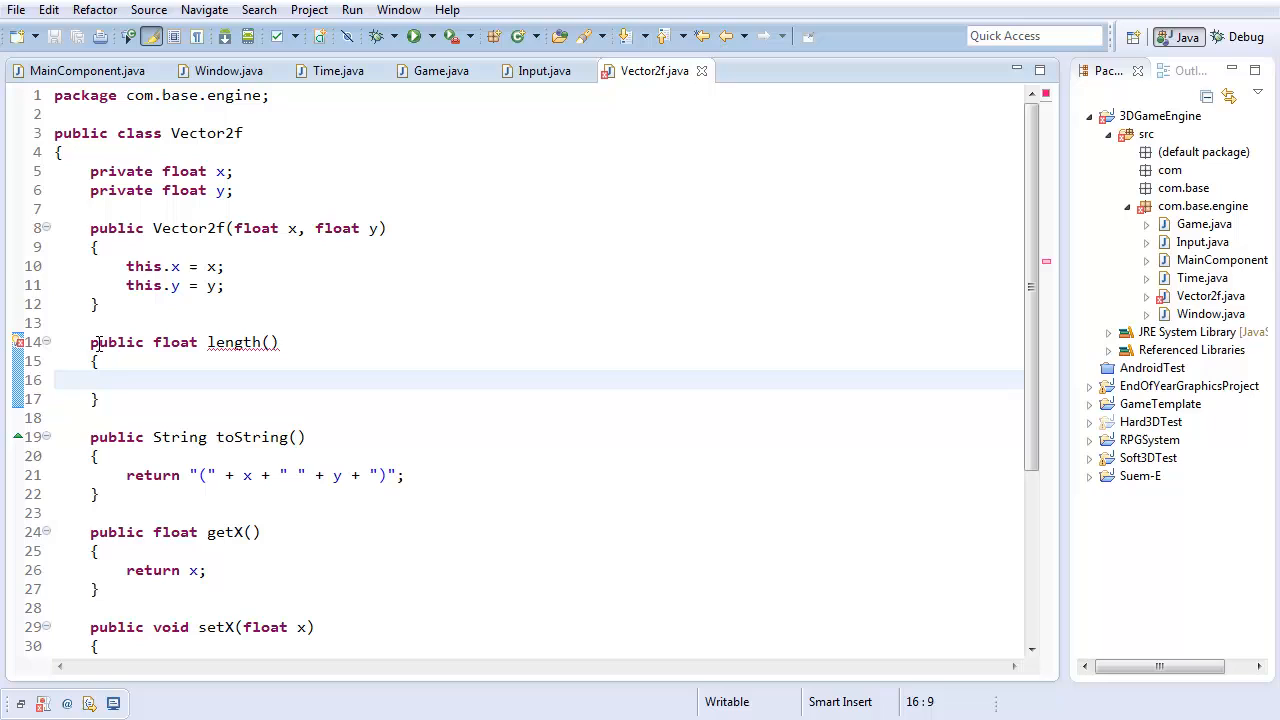
pyautogui.write('return')
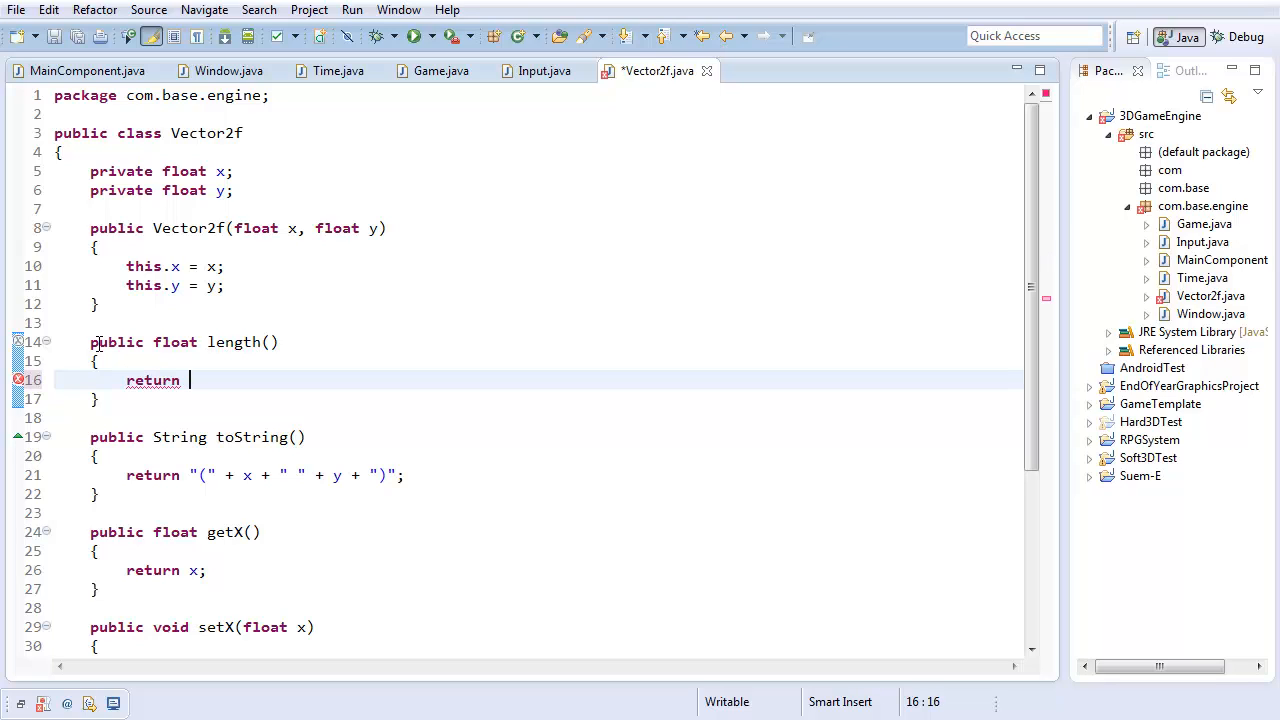
pyautogui.write('Math.')
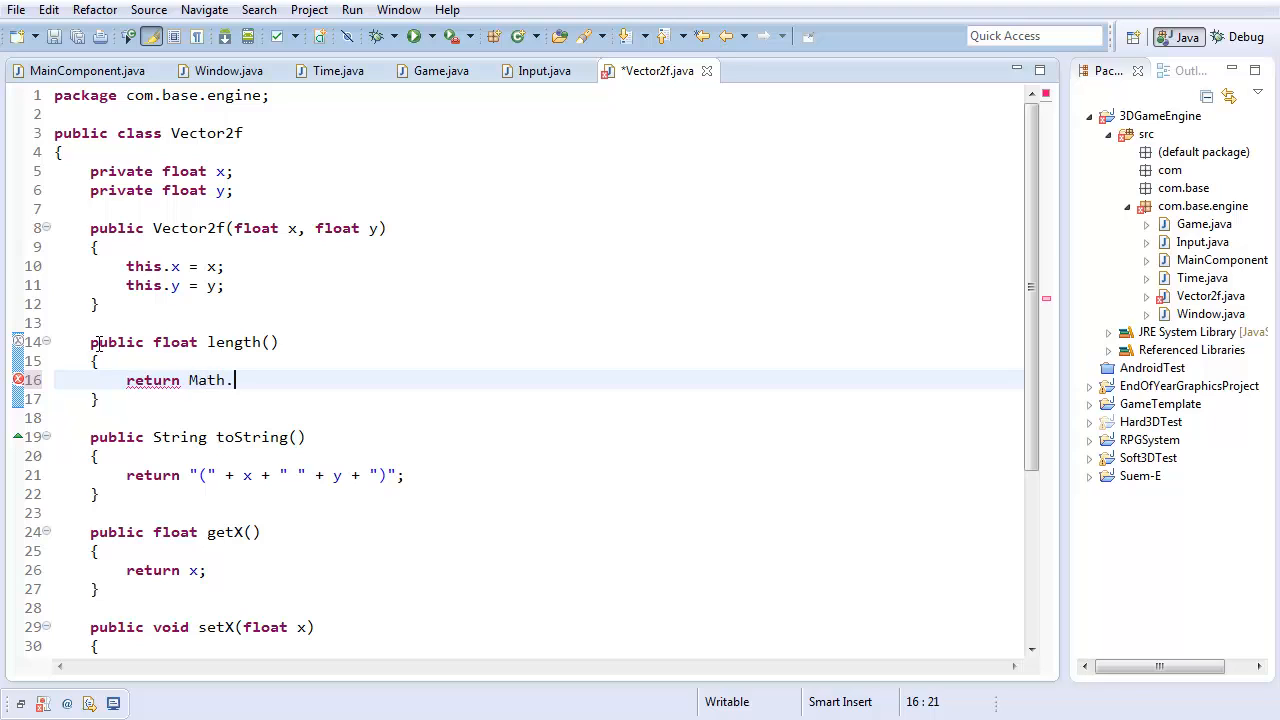
pyautogui.write('sq')
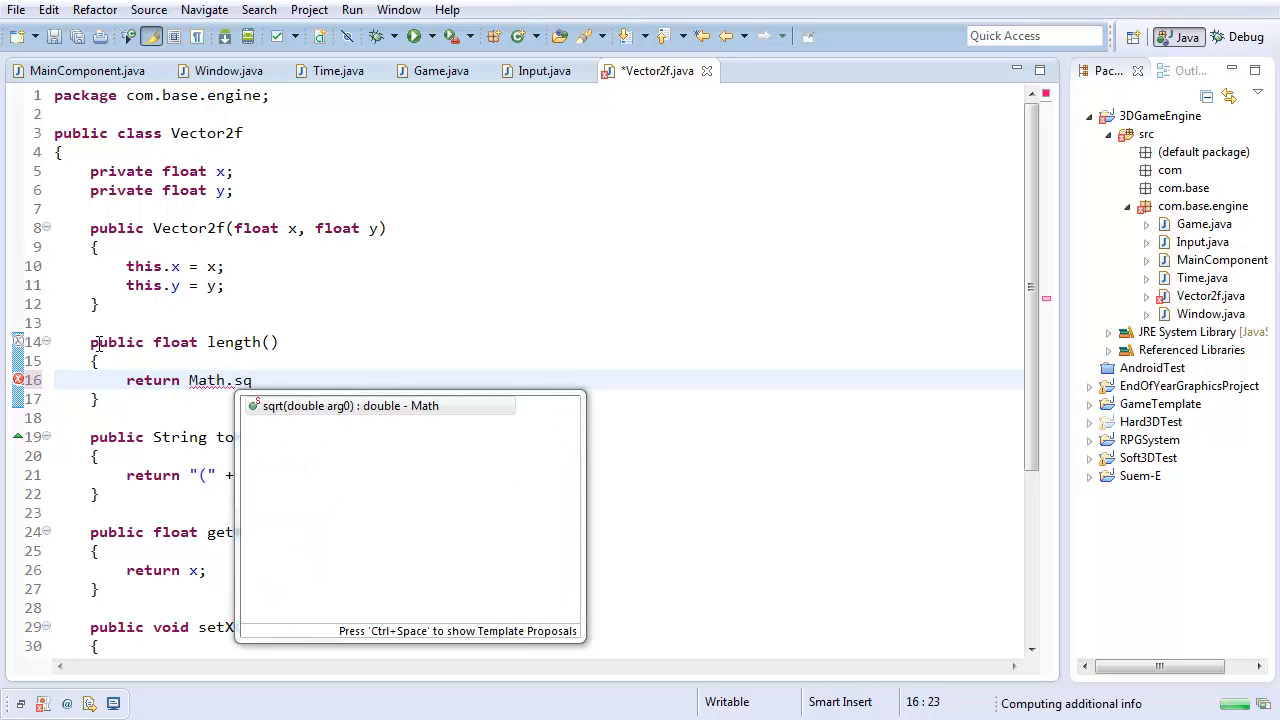
pyautogui.click(350, 404)
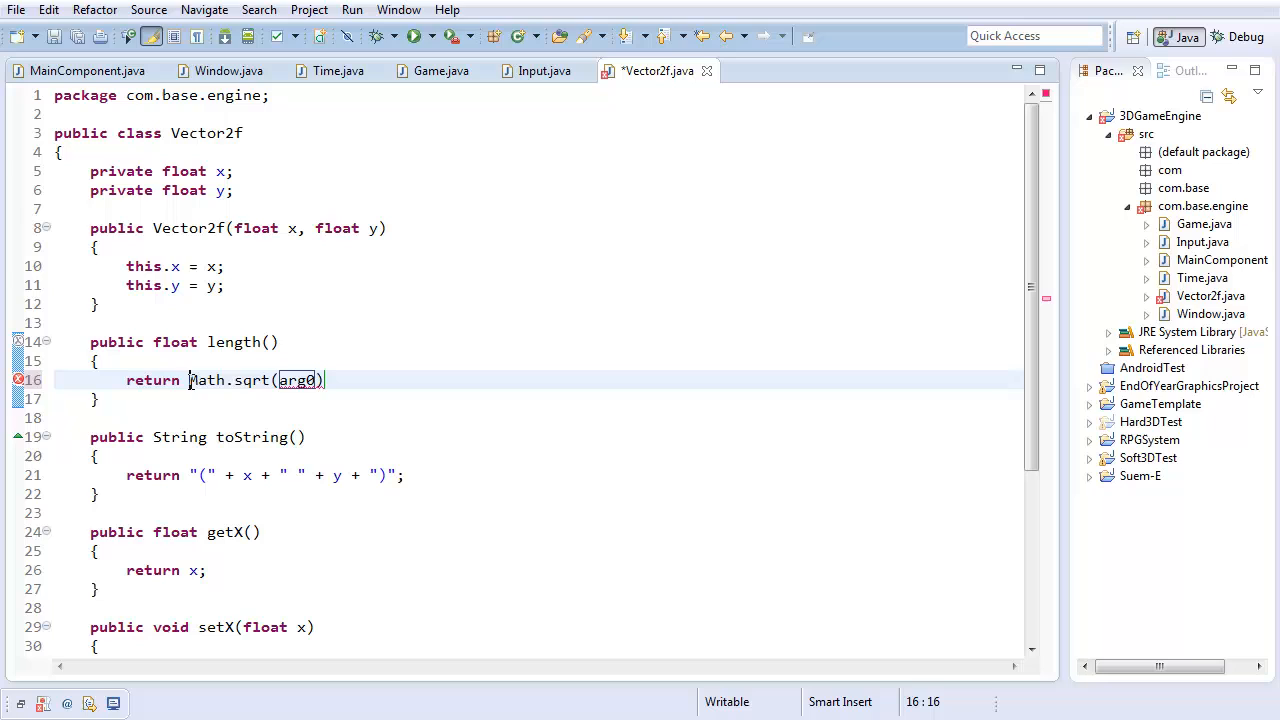
pyautogui.write('(float)')
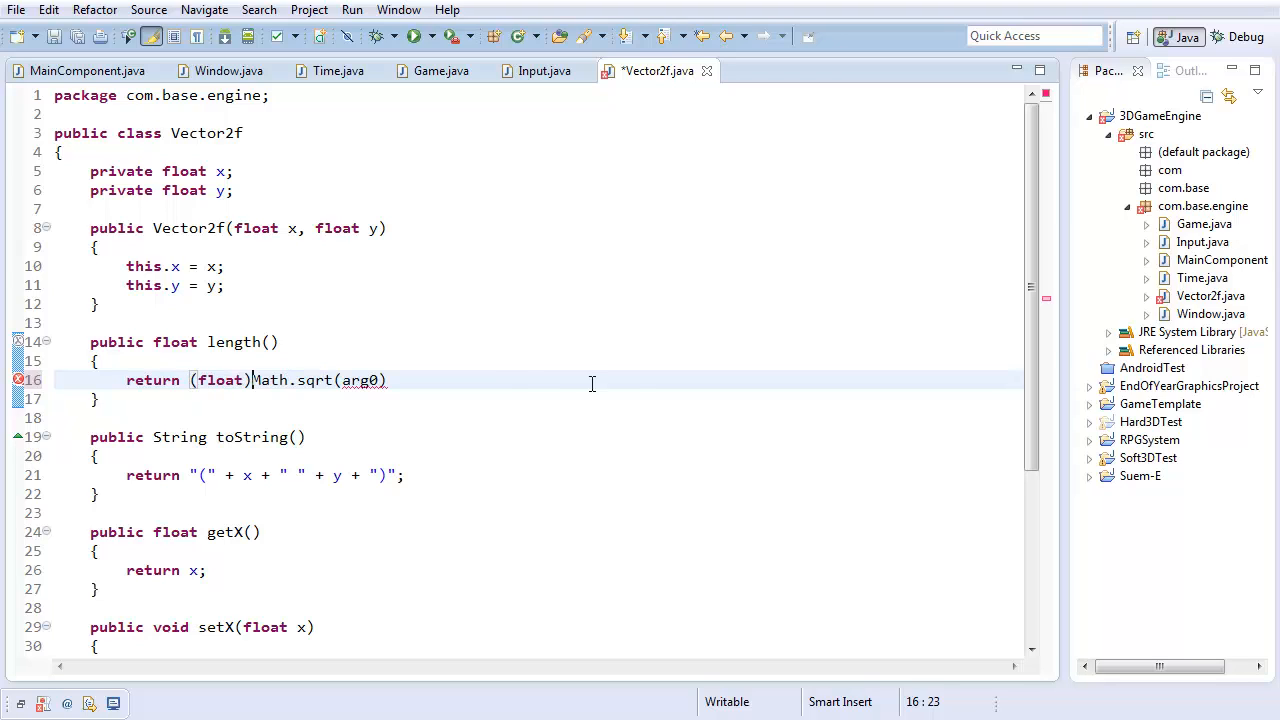
pyautogui.write('x')
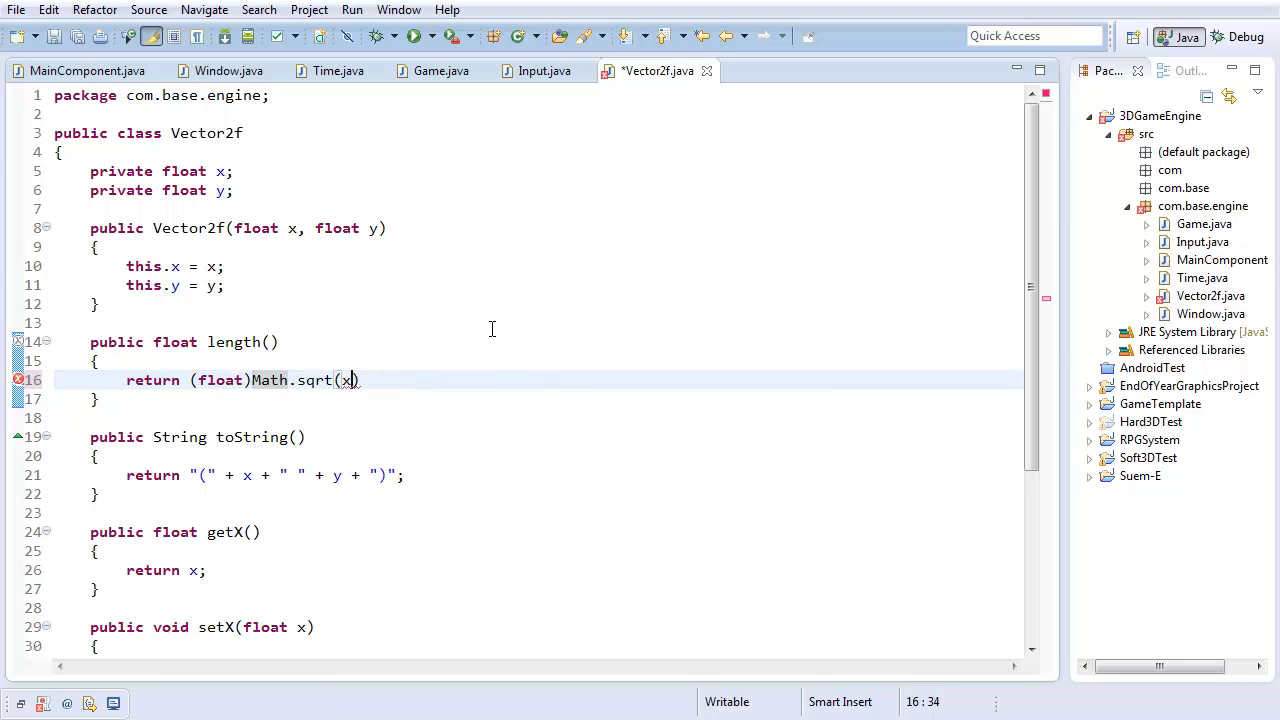
pyautogui.write('* x +')
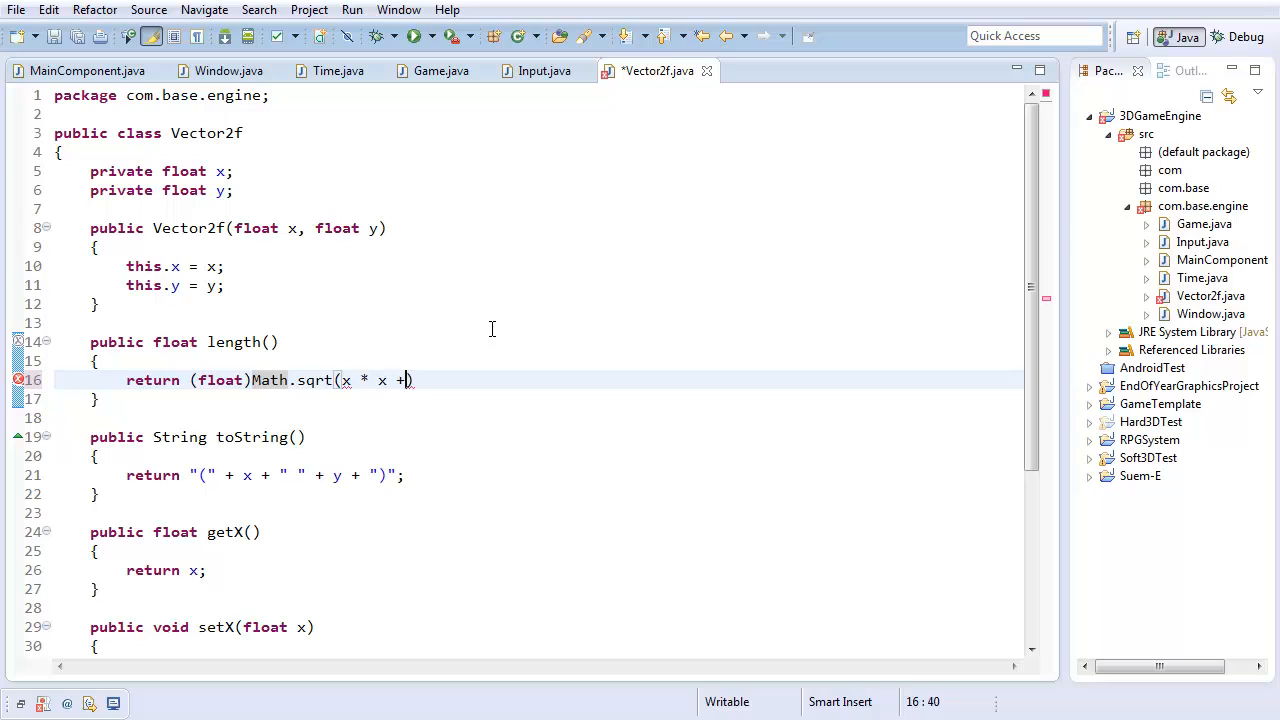
pyautogui.write('y * y);')
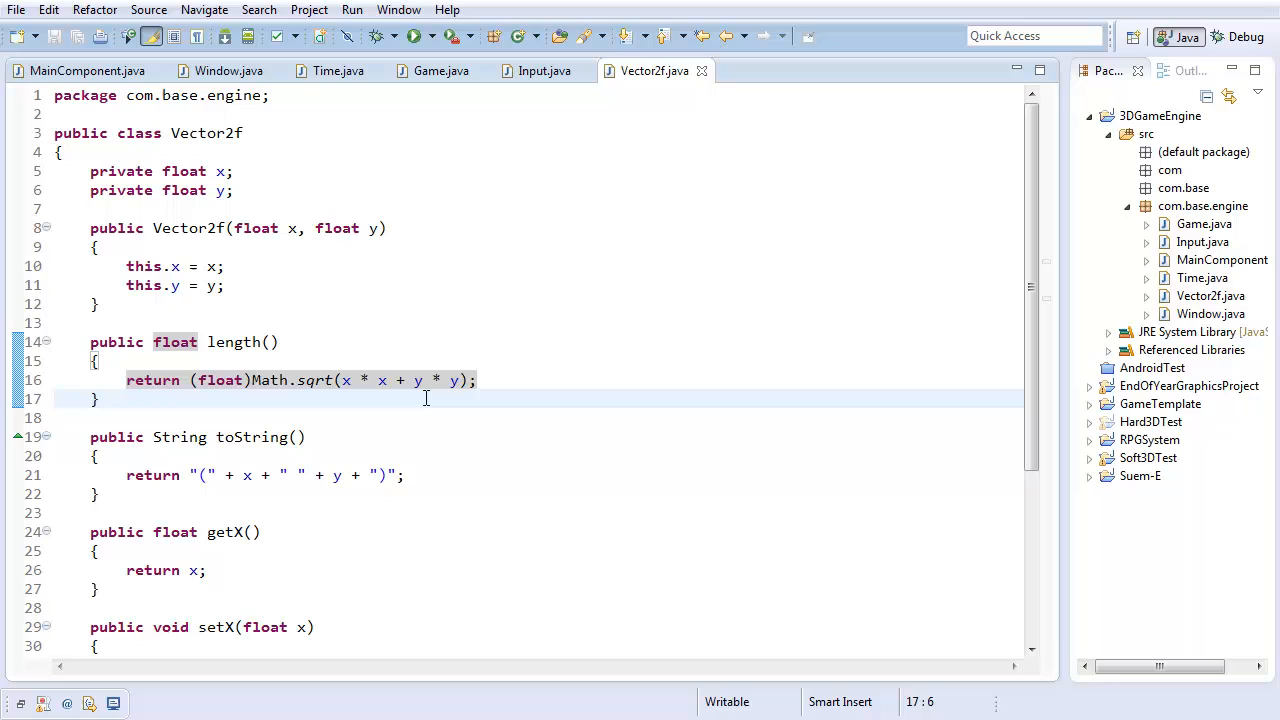
pyautogui.press('Return')
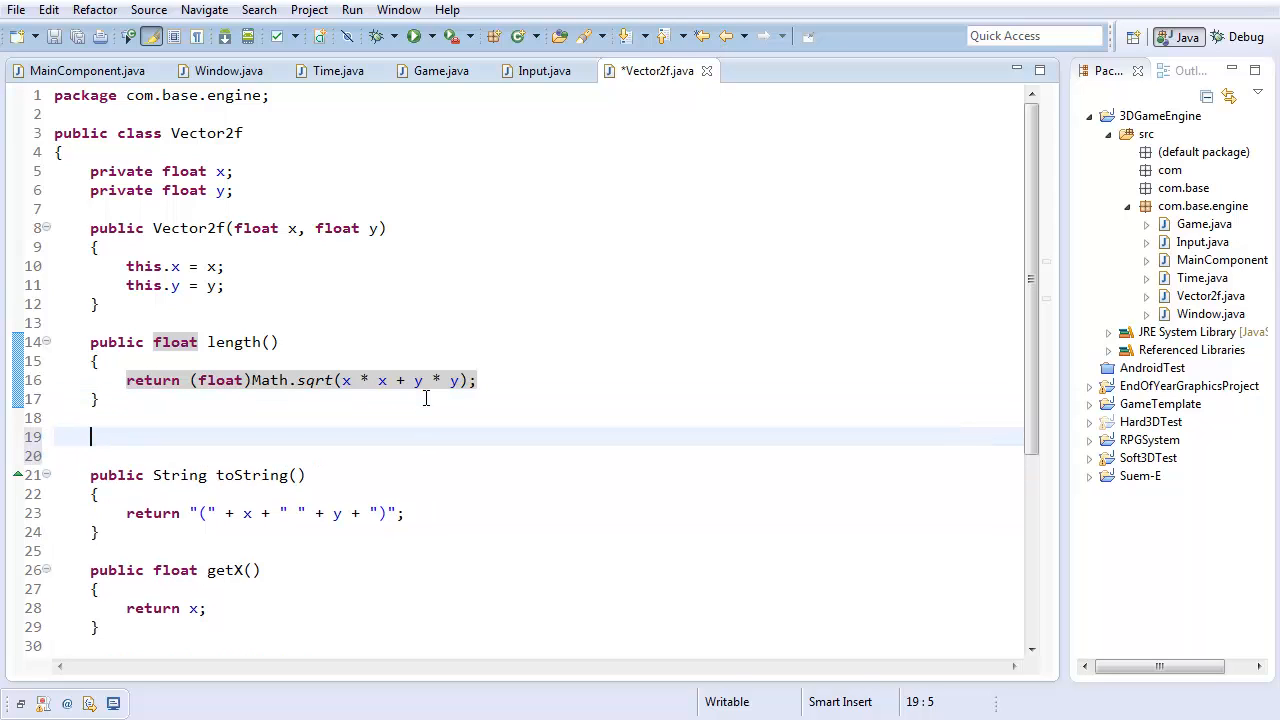
# Write dot(Vector2f r) returning x * r.getX() + y * r.getY() and save
pyautogui.write('public float')
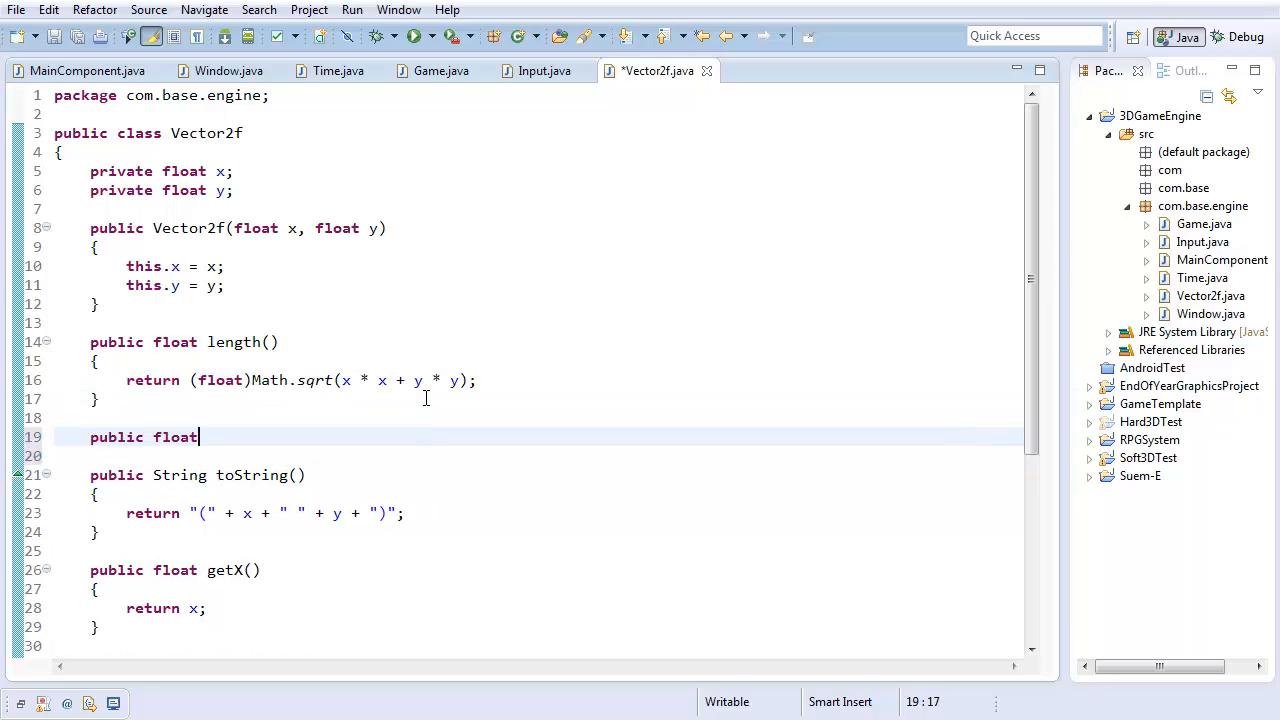
pyautogui.write('dot(V)')
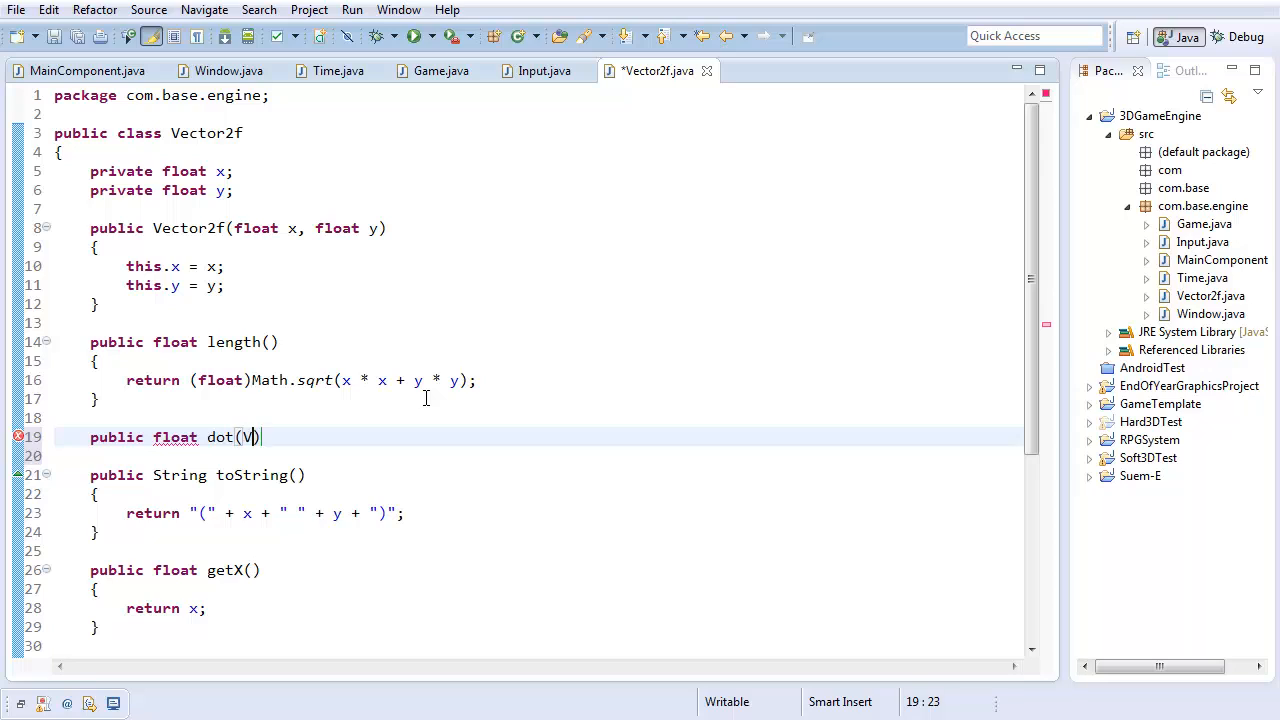
pyautogui.write('ector2f')
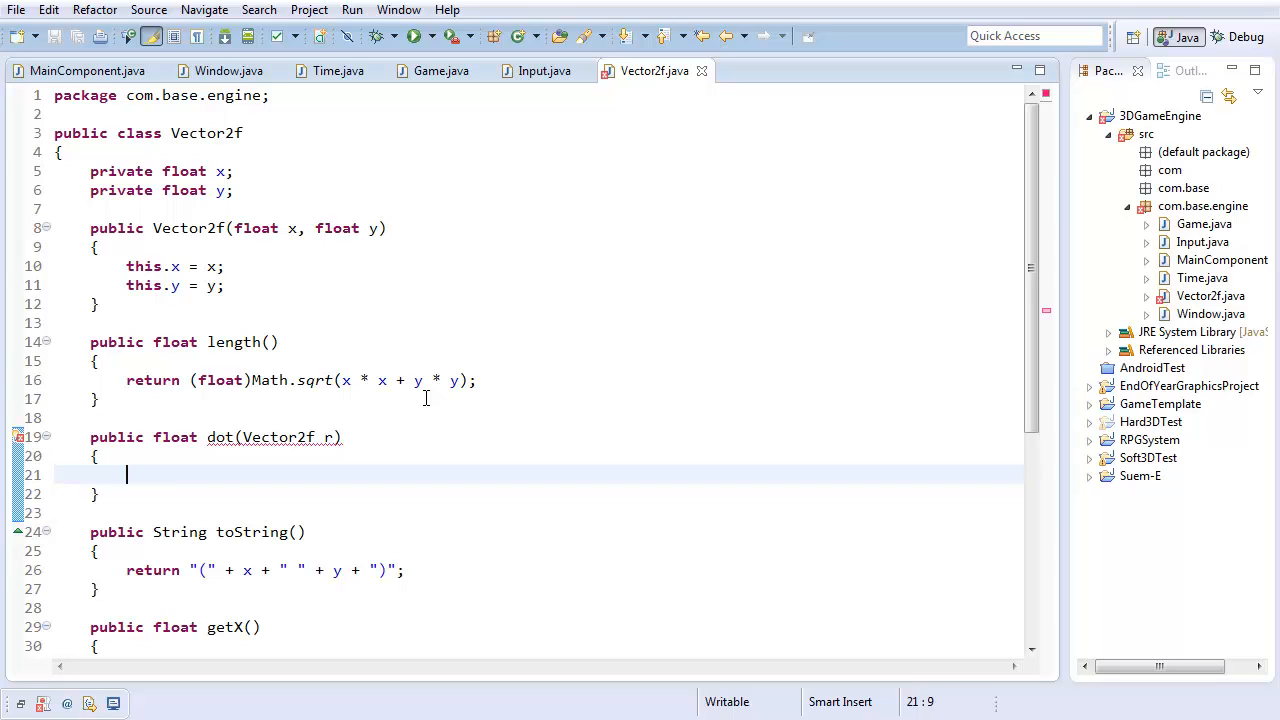
pyautogui.write('r')
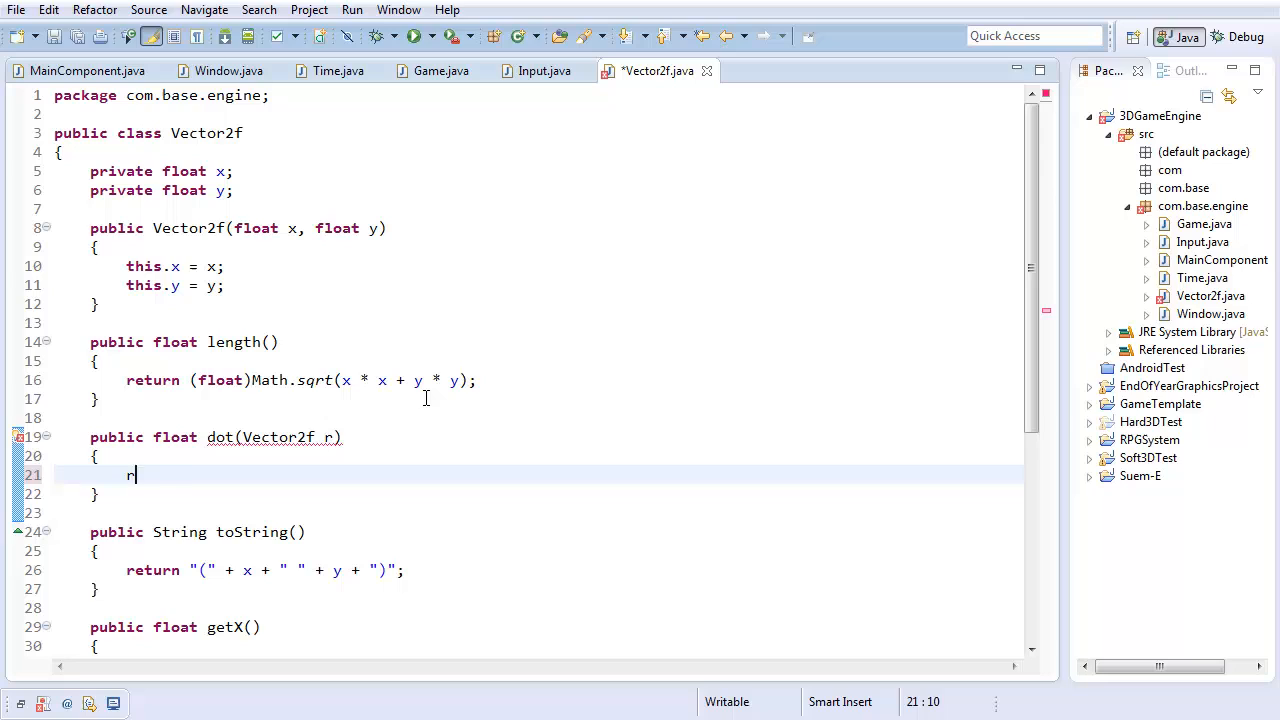
pyautogui.write('eturn x')
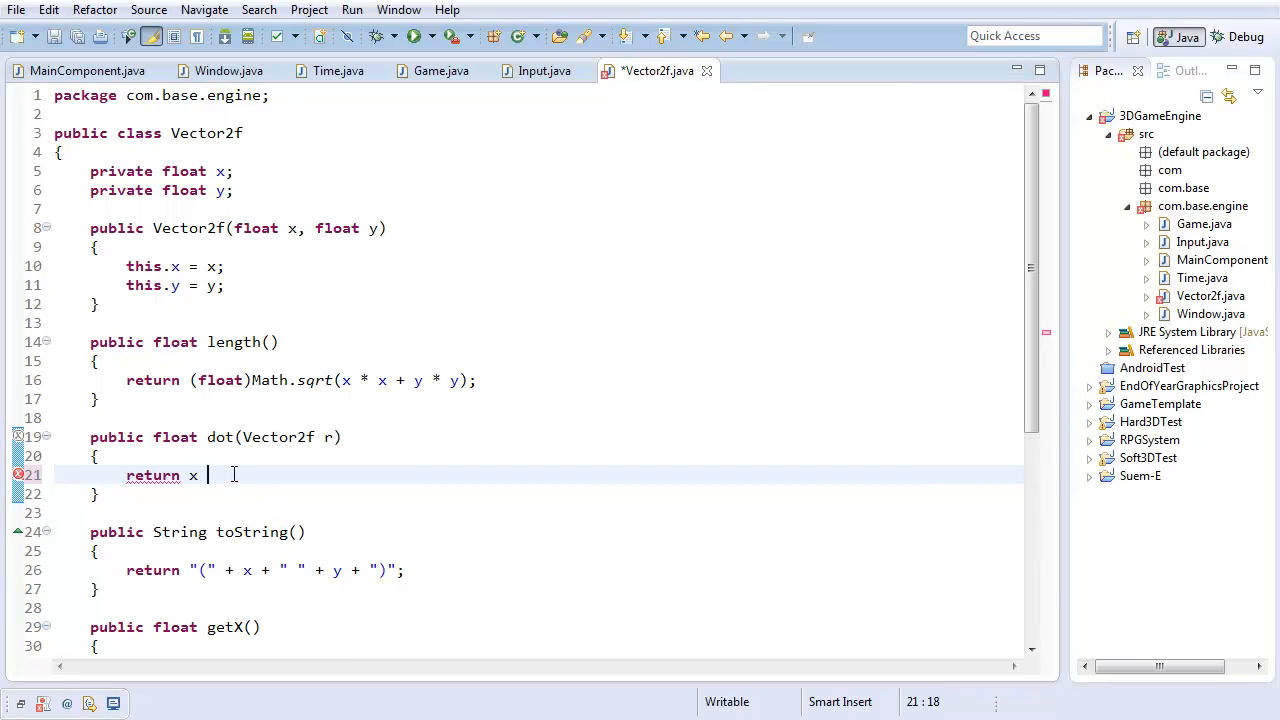
pyautogui.write('* r.getX() +')
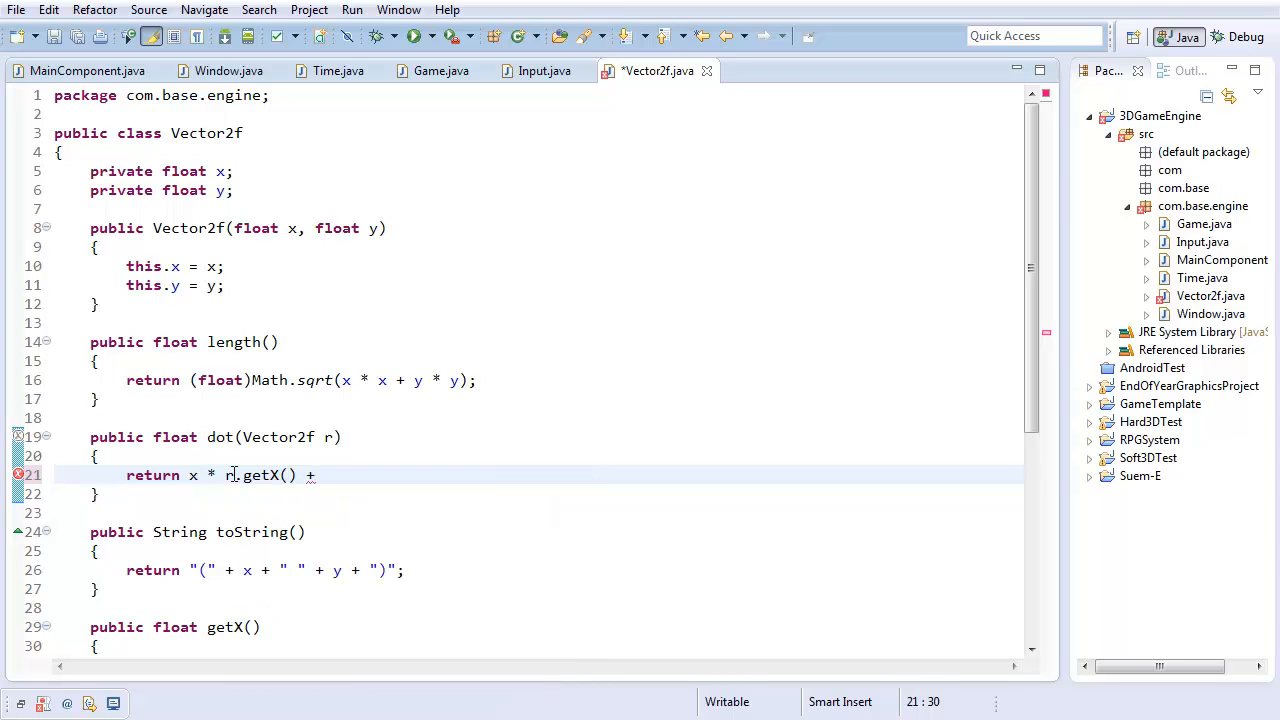
pyautogui.write('y')
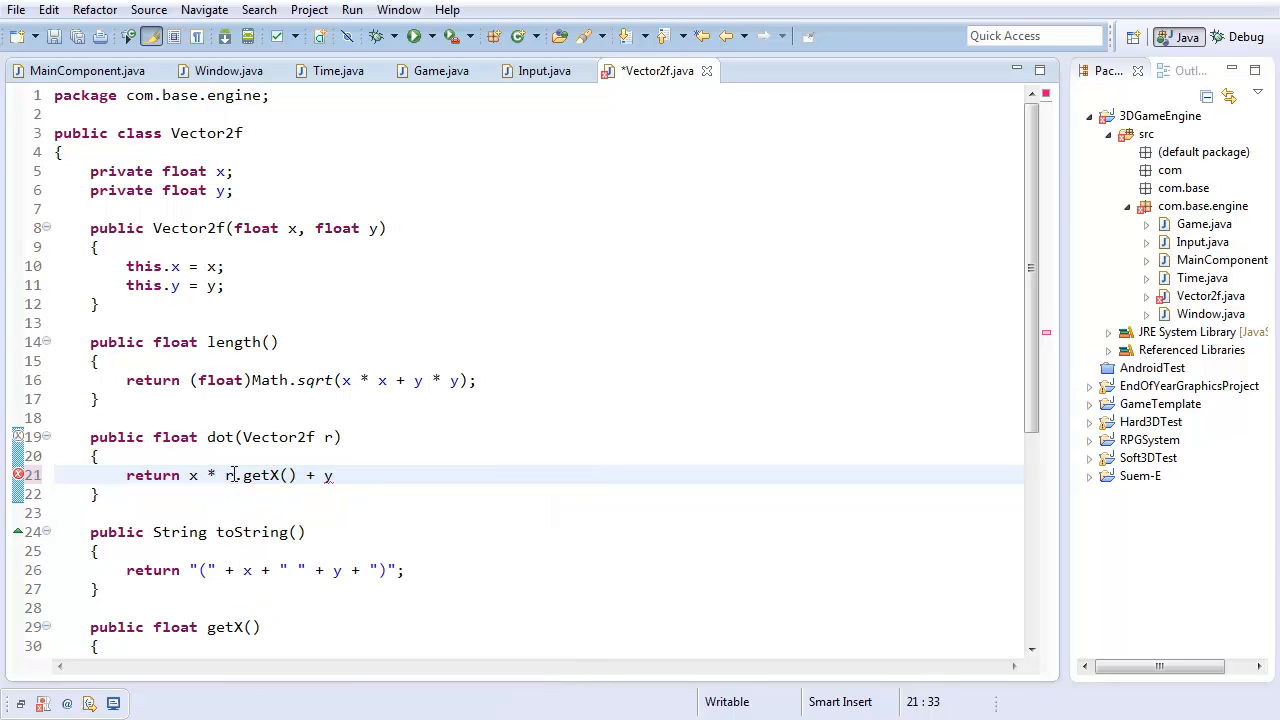
pyautogui.write('* r.getY();')
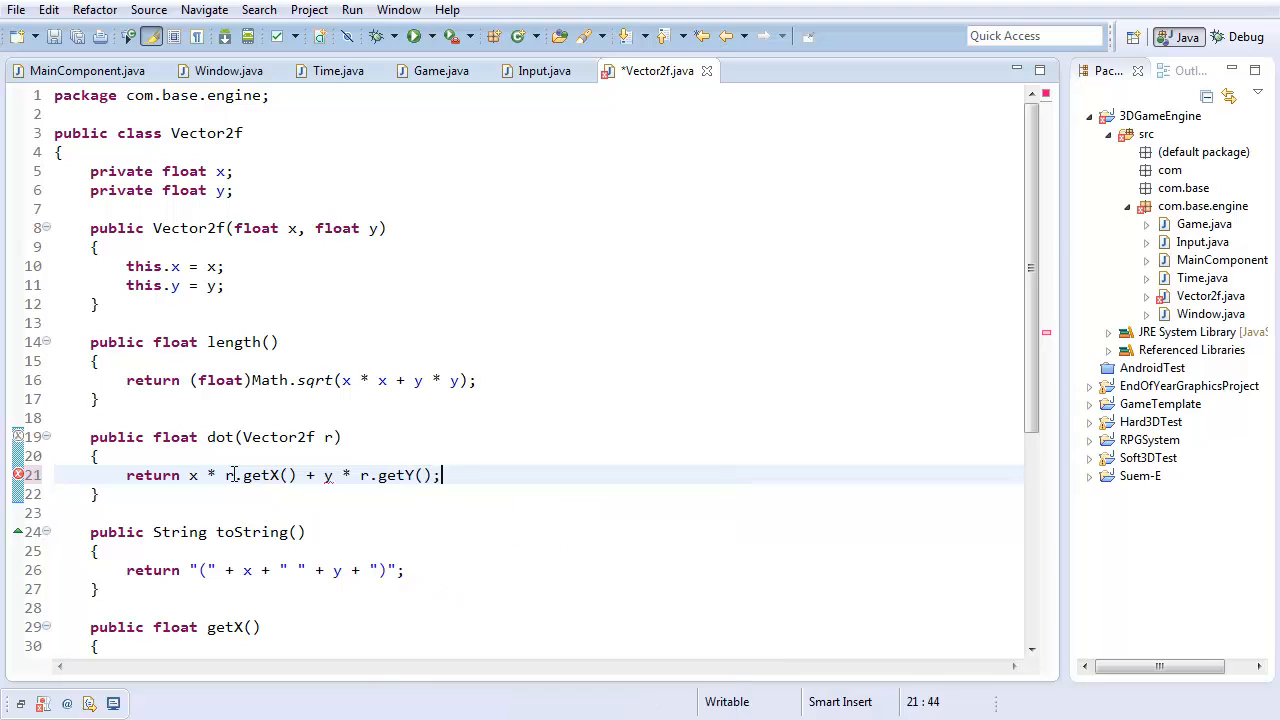
pyautogui.press('ctrl+s')
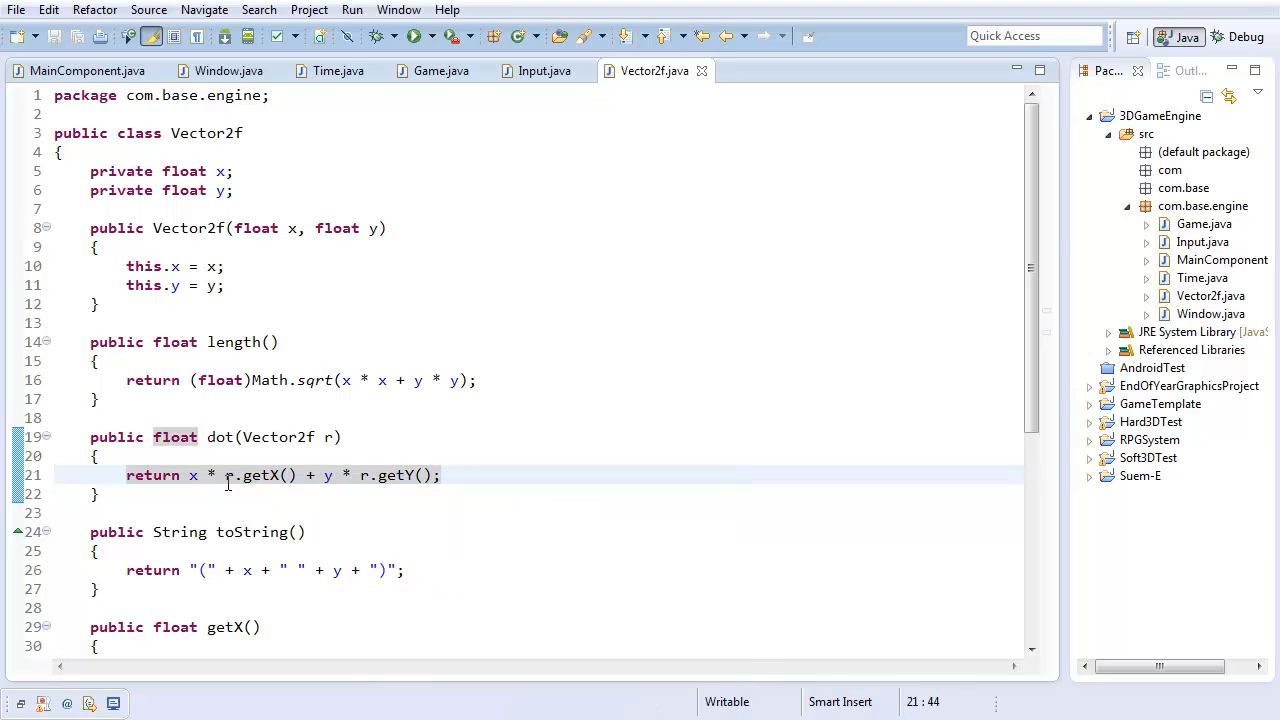
pyautogui.click(98, 492)
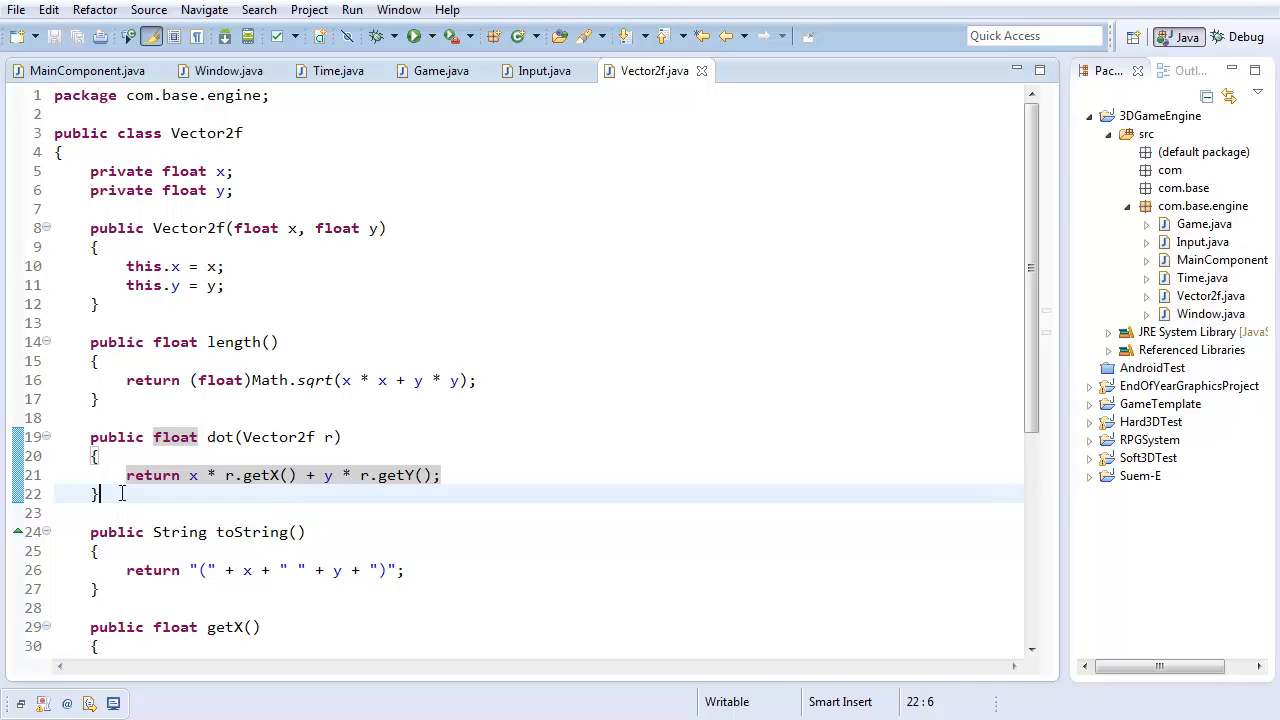
pyautogui.press('Return')
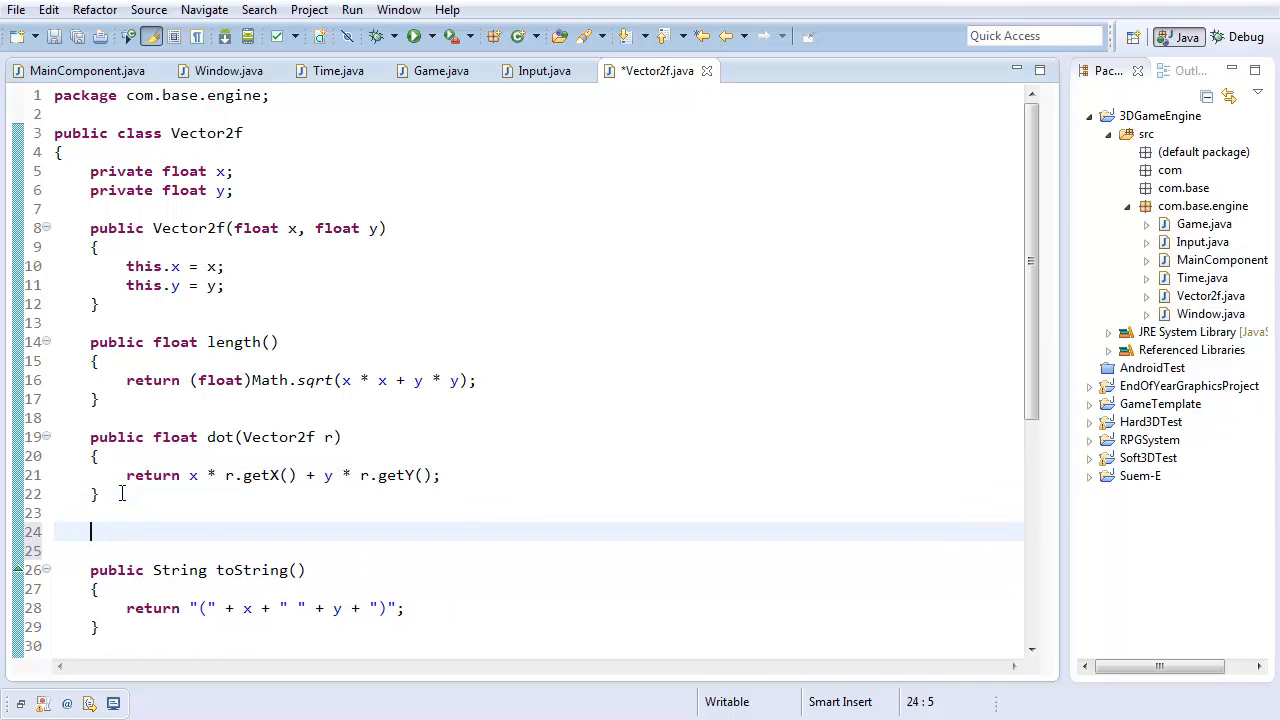
# Write normalize() storing length(), dividing x and y by it, and returning this
pyautogui.write('public Vector2f normal')
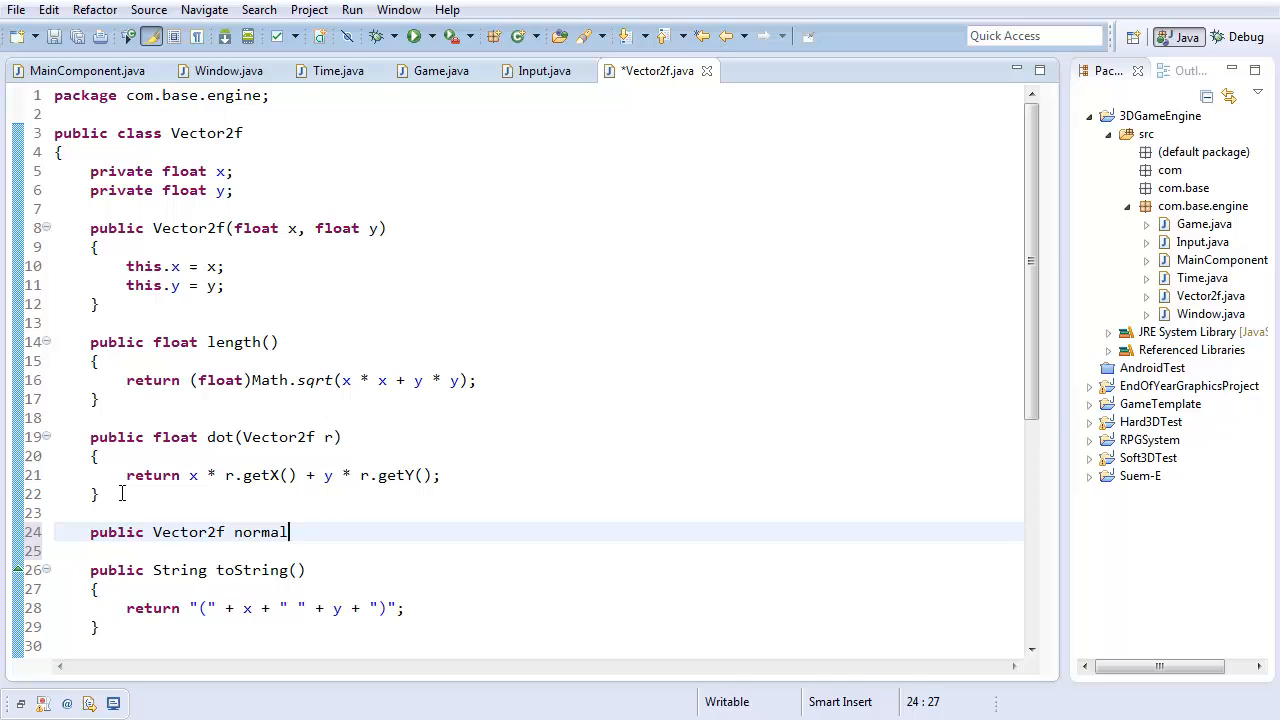
pyautogui.write('ize()')
pyautogui.click(538, 550)
pyautogui.write('{')
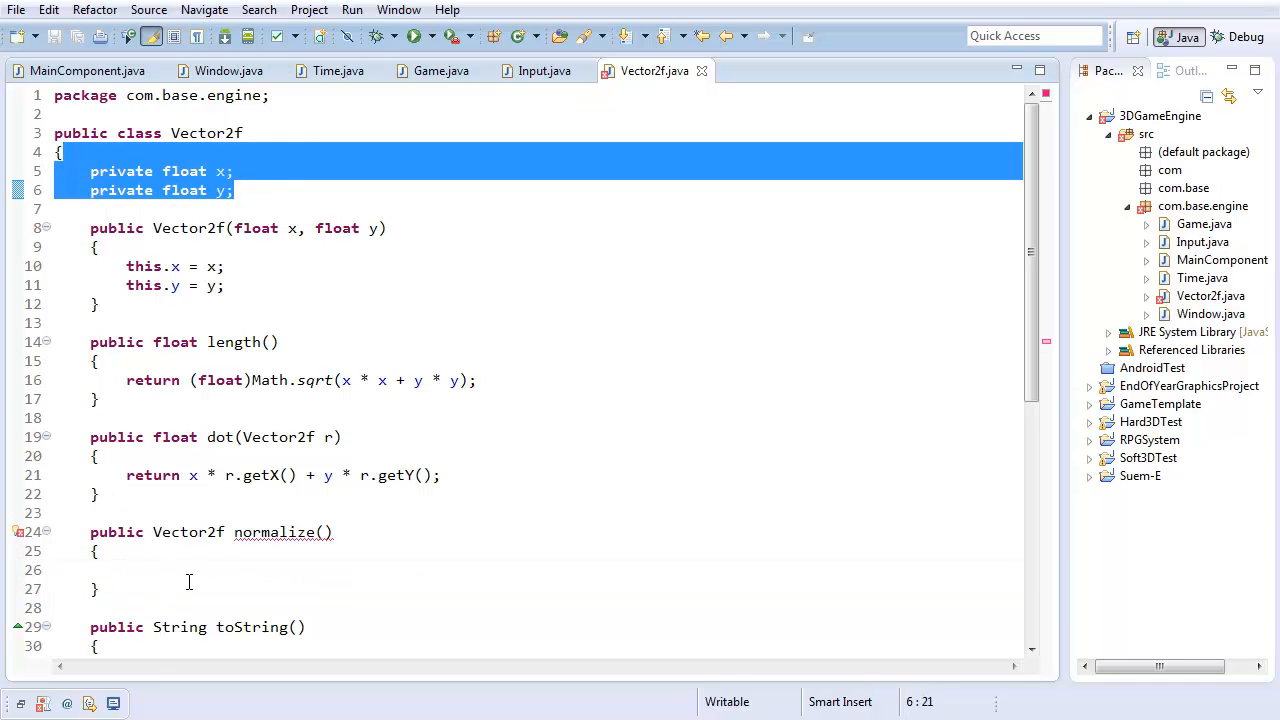
pyautogui.click(188, 570)
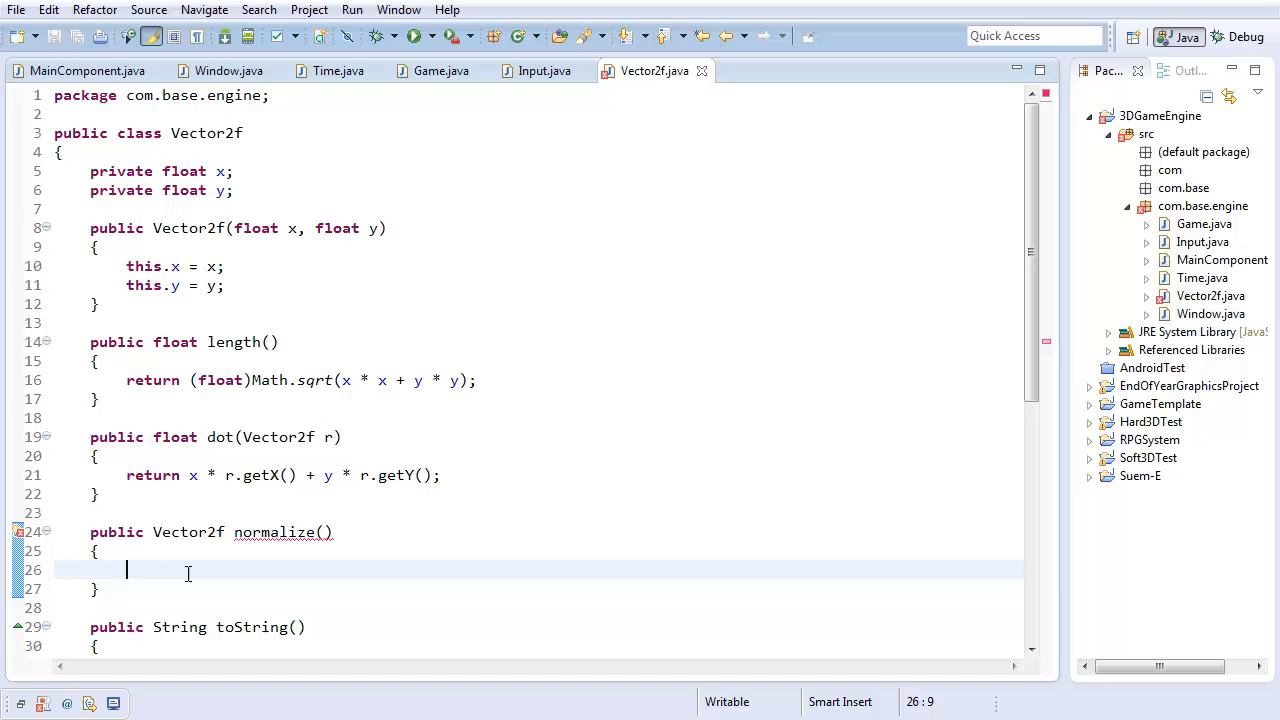
pyautogui.write('float length = length();')
pyautogui.write('x')
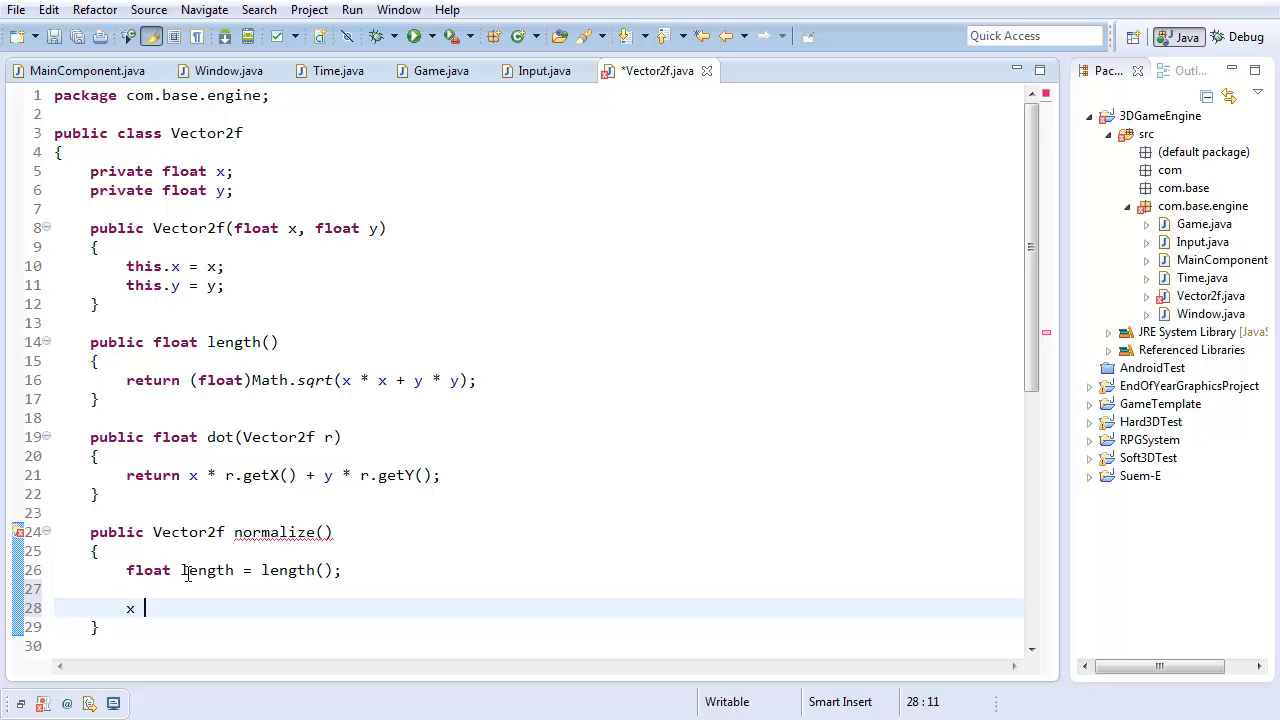
pyautogui.write('=')
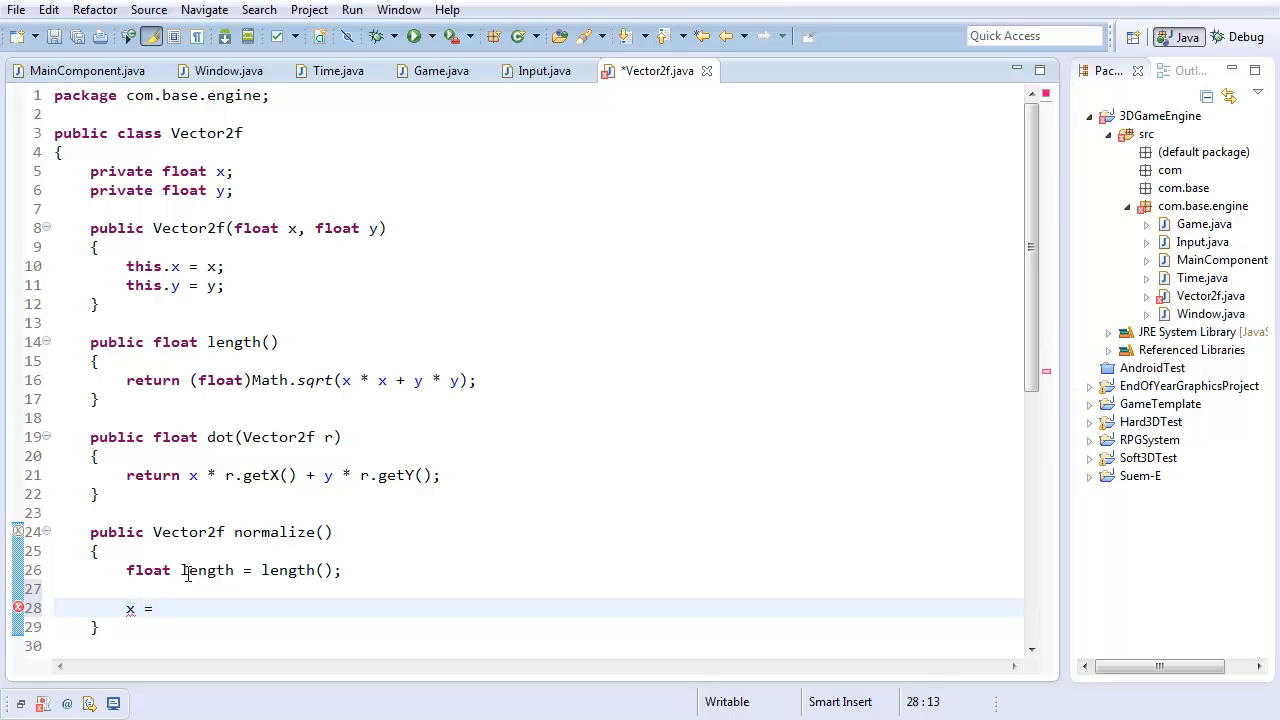
pyautogui.write('/= length;')
pyautogui.write('y')
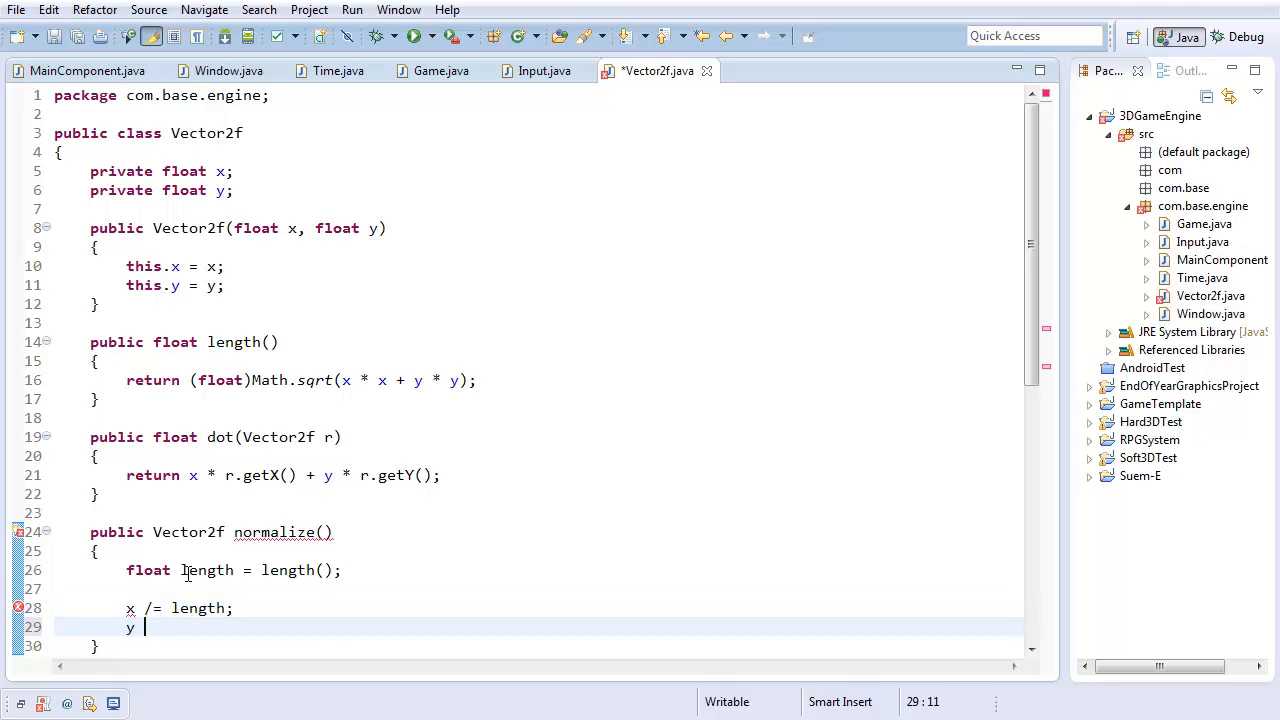
pyautogui.write('/= length;')
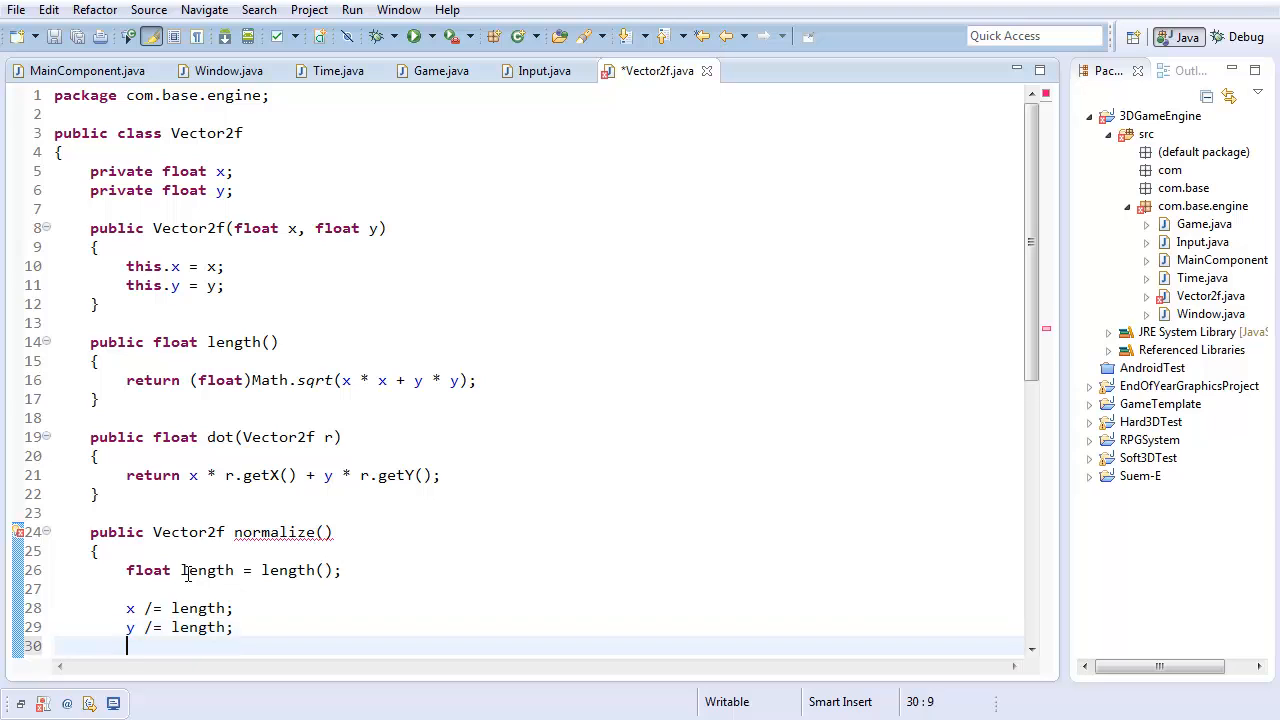
pyautogui.write('return this;')
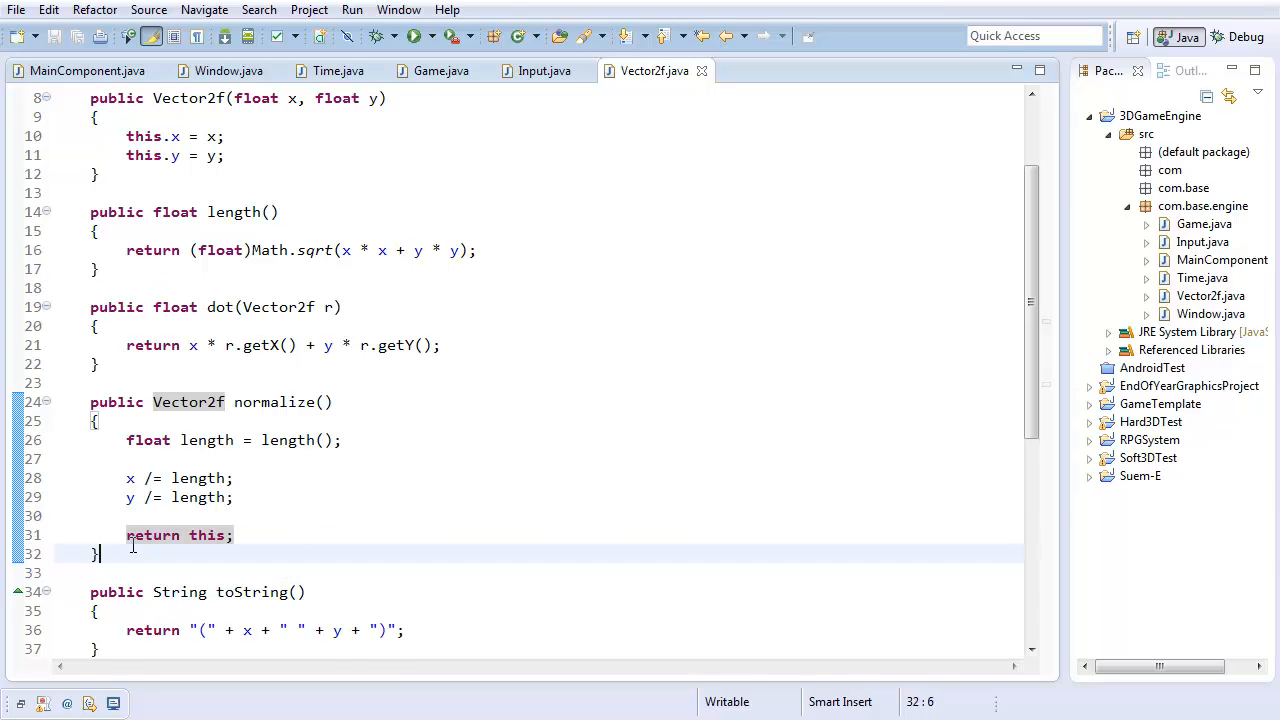
pyautogui.press('Return')
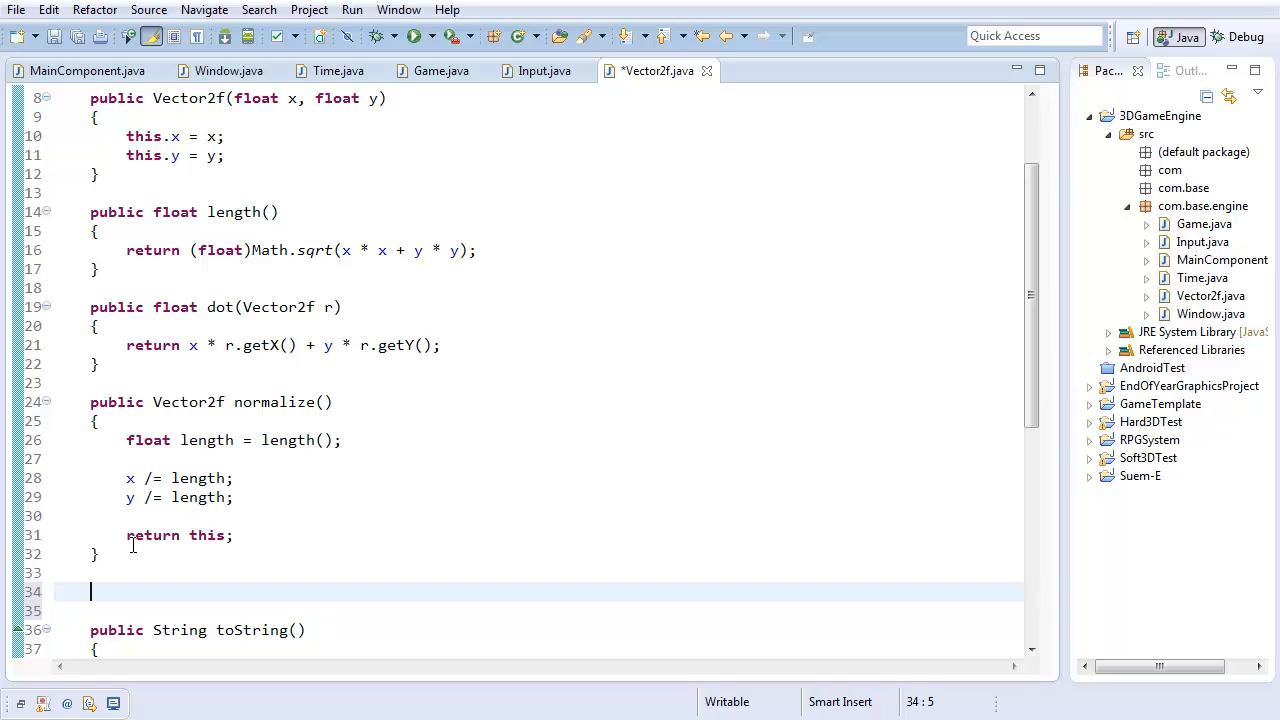
# Write the rotate(float angle) stub whose body just returns null
pyautogui.write('pub')
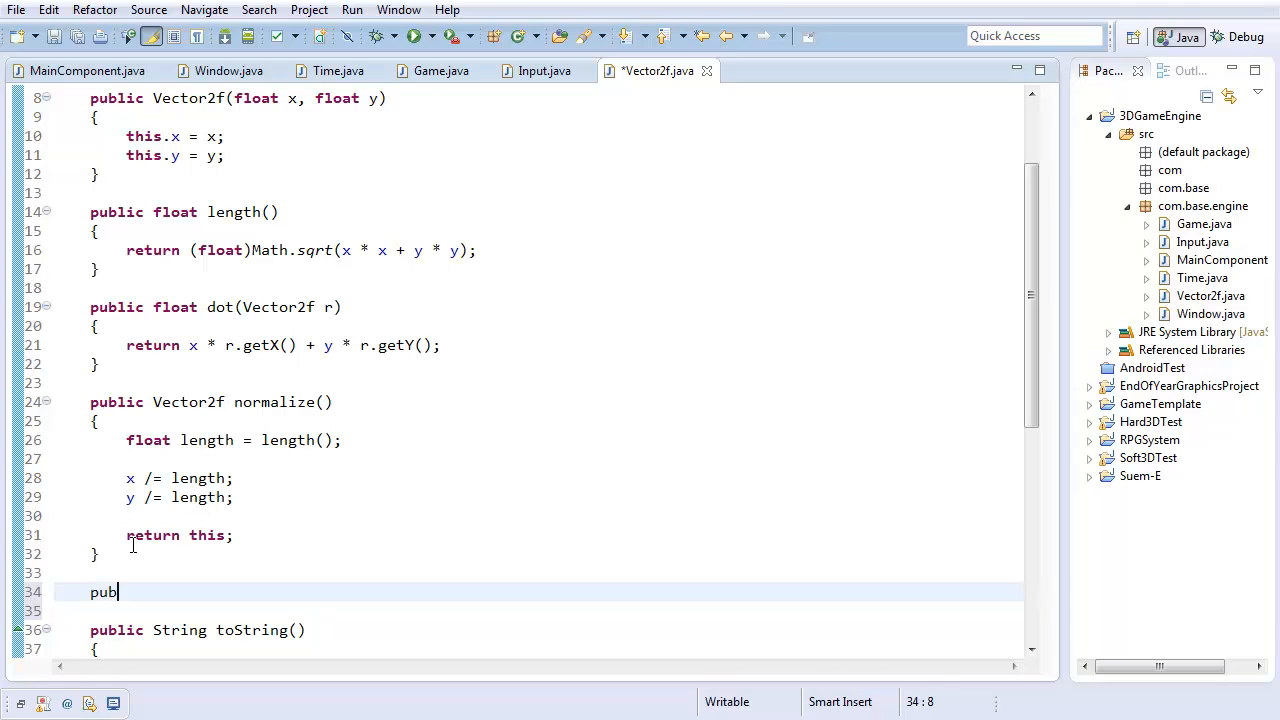
pyautogui.write('lic')
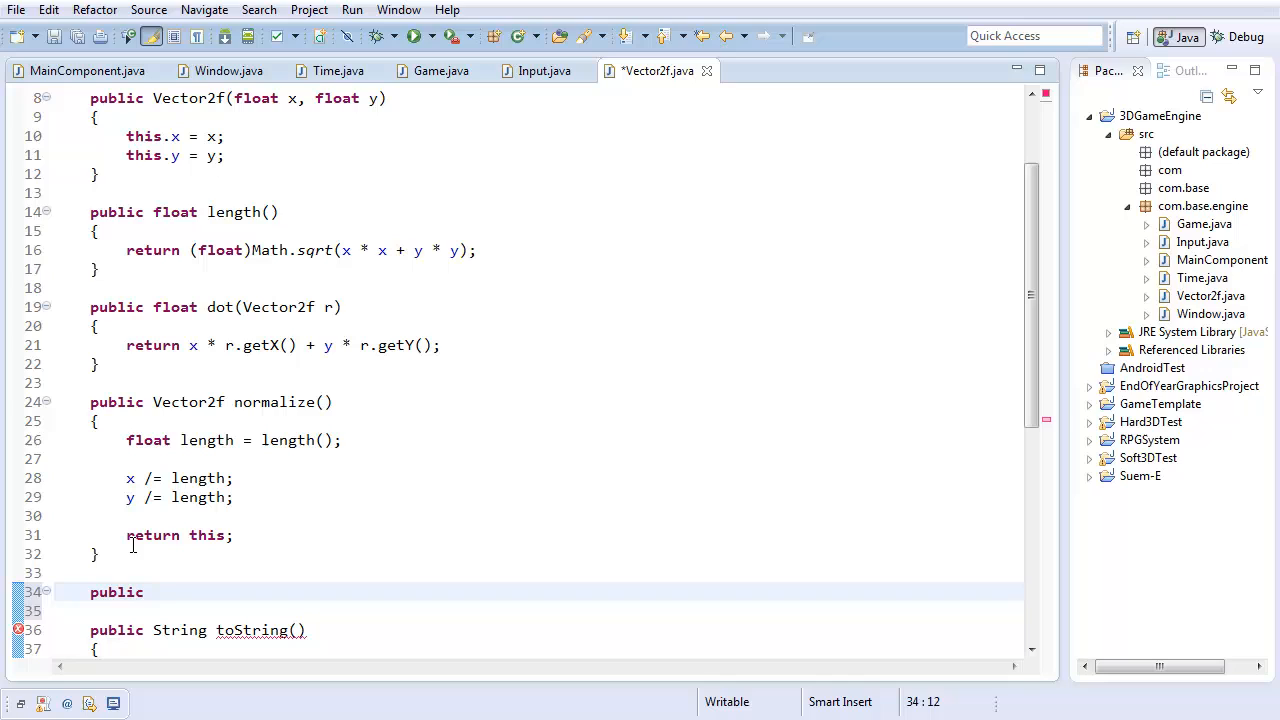
pyautogui.write('Vector2f roit')
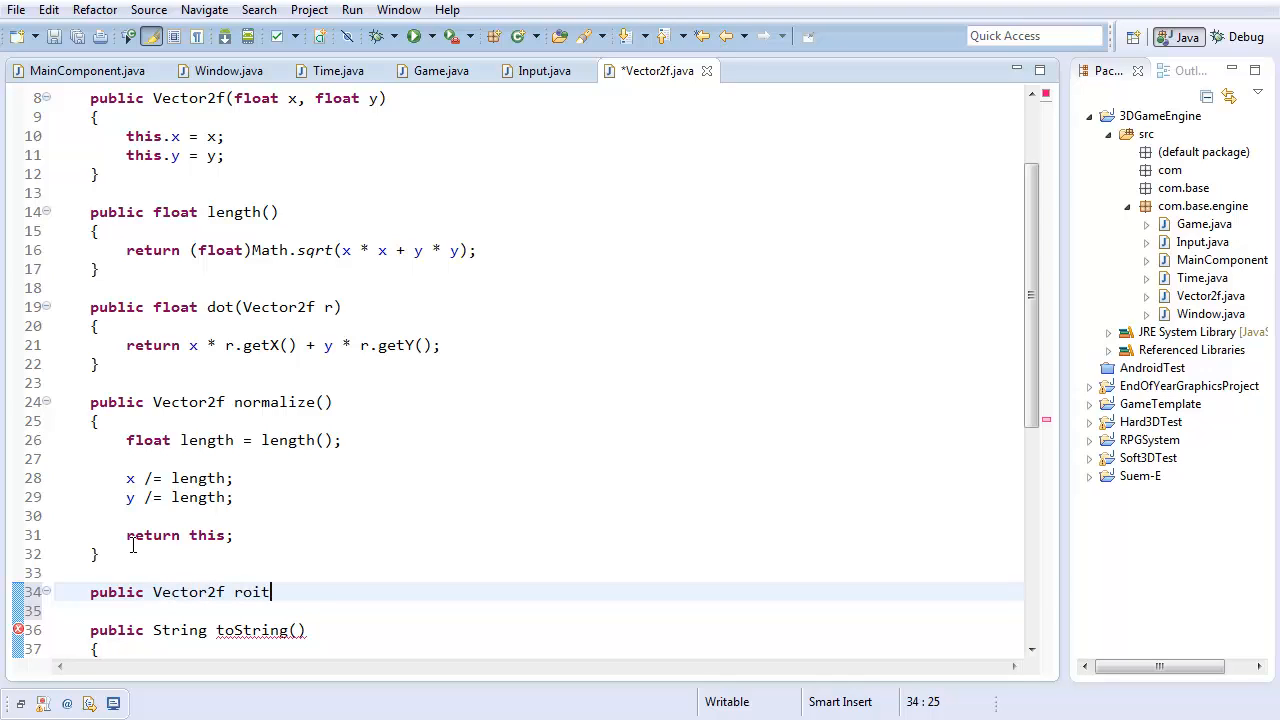
pyautogui.write('tate()')
pyautogui.click(540, 610)
pyautogui.write('{')
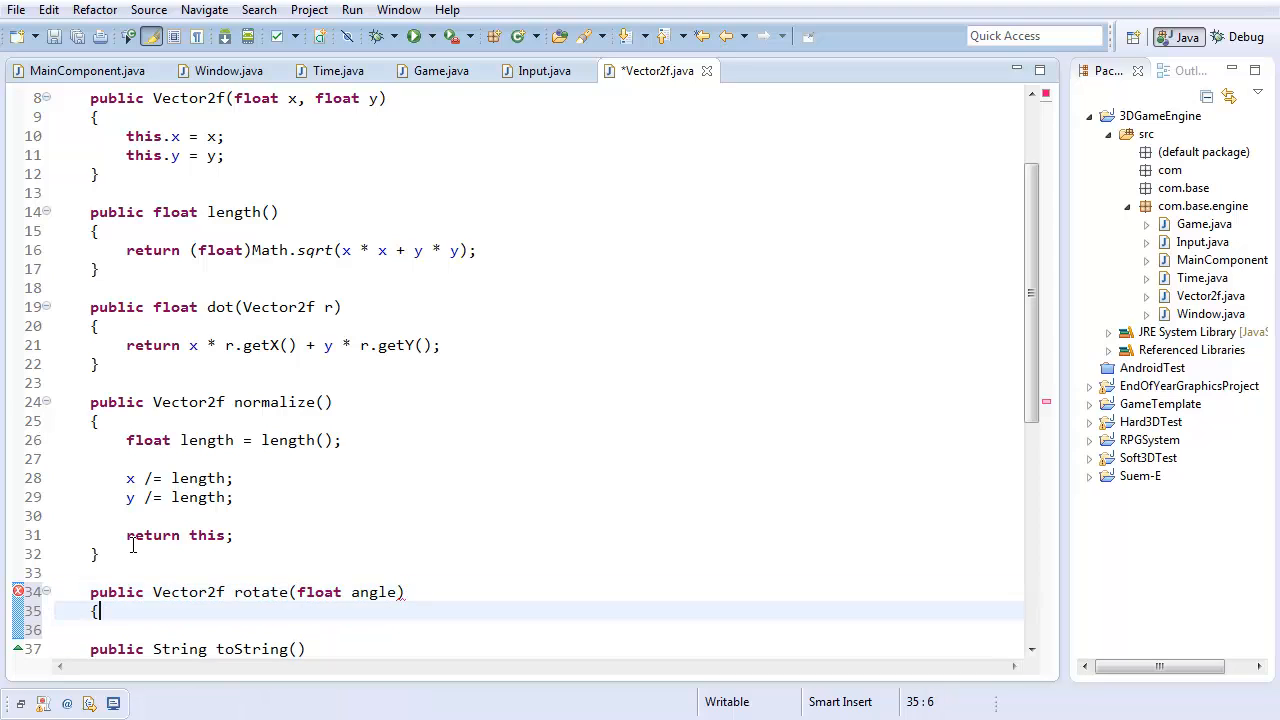
pyautogui.press('Return')
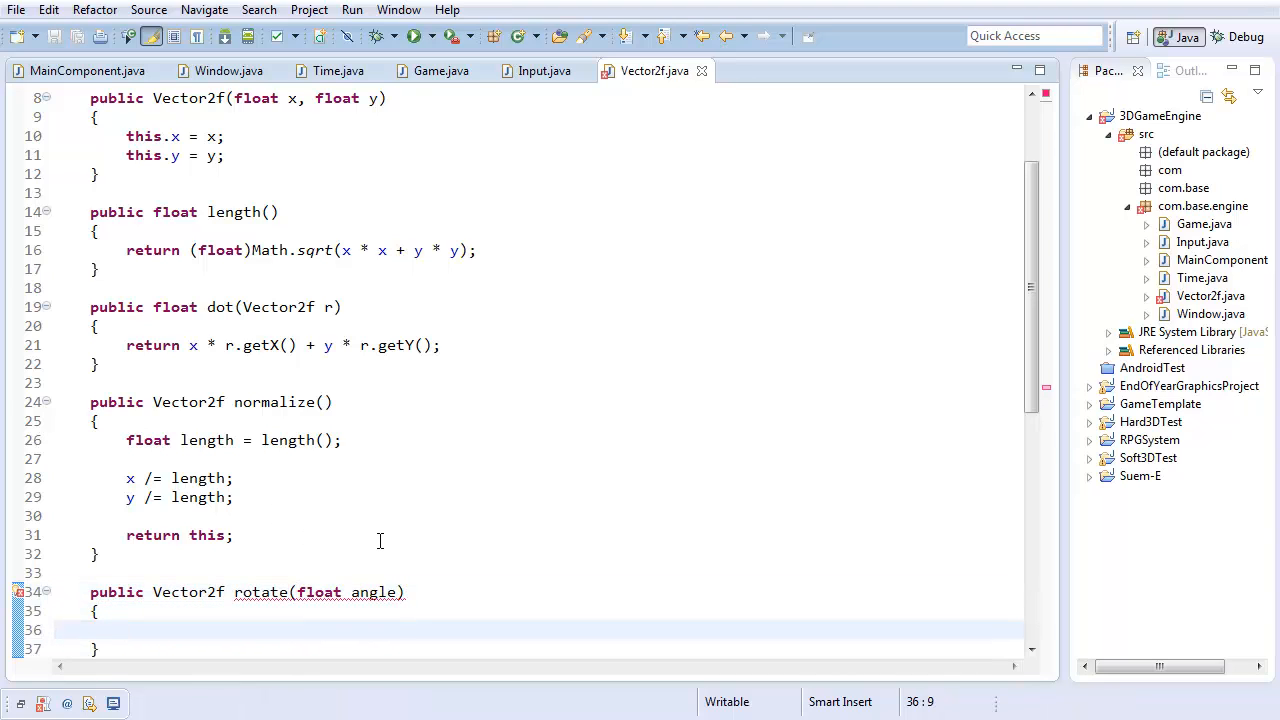
pyautogui.scroll(-3)
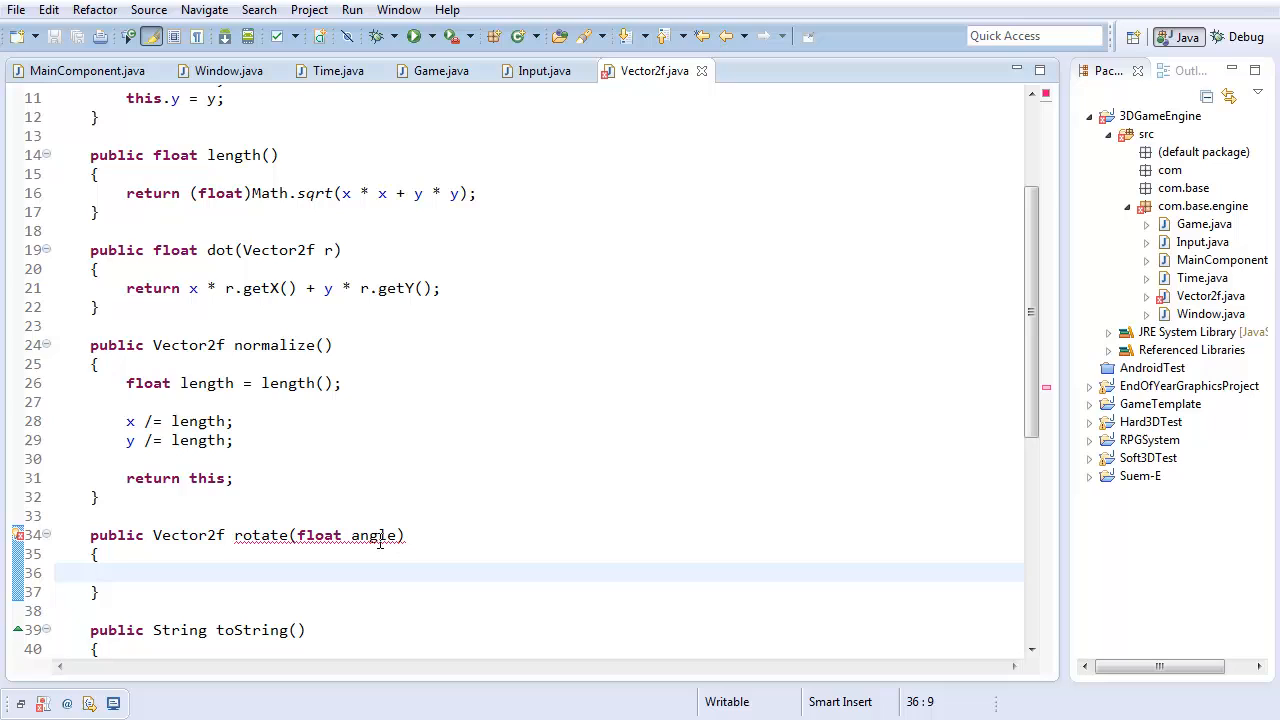
pyautogui.write('re')
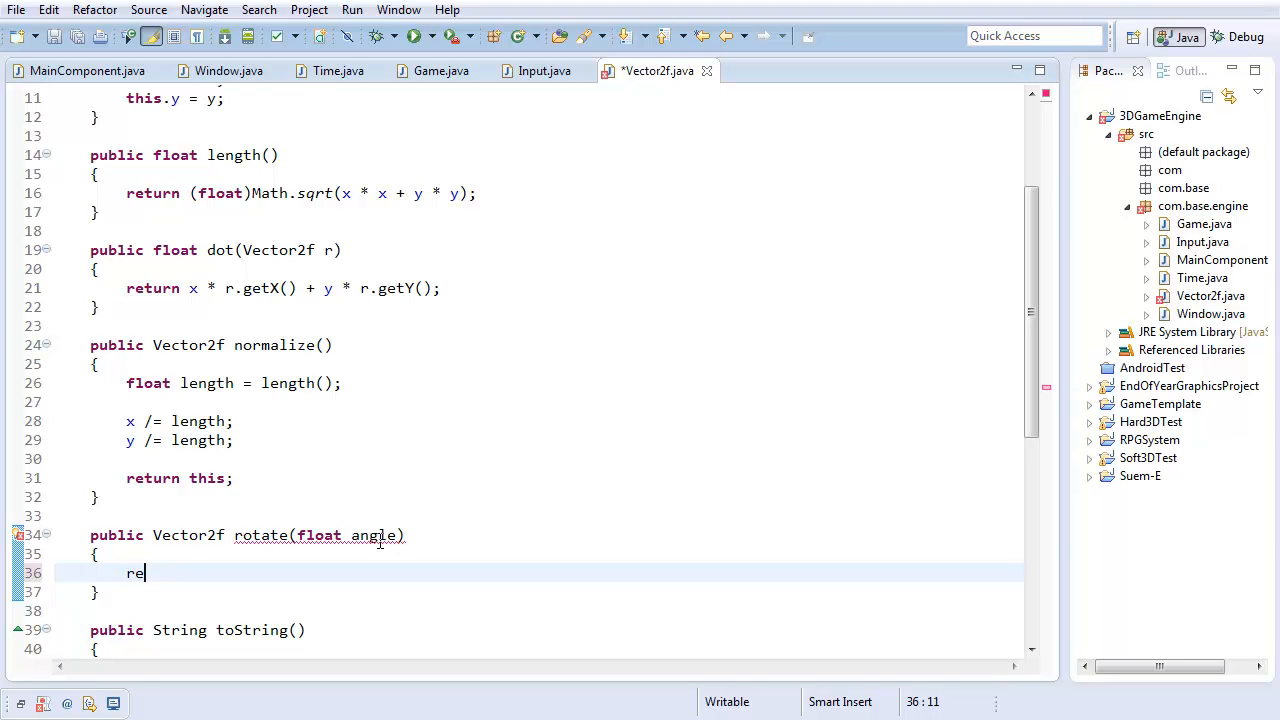
pyautogui.write('turn null;')
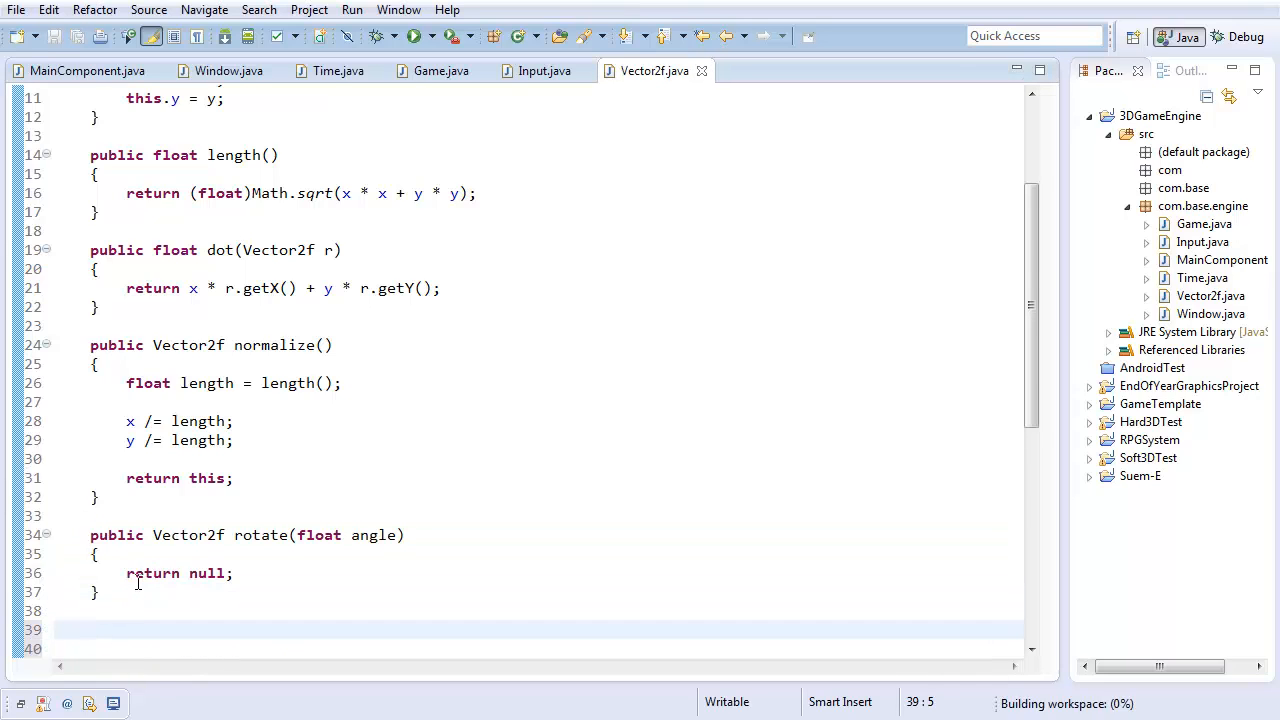
pyautogui.write('public V')
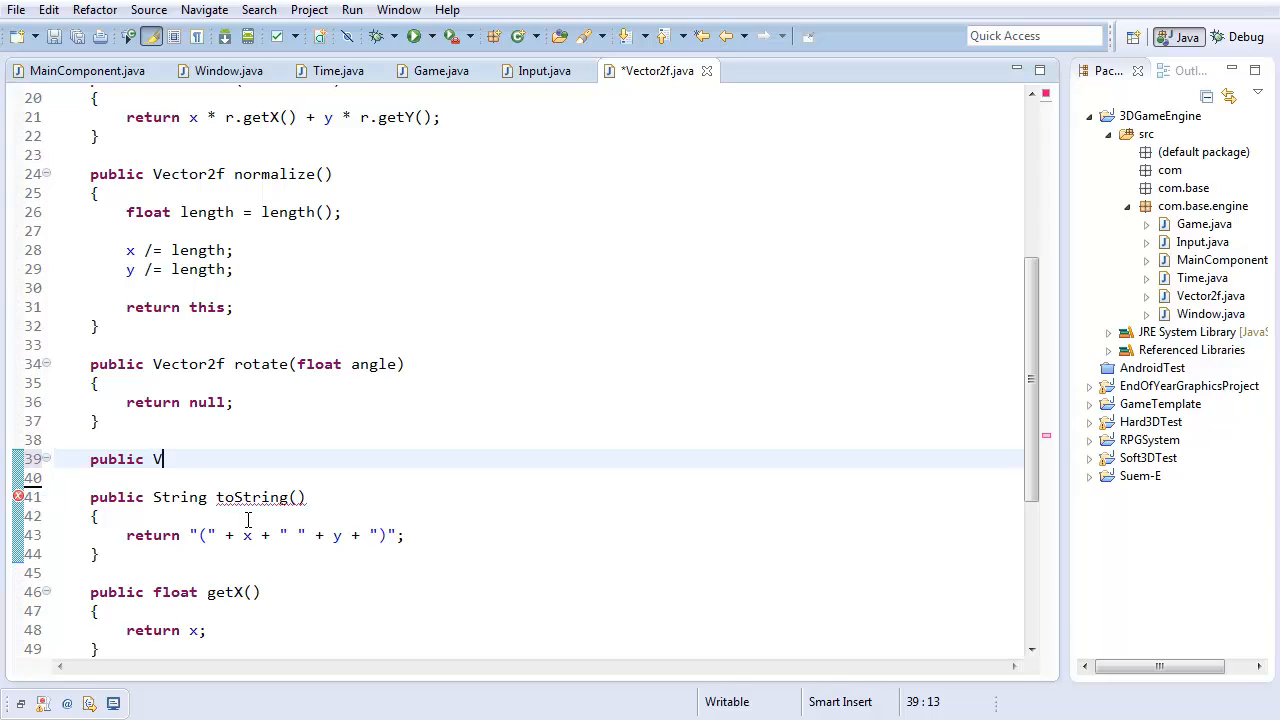
# Write add(Vector2f r) returning new Vector2f(x + r.getX(), y + r.getY()) and save
pyautogui.write('ector2f add')
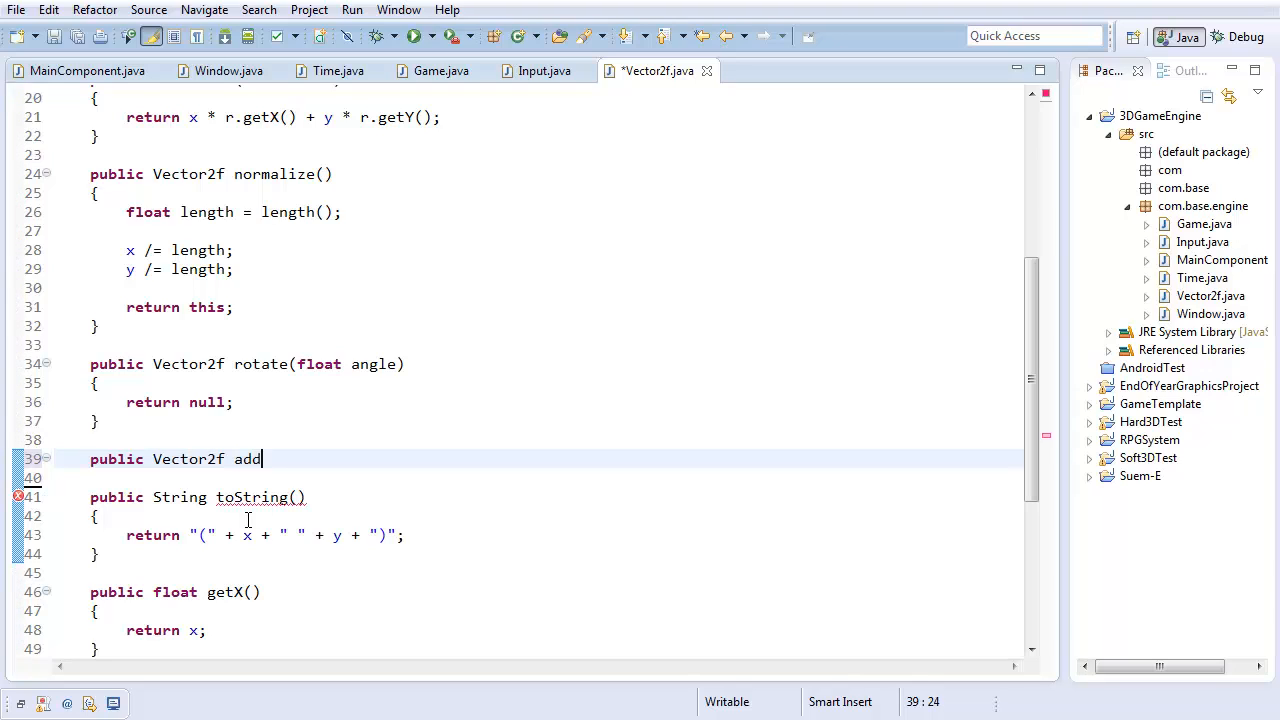
pyautogui.write('(Vect')
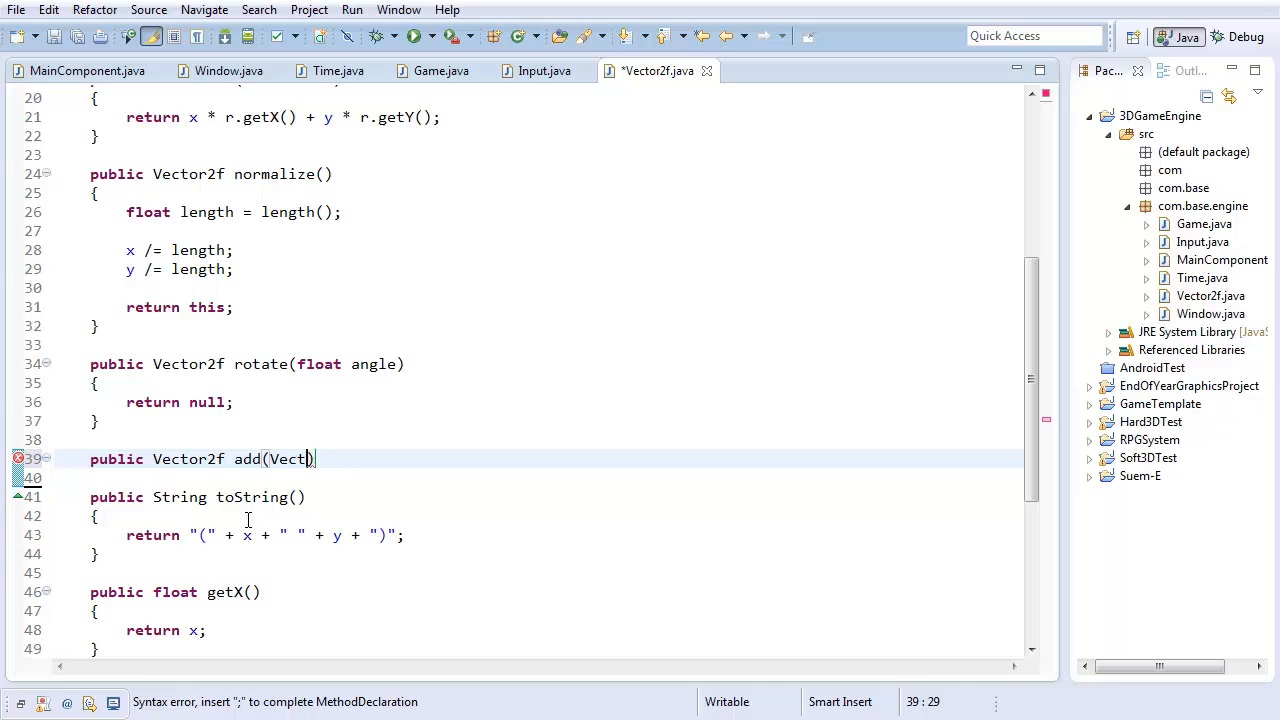
pyautogui.write('or2f r)')
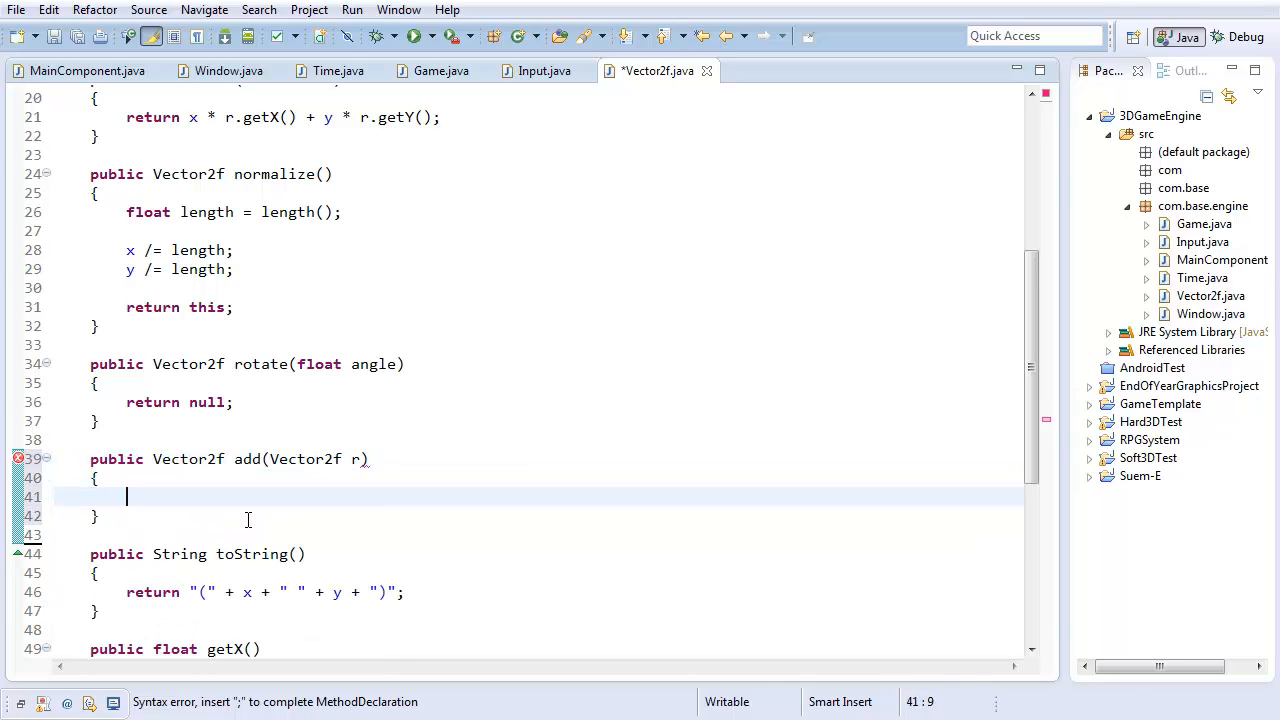
pyautogui.press('ctrl+s')
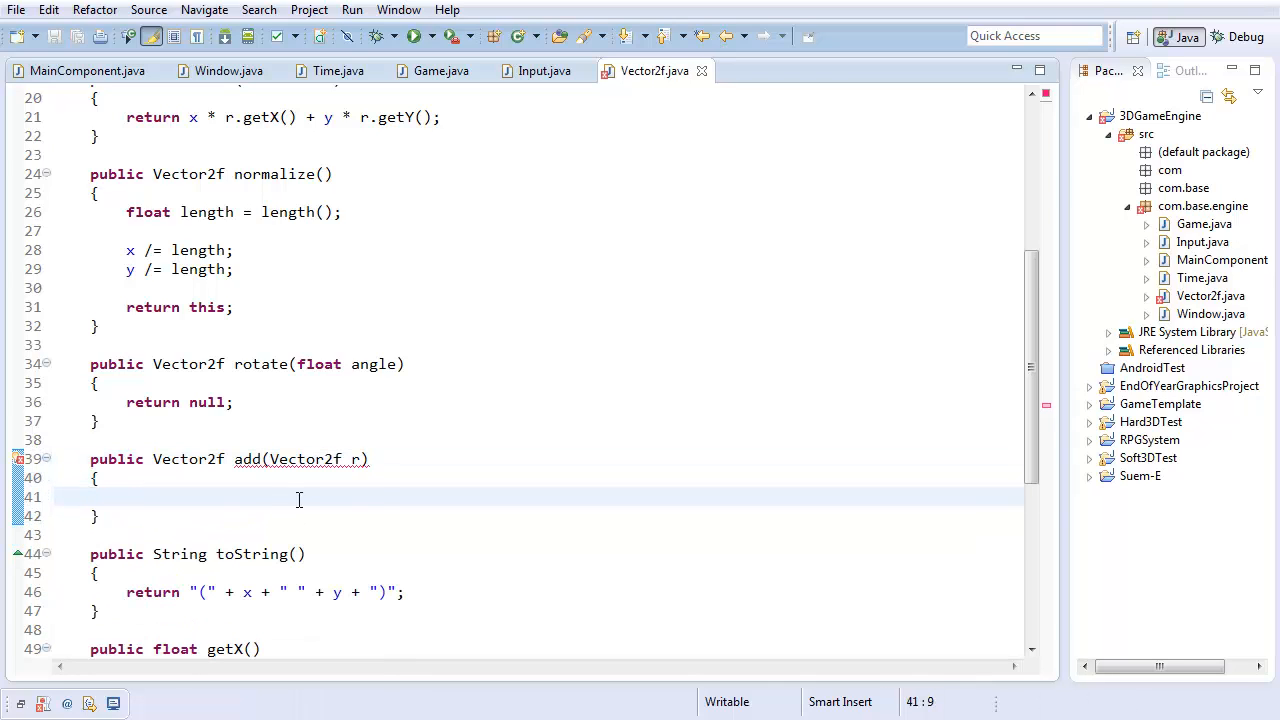
pyautogui.write('return')
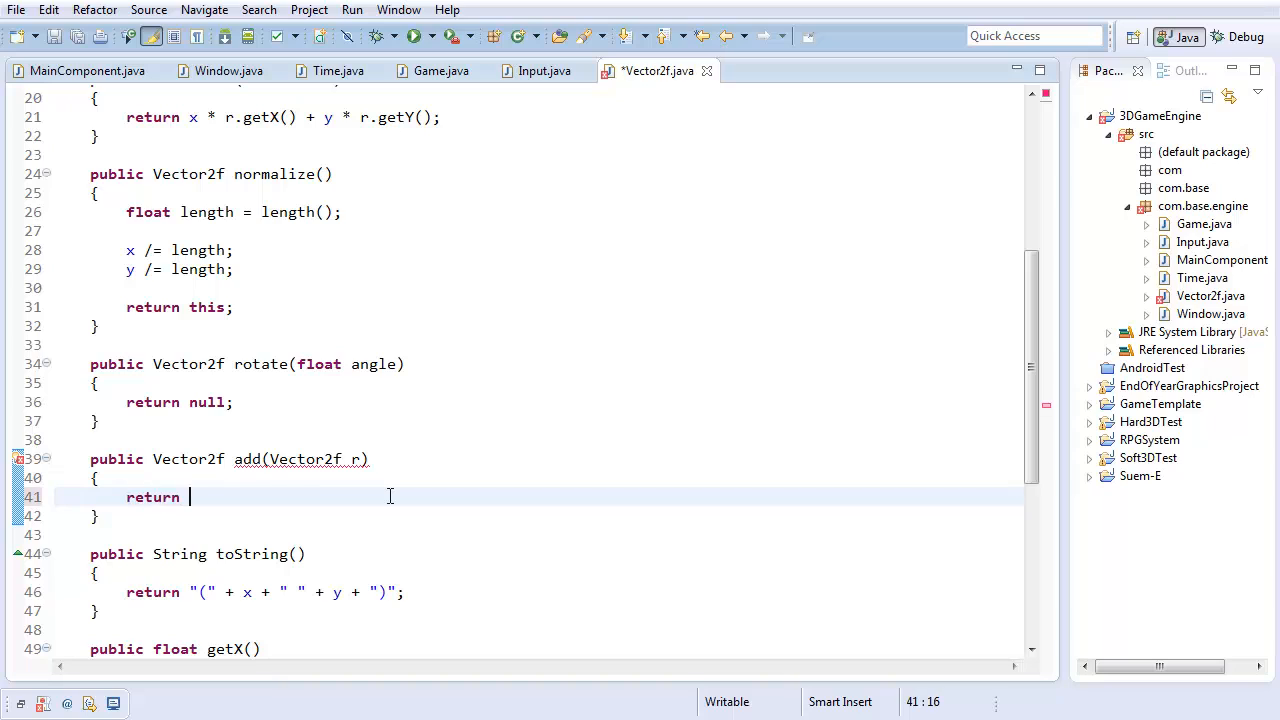
pyautogui.write('new Vector2f')
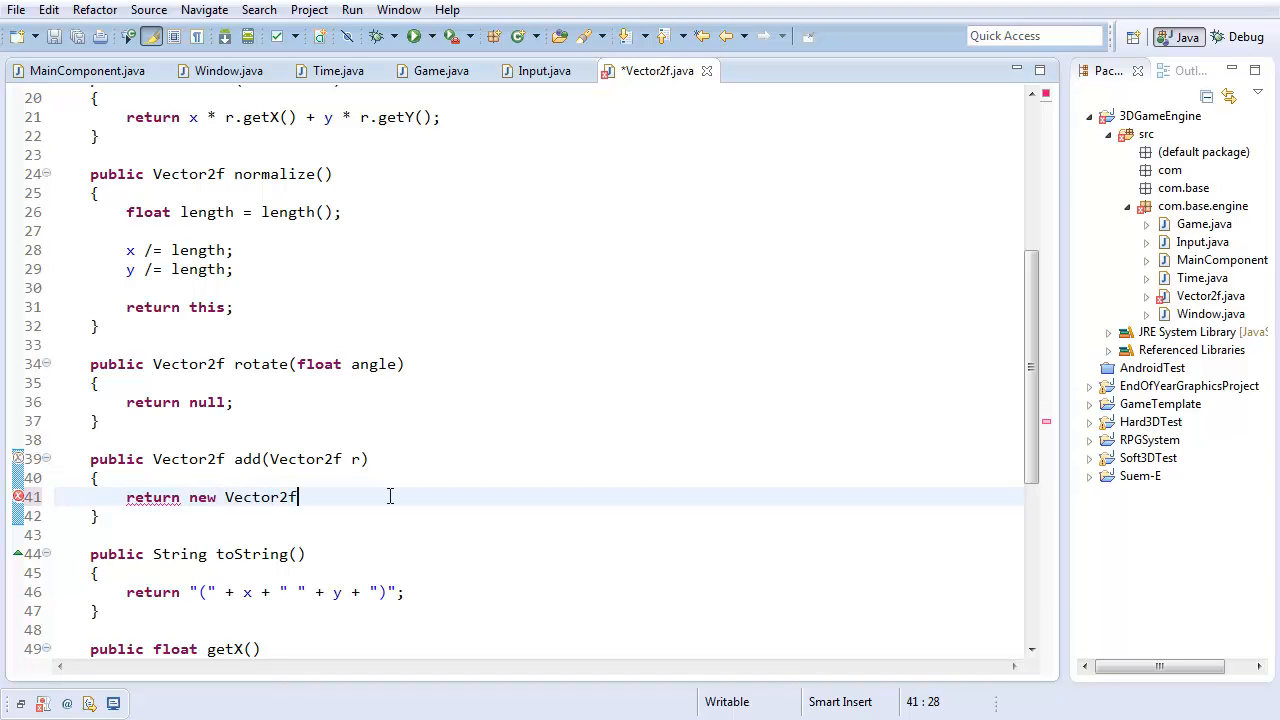
pyautogui.write('(x)')
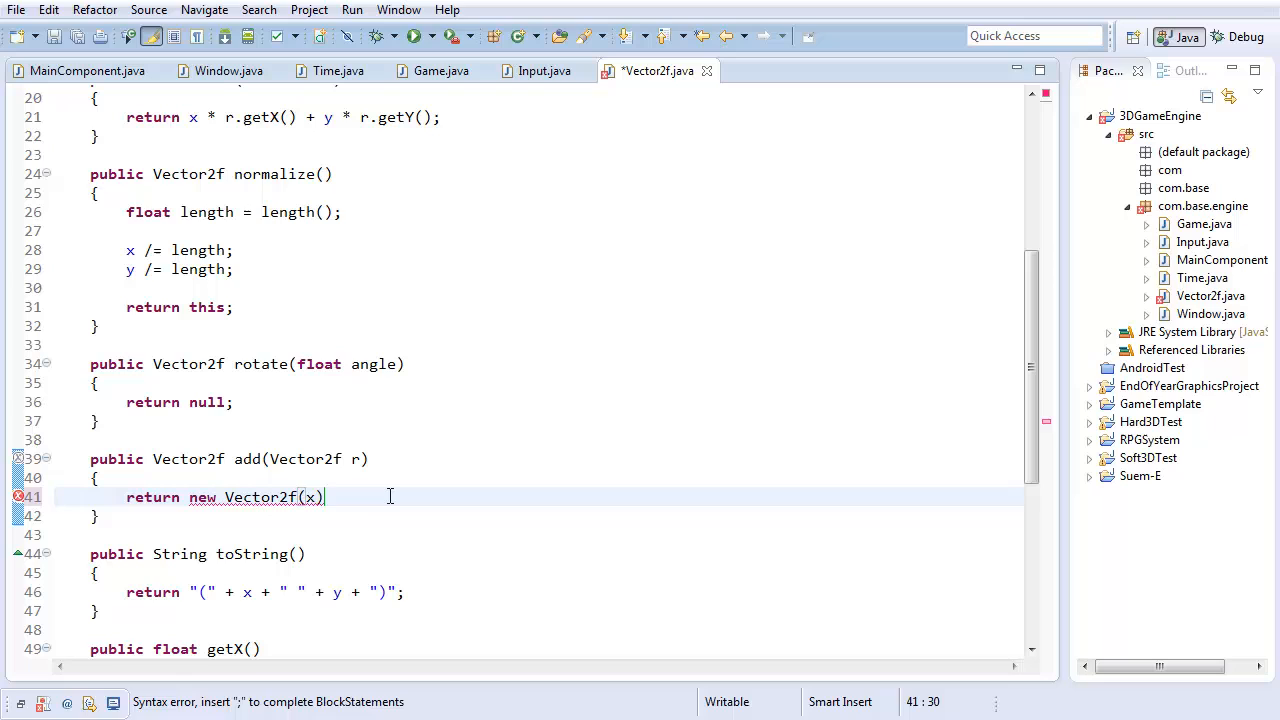
pyautogui.write('+ r.getX()')
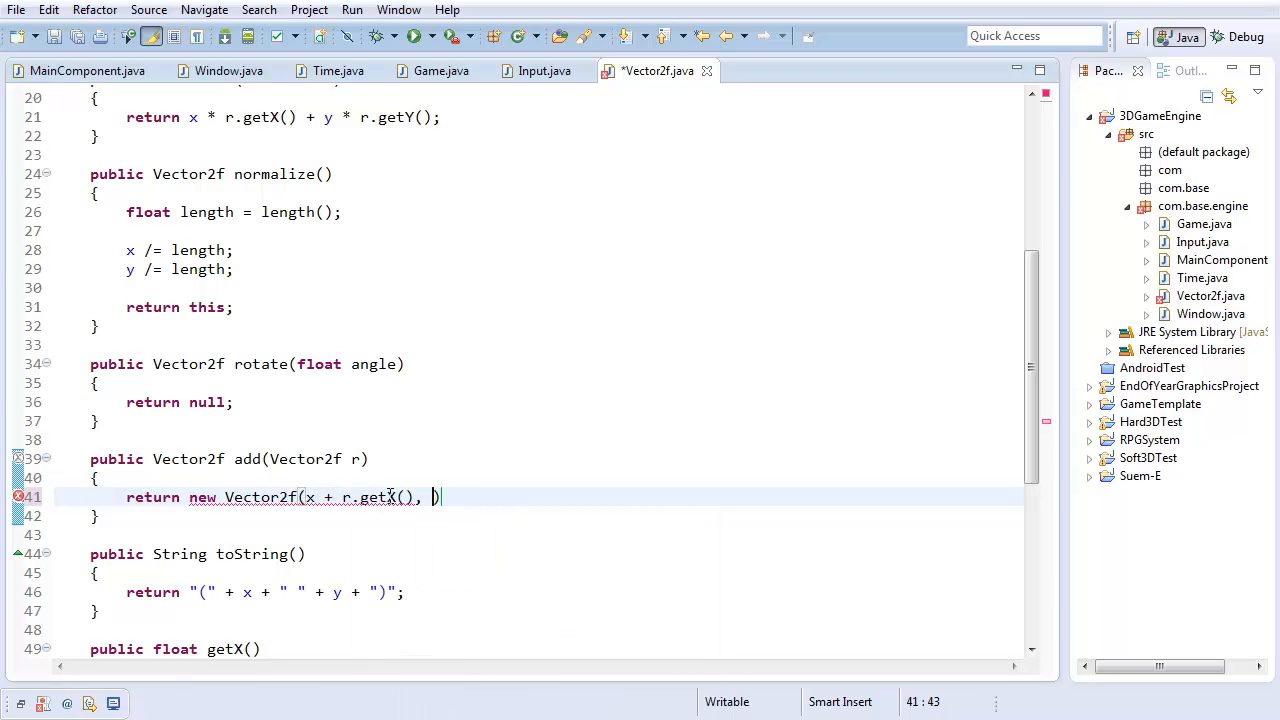
pyautogui.write('y + r.')
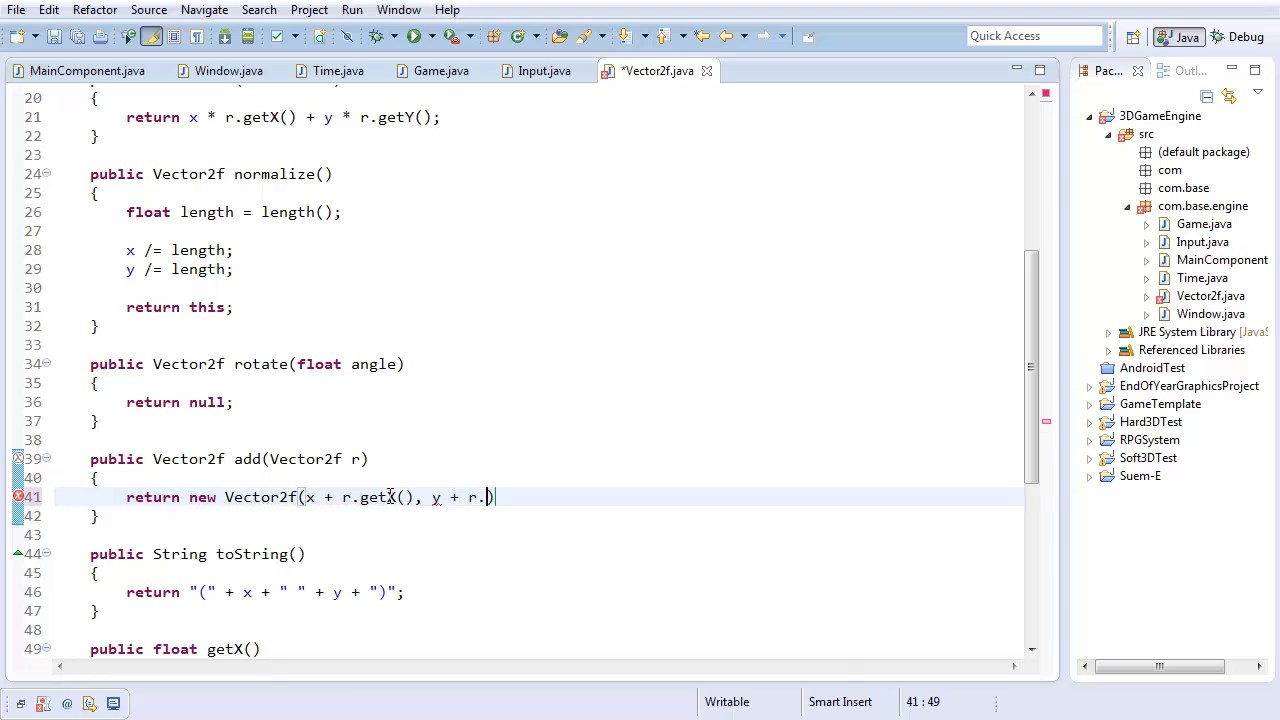
pyautogui.write('etY());')
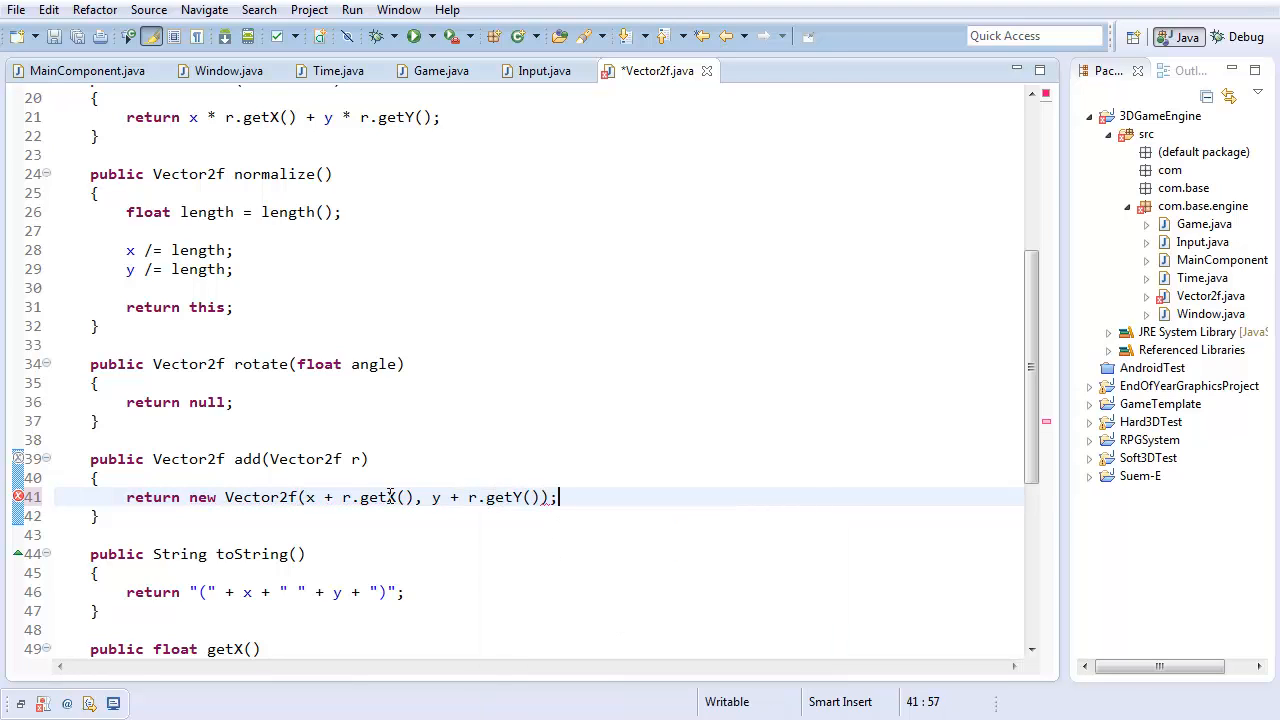
pyautogui.press('ctrl+s')
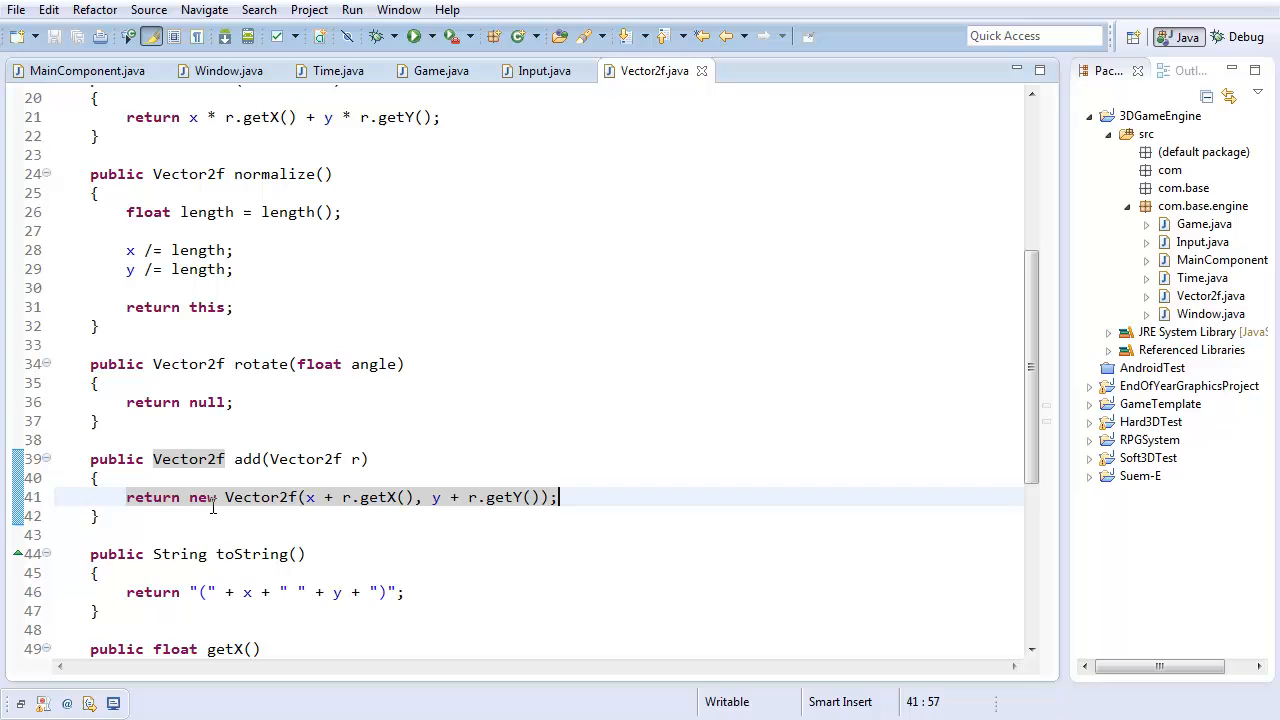
# Write the add(float r) overload returning new Vector2f(x + r, y + r)
pyautogui.write('p')
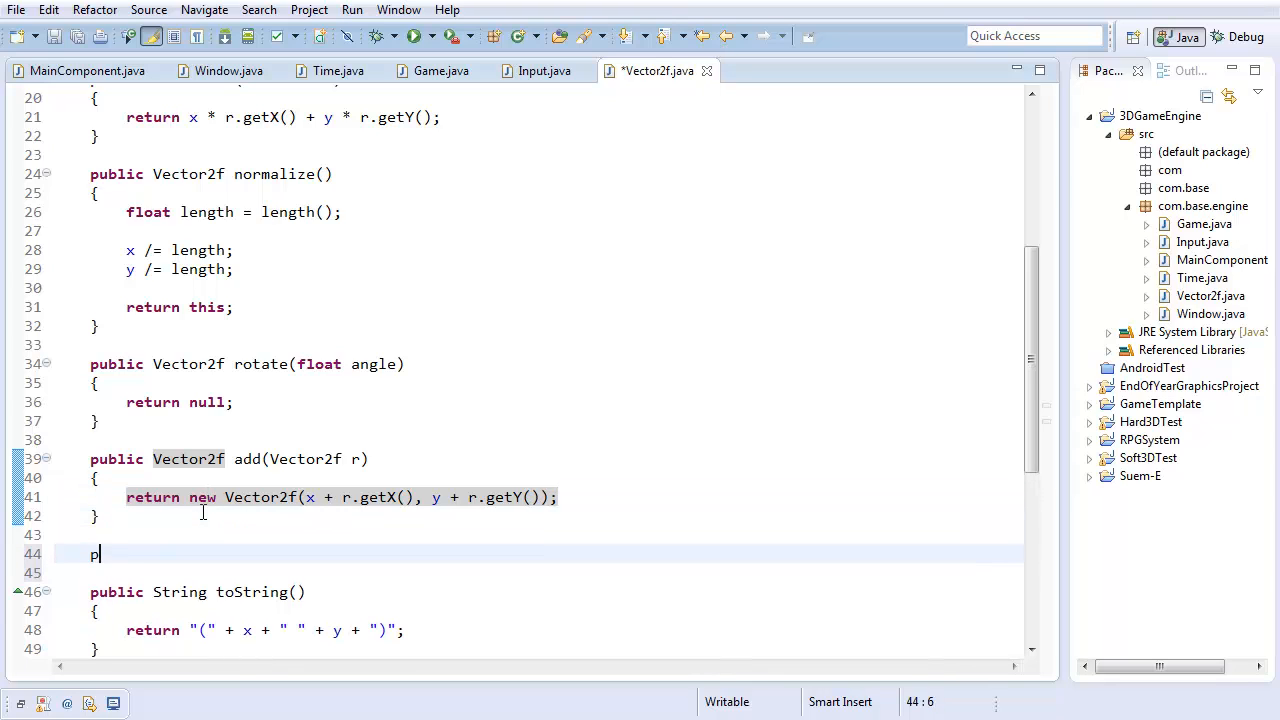
pyautogui.write('ublic F')
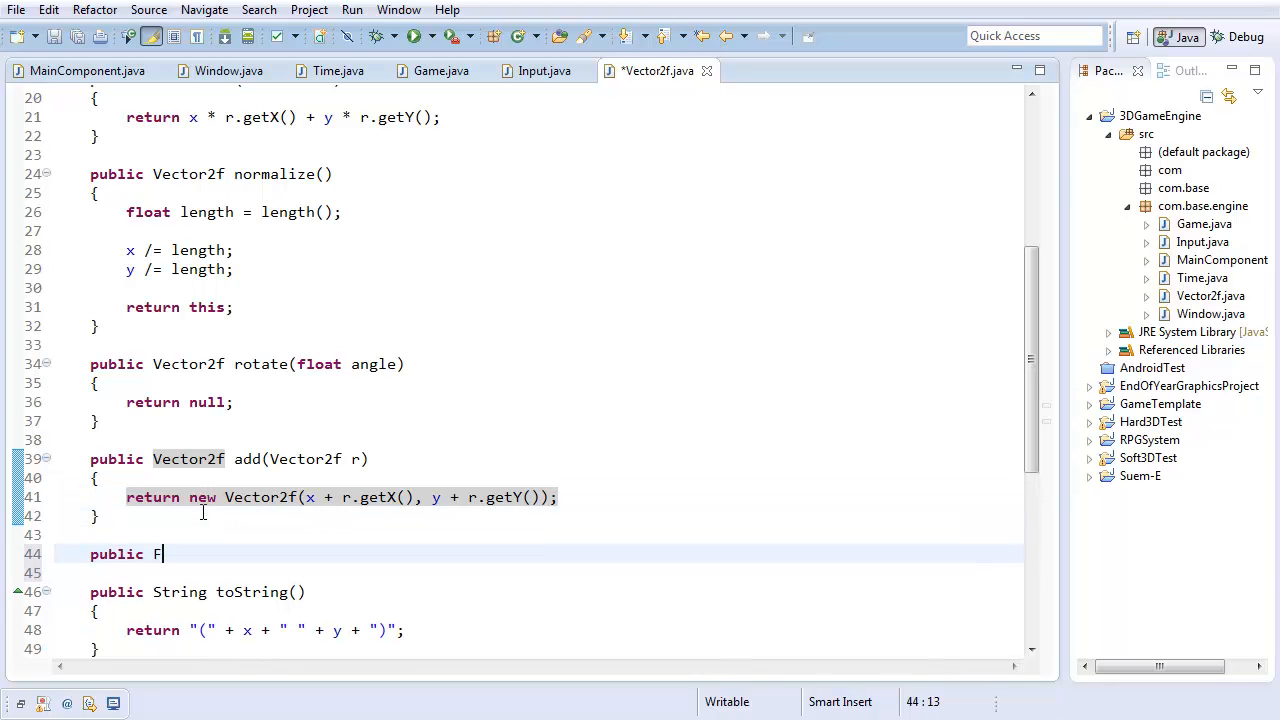
pyautogui.write('Vector2f add(')
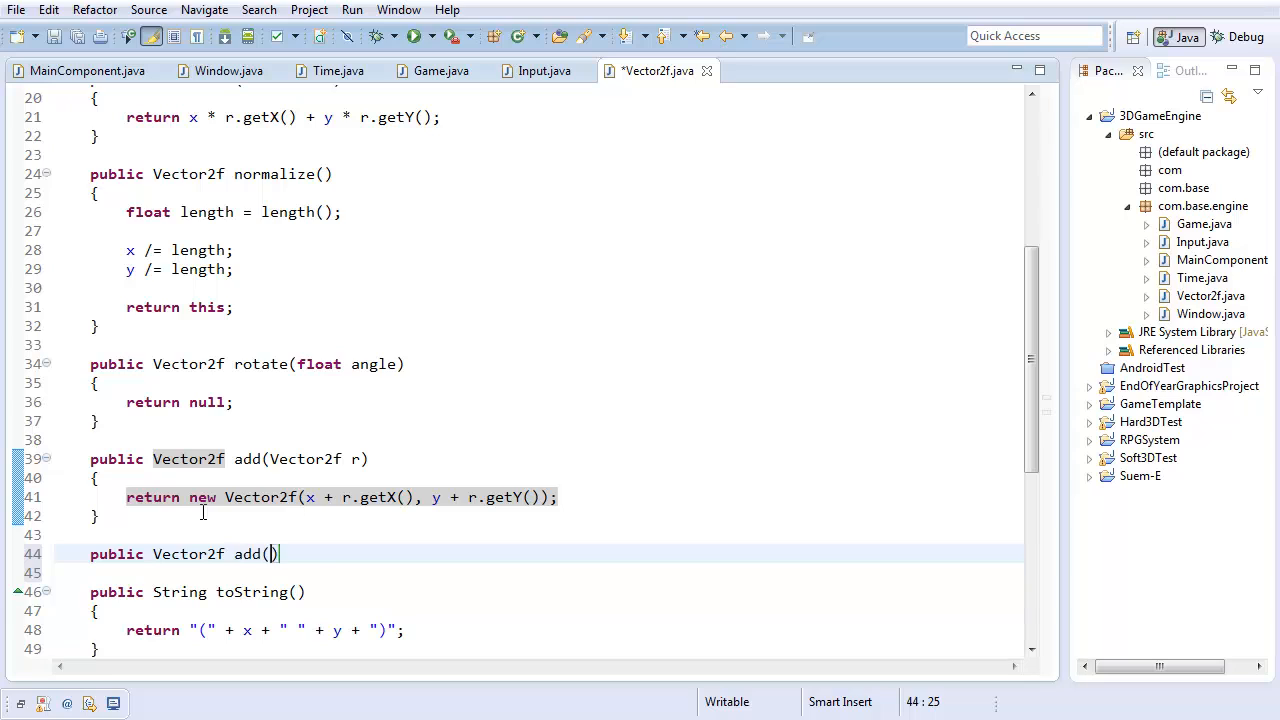
pyautogui.write('float r')
pyautogui.write('reutrn')
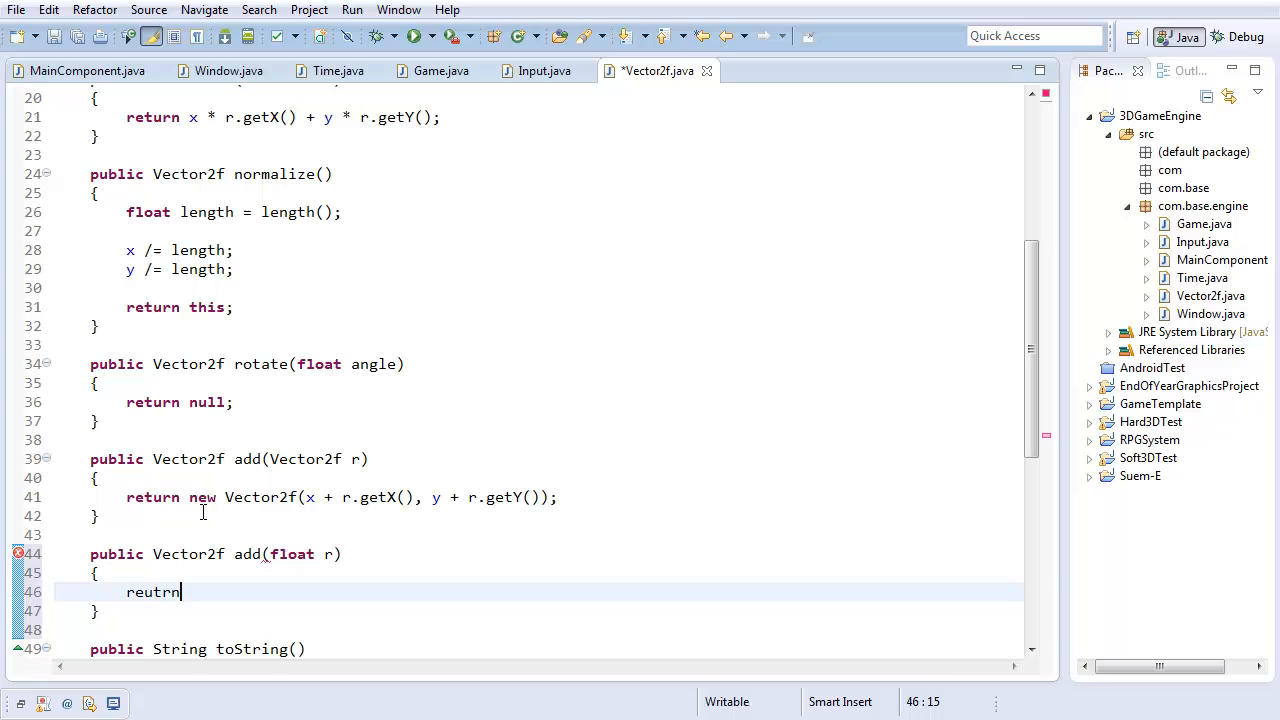
pyautogui.write('return new Vector2f(x + r, y +')
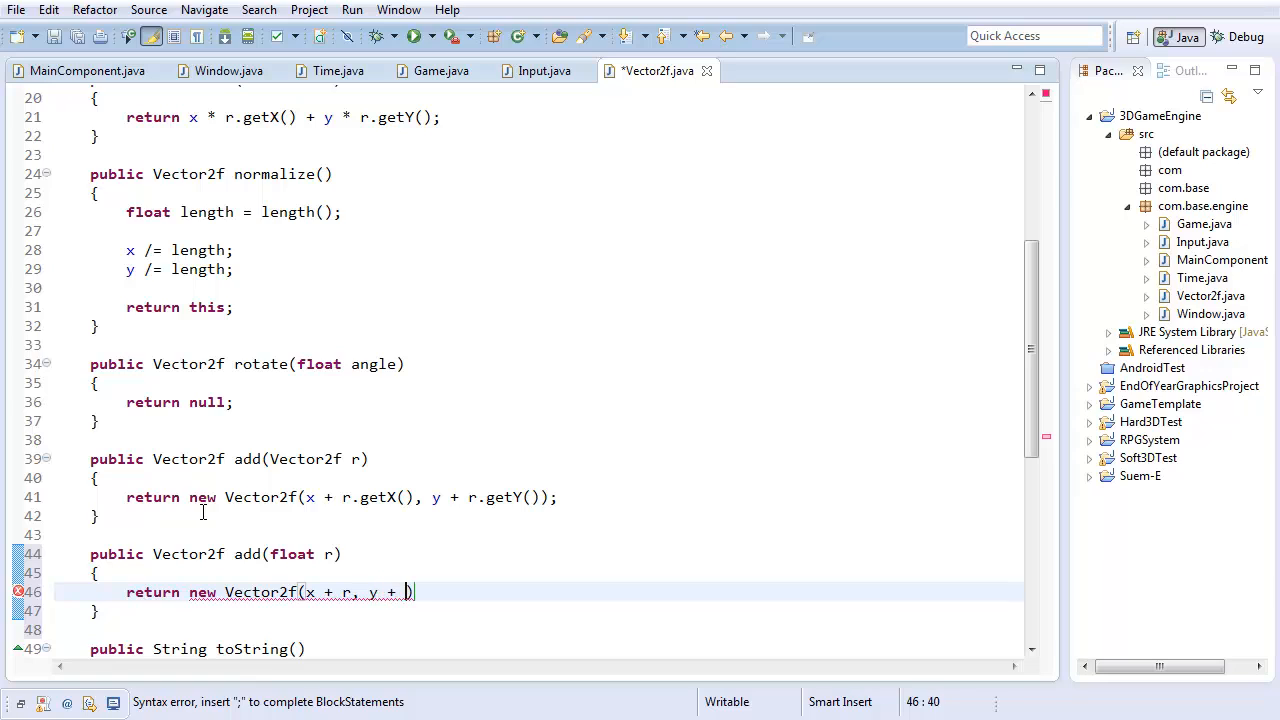
pyautogui.write('r)1')
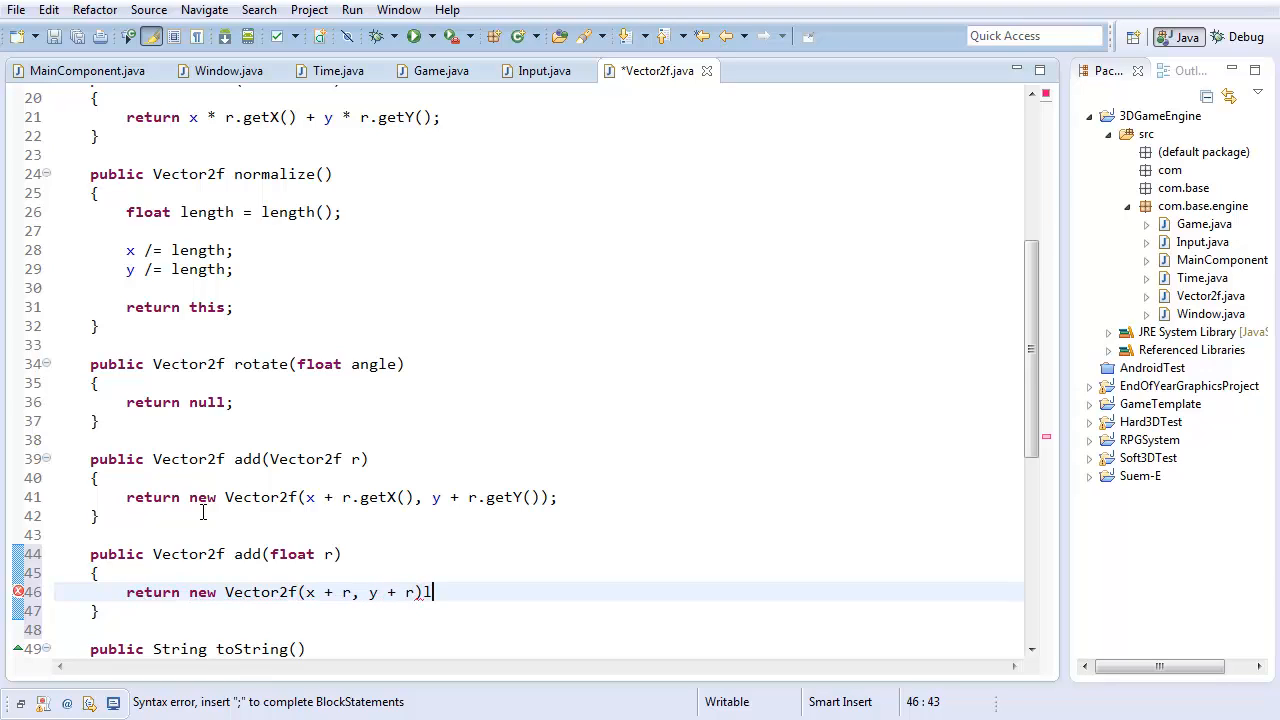
pyautogui.write(';')
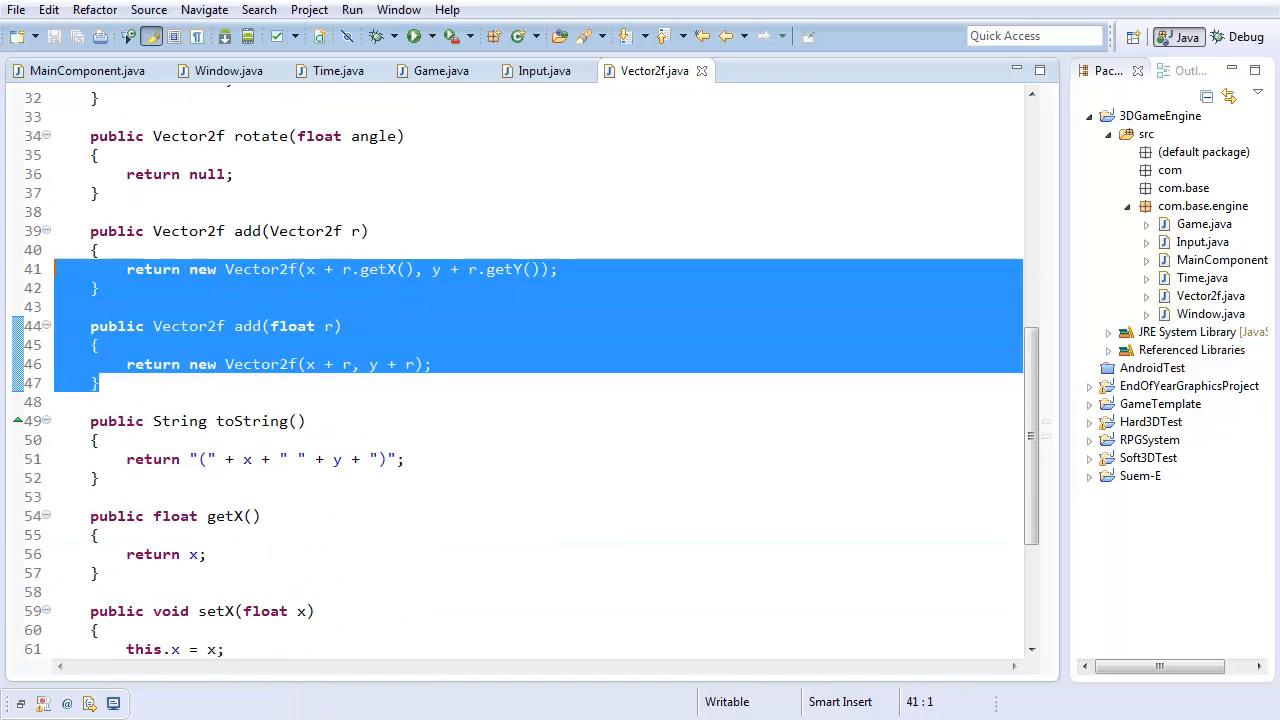
# Paste copies of the add methods and rename them sub, mul and div
pyautogui.click(156, 388)
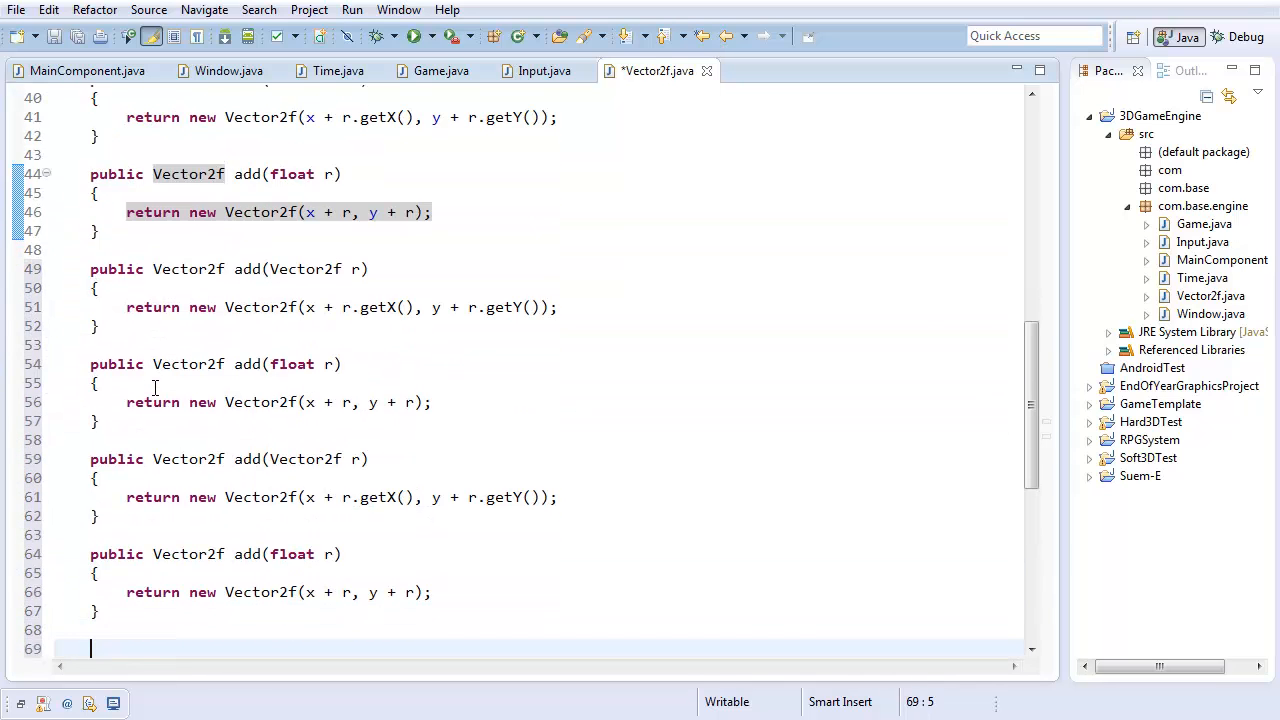
pyautogui.doubleClick(256, 400)
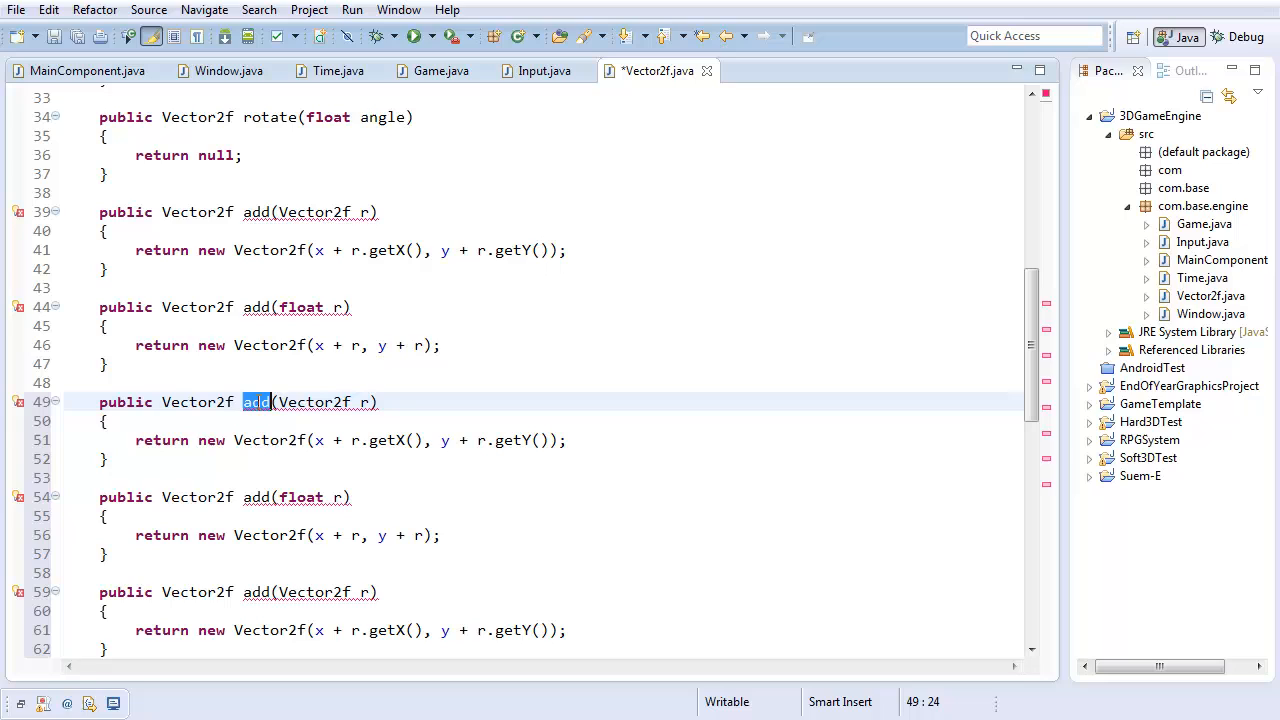
pyautogui.press('Delete')
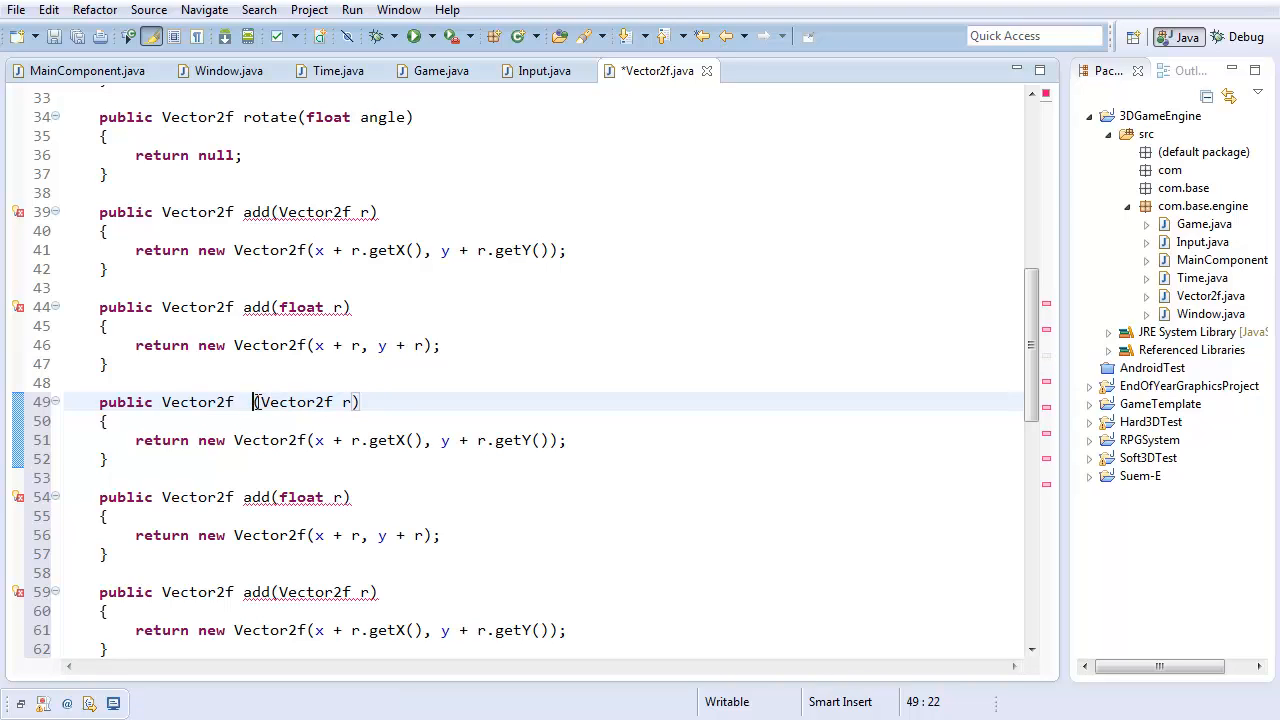
pyautogui.write('sub')
pyautogui.click(238, 592)
pyautogui.write('mul')
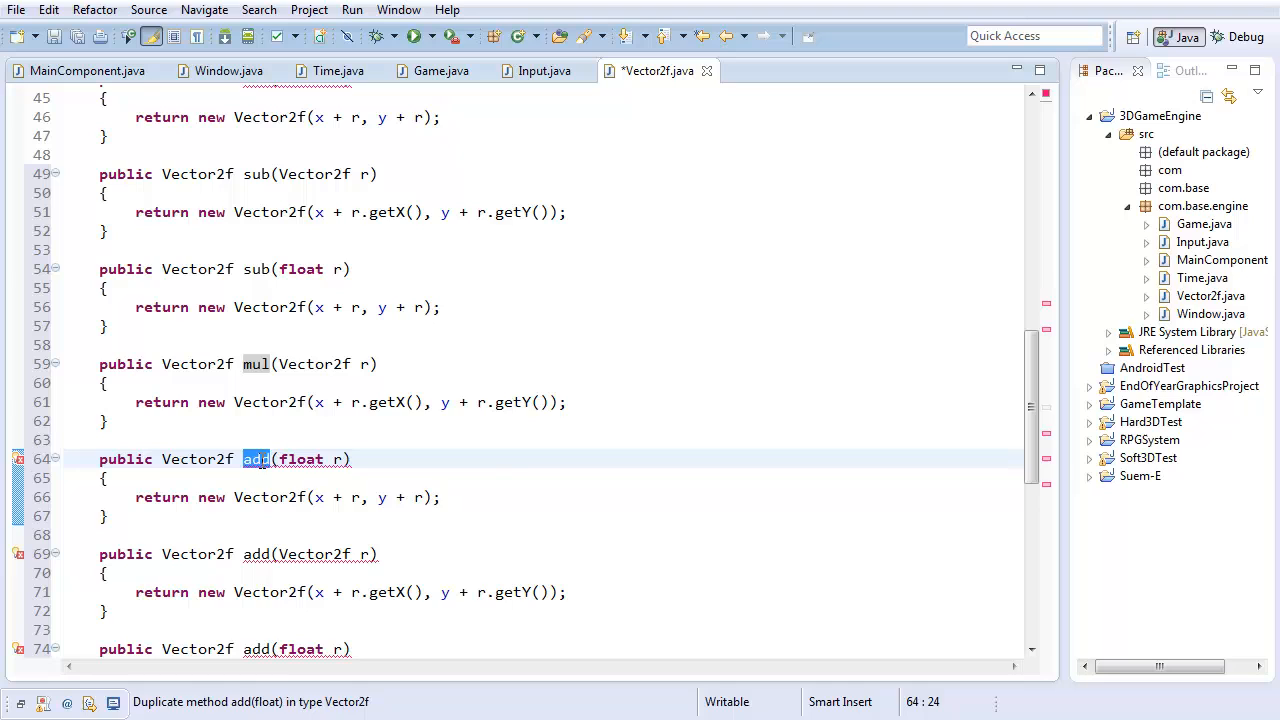
pyautogui.scroll(-3)
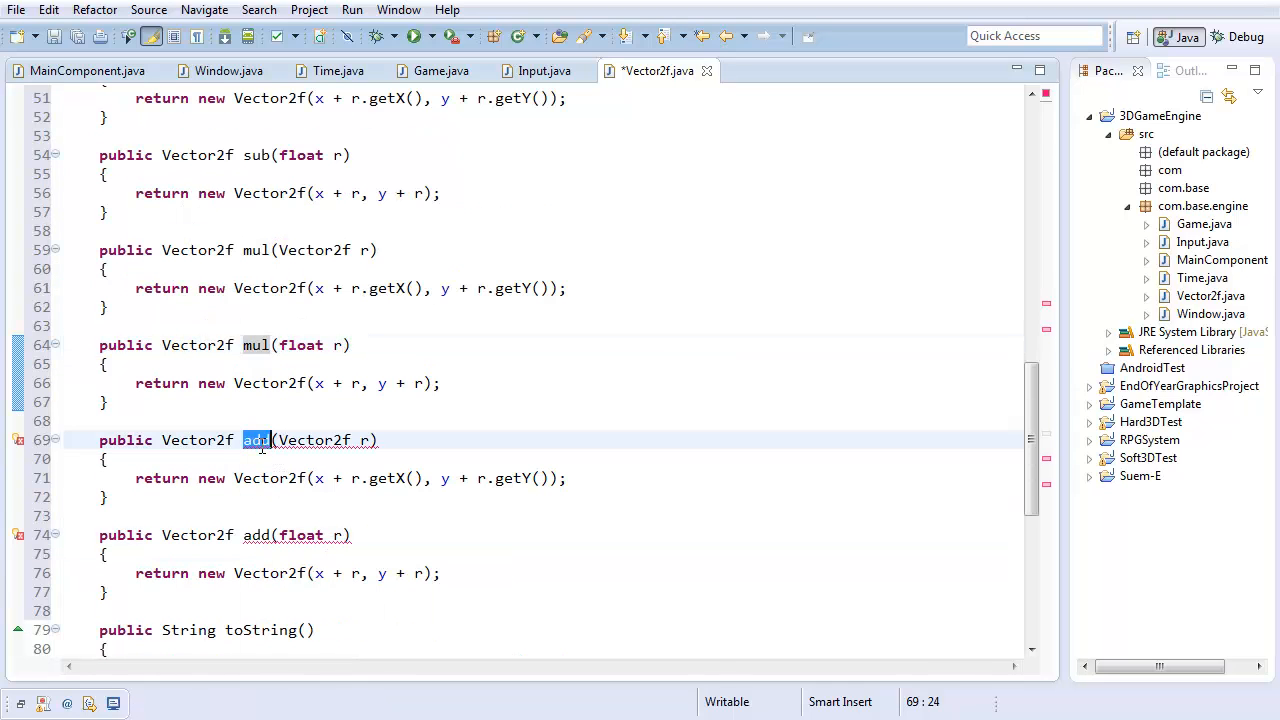
pyautogui.write('div')
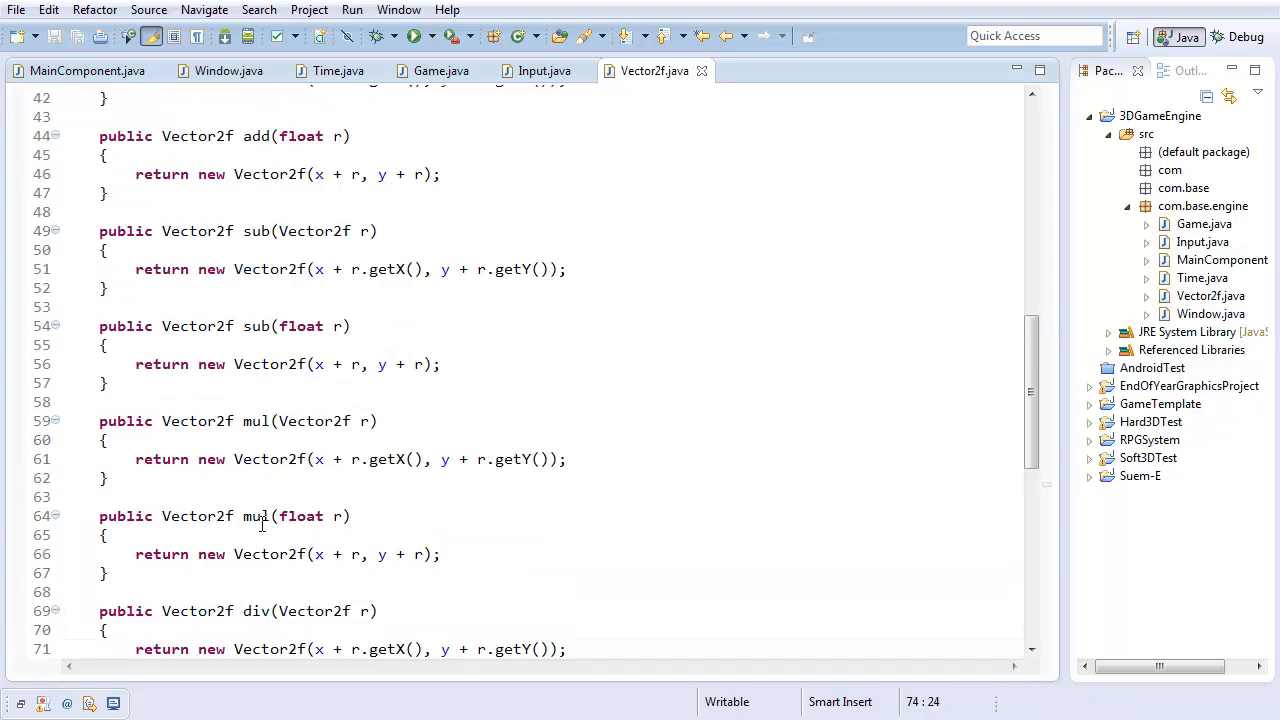
pyautogui.scroll(3)
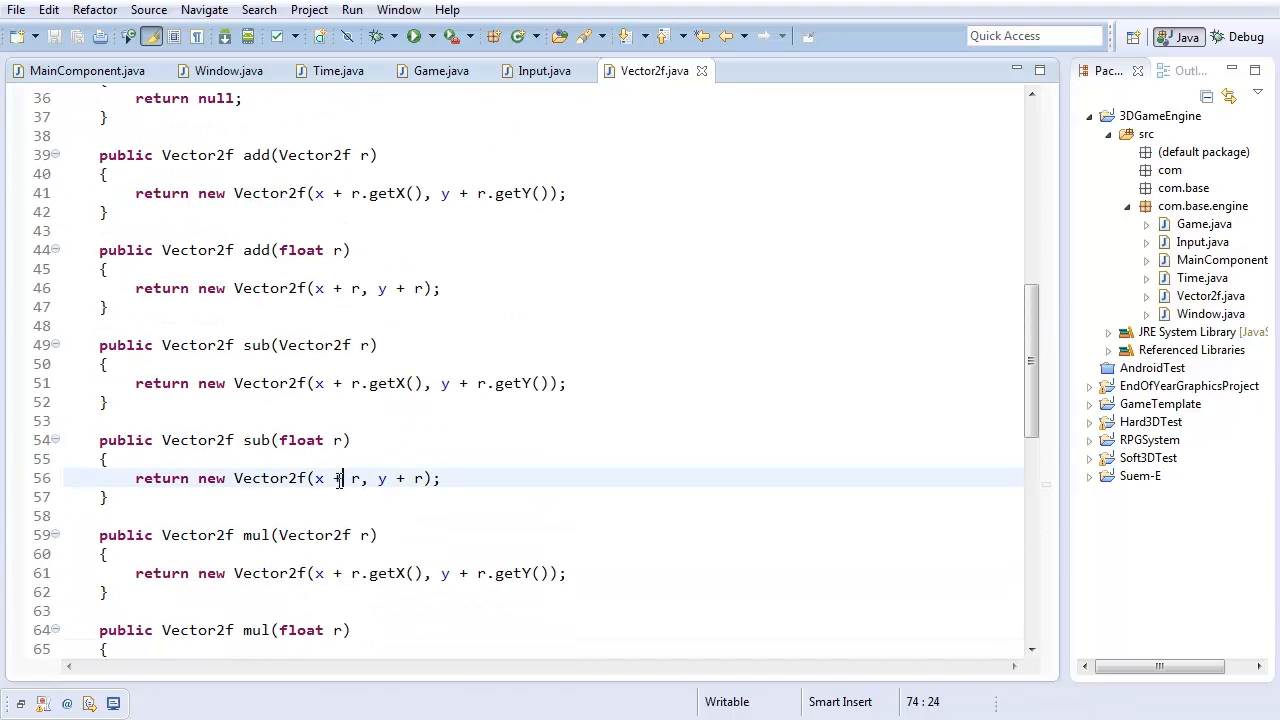
# Replace the + operators in the sub and mul bodies with - and *
pyautogui.click(336, 384)
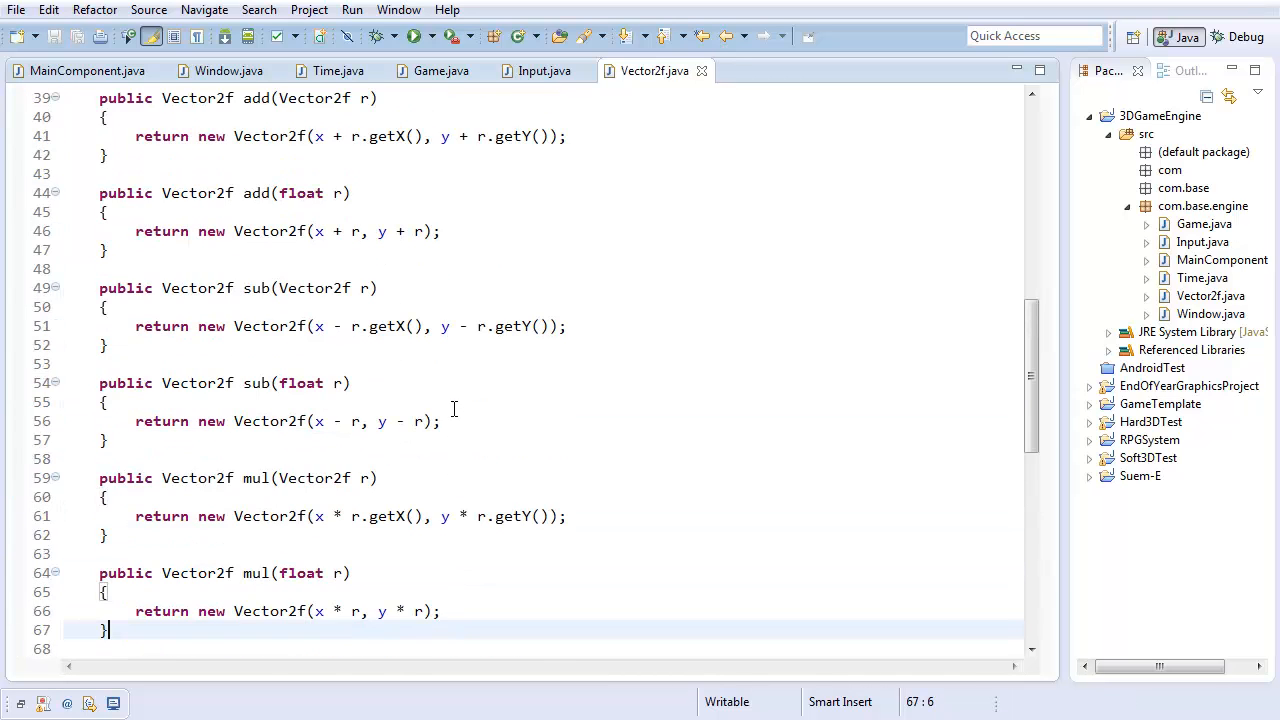
pyautogui.scroll(3)
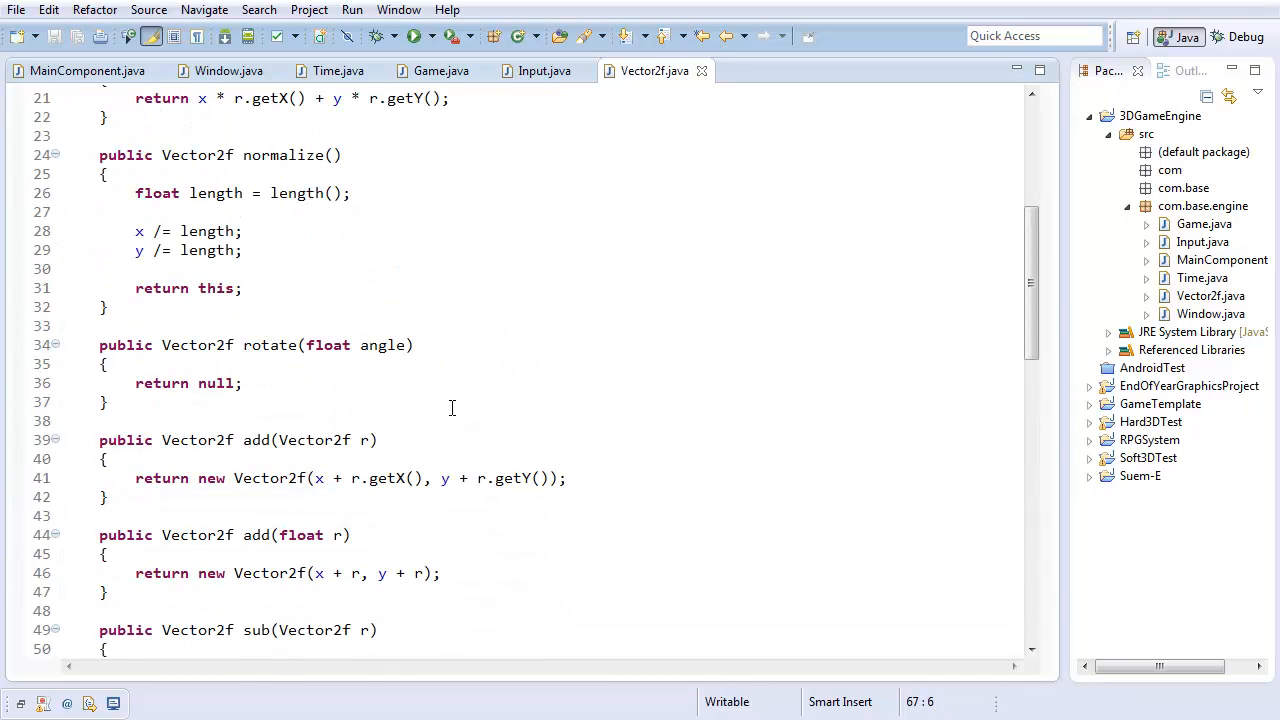
pyautogui.click(240, 384)
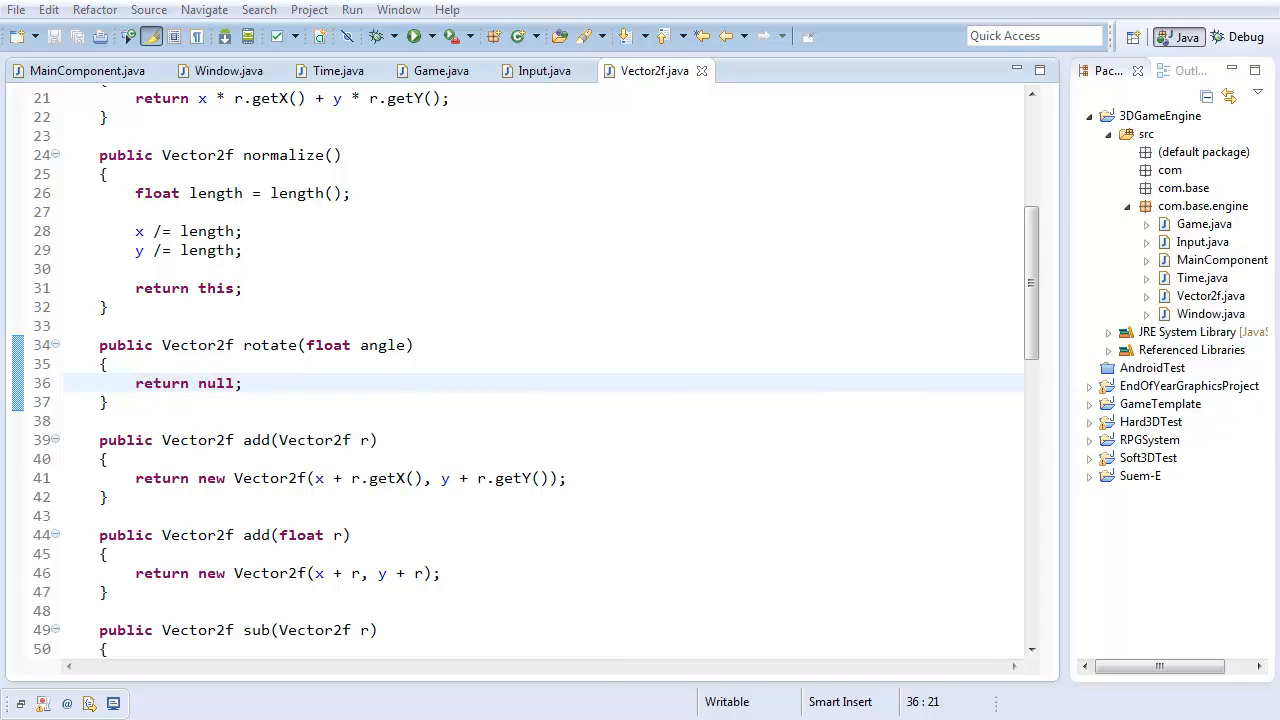
# Declare rad = Math.toRadians(angle) at the start of rotate
pyautogui.click(104, 364)
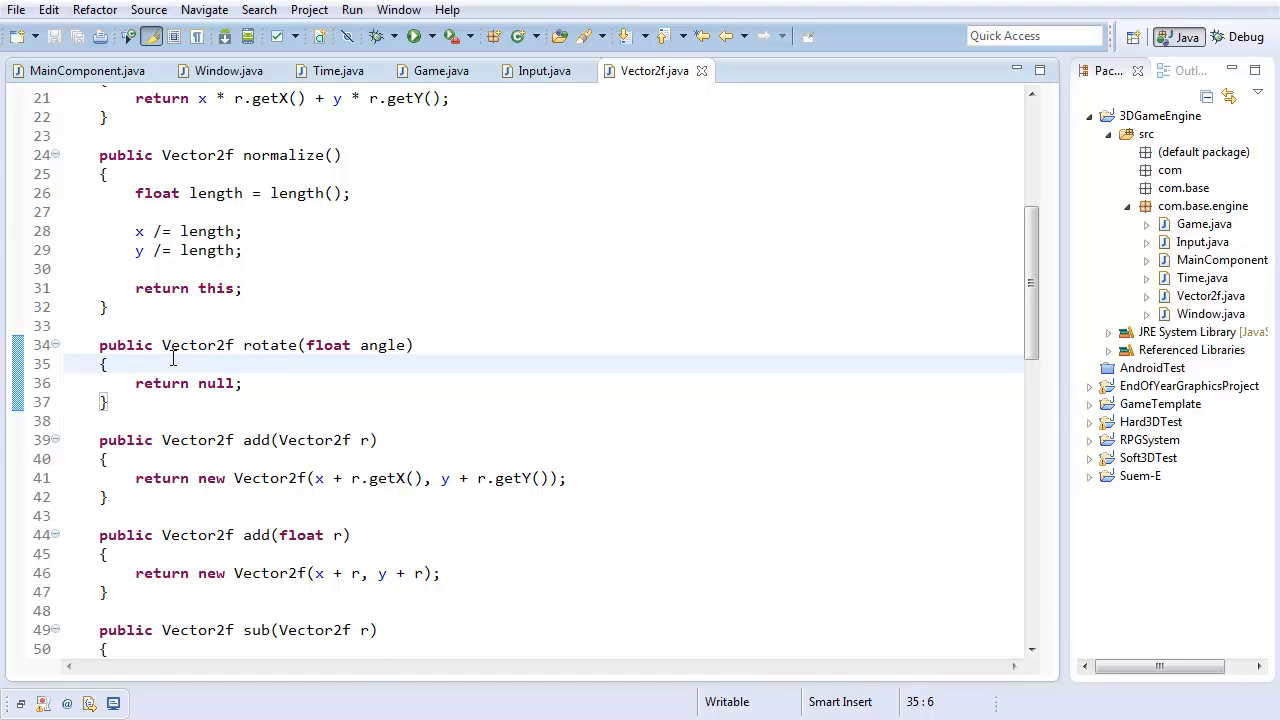
pyautogui.press('Return')
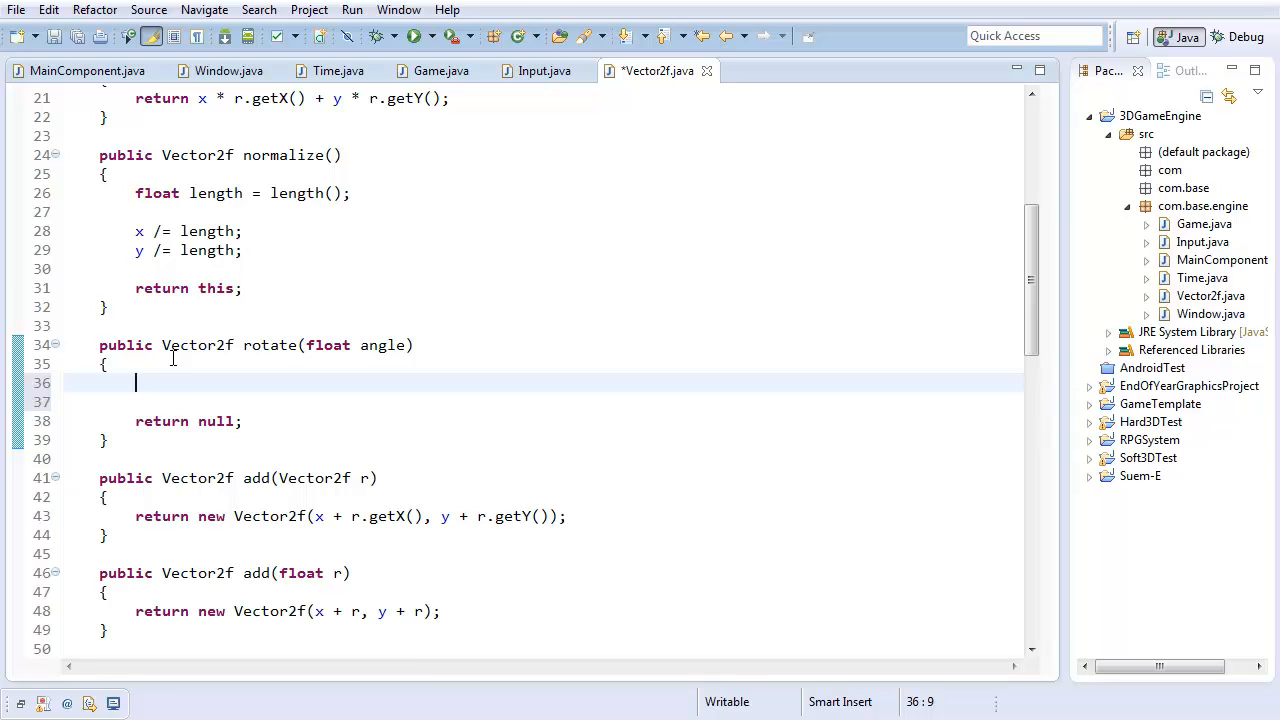
pyautogui.write('float rad')
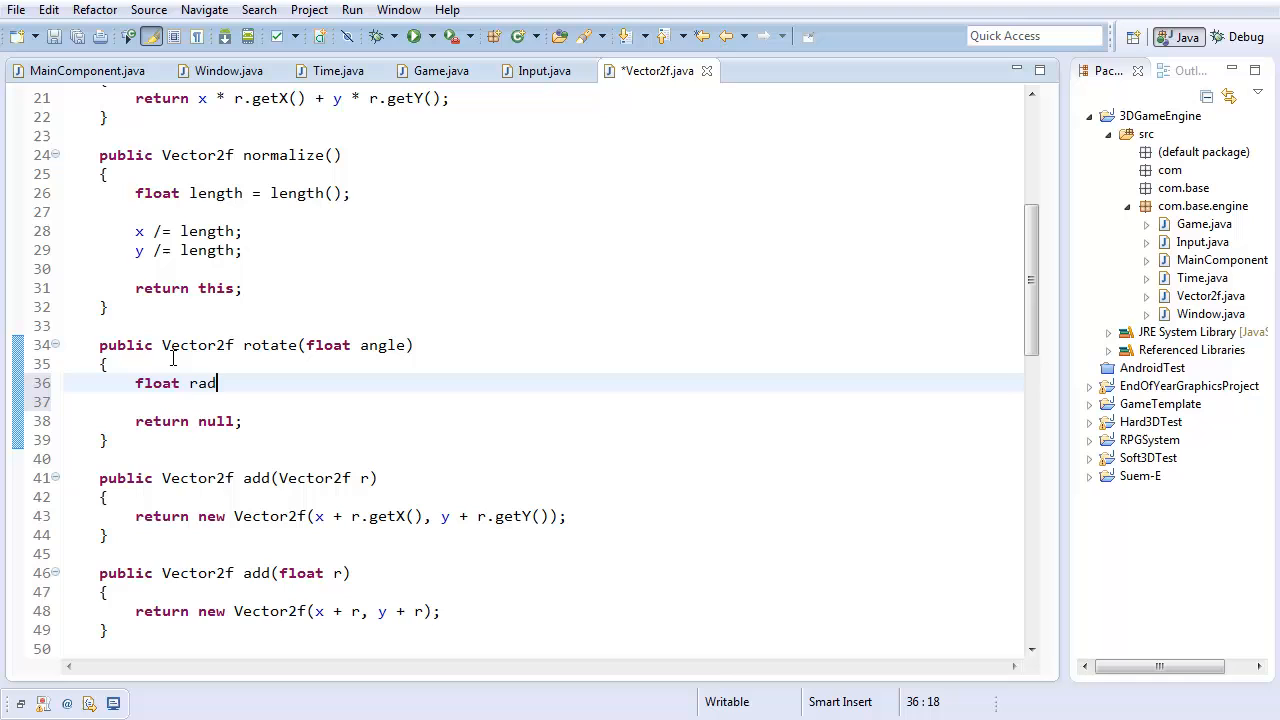
pyautogui.write('= Math')
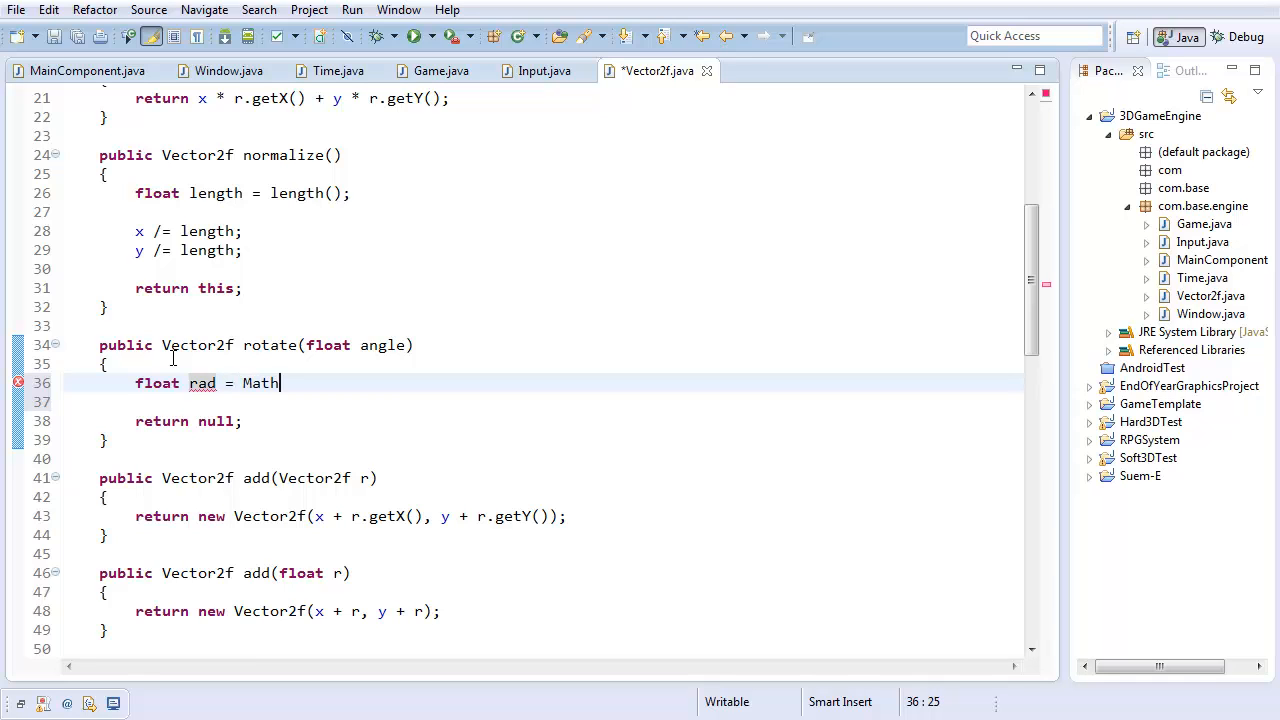
pyautogui.write('.toRadians(angle);')
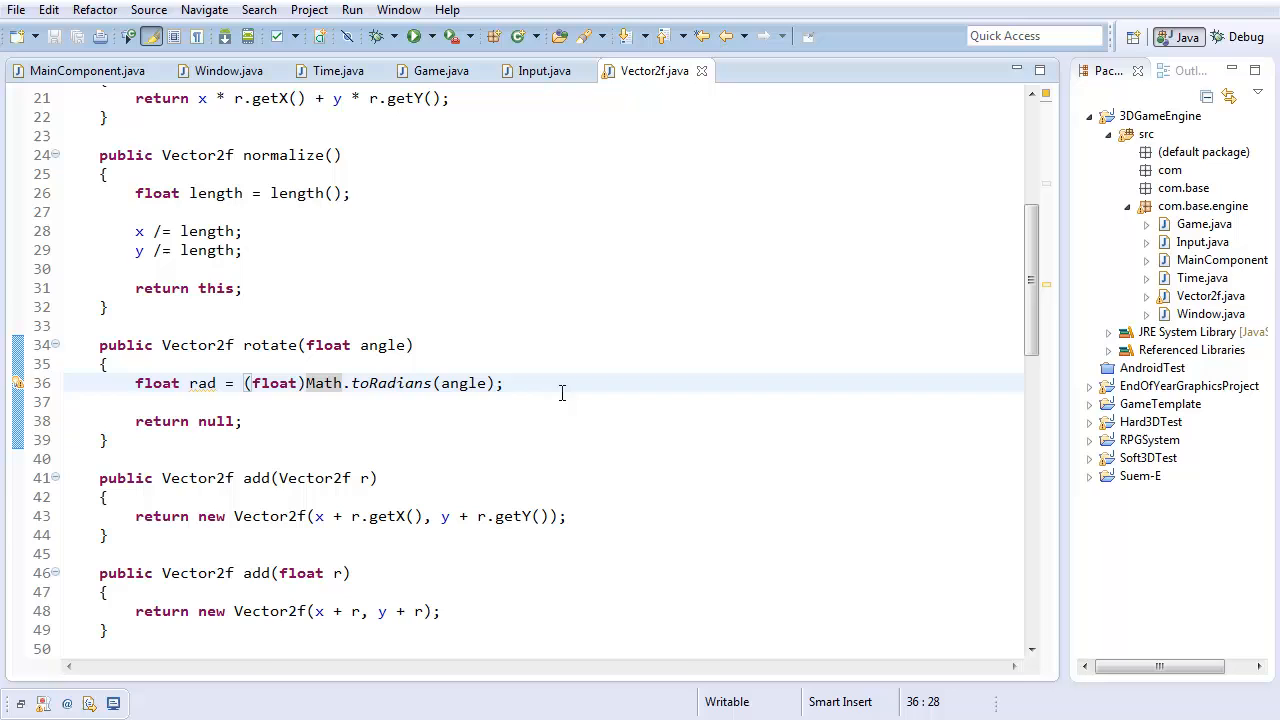
pyautogui.press('Return')
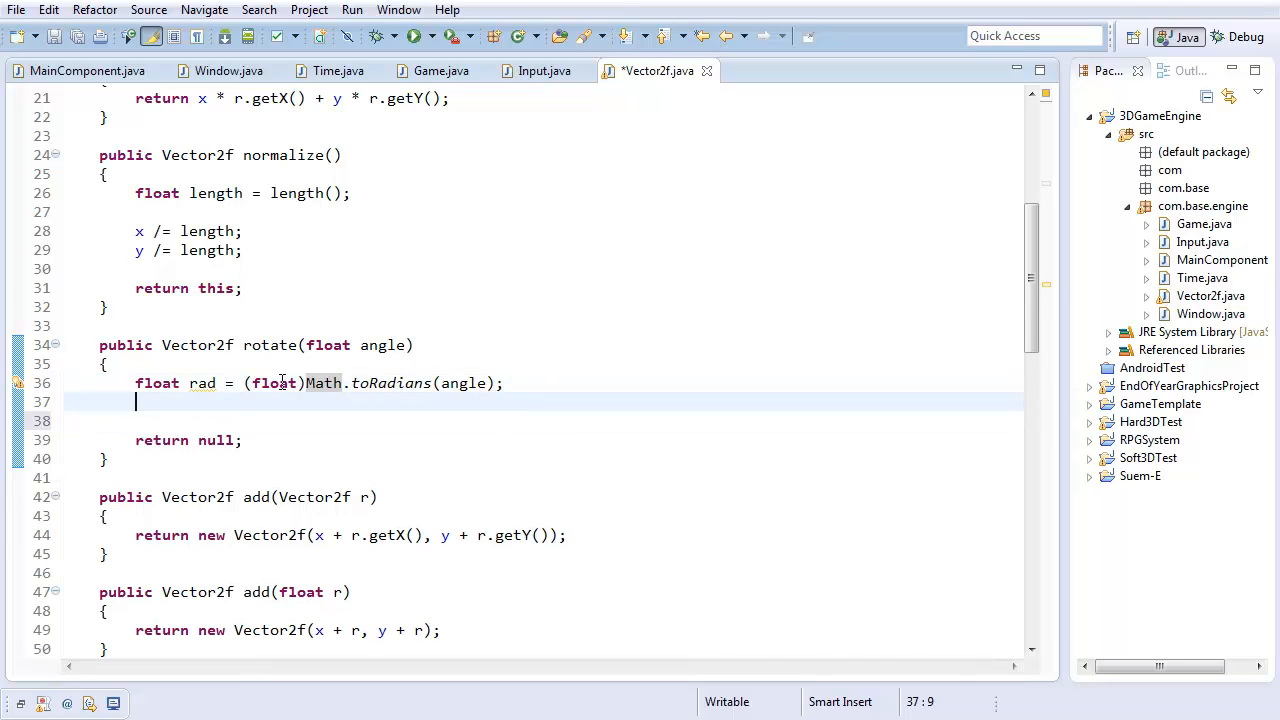
# Declare cos = Math.cos(angle) and change the variables to double
pyautogui.write('float cos')
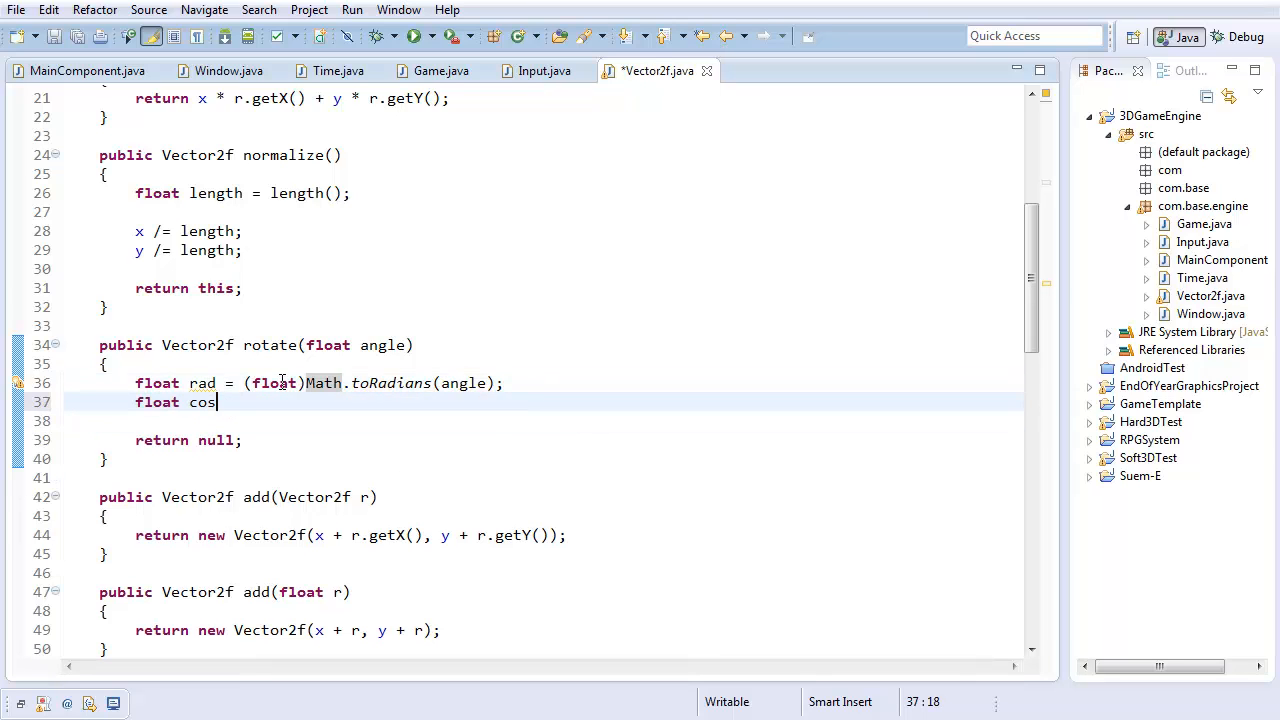
pyautogui.write('=')
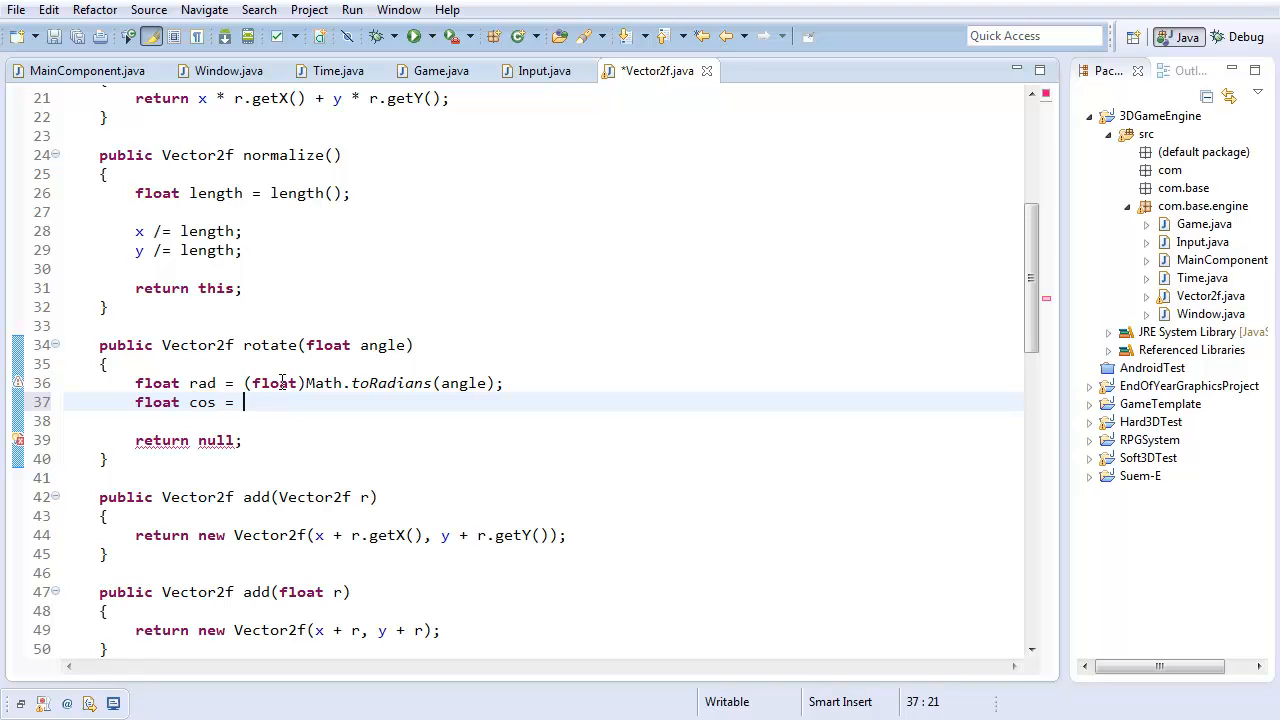
pyautogui.write('M')
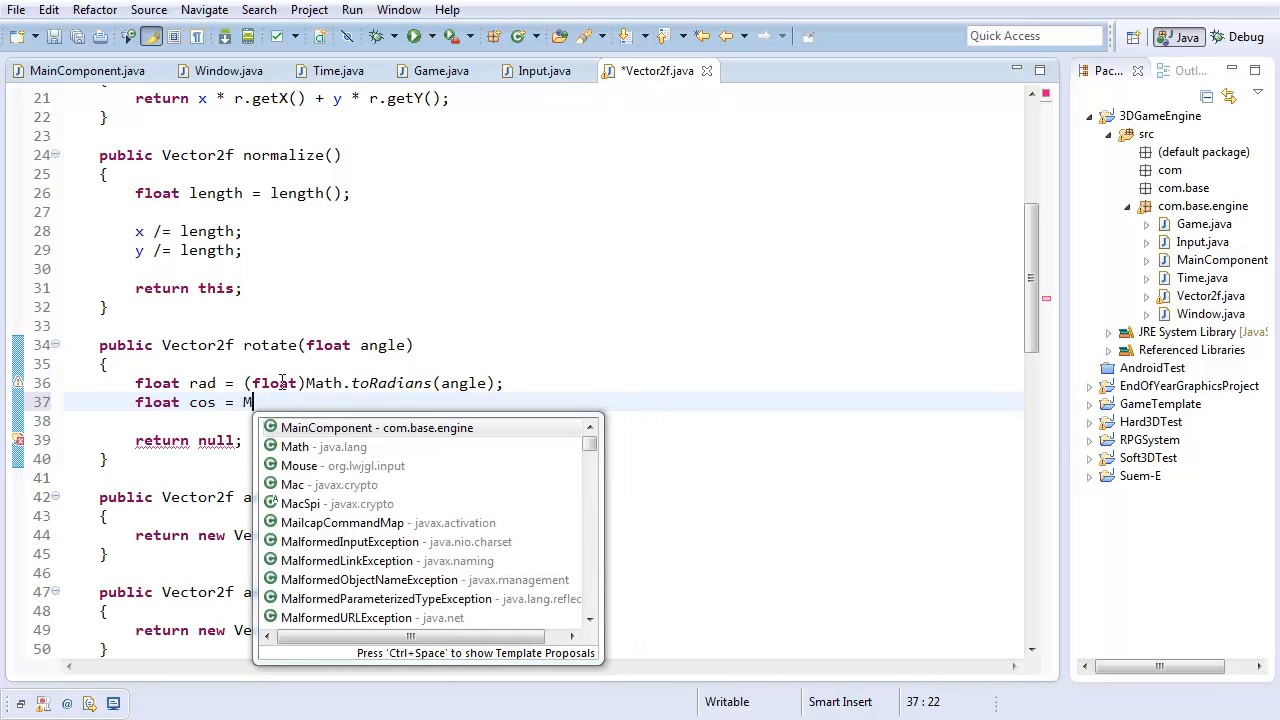
pyautogui.write('(float)Math.')
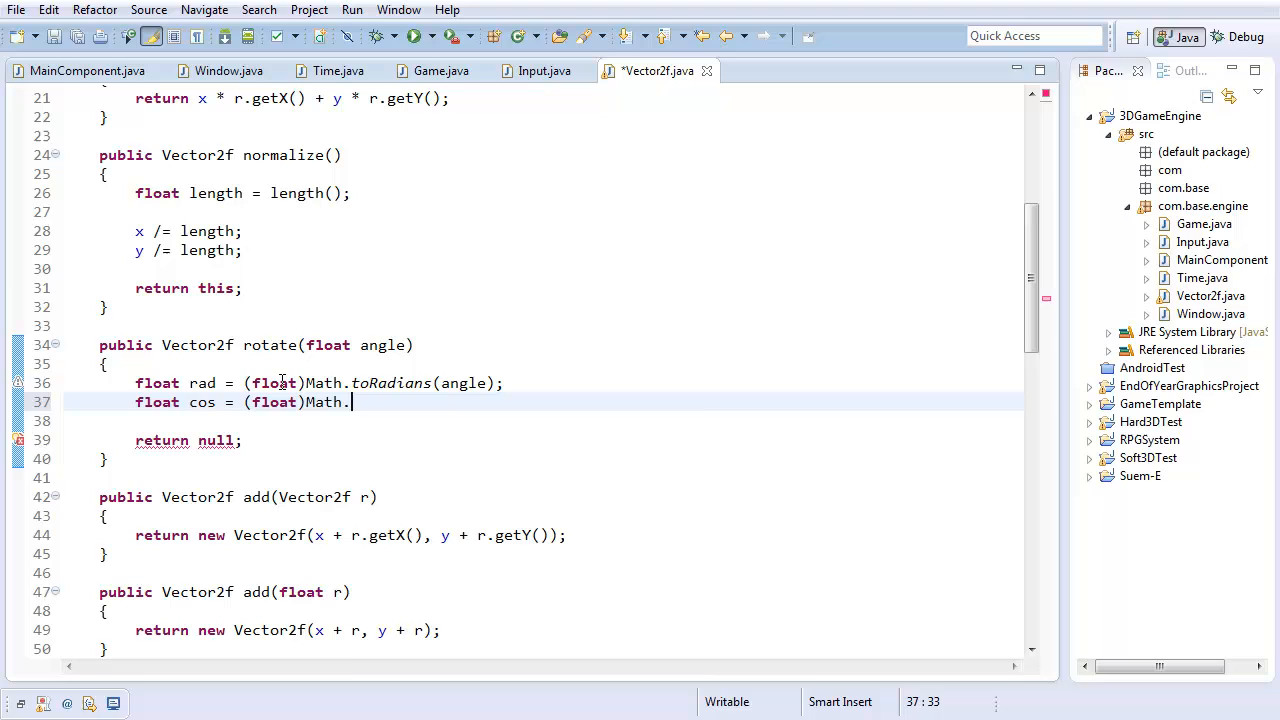
pyautogui.write('cos(angle);')
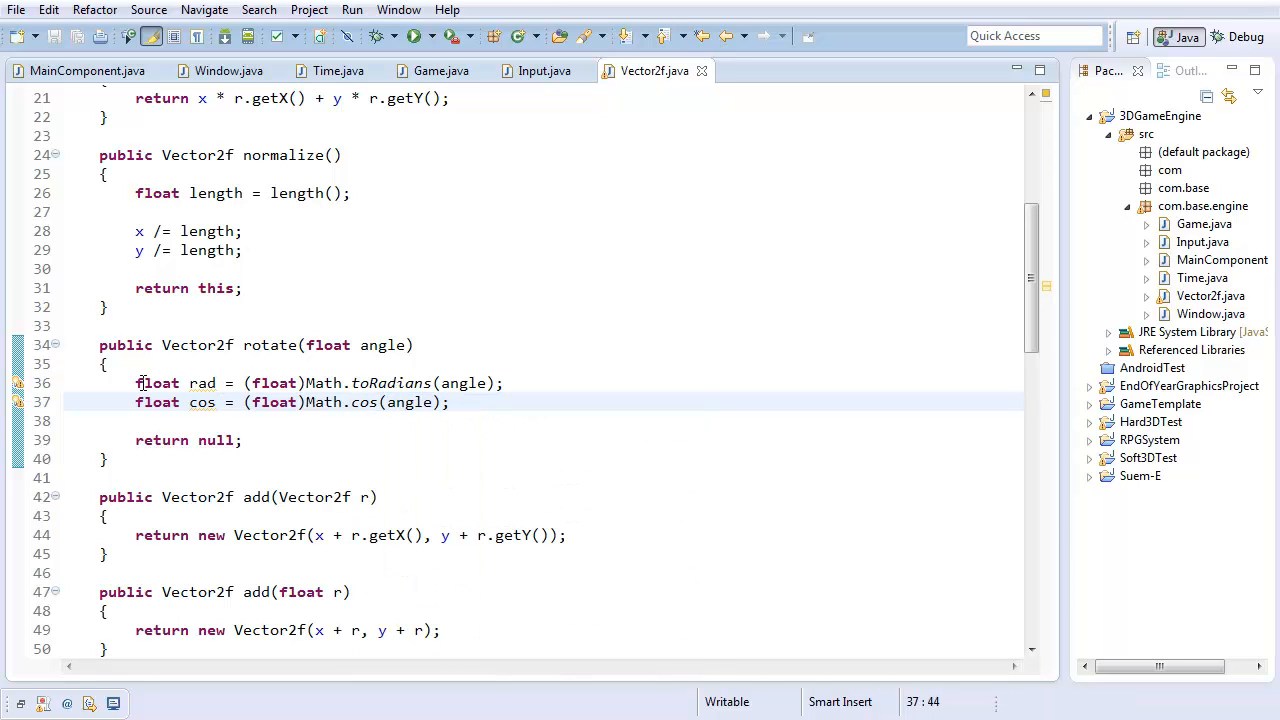
pyautogui.write('double')
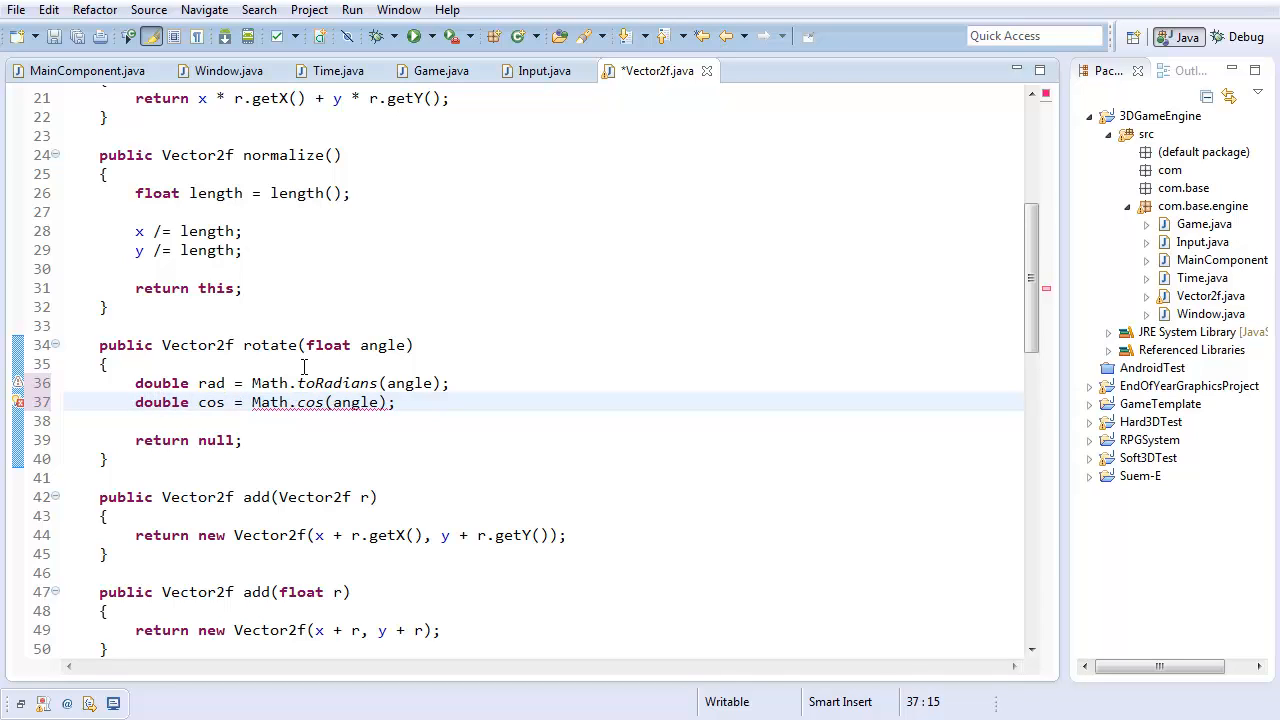
# Add double sin = Math.sin(angle); below cos in rotate and move to the return line
pyautogui.write('double')
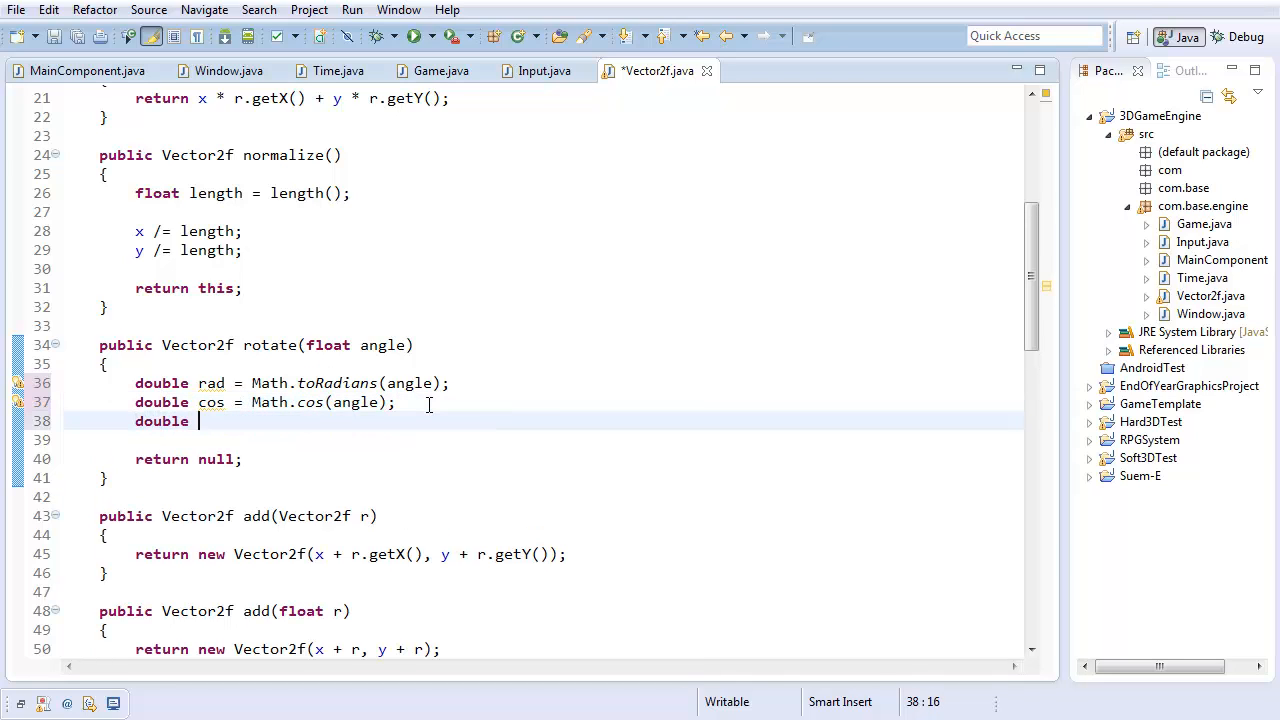
pyautogui.write('sin = Ma')
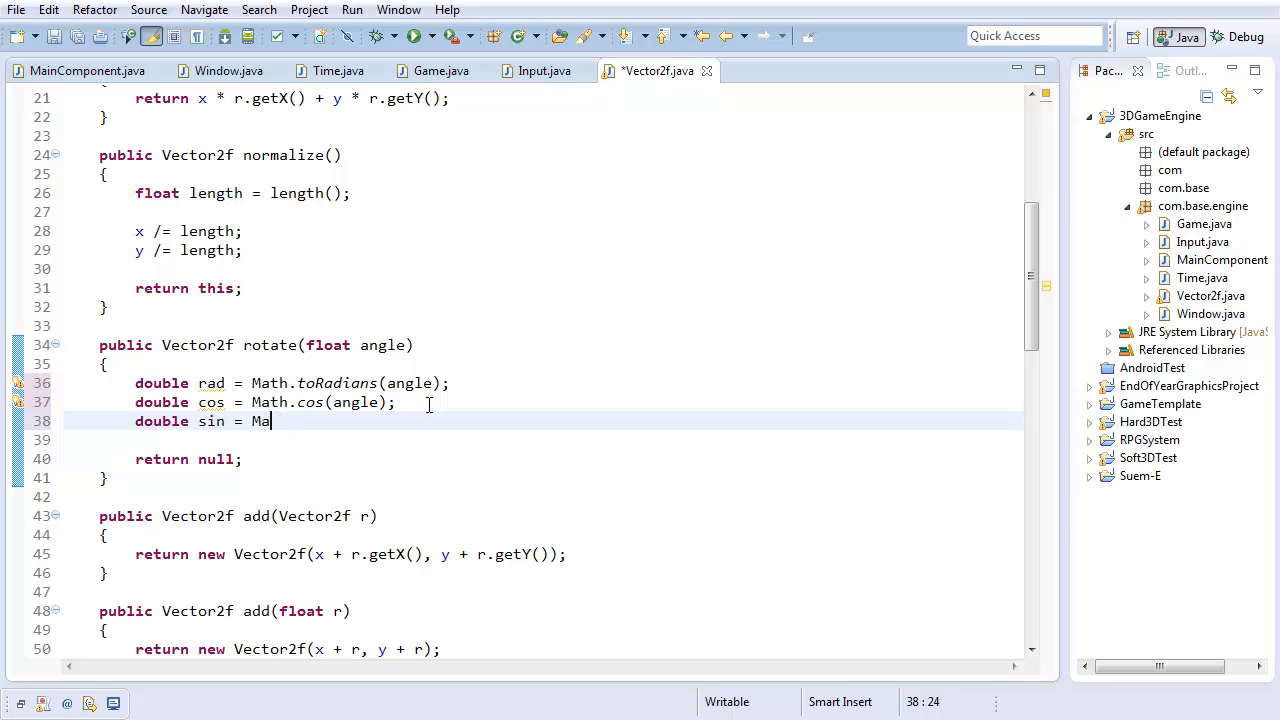
pyautogui.write('th.sin(angle);')
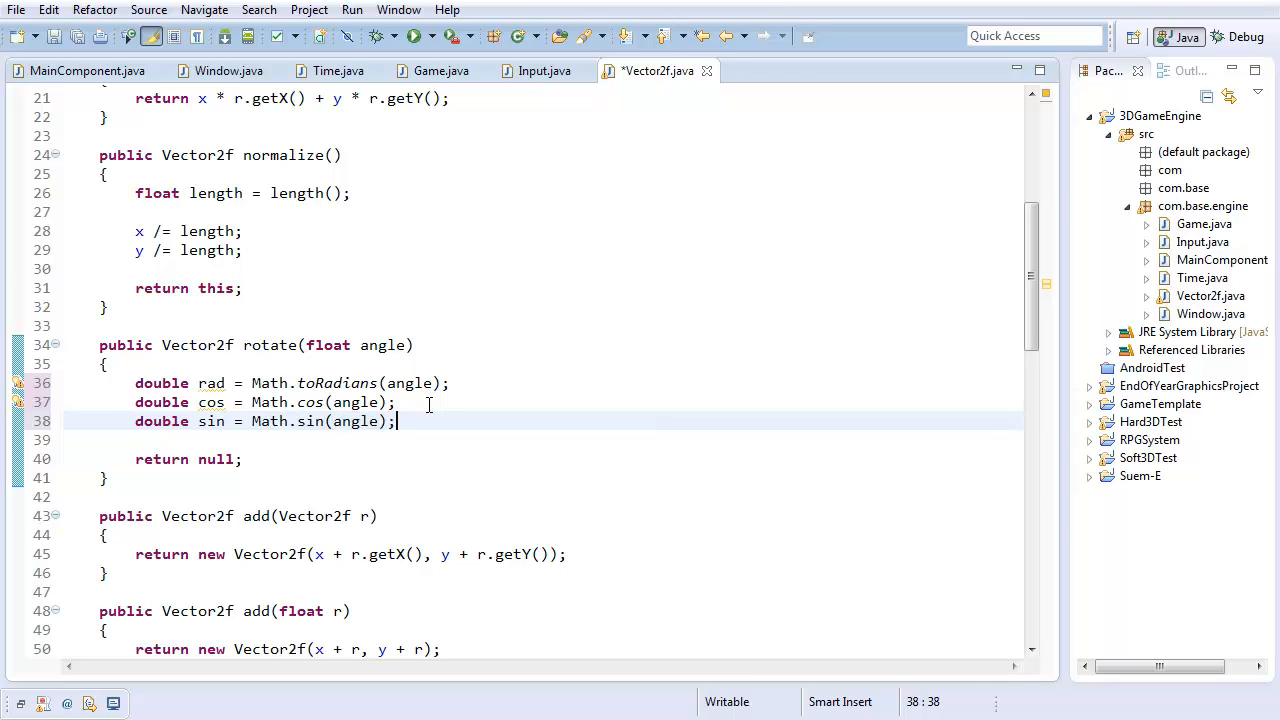
pyautogui.press('ctrl+s')
pyautogui.write('ew ')
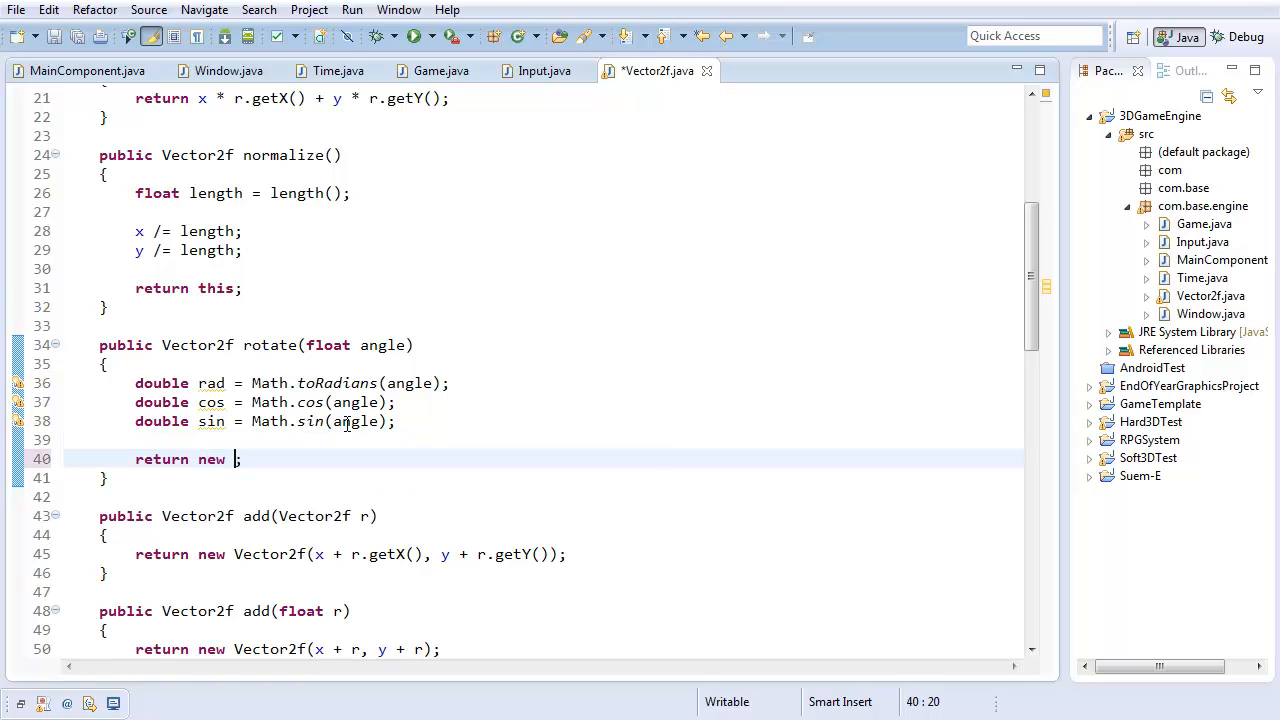
# Return new Vector2f(x * cos - y * sin, ...) from rotate instead of null
pyautogui.write('Vector2f')
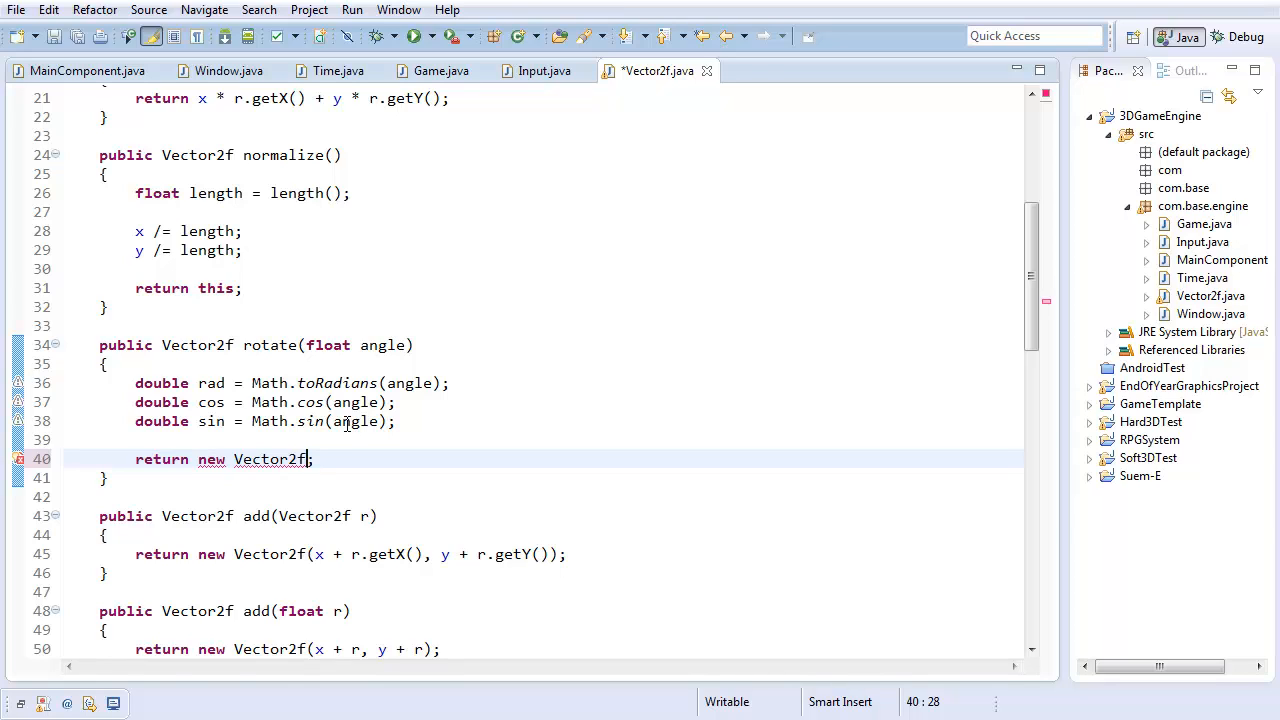
pyautogui.write('()')
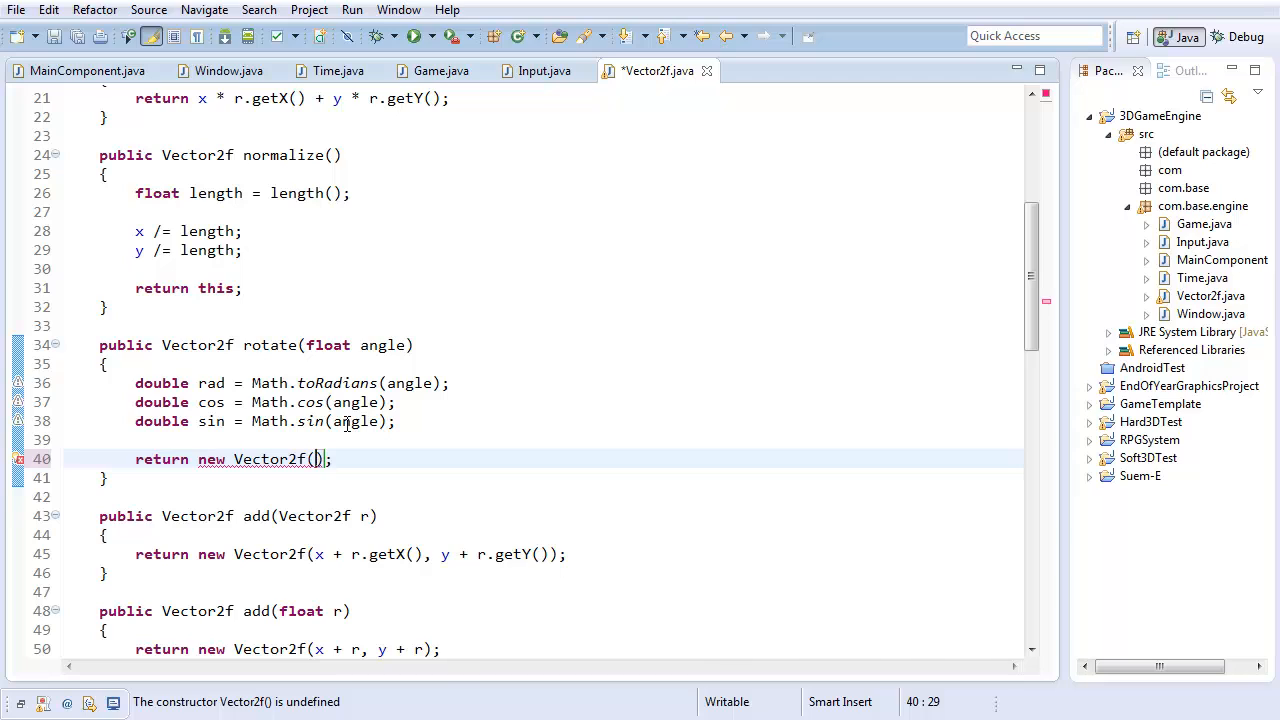
pyautogui.write('x * cos')
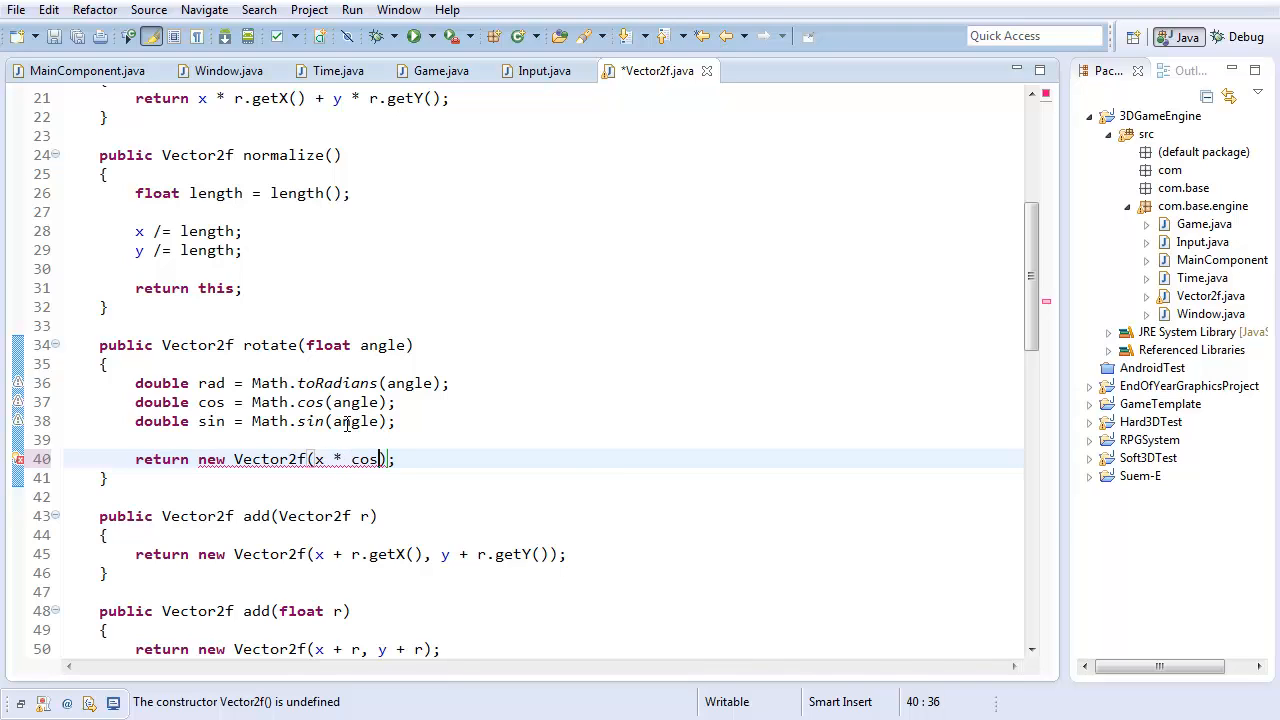
pyautogui.write('-')
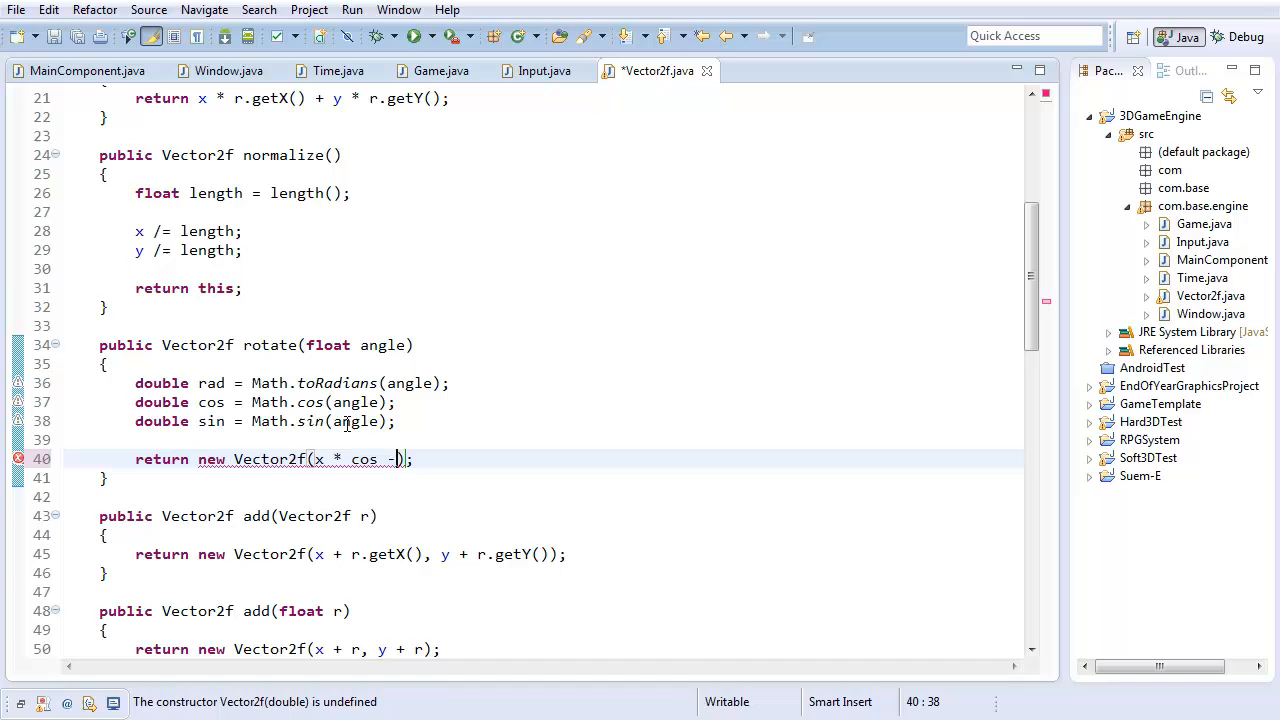
pyautogui.write('y')
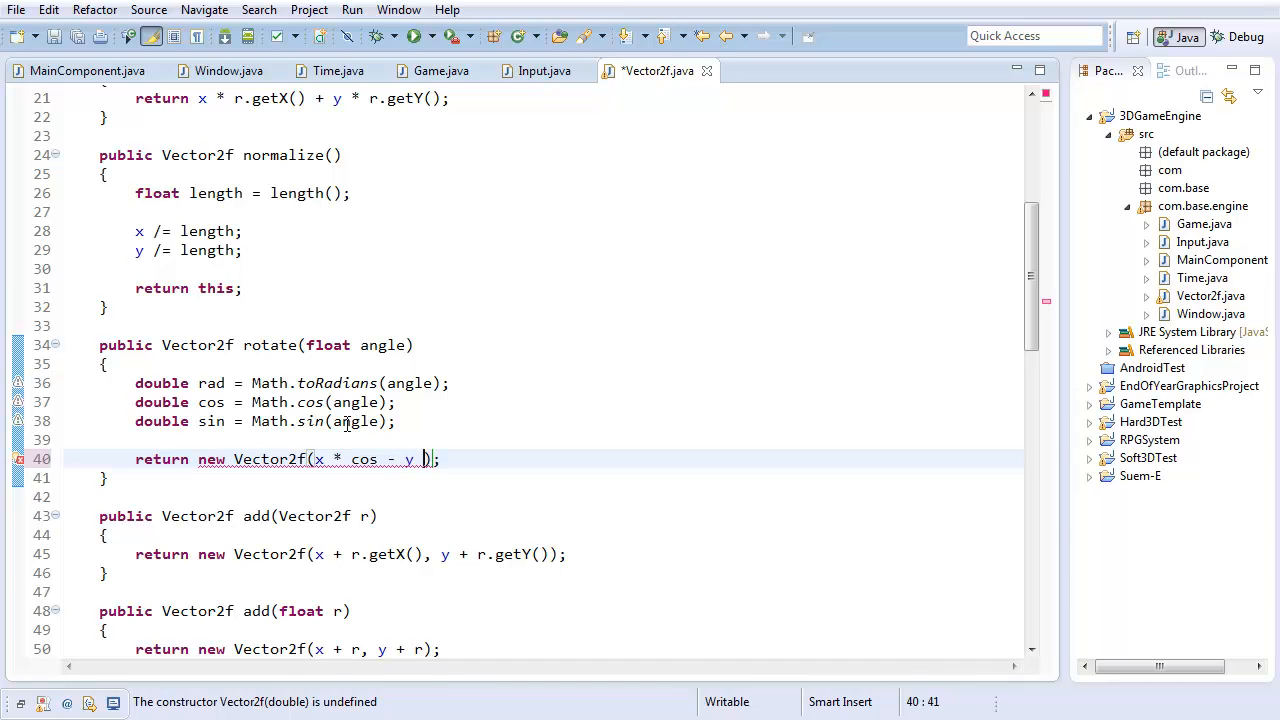
pyautogui.write('* sin')
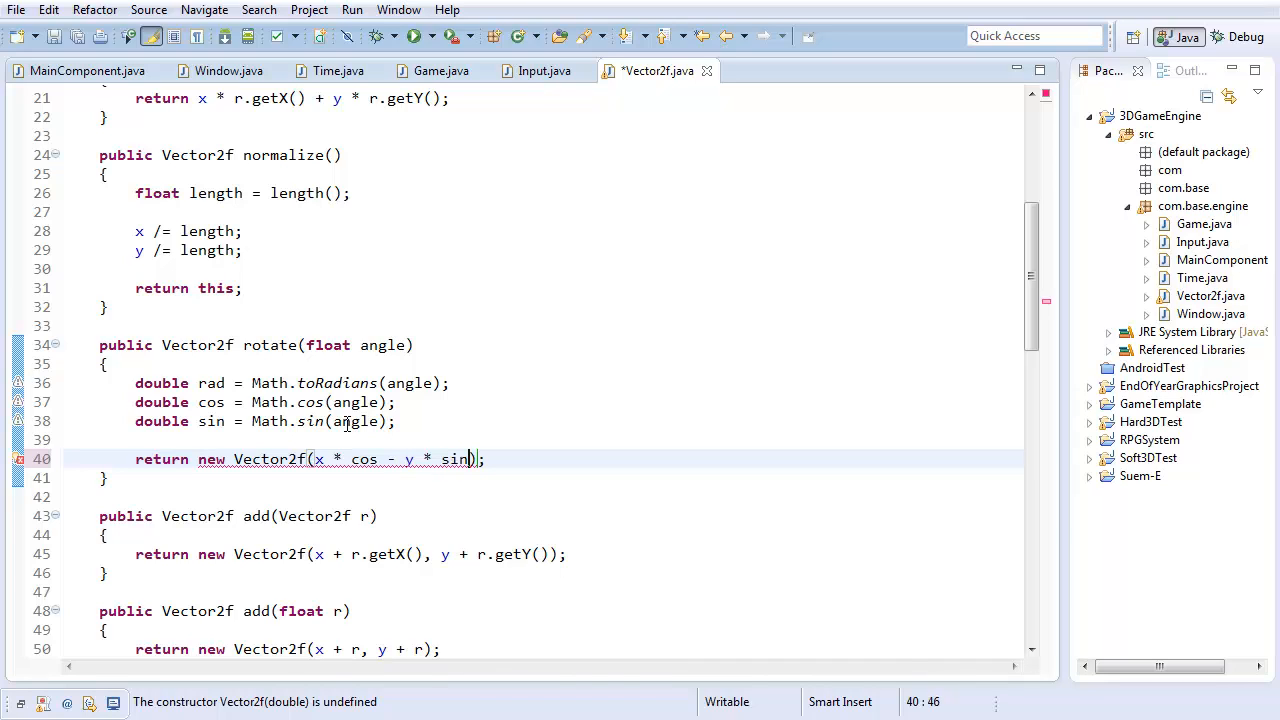
pyautogui.write(', x * sin + y * cos')
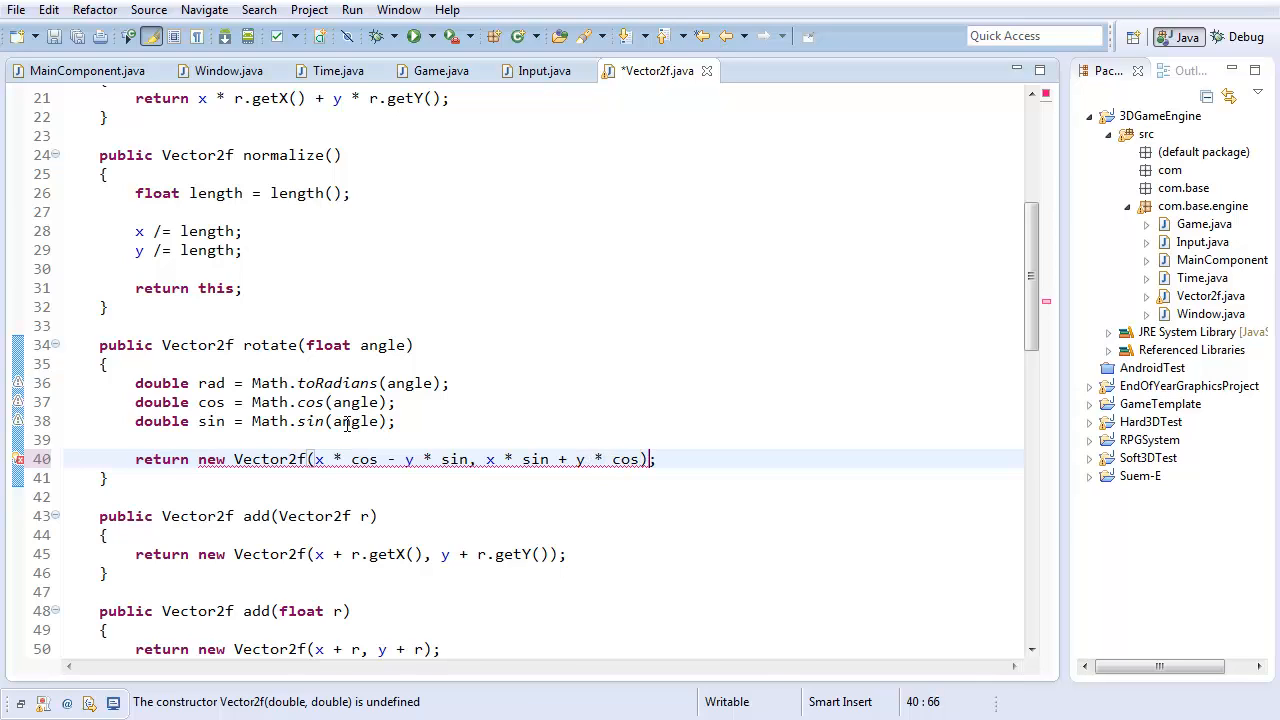
pyautogui.press('ctrl+s')
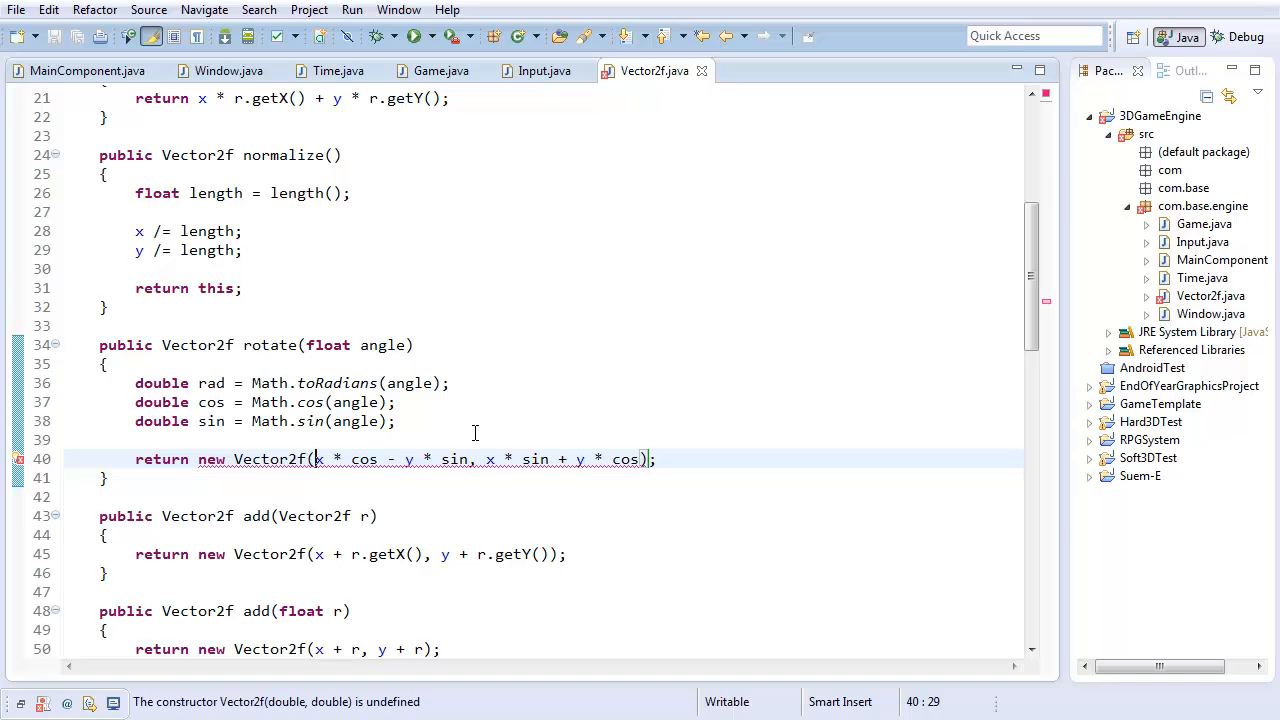
# Cast both rotated components of the new Vector2f to (float)
pyautogui.write('(')
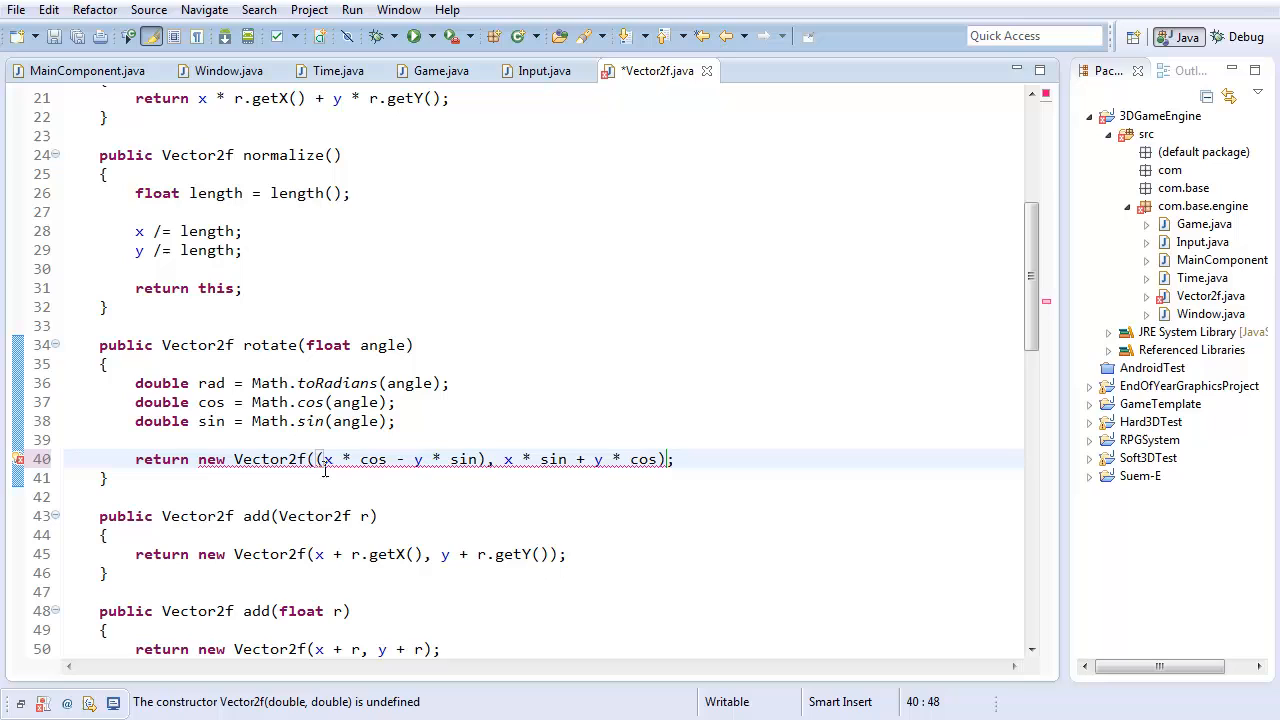
pyautogui.write('(float)')
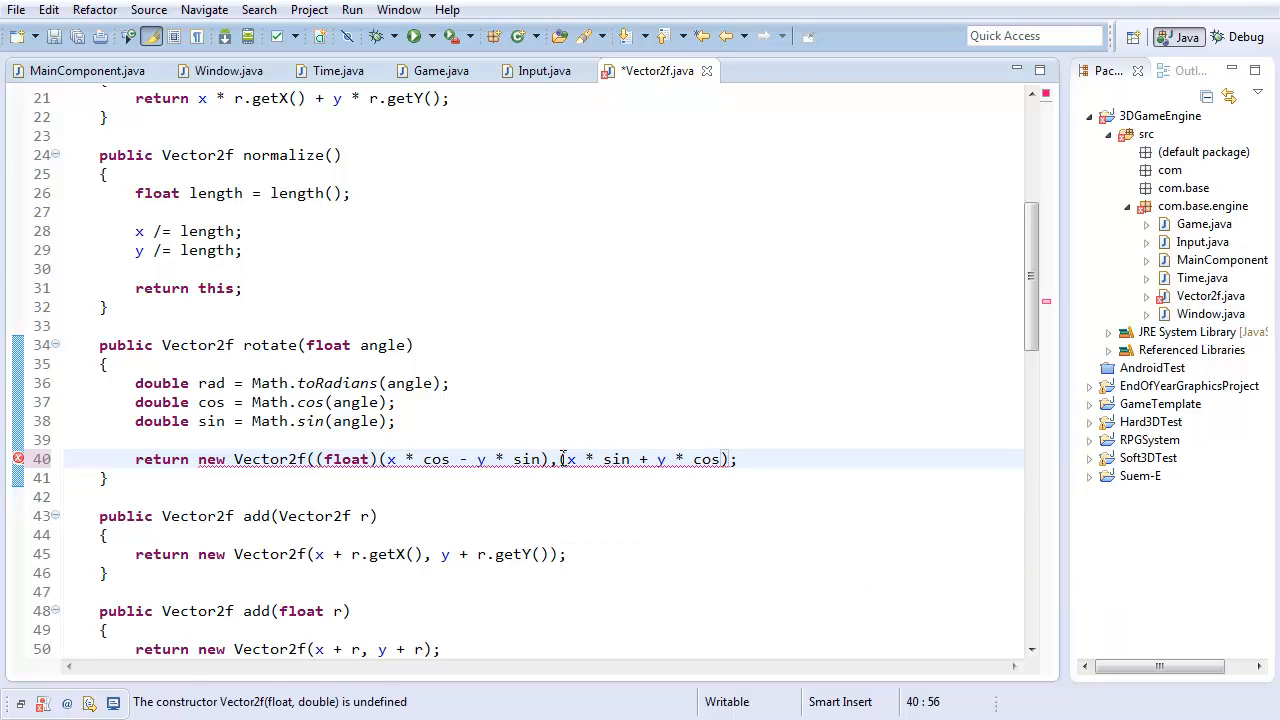
pyautogui.write('(float)(')
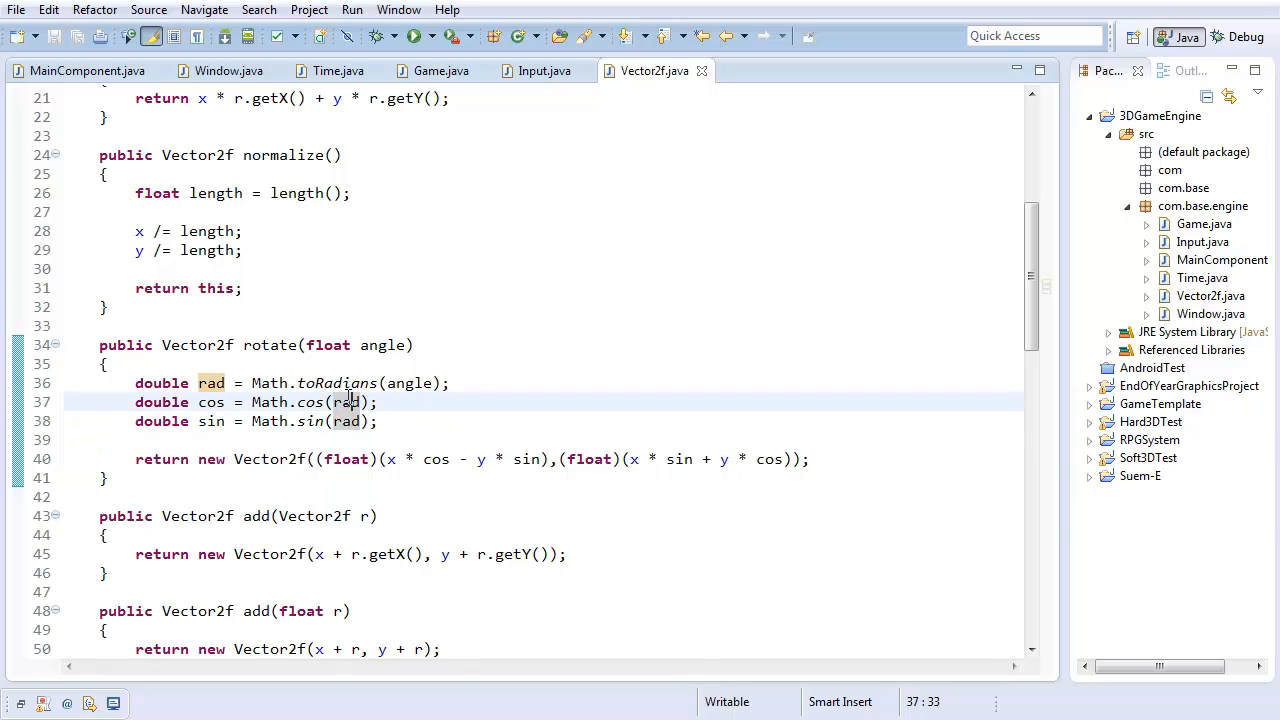
pyautogui.click(378, 402)
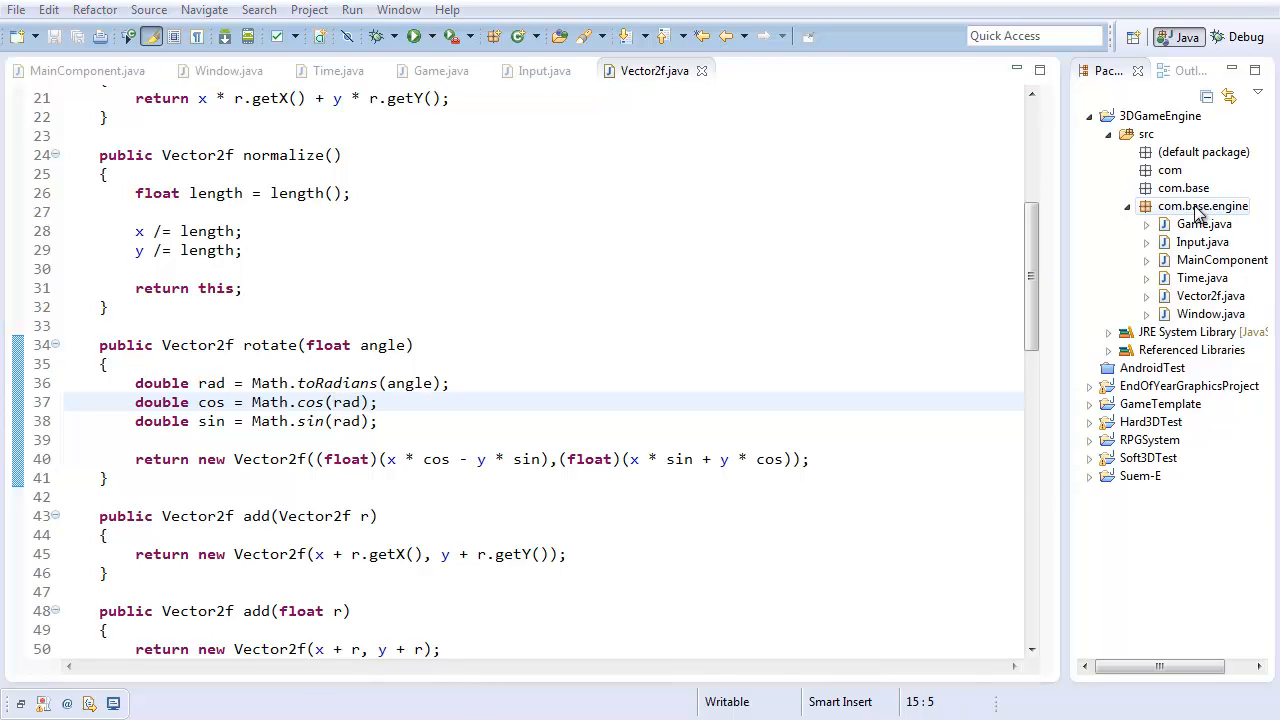
# Create a new empty Vector3f class in the com.base.engine package
pyautogui.rightClick(1204, 206)
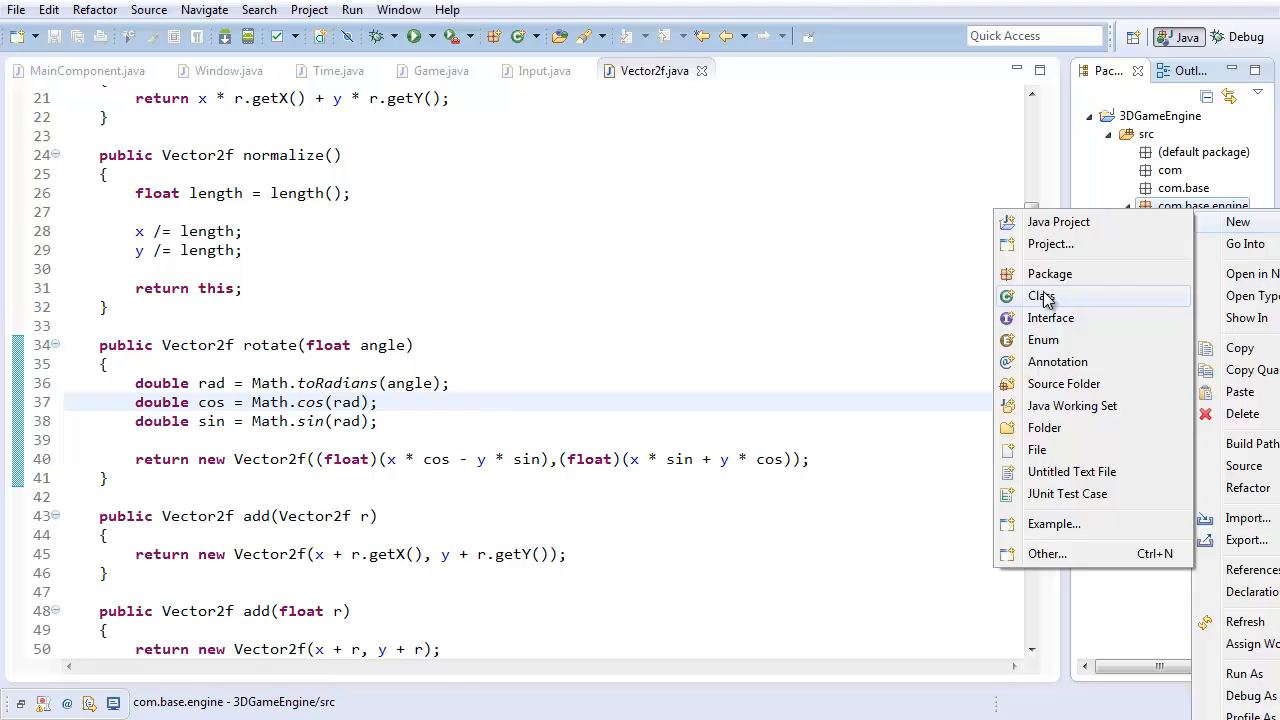
pyautogui.click(1040, 296)
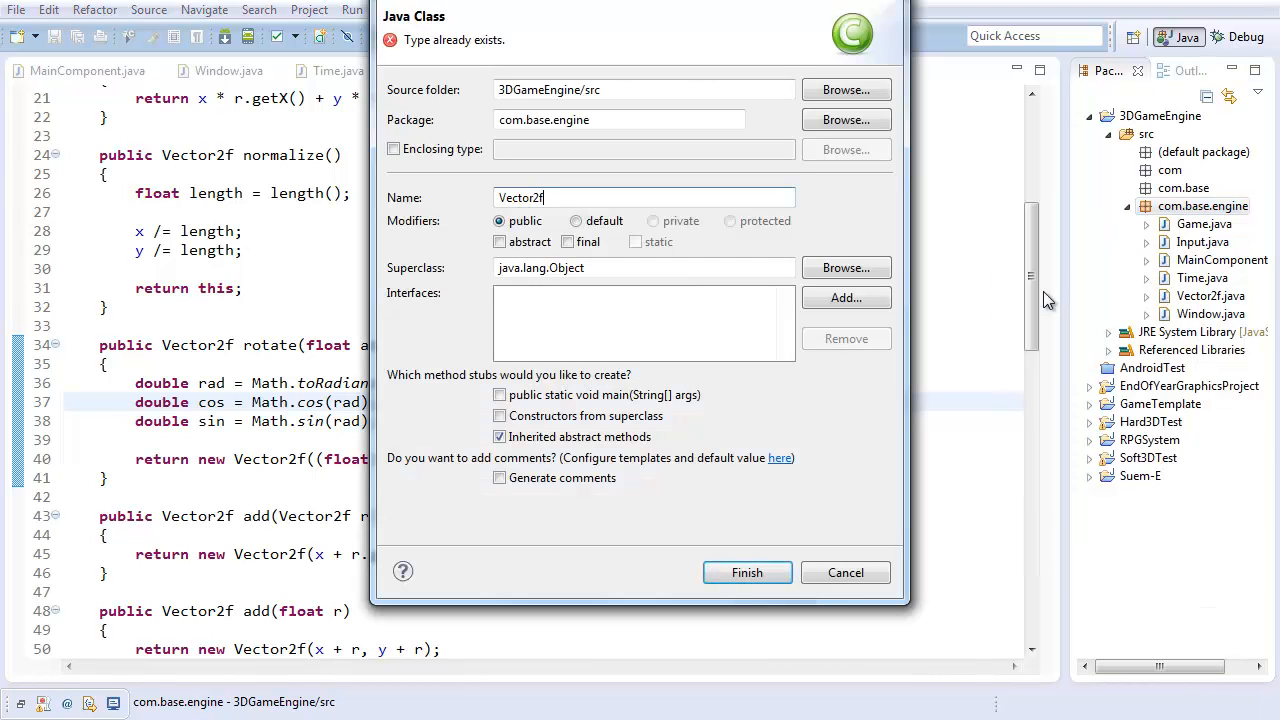
pyautogui.click(748, 572)
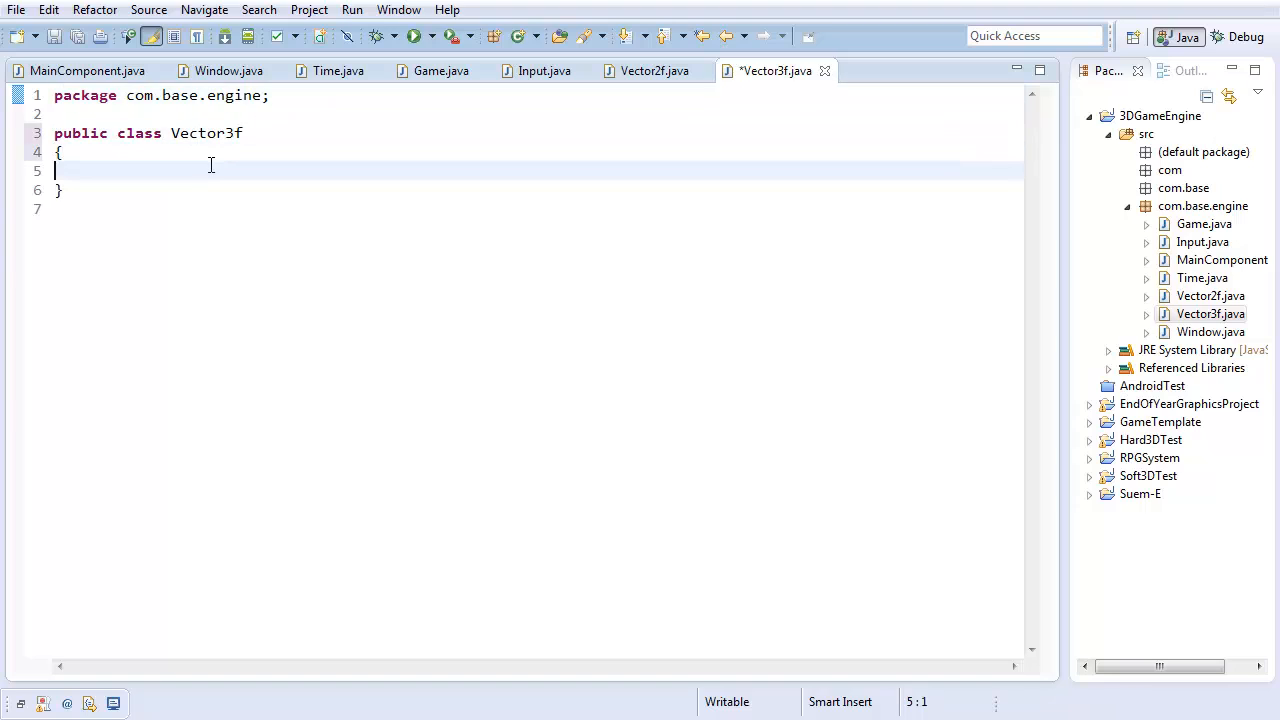
# Declare private float x, y, z and a Vector3f(float x, float y, float z) constructor assigning all three
pyautogui.write('private float x;')
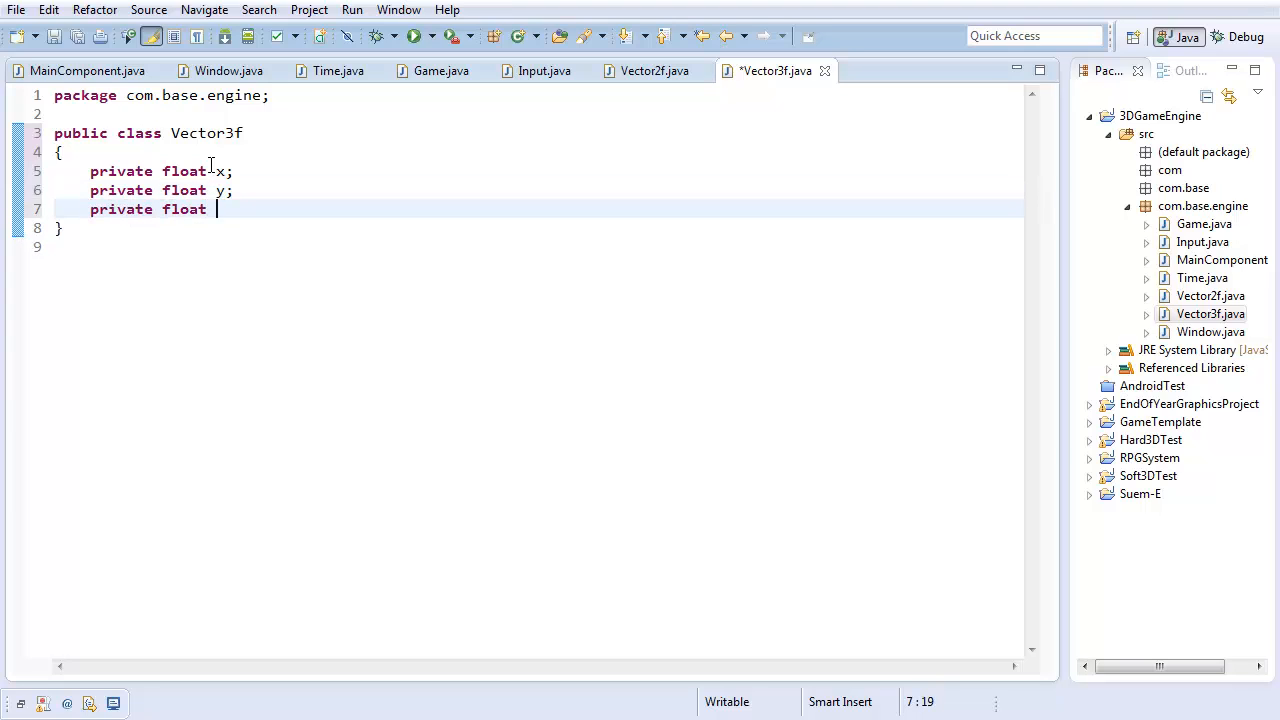
pyautogui.write('z;')
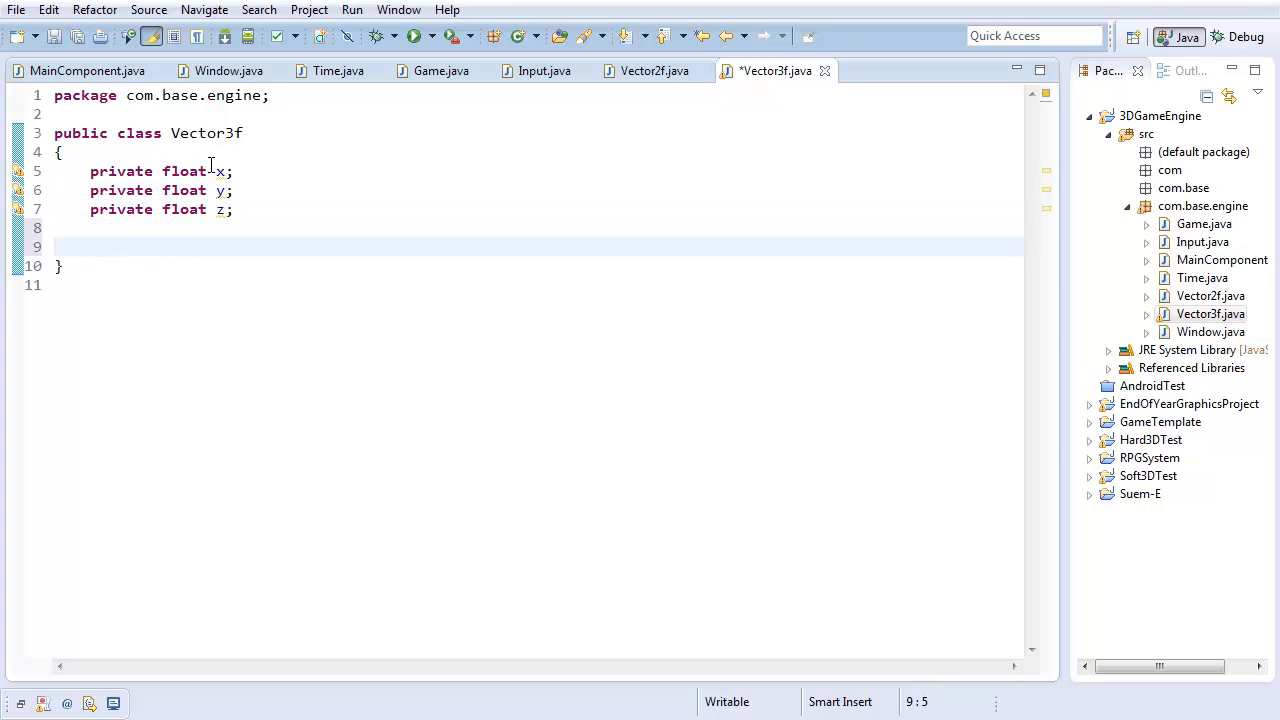
pyautogui.write('pub')
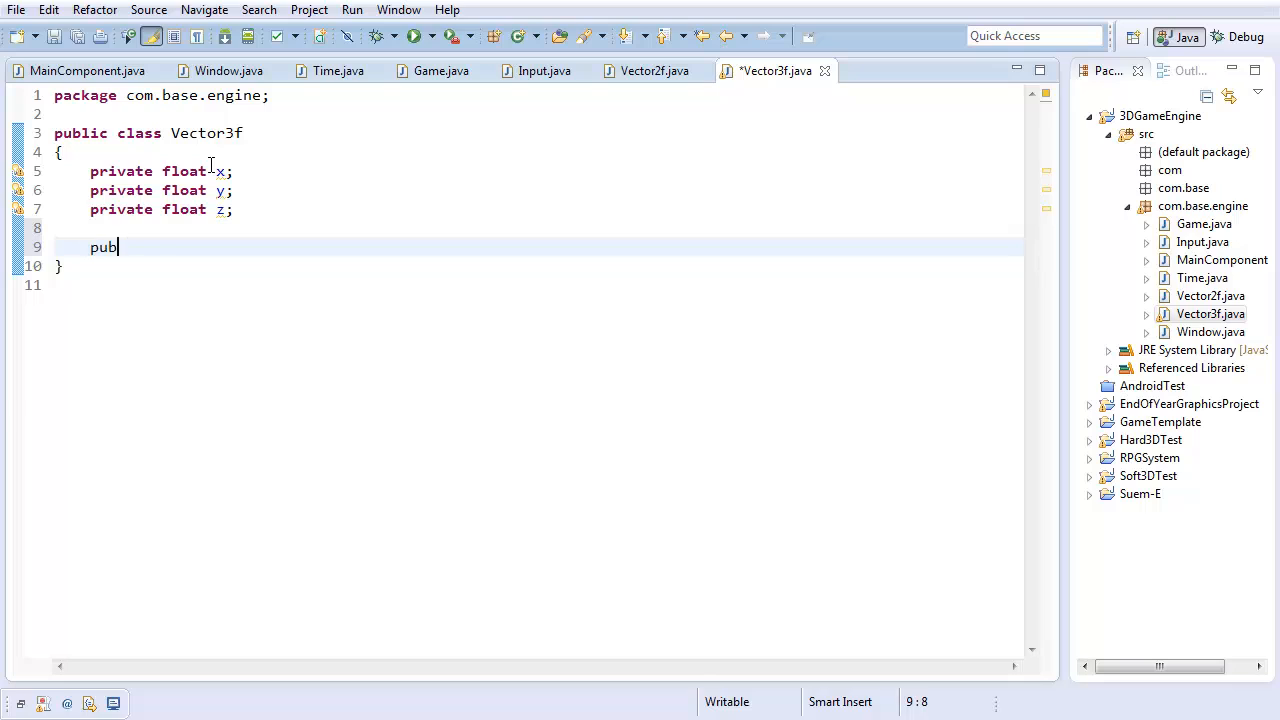
pyautogui.write('lic Vector')
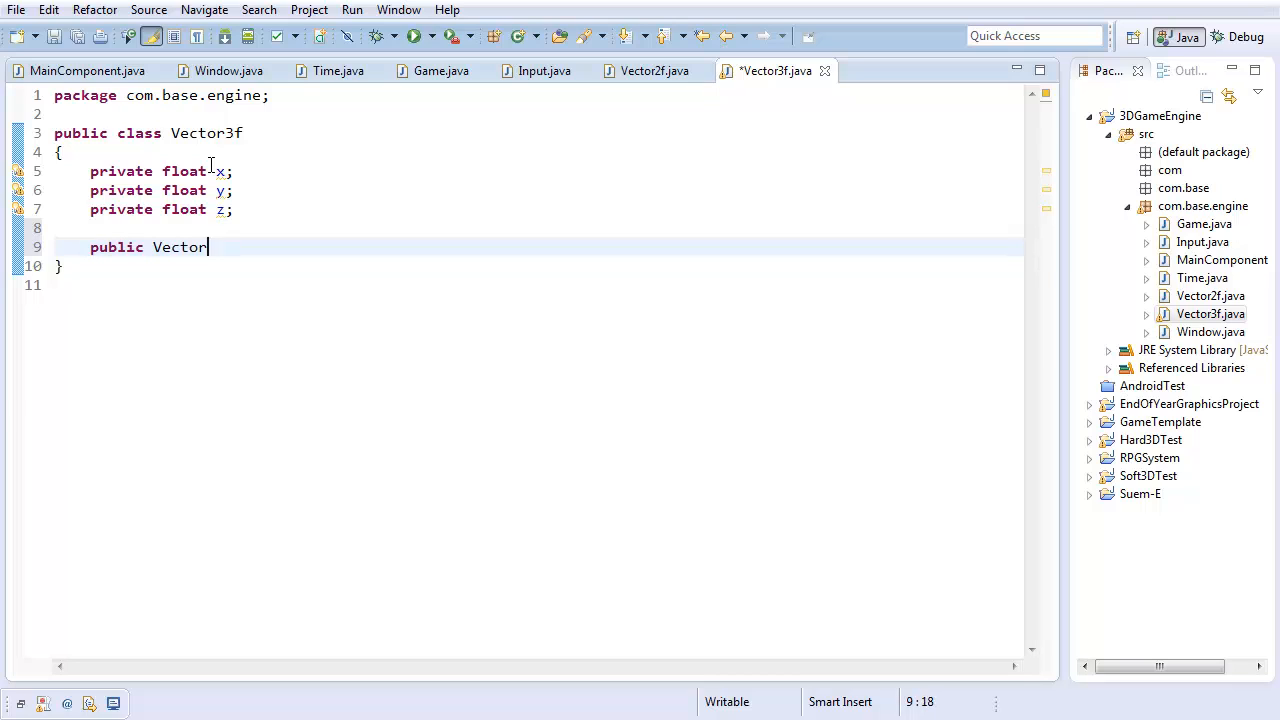
pyautogui.write('3f(float x, float y, float z')
pyautogui.write('this.z')
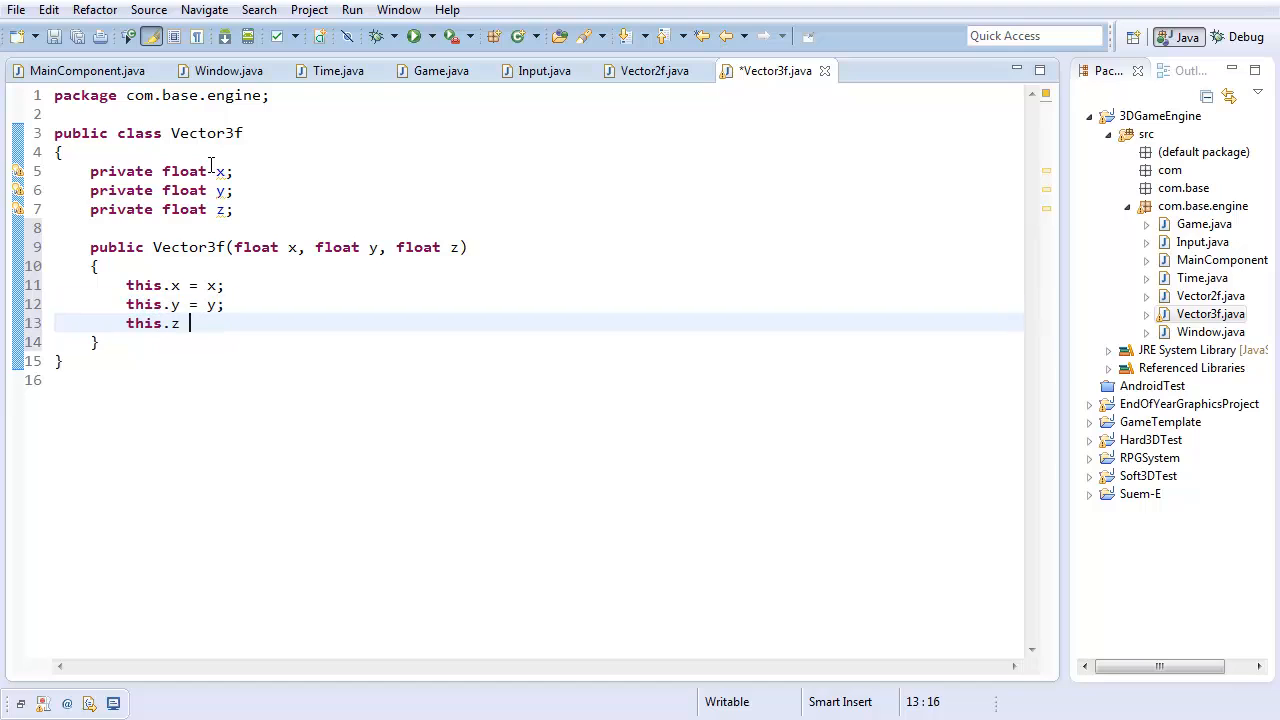
pyautogui.write('= z;')
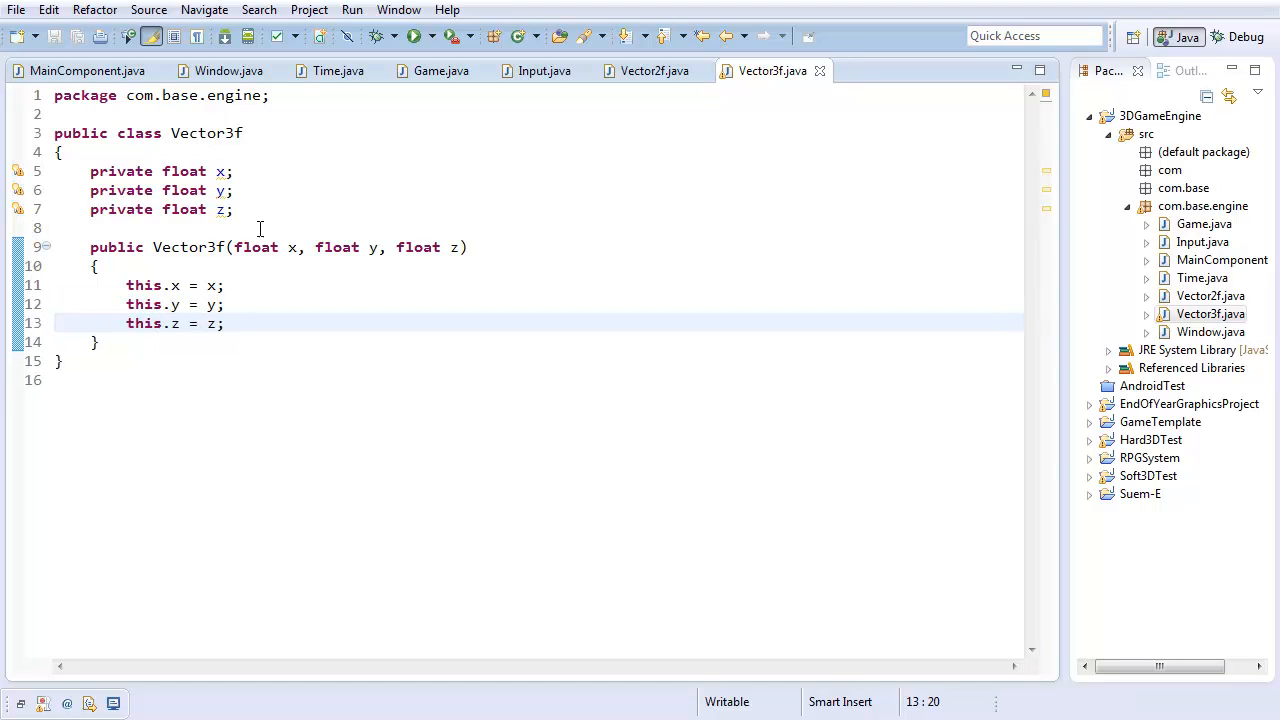
pyautogui.moveTo(90, 172); pyautogui.dragTo(234, 210)
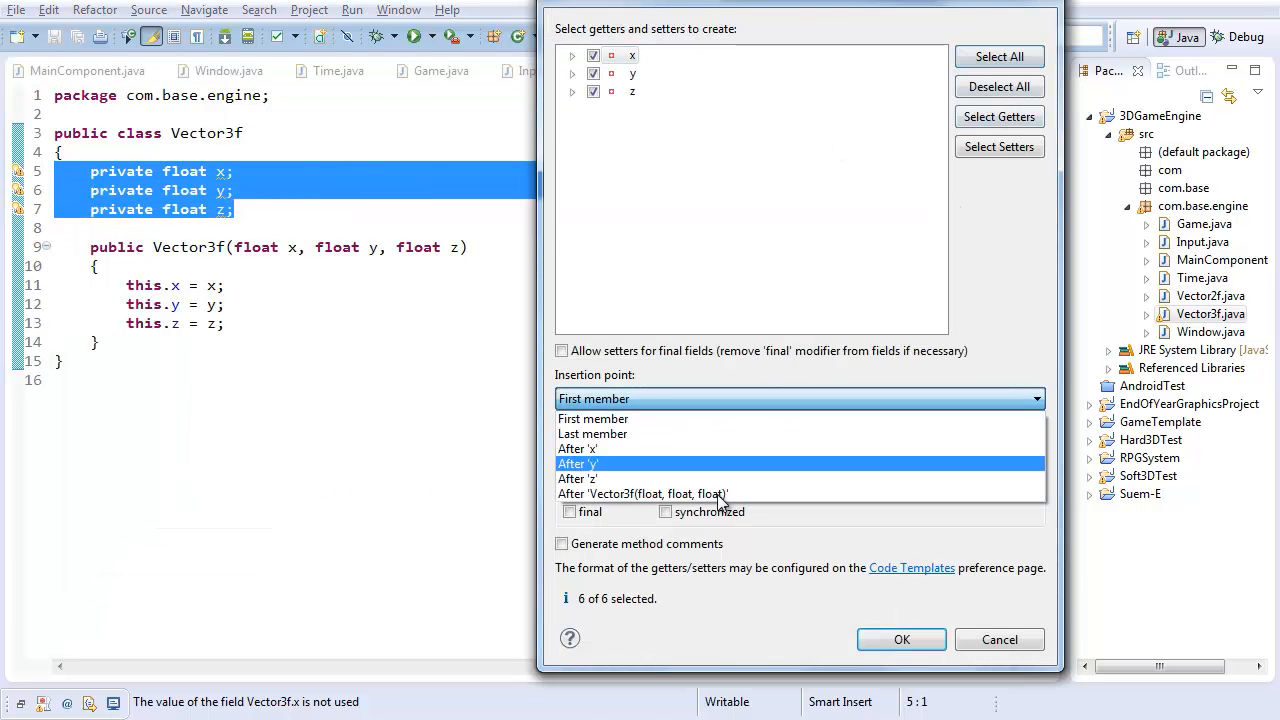
# Generate getters and setters for x, y and z inserted after the constructor
pyautogui.click(900, 640)
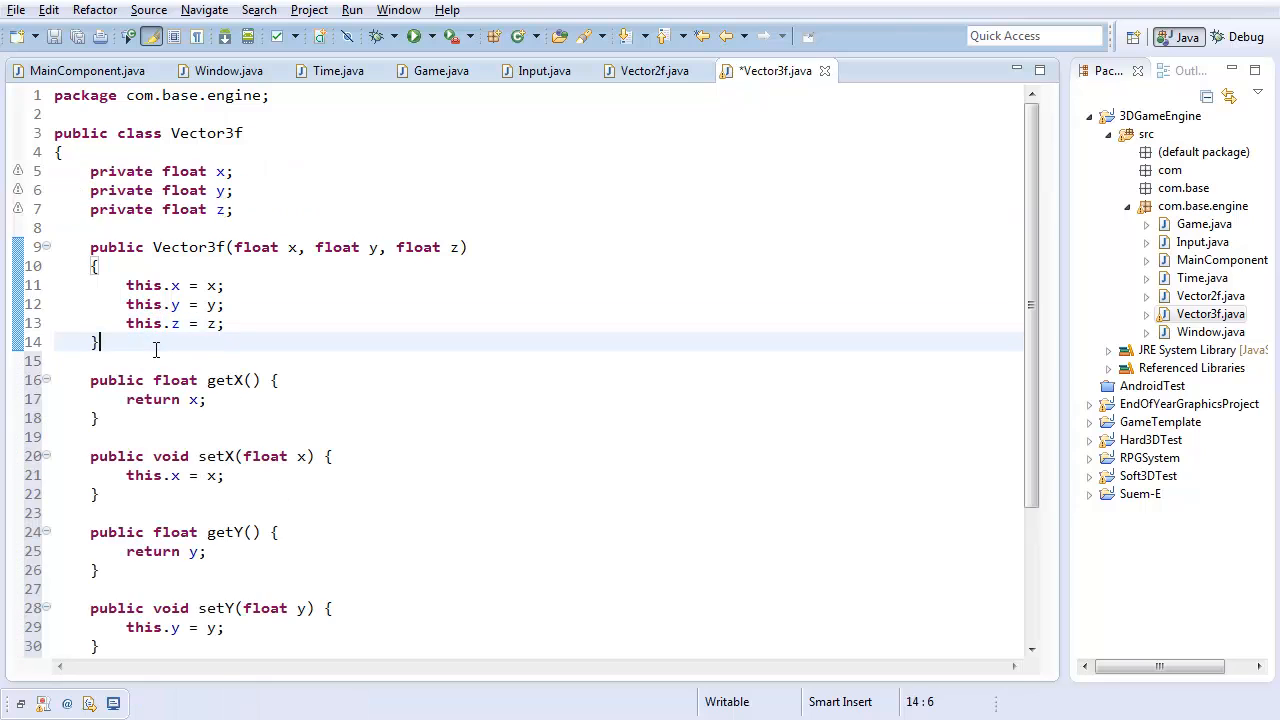
pyautogui.press('ctrl+s')
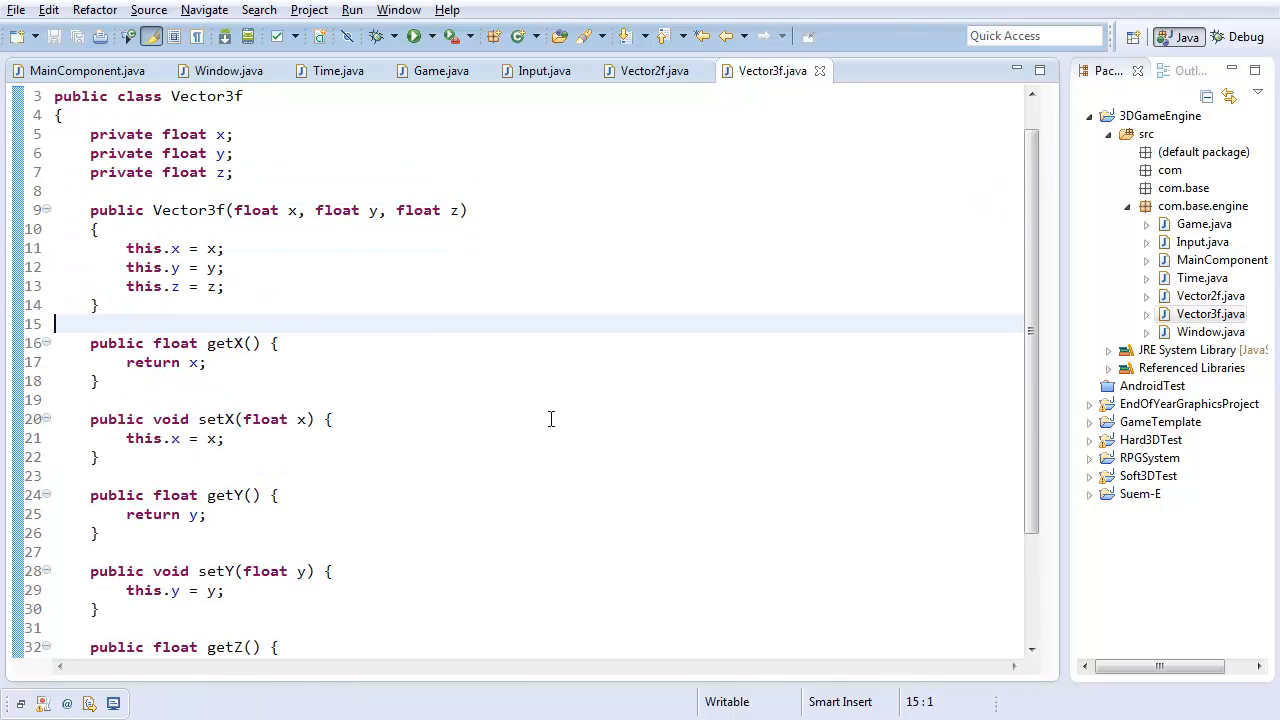
pyautogui.scroll(3)
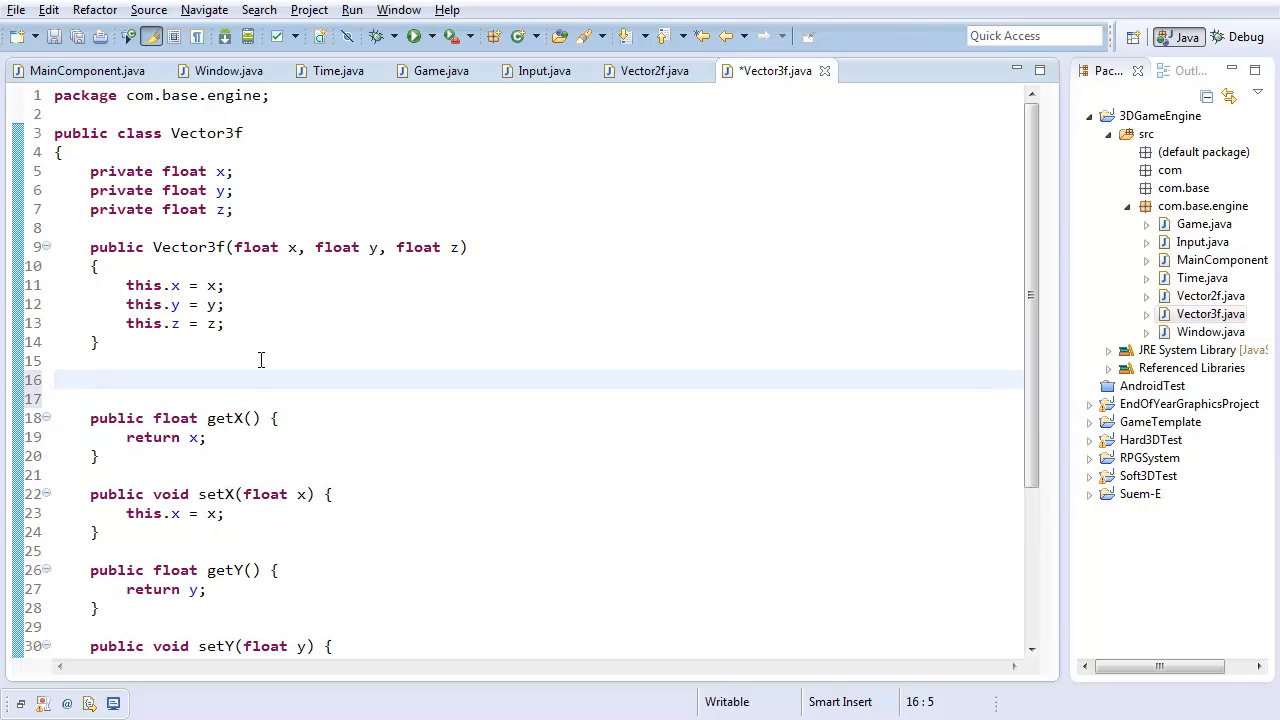
# Declare public float length() below the constructor and save Vector3f
pyautogui.write('publ')
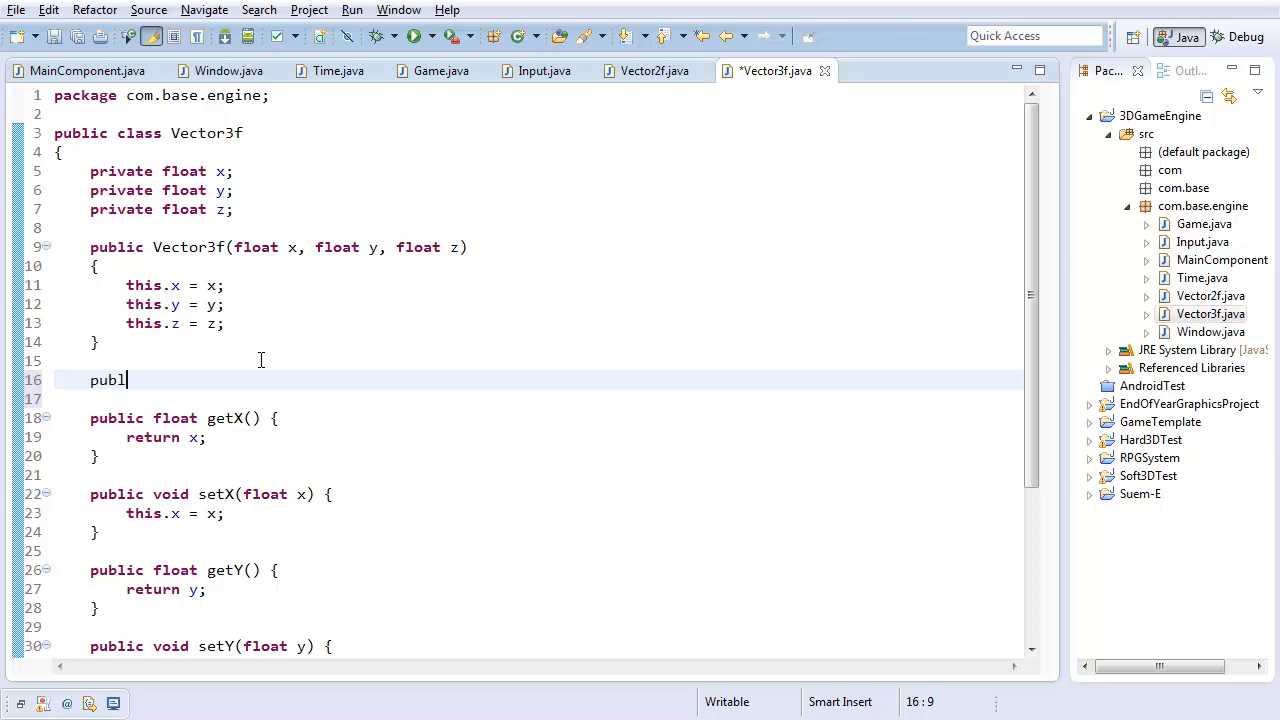
pyautogui.write('ic')
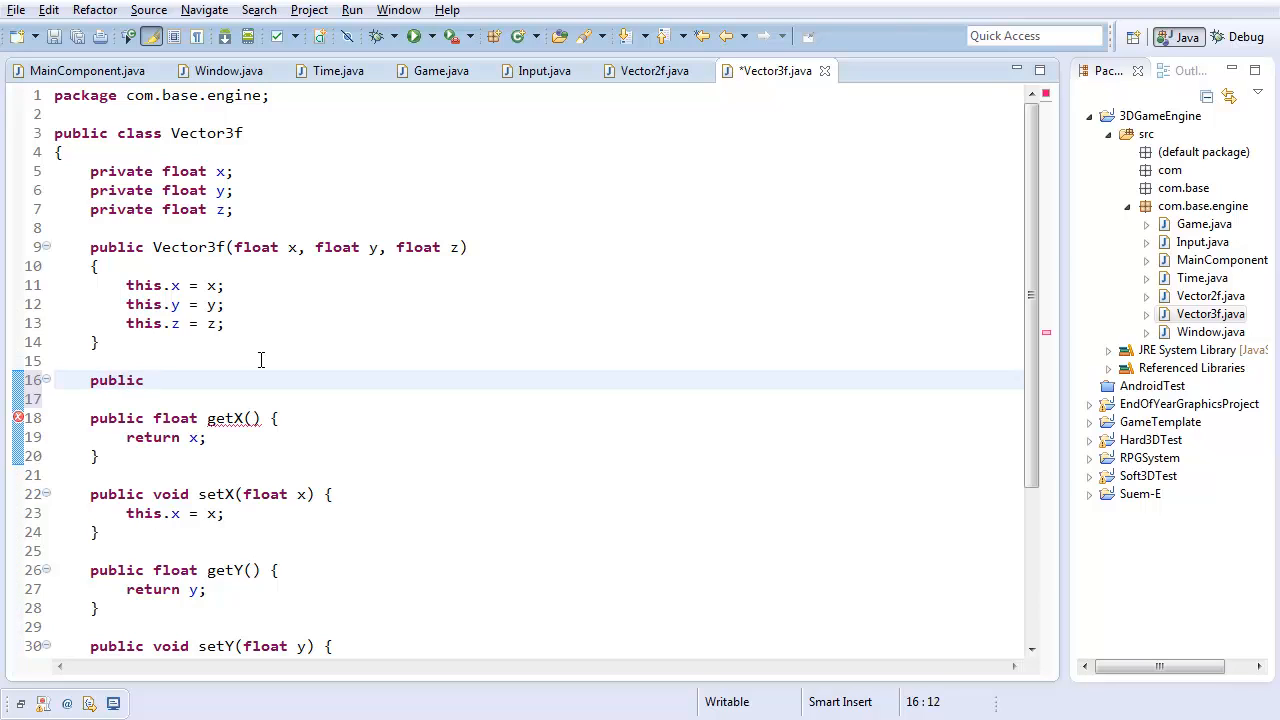
pyautogui.write('length')
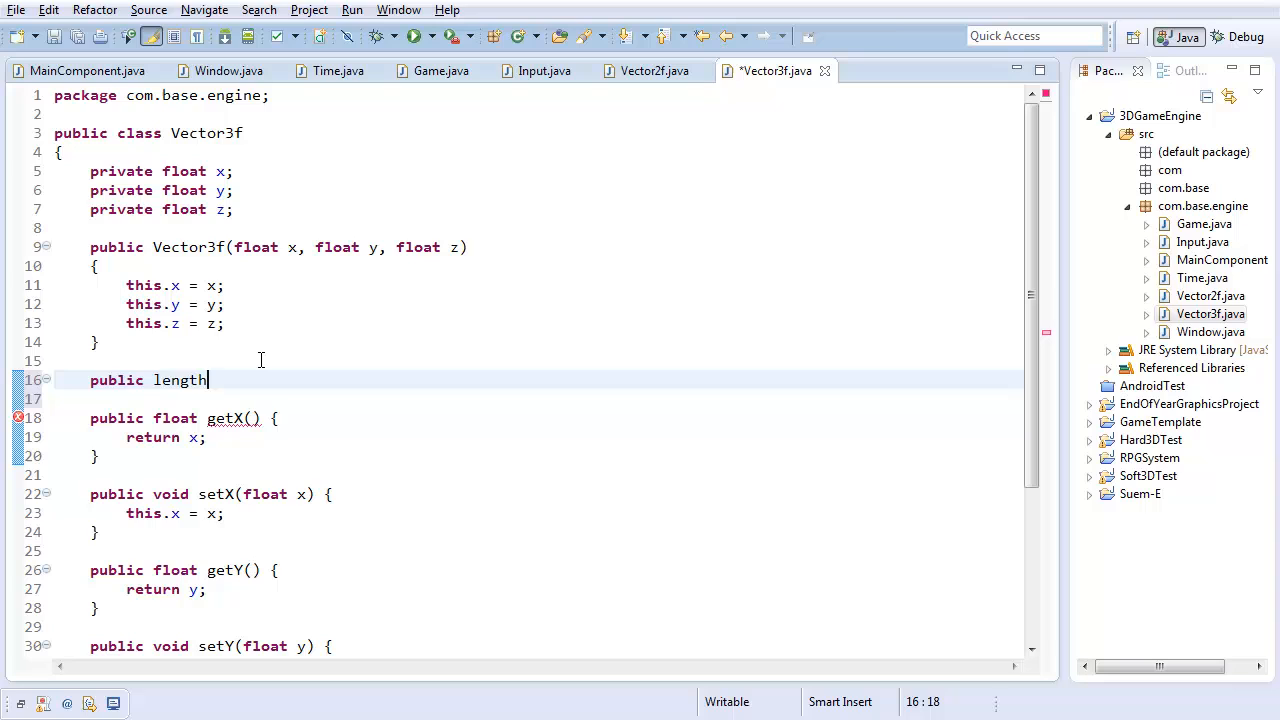
pyautogui.write('f')
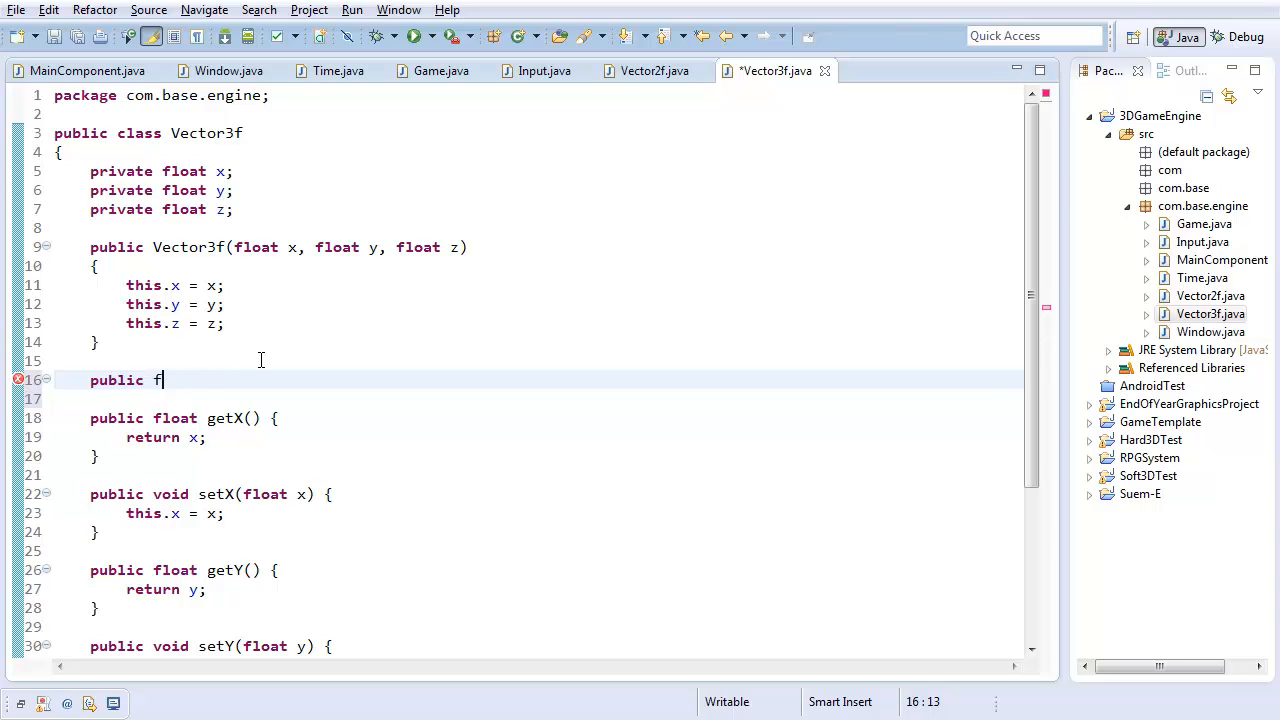
pyautogui.write('loat length()')
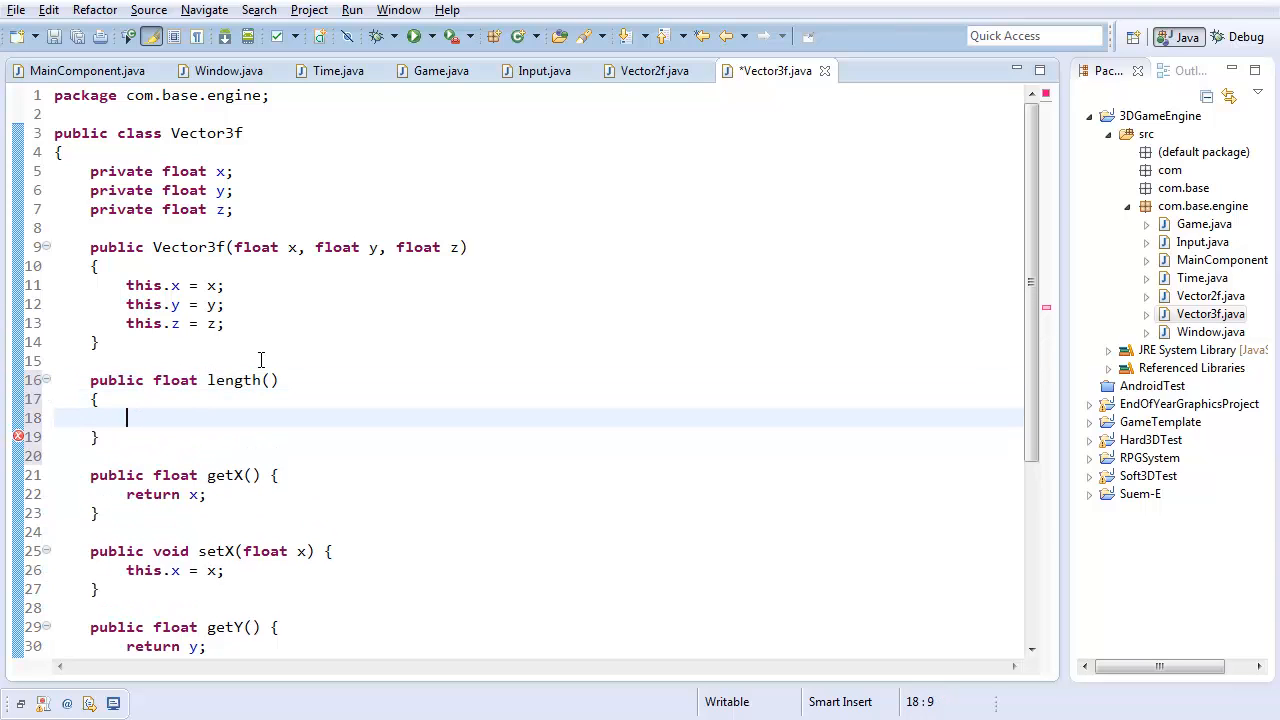
pyautogui.press('ctrl+s')
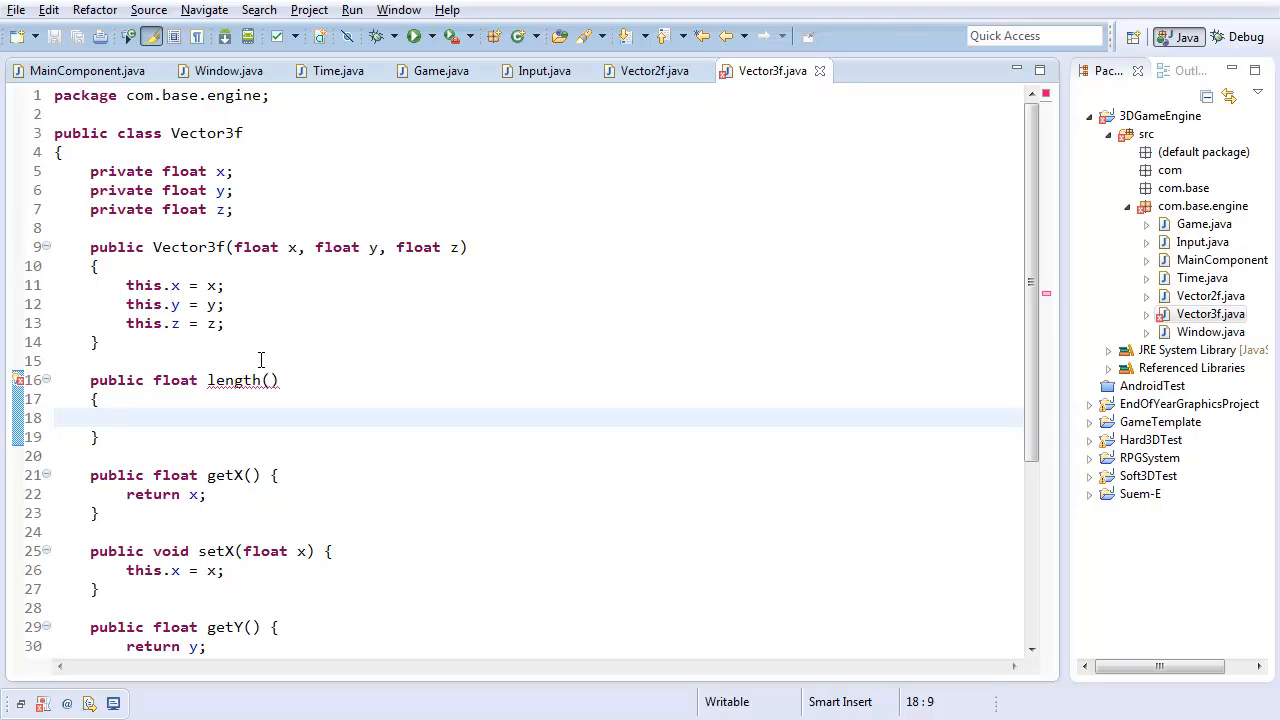
# Make length return (float)Math.sqrt(x * x + y * y);
pyautogui.write('return')
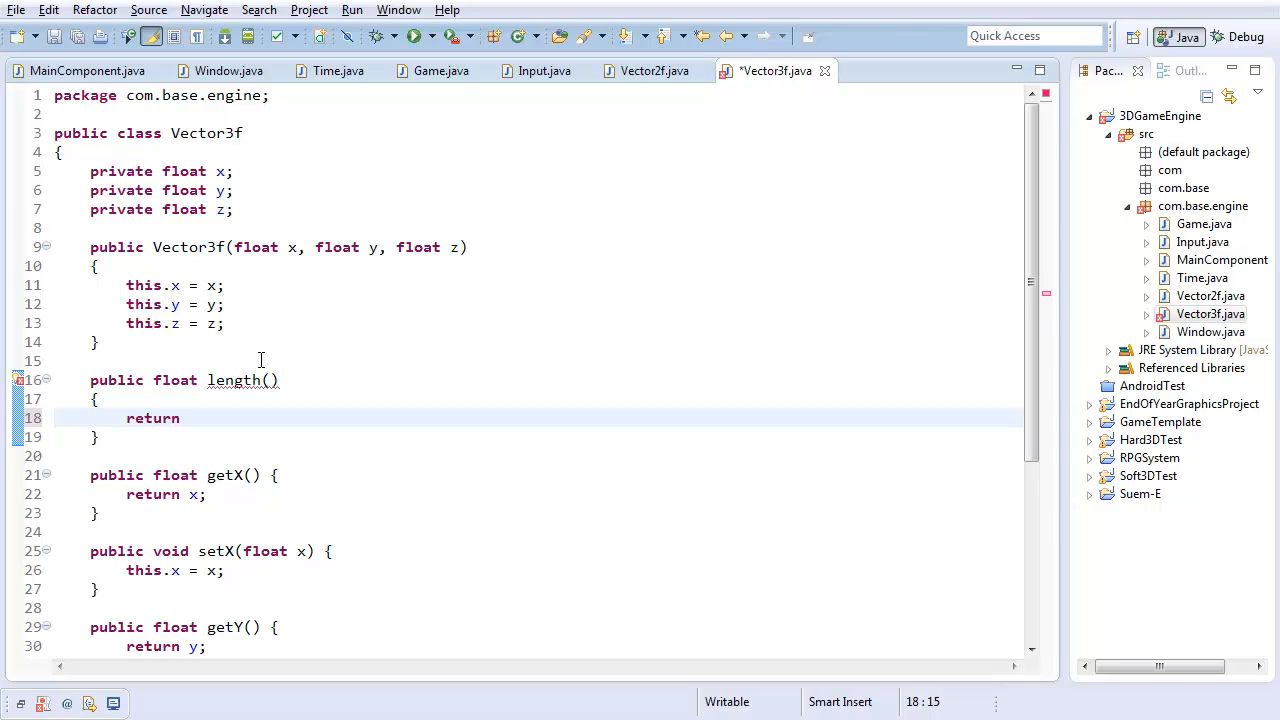
pyautogui.click(656, 72)
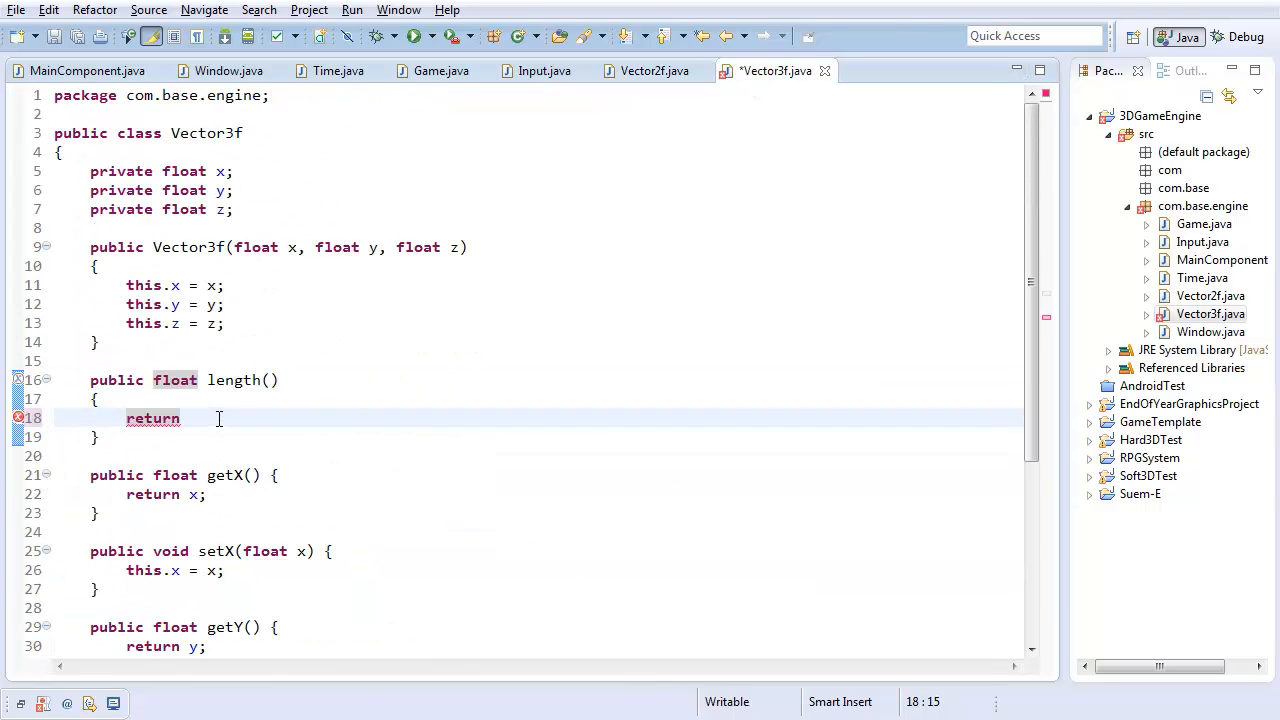
pyautogui.write('(float)Math.sqrt(x * x + y * y);')
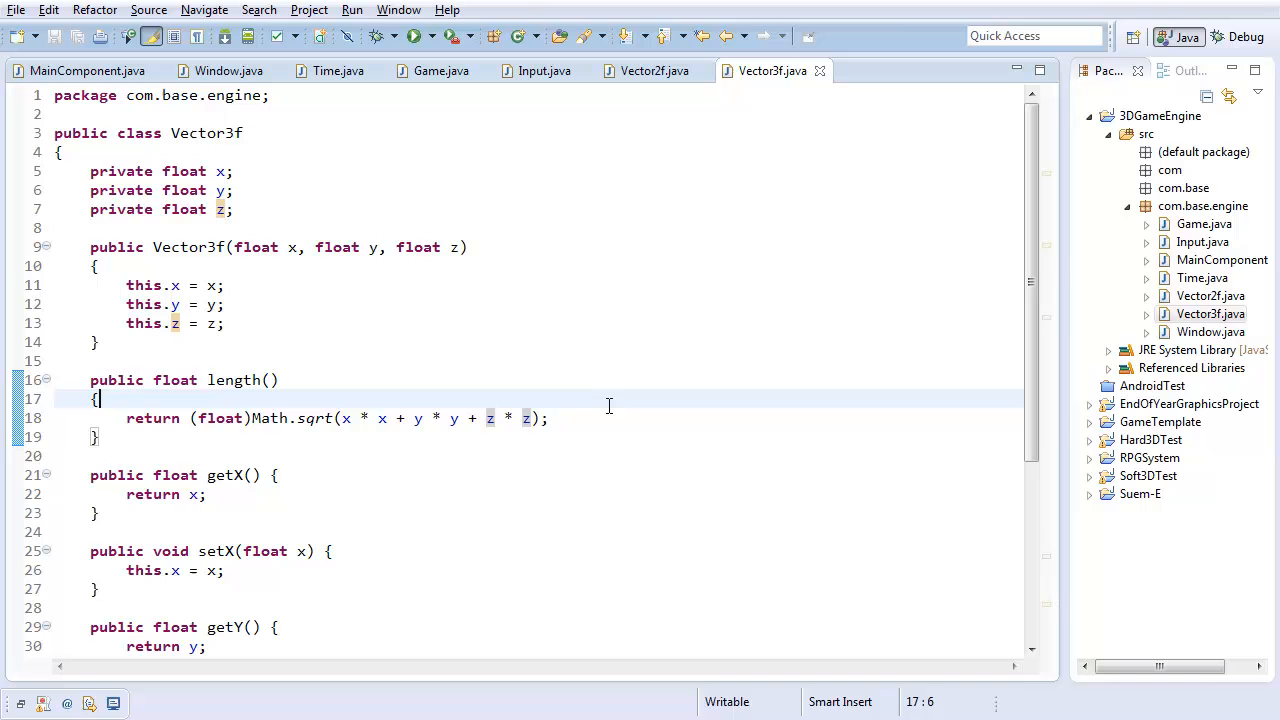
pyautogui.click(654, 70)
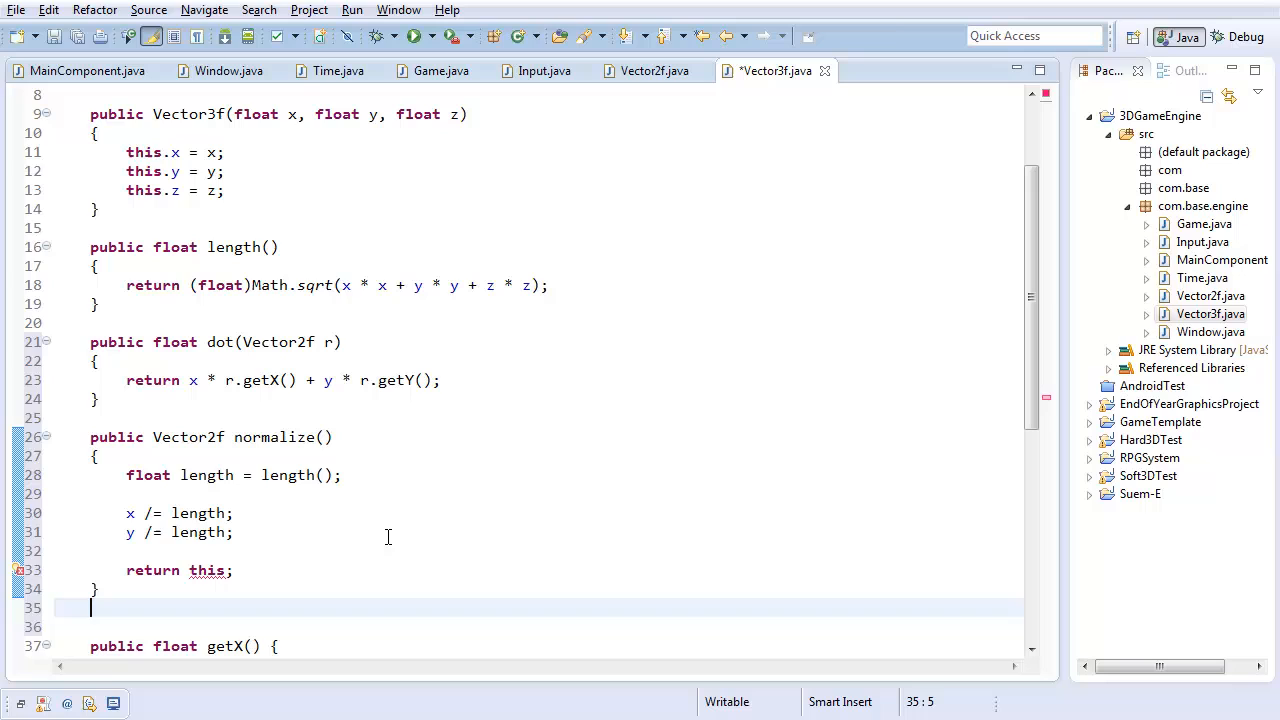
# Add a rotate stub returning null and make normalize divide z by length too
pyautogui.write('public')
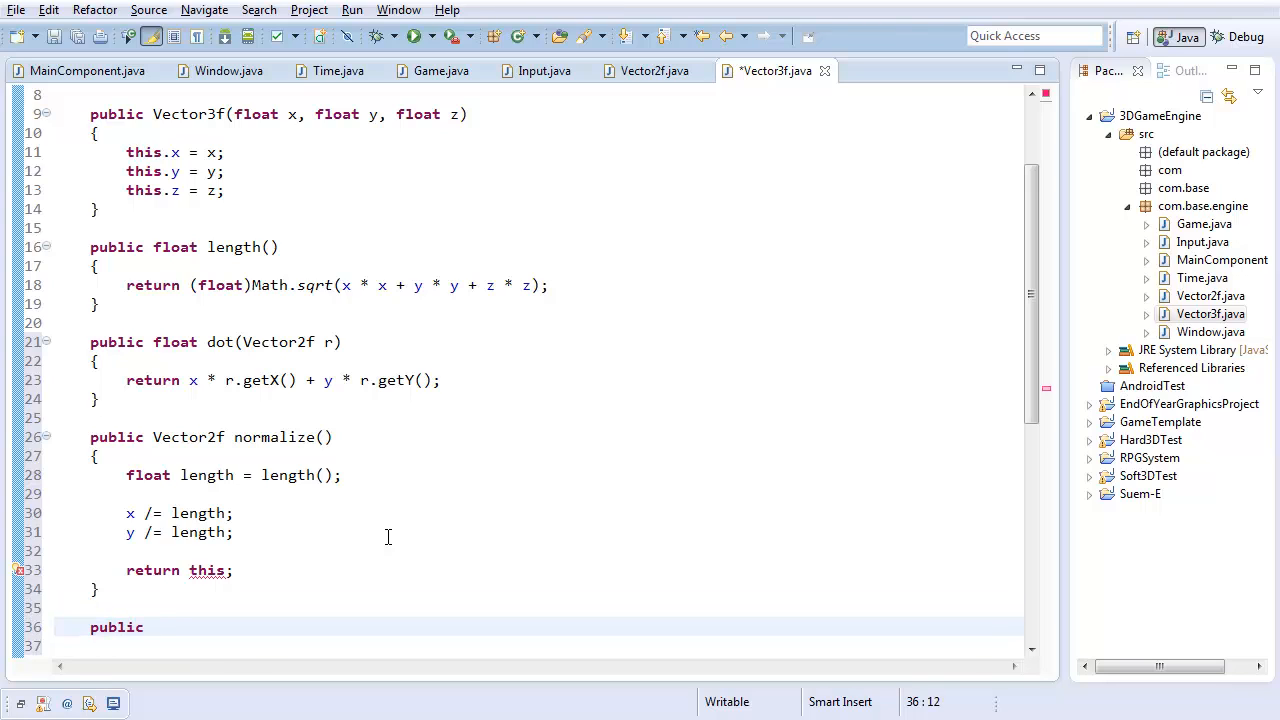
pyautogui.write('Vector32f')
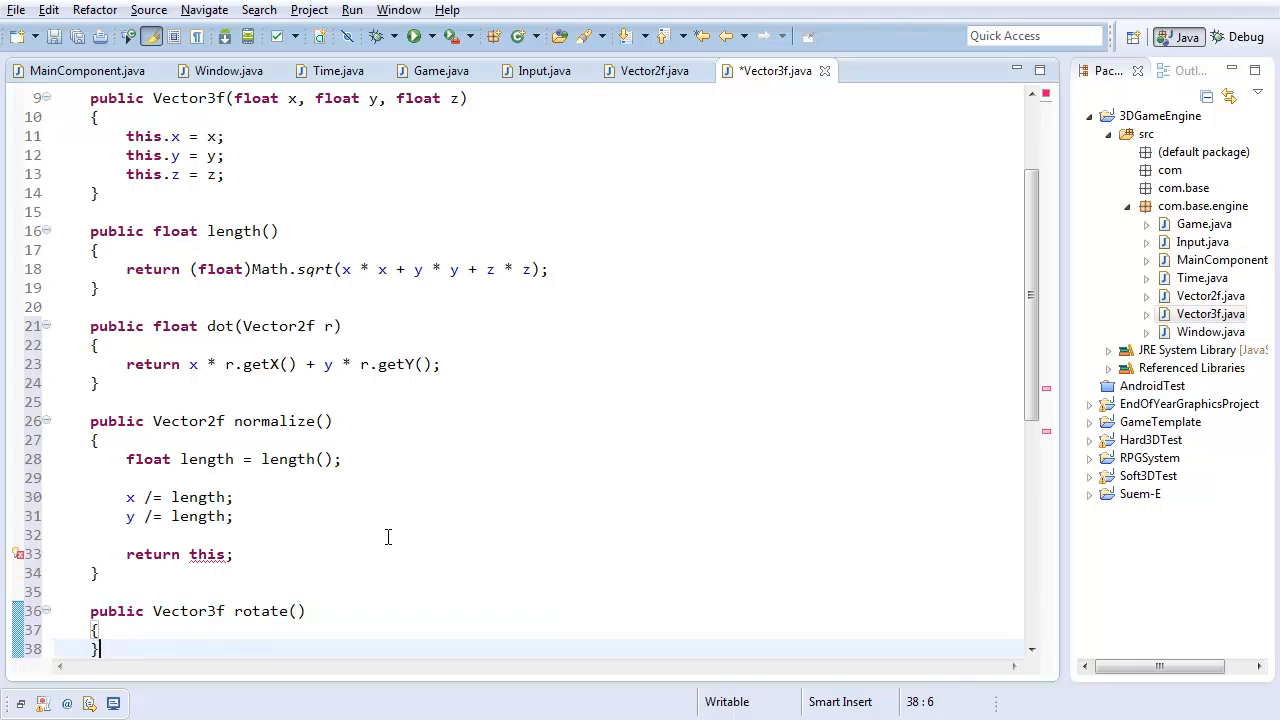
pyautogui.write('retur')
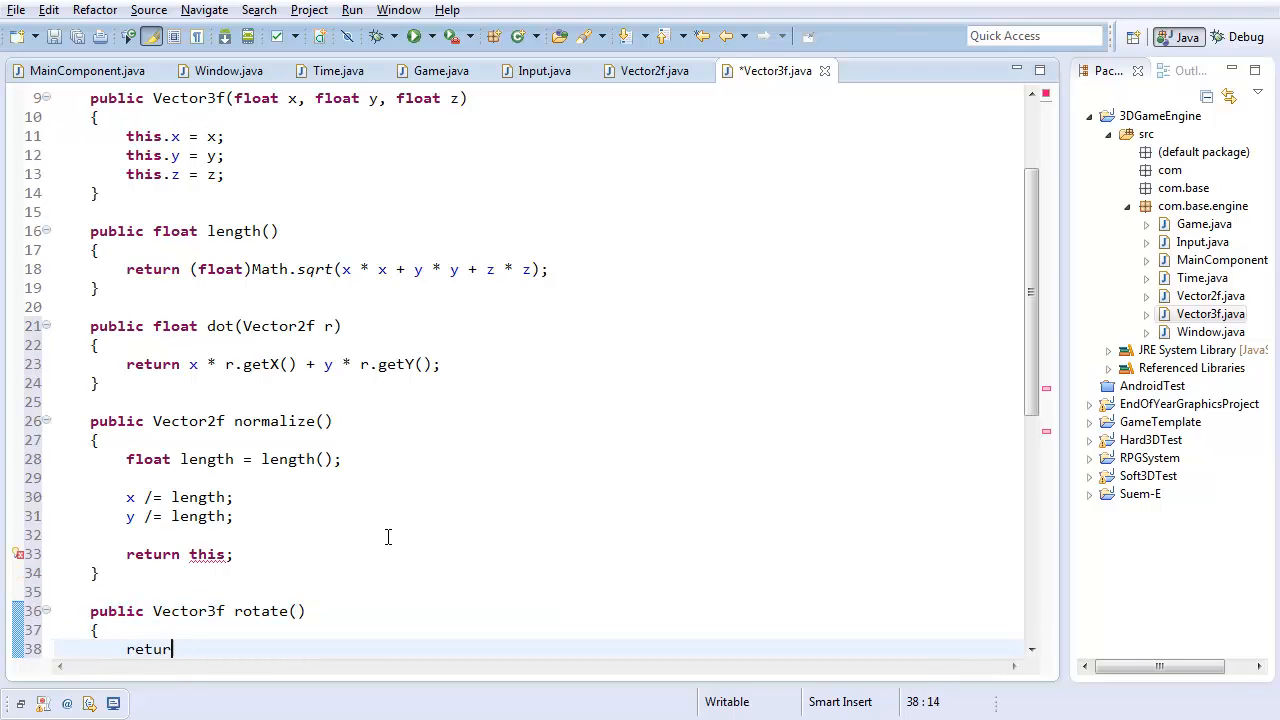
pyautogui.write('null;')
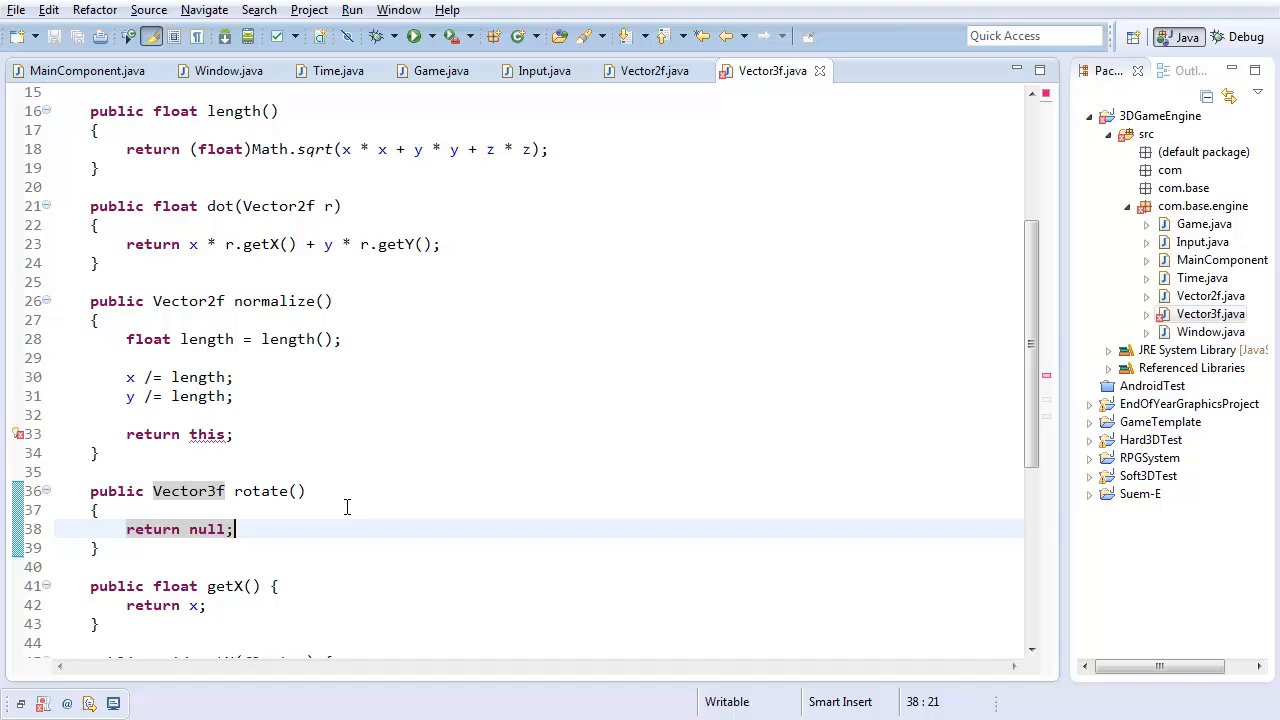
pyautogui.moveTo(556, 452)
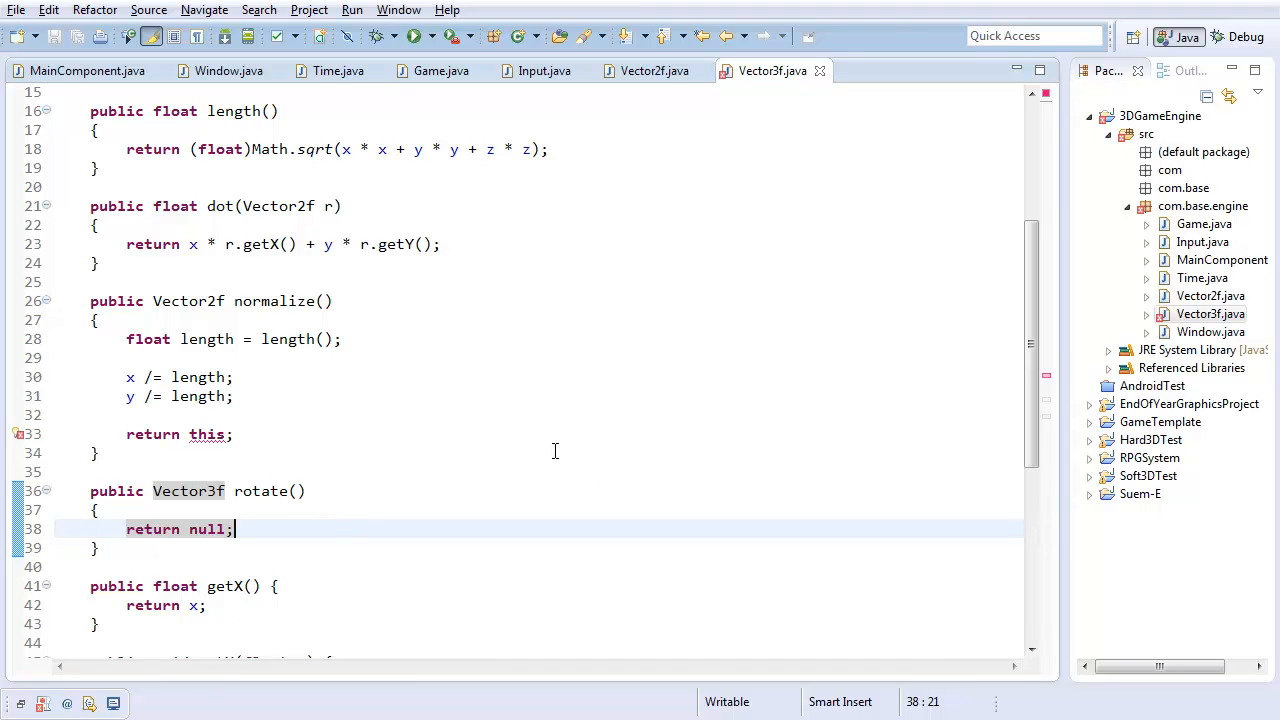
pyautogui.scroll(3)
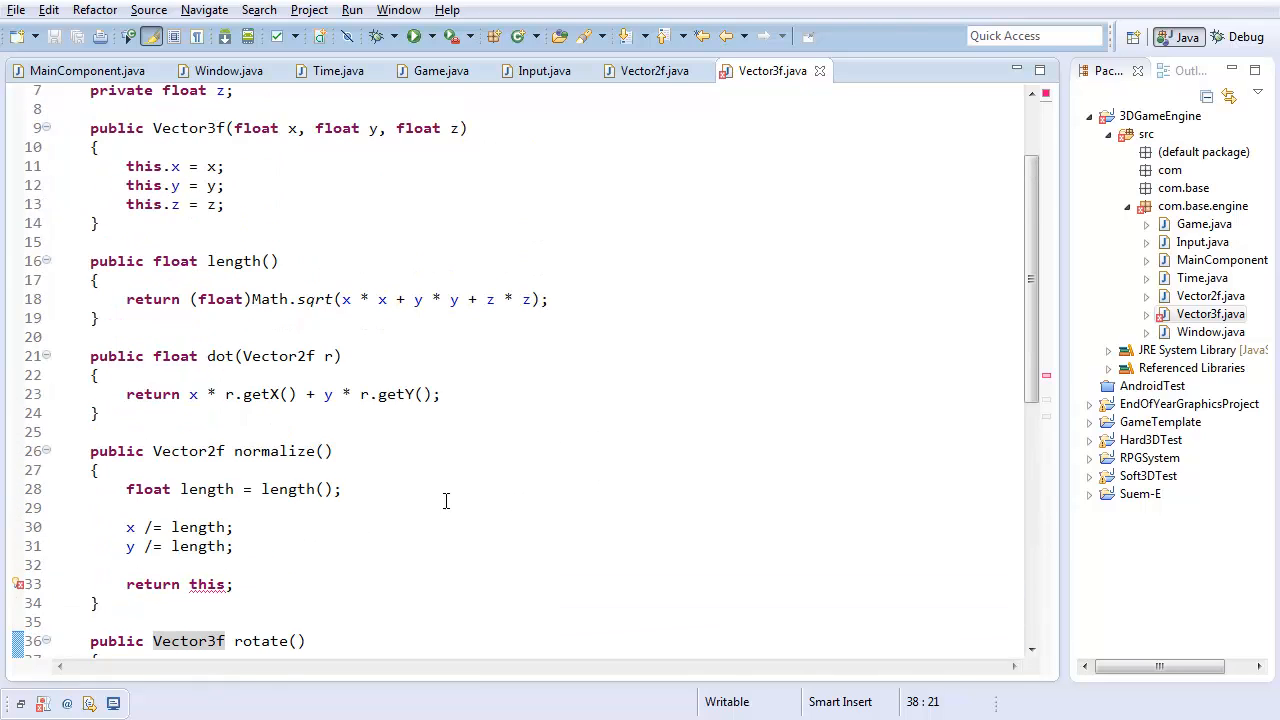
pyautogui.click(228, 452)
pyautogui.write('z /=')
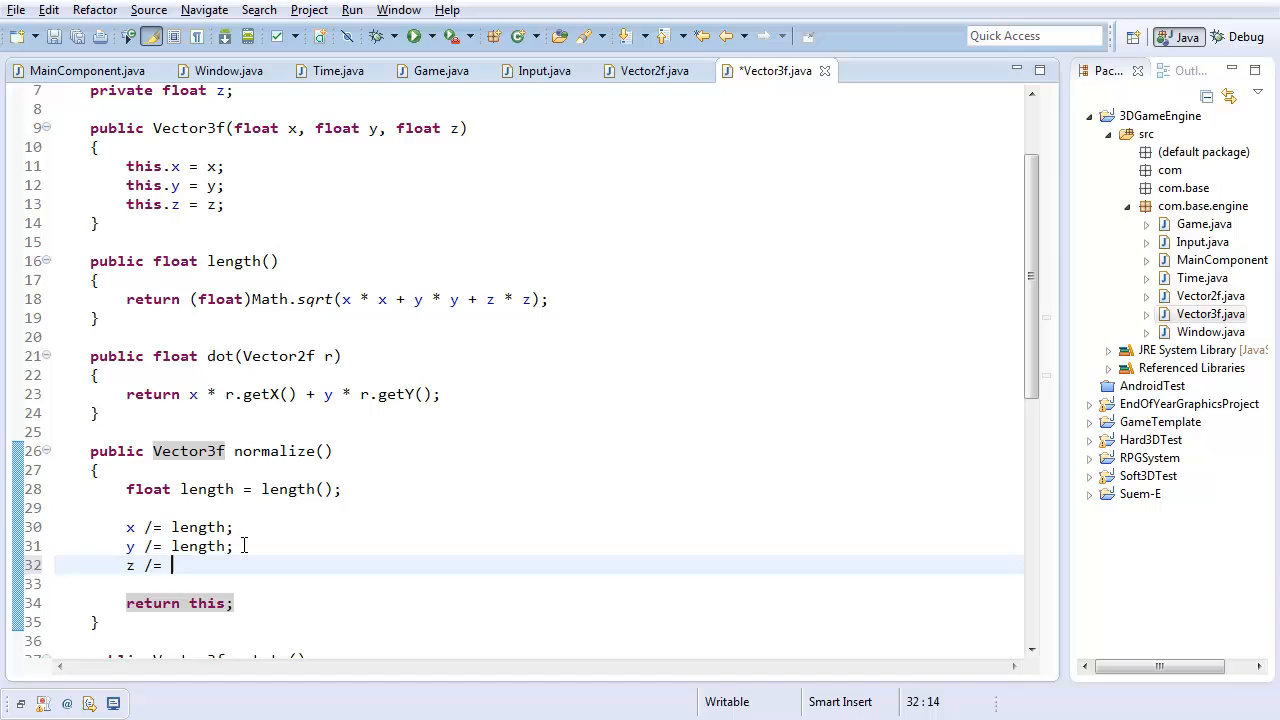
pyautogui.write('length;')
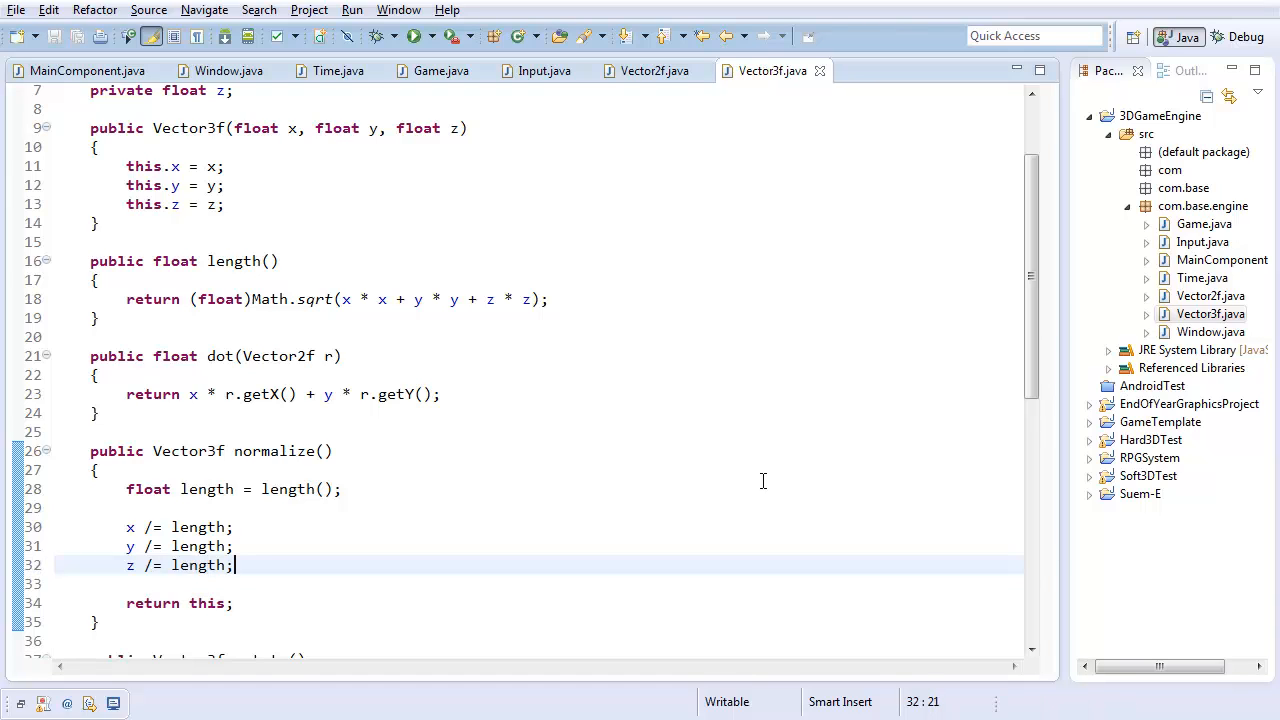
# Extend dot to take a Vector3f and add + z * r.getZ() to its return
pyautogui.click(444, 392)
pyautogui.write(' + z * ')
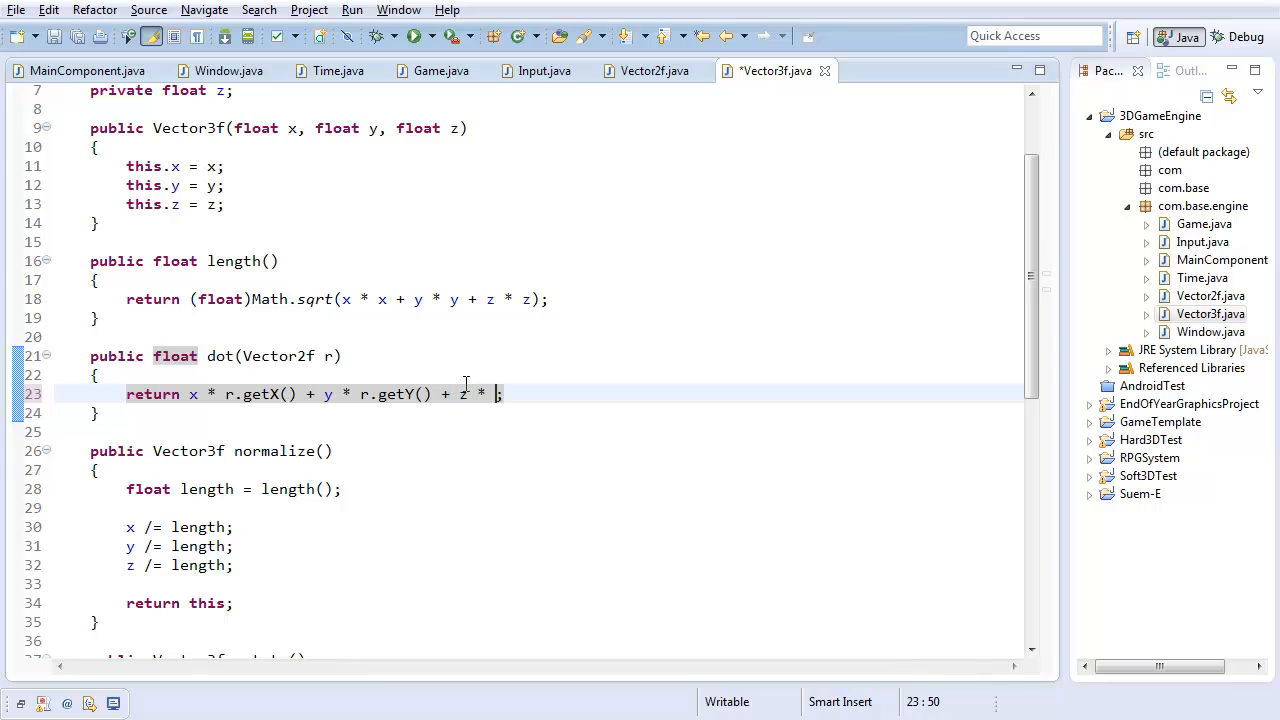
pyautogui.write('r.getZ();')
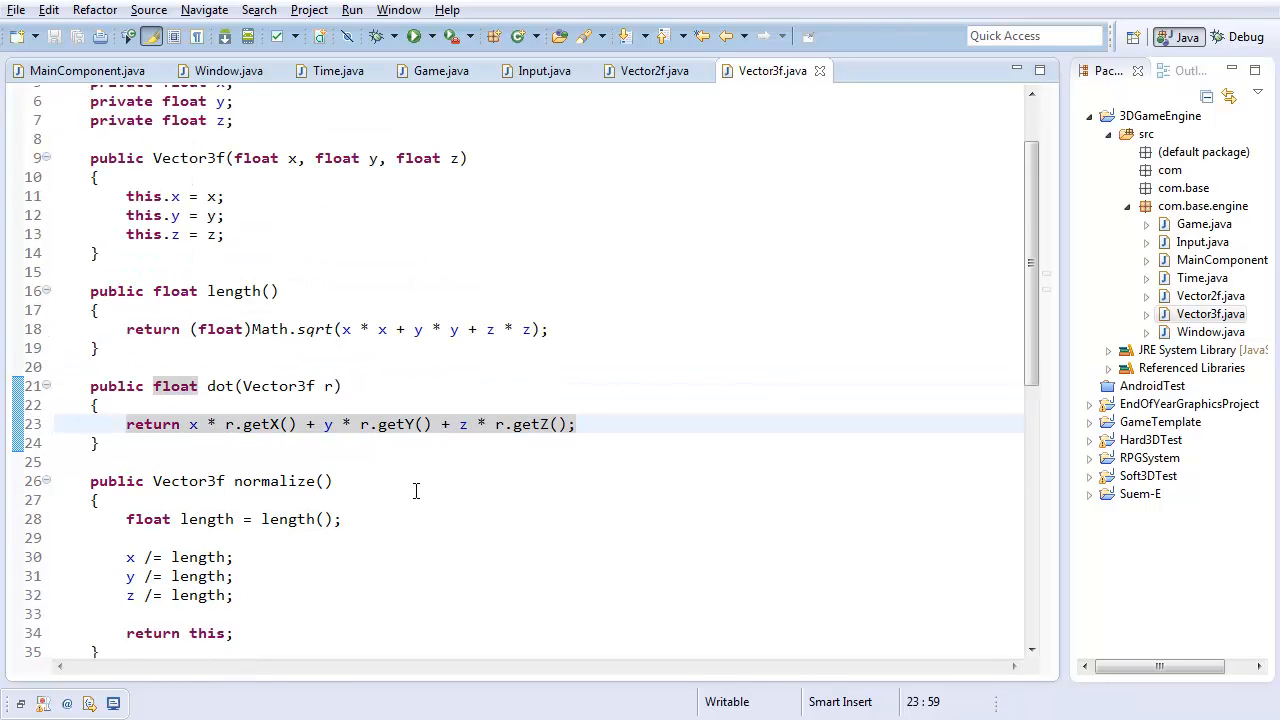
pyautogui.scroll(-3)
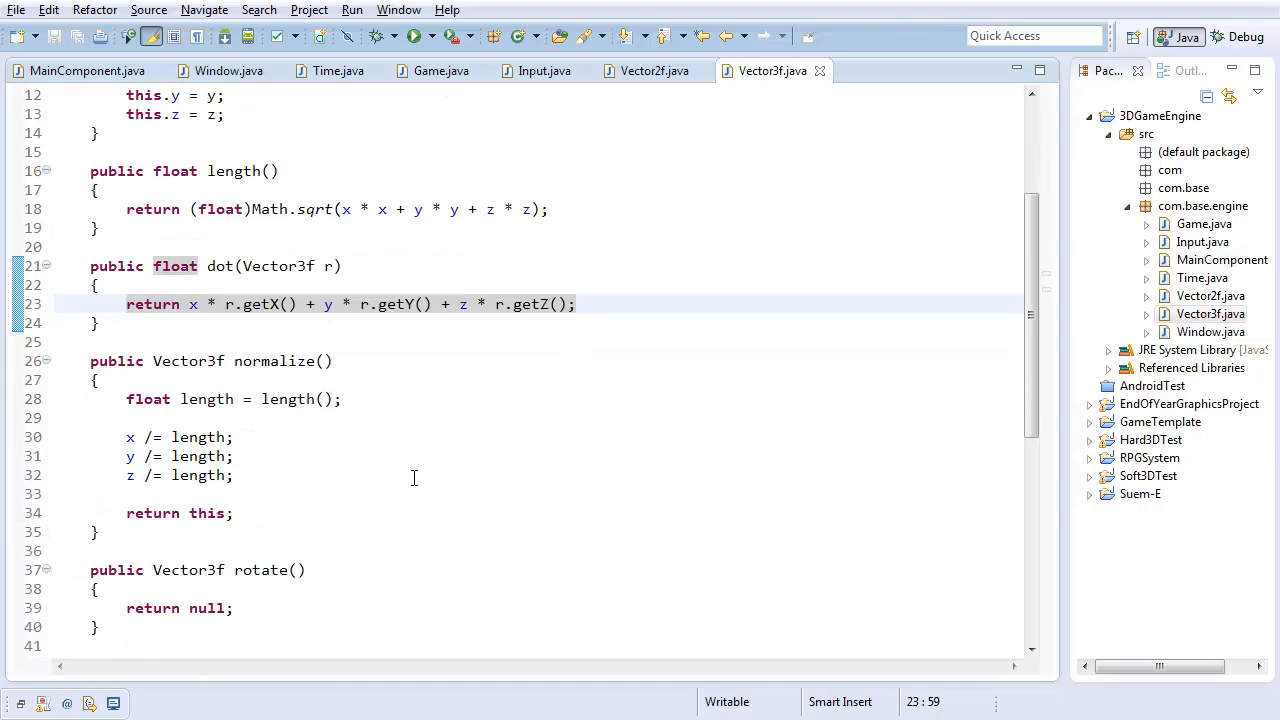
pyautogui.scroll(-3)
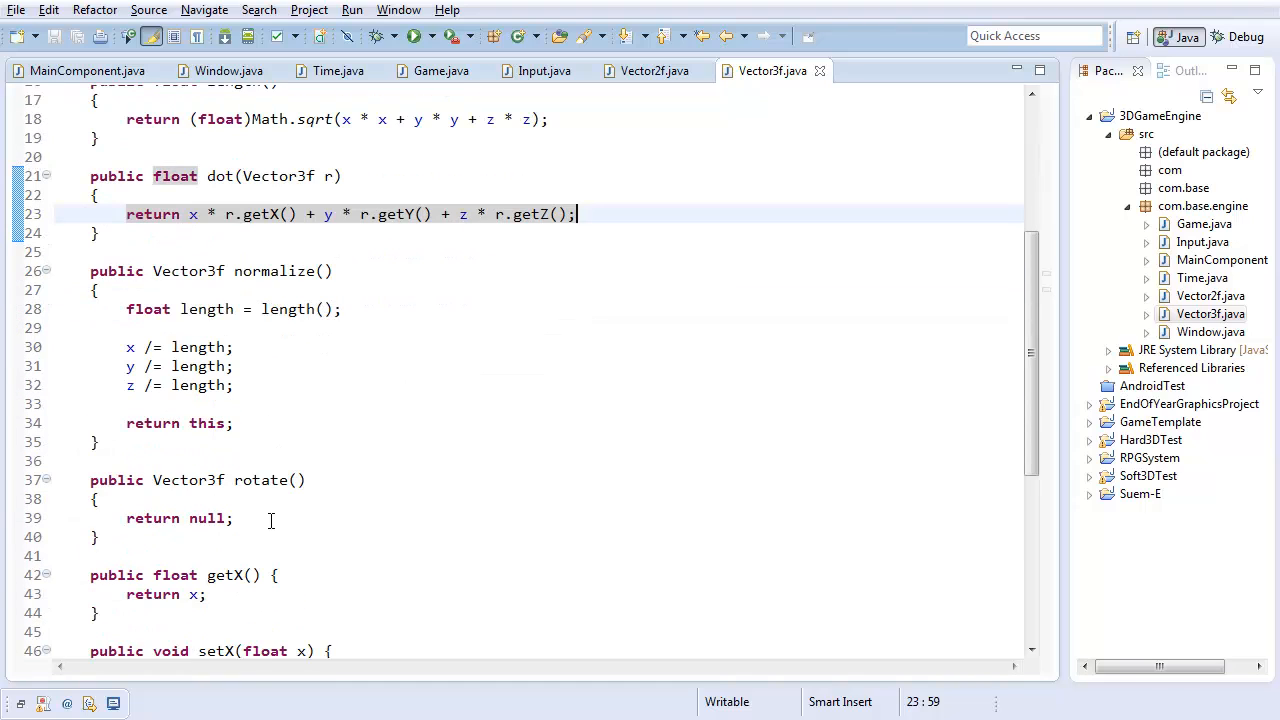
pyautogui.click(176, 556)
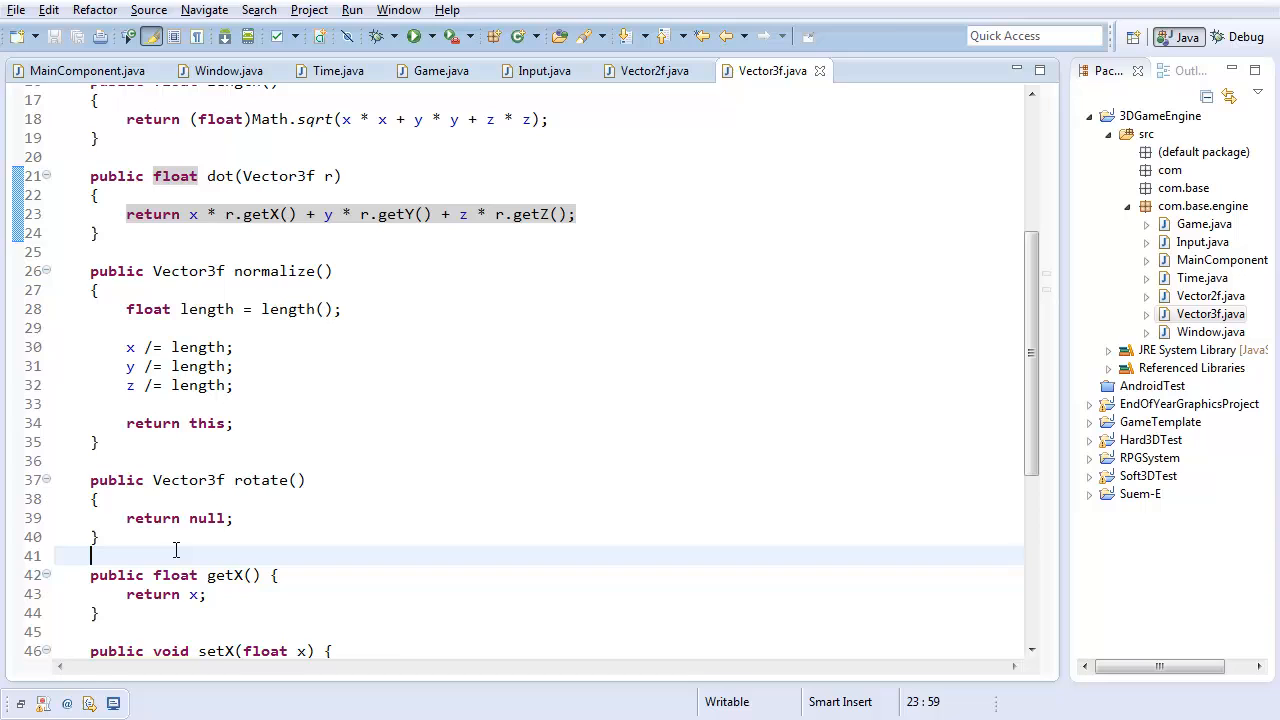
pyautogui.click(416, 442)
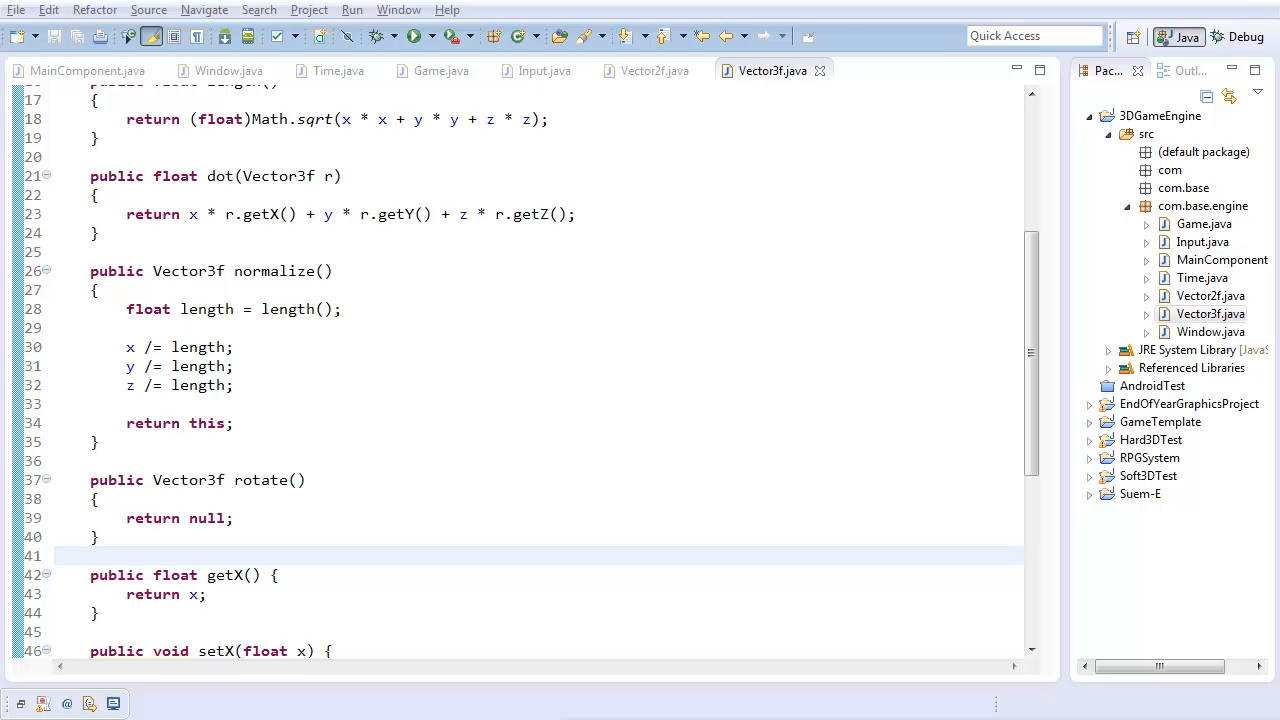
pyautogui.moveTo(632, 380)
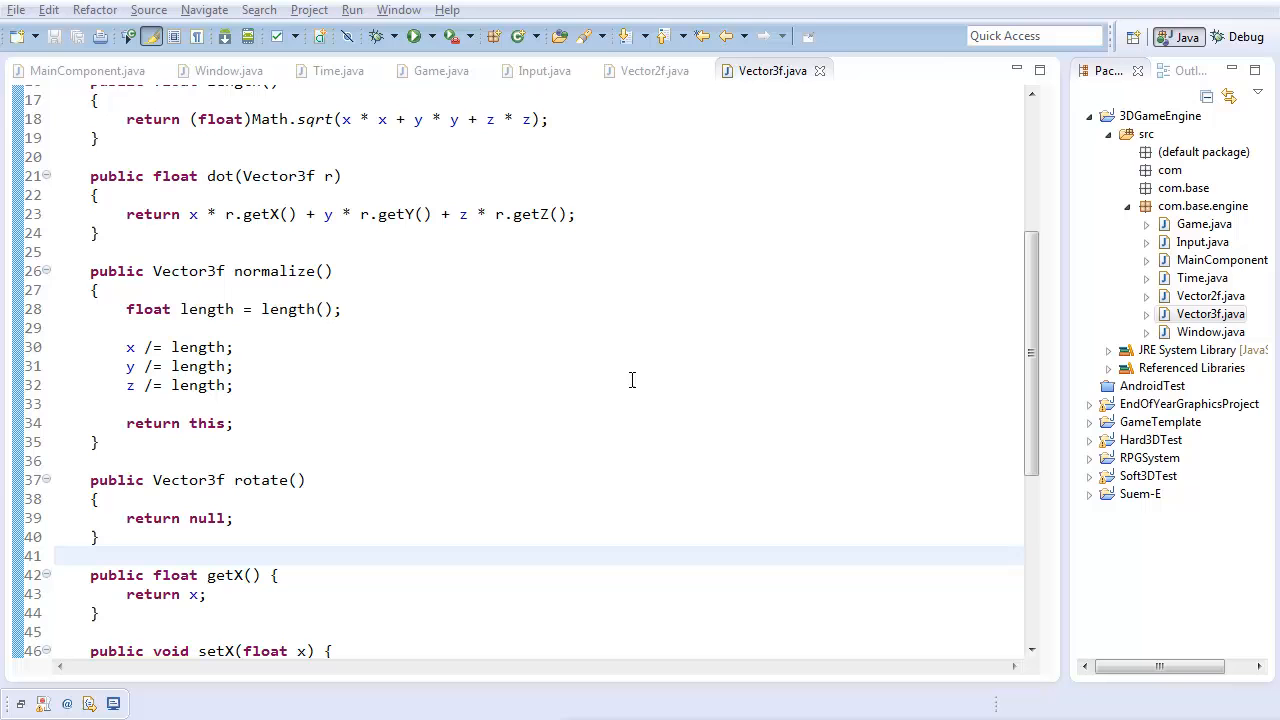
# Paste the add methods as Vector3f overloads with z + r.getZ() and z + r terms, then save
pyautogui.click(654, 70)
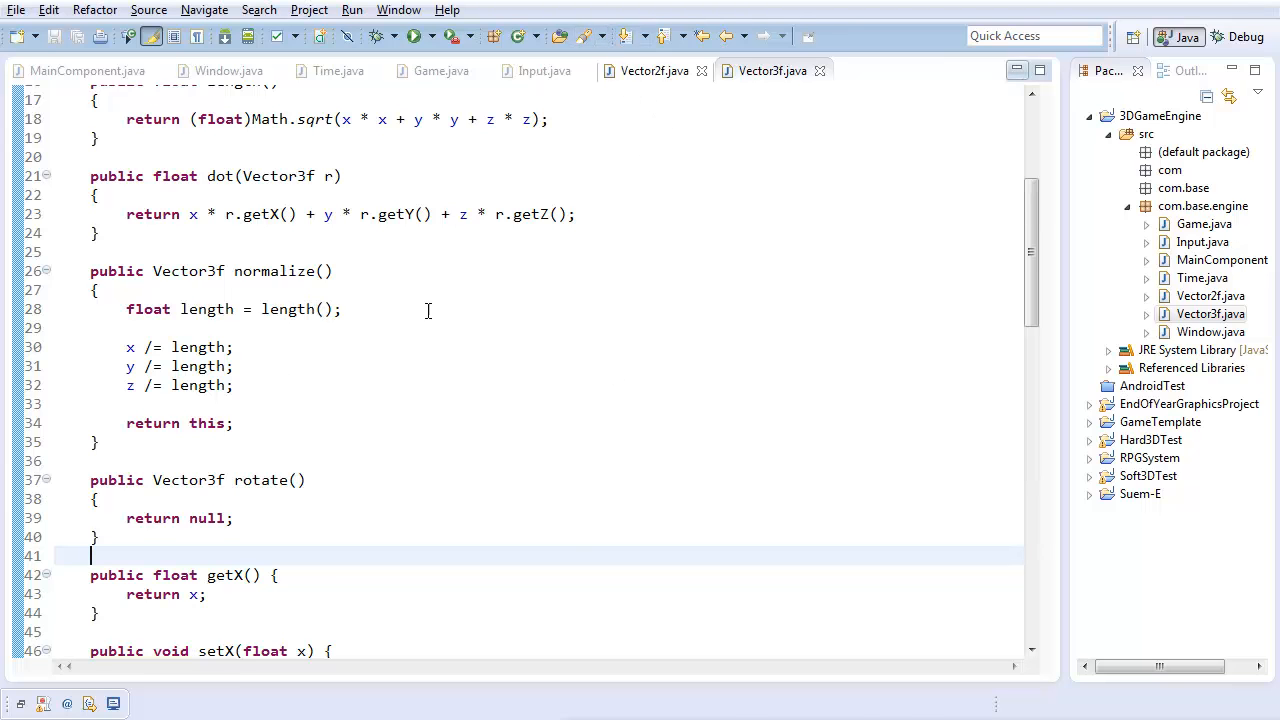
pyautogui.click(654, 70)
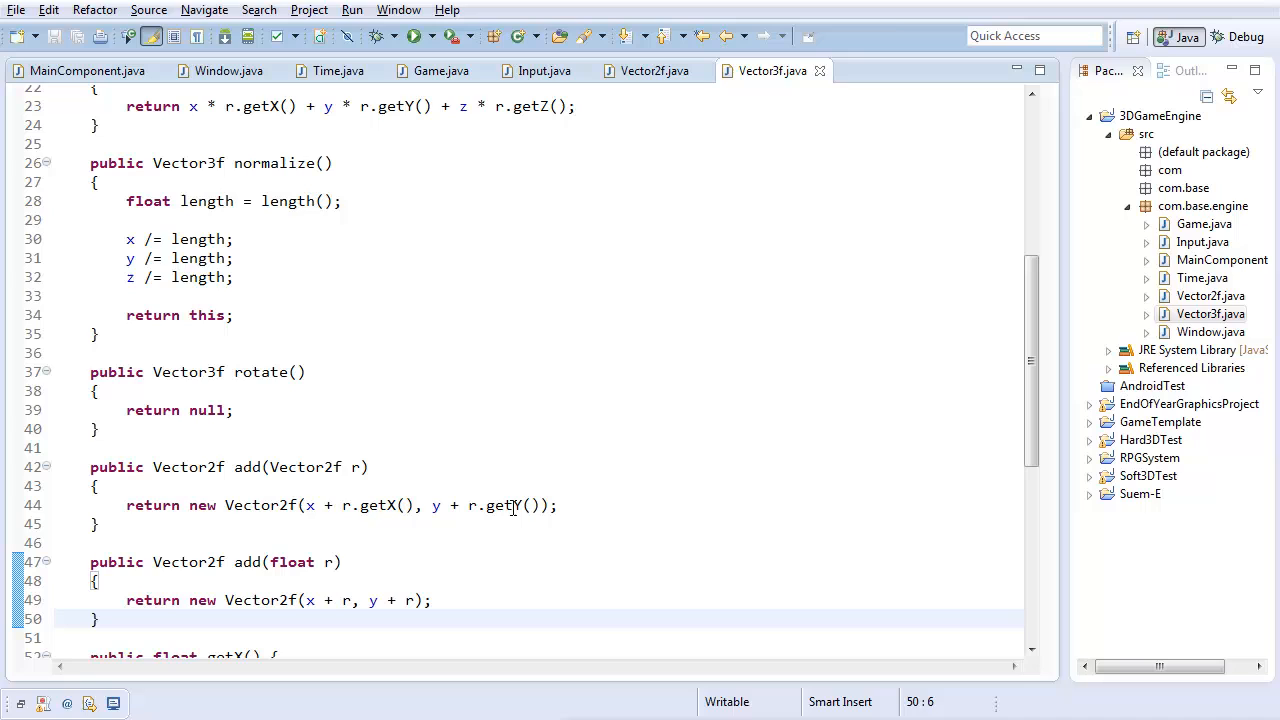
pyautogui.click(212, 468)
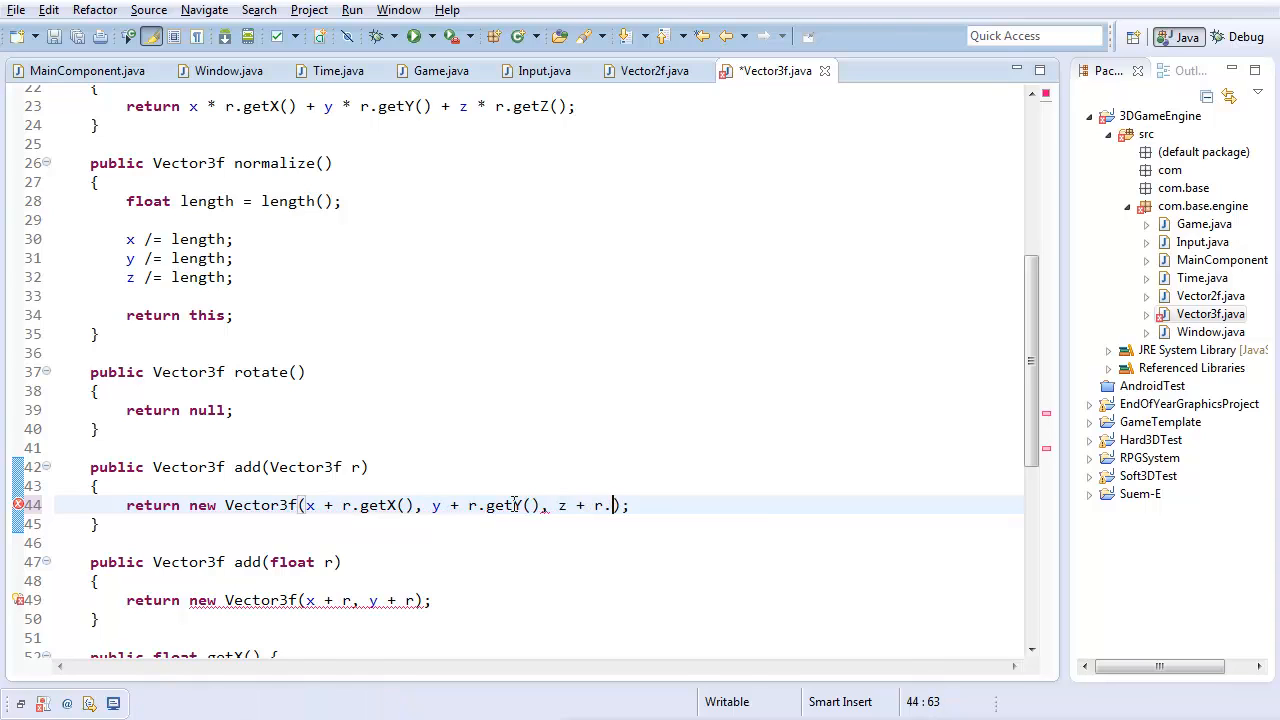
pyautogui.write('getZ()')
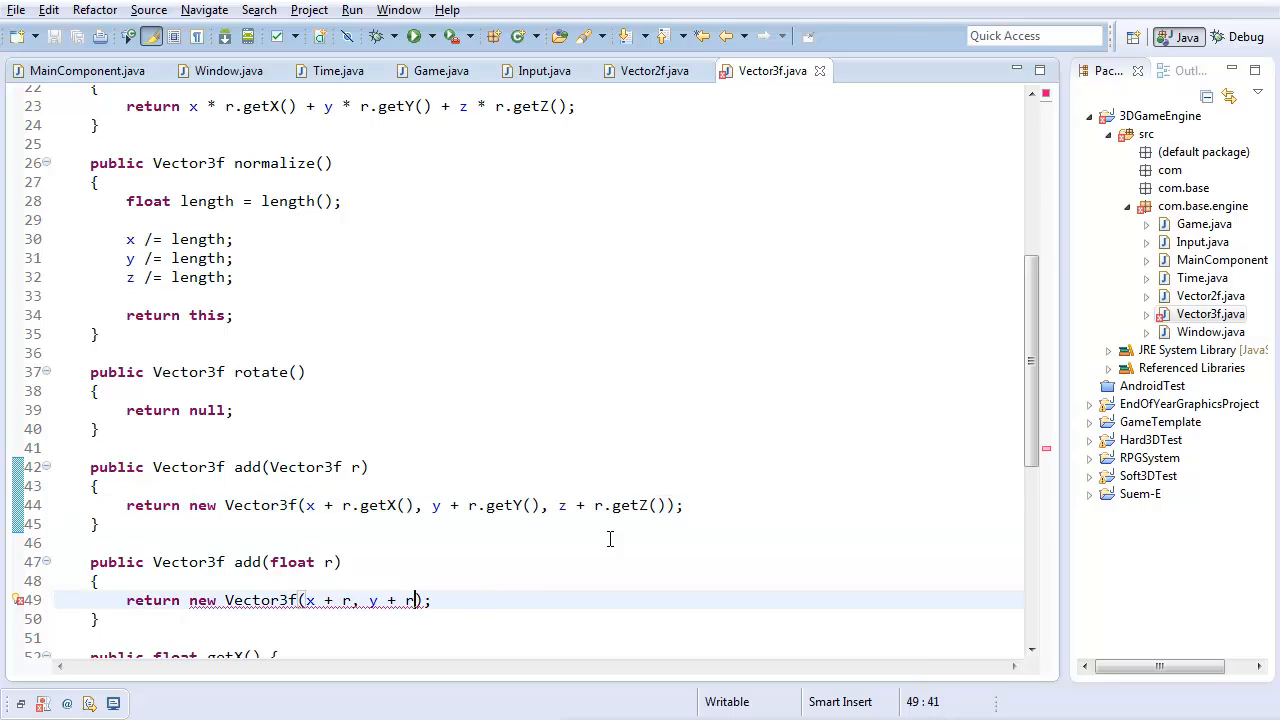
pyautogui.write(', z + r')
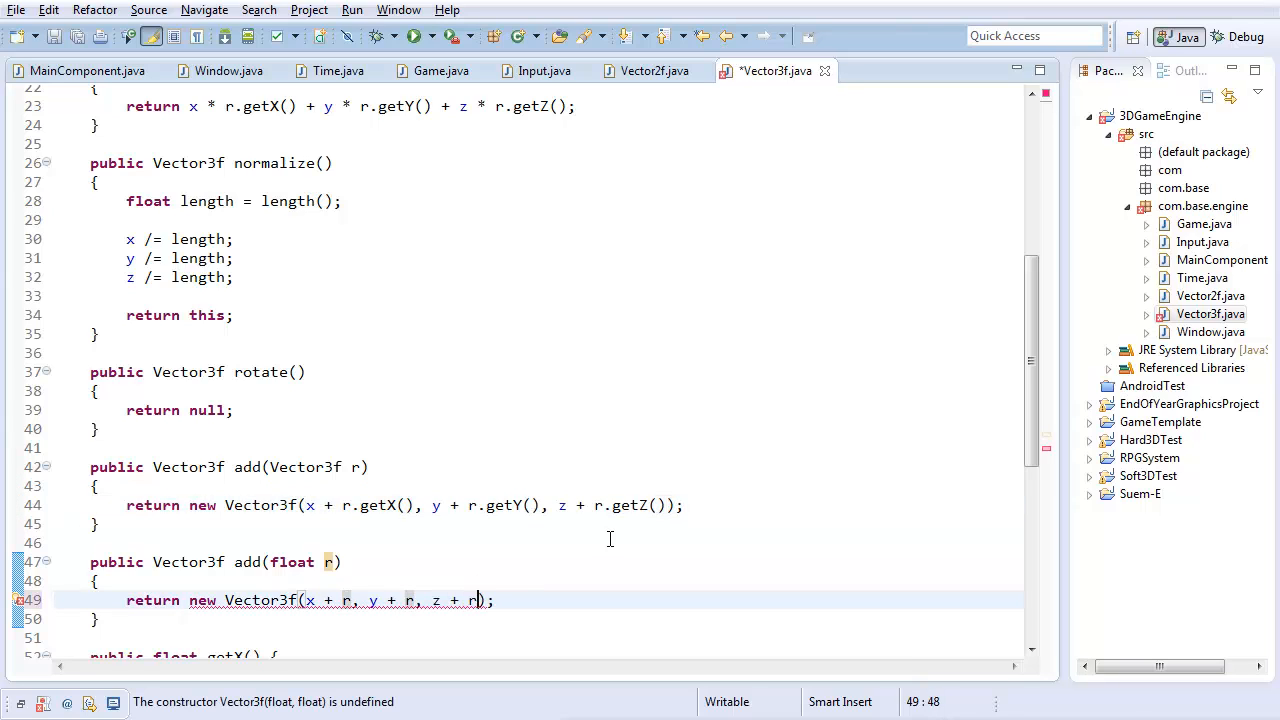
pyautogui.press('Ctrl+S')
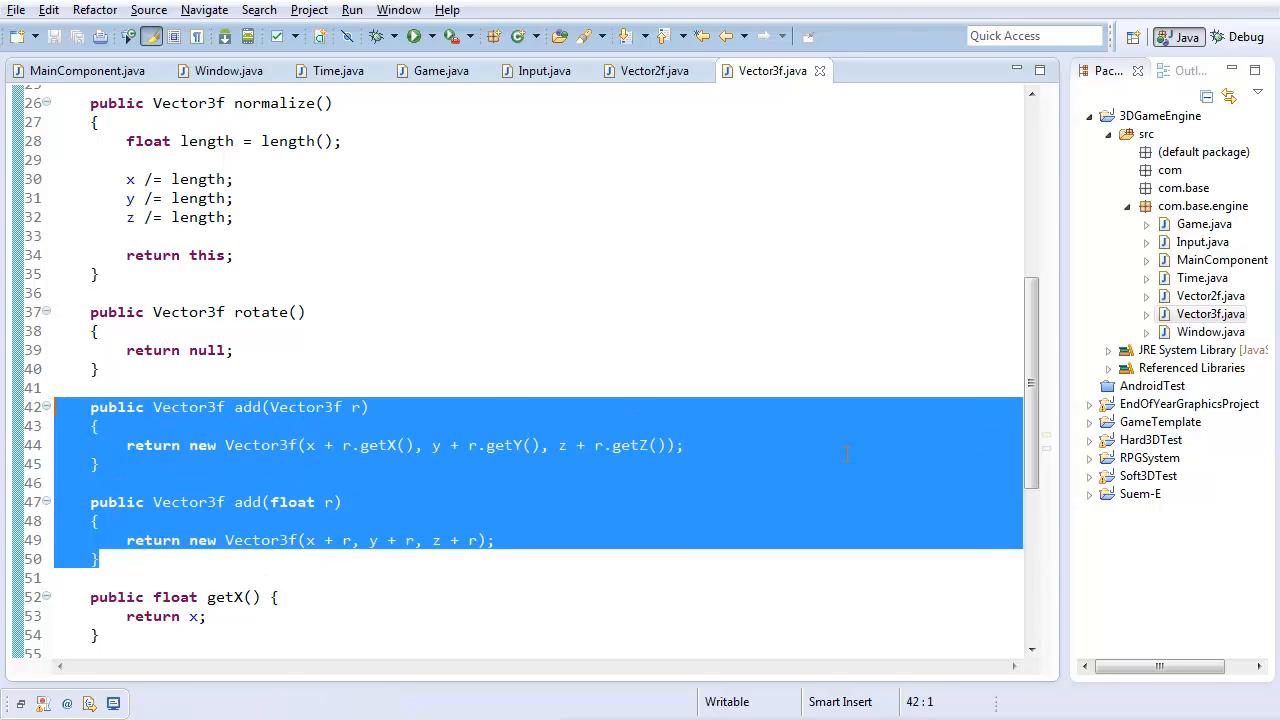
# Paste sub, mul and div overloads using -, * and / on x, y and z, then save
pyautogui.click(110, 558)
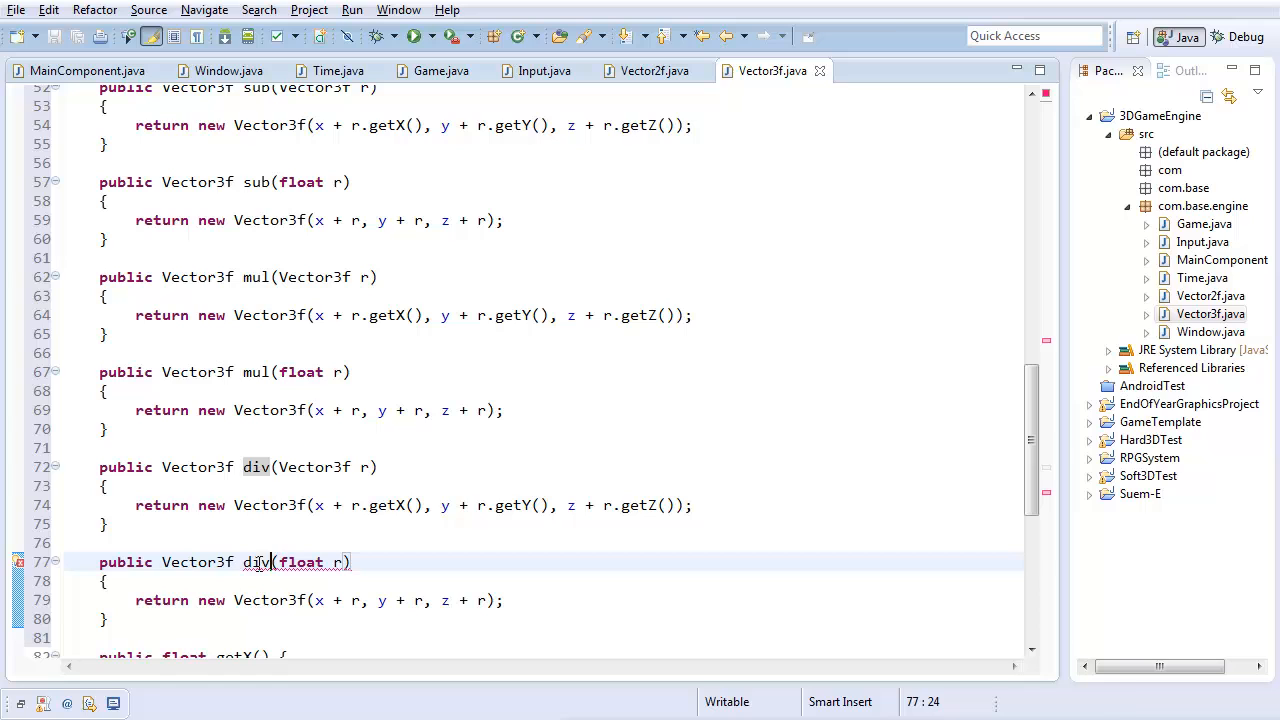
pyautogui.scroll(3)
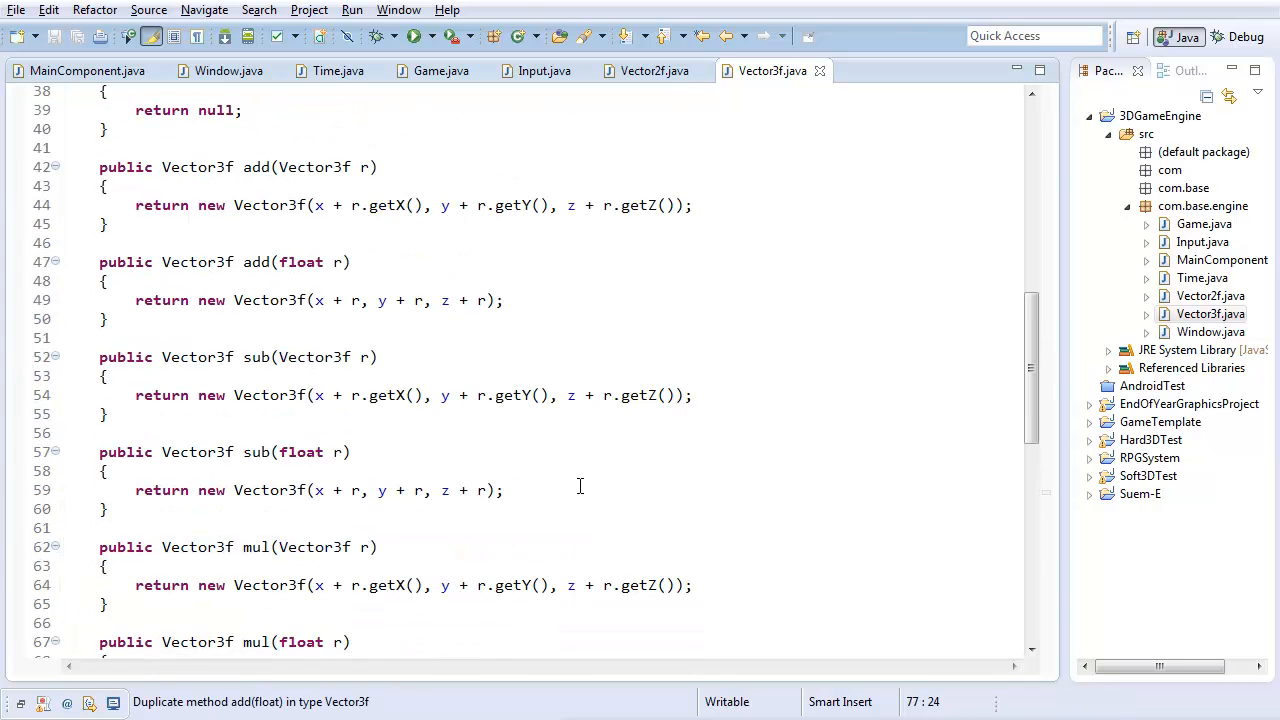
pyautogui.click(336, 424)
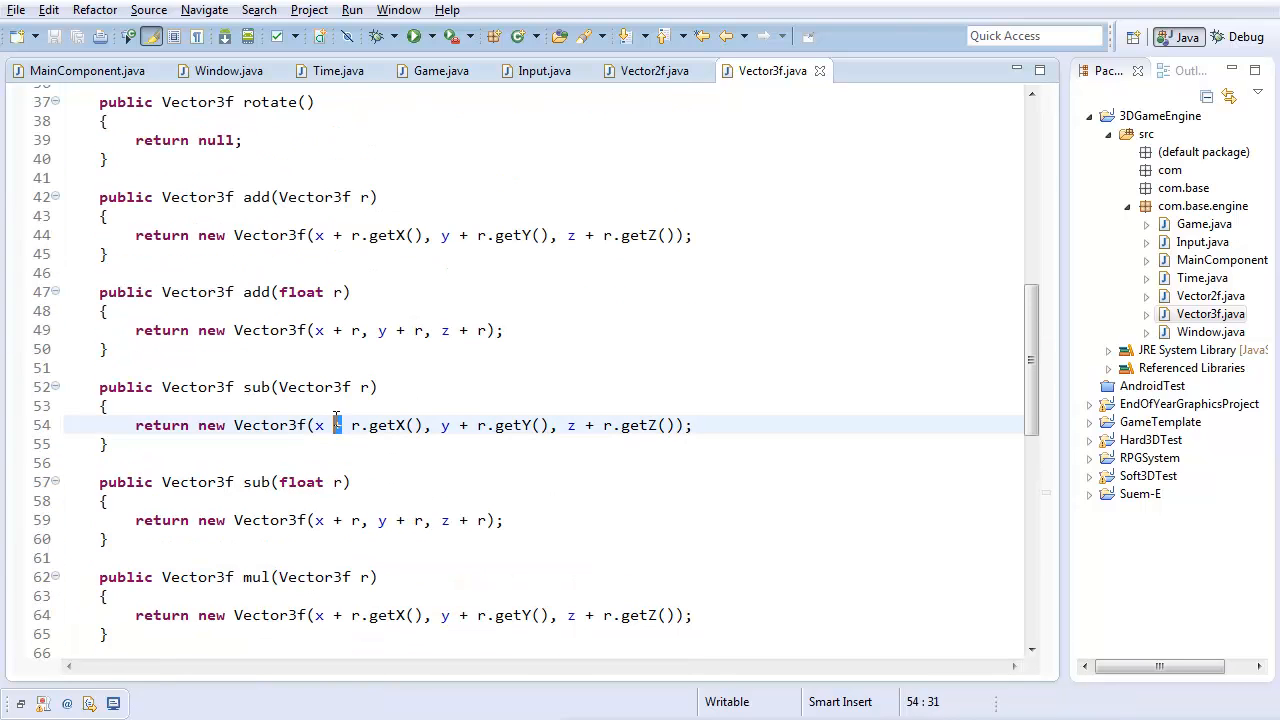
pyautogui.write('-')
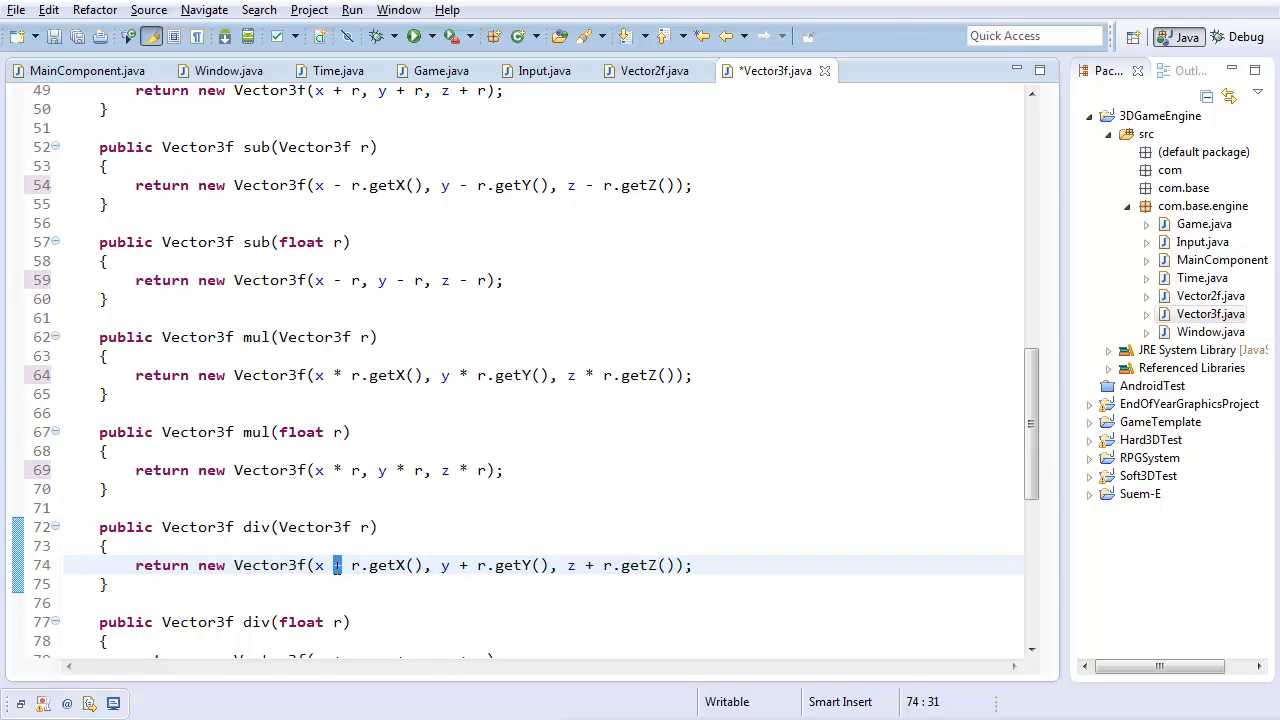
pyautogui.write('?')
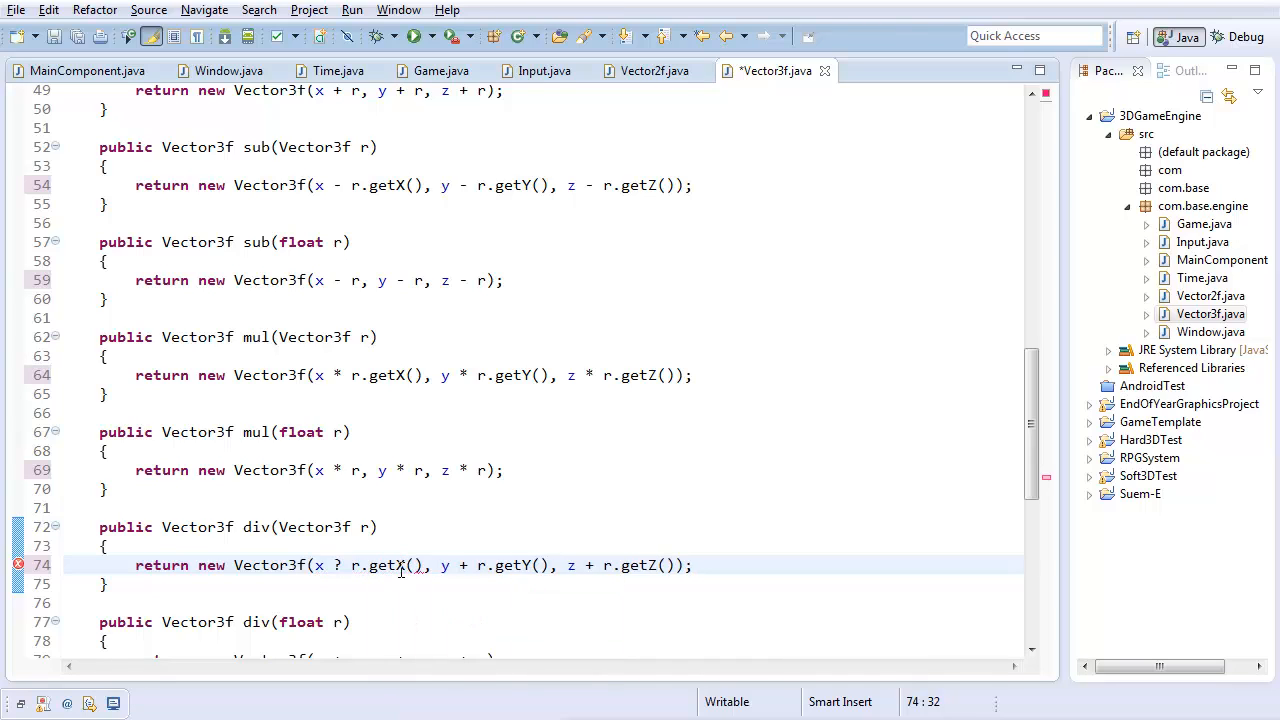
pyautogui.write('/')
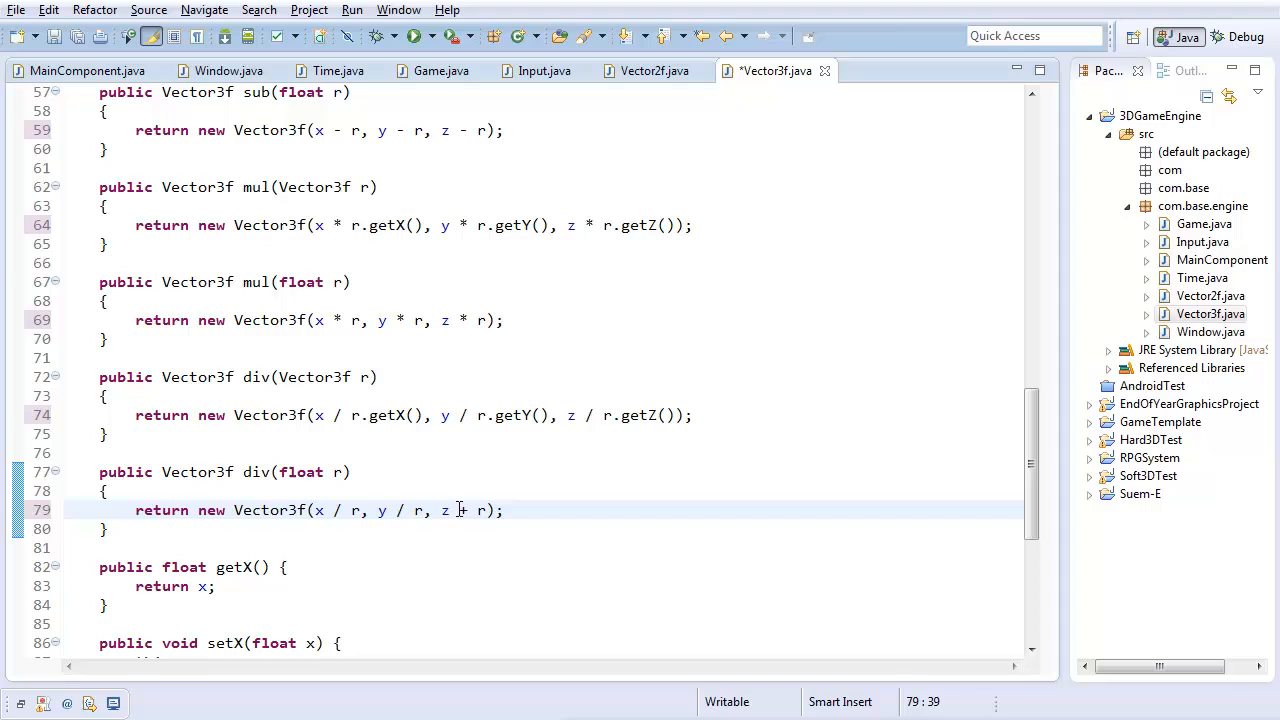
pyautogui.click(548, 472)
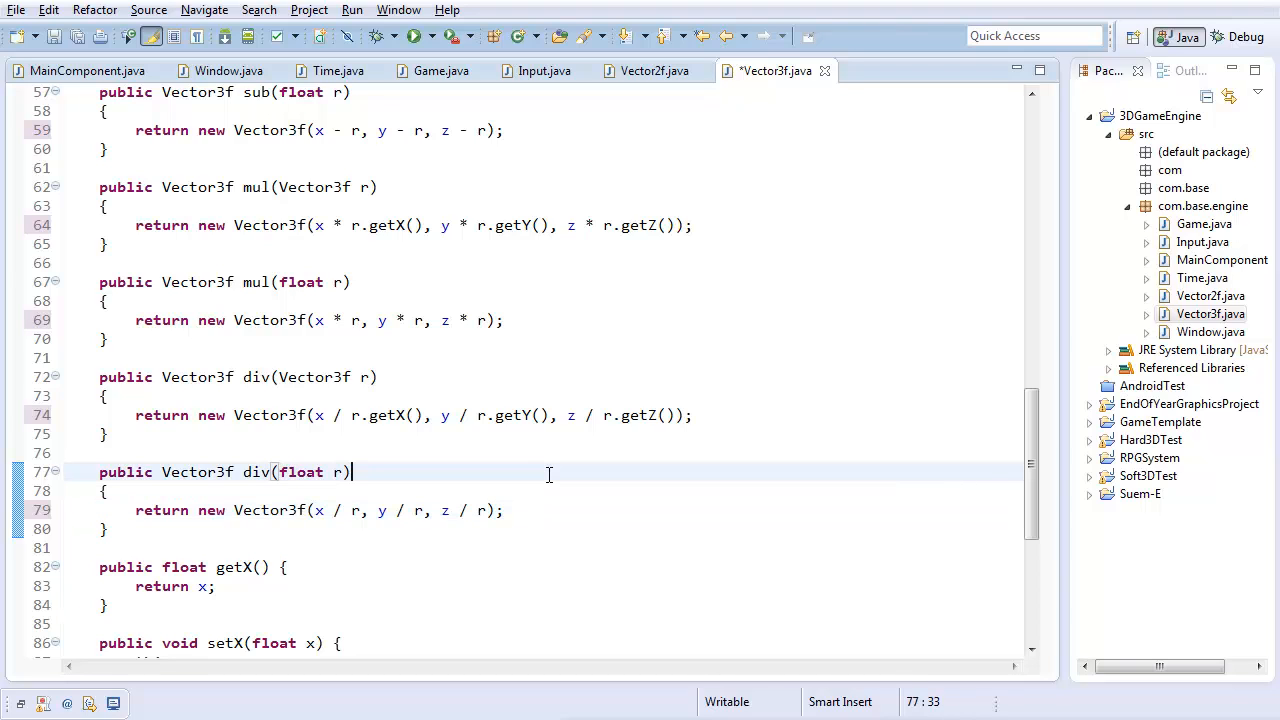
pyautogui.press('ctrl+s')
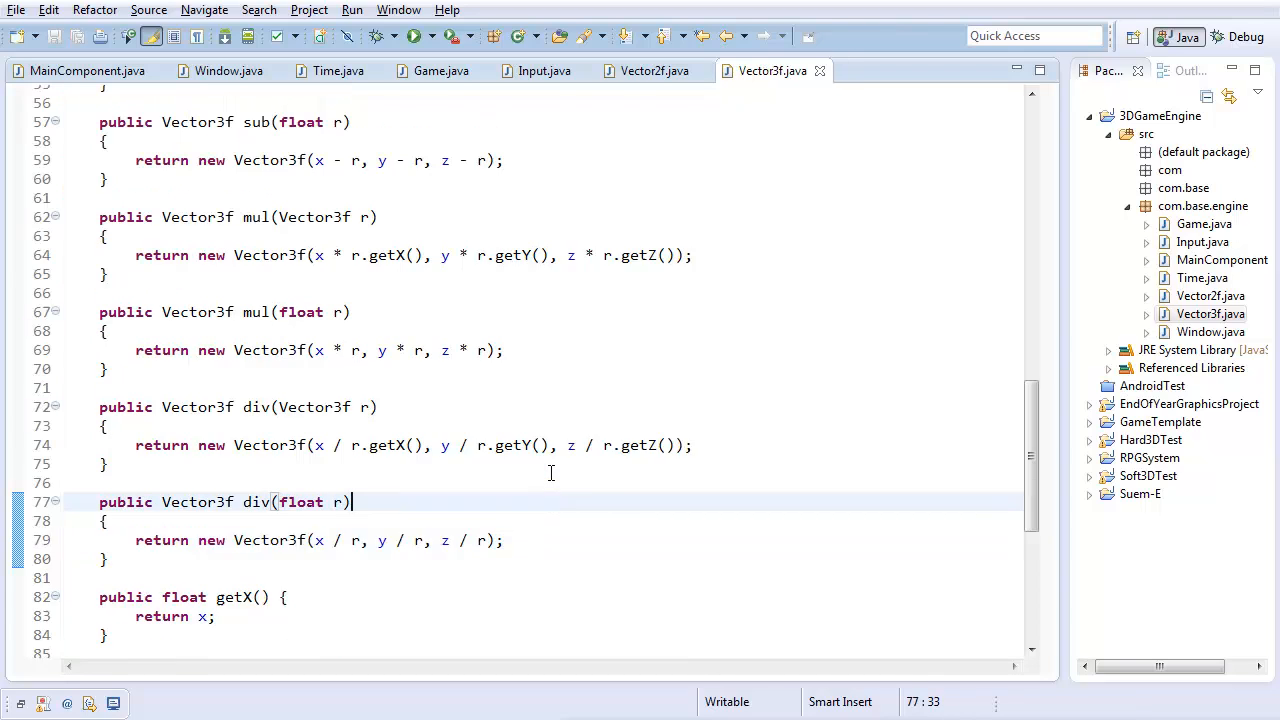
pyautogui.scroll(3)
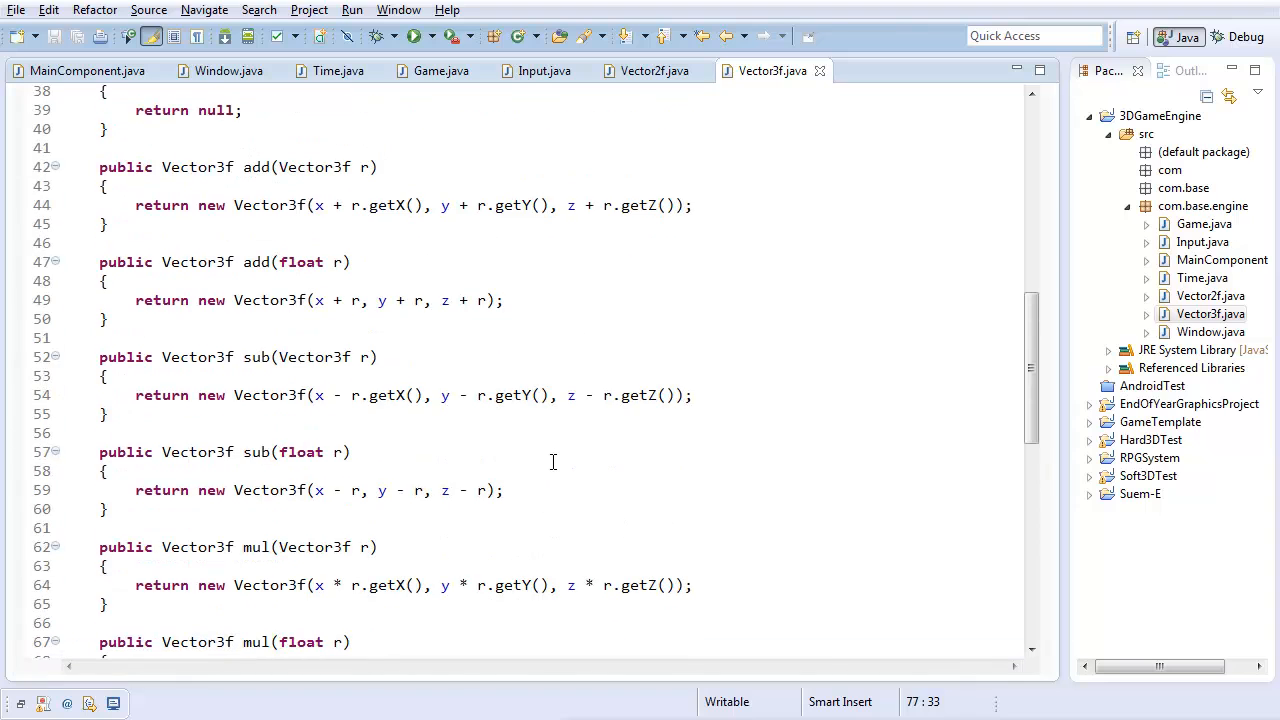
# Declare public float cross(Vector3f r) with an empty body right after dot
pyautogui.scroll(3)
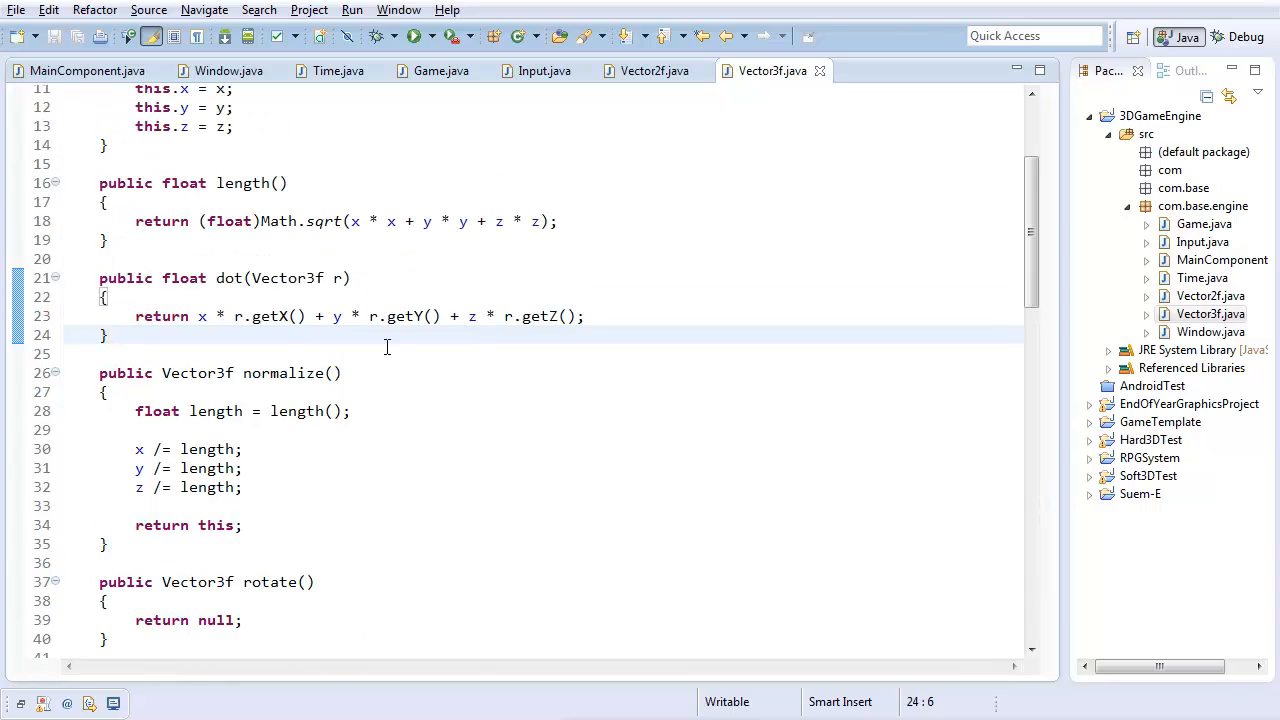
pyautogui.click(104, 336)
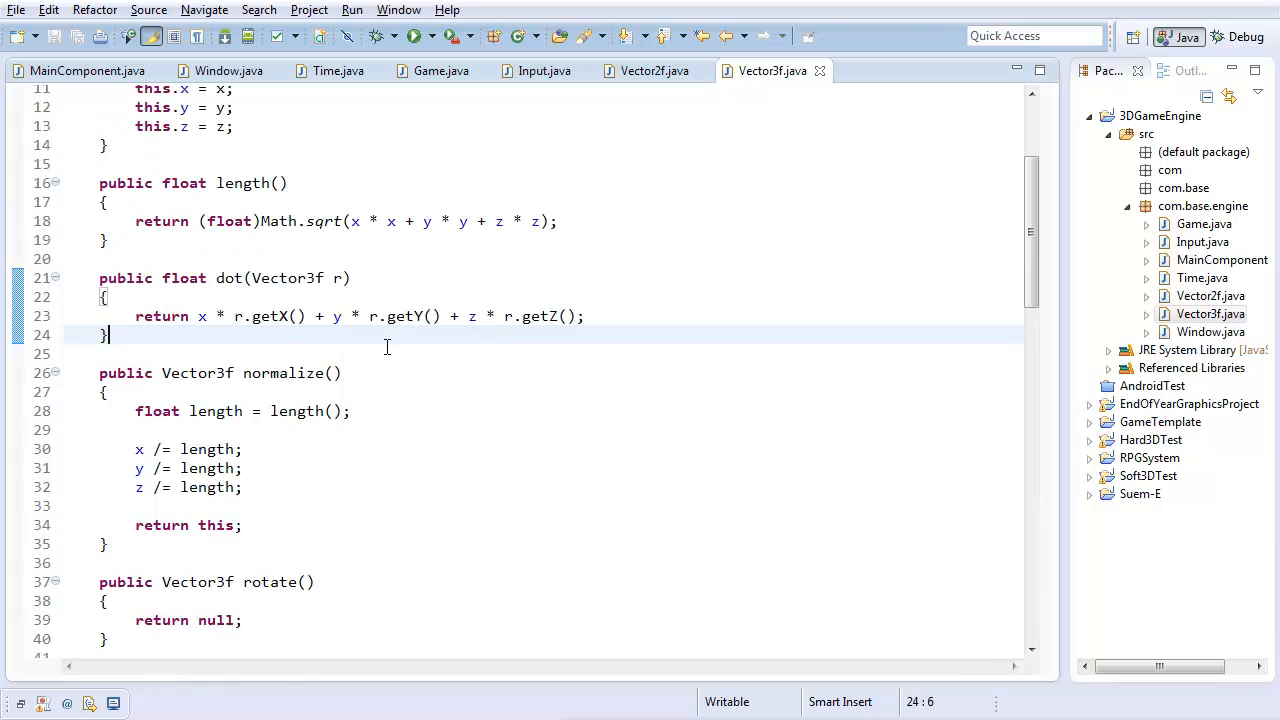
pyautogui.write('public')
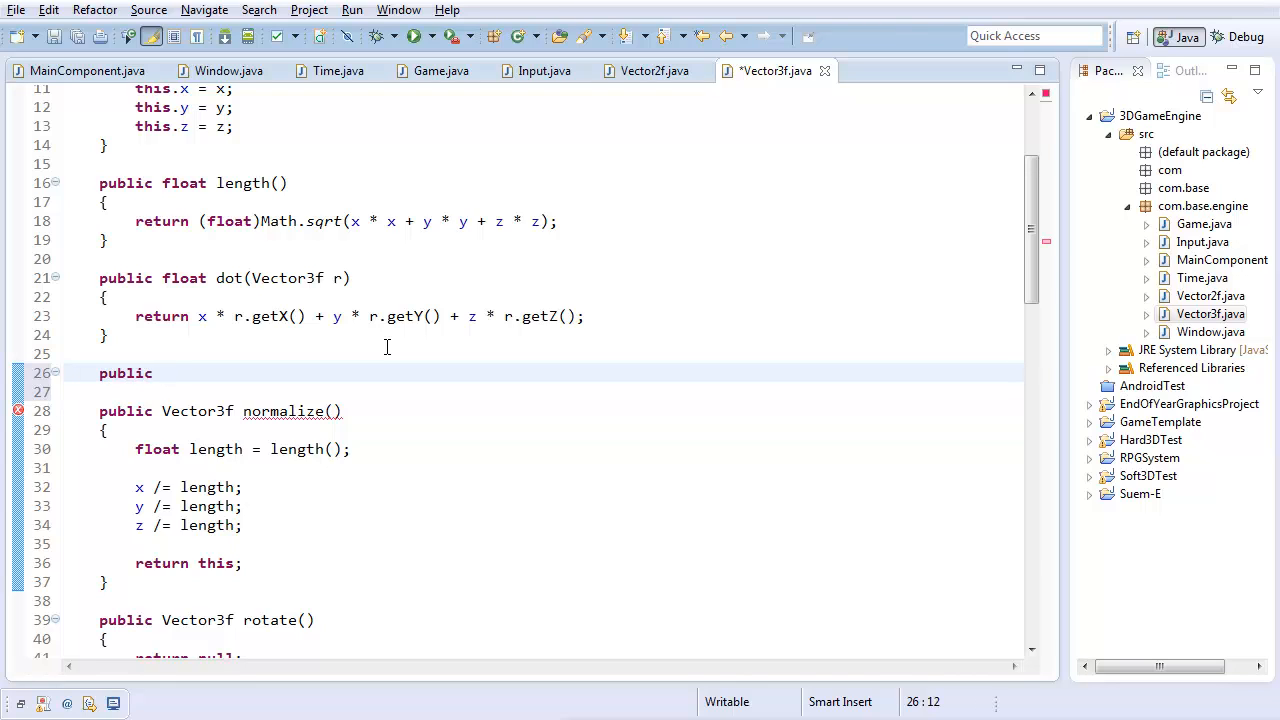
pyautogui.write('float cor')
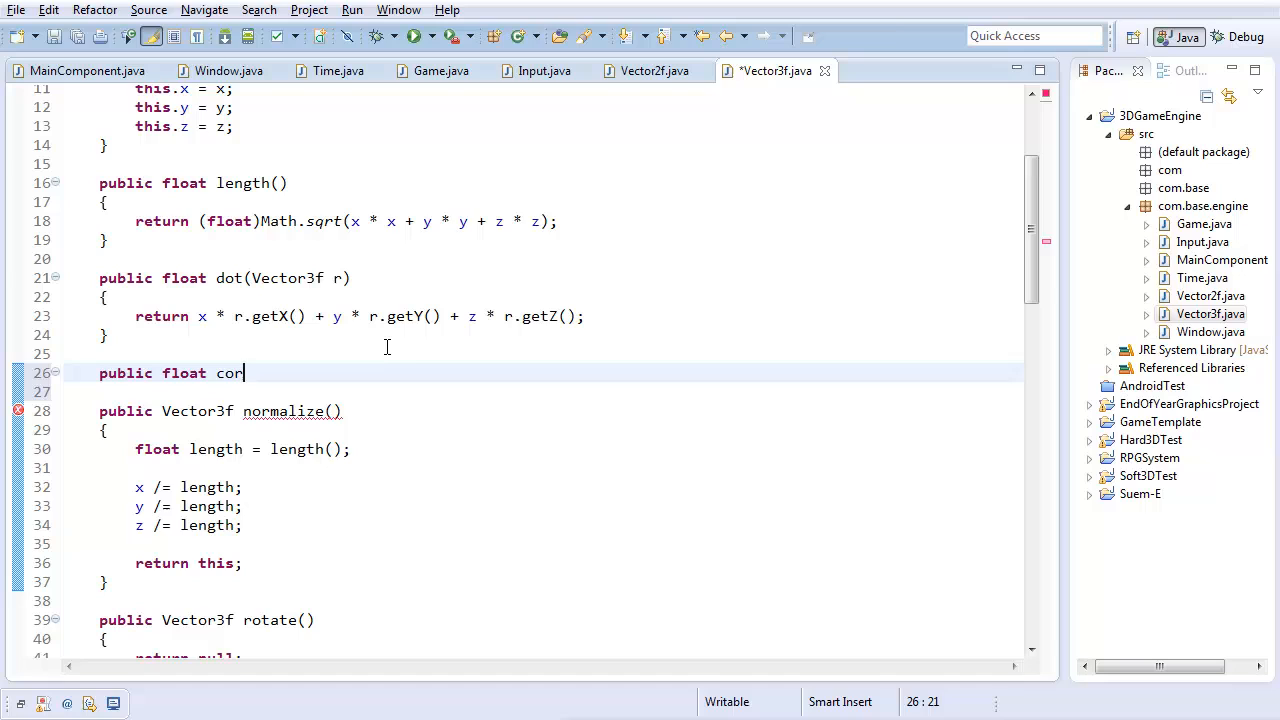
pyautogui.write('ross(V')
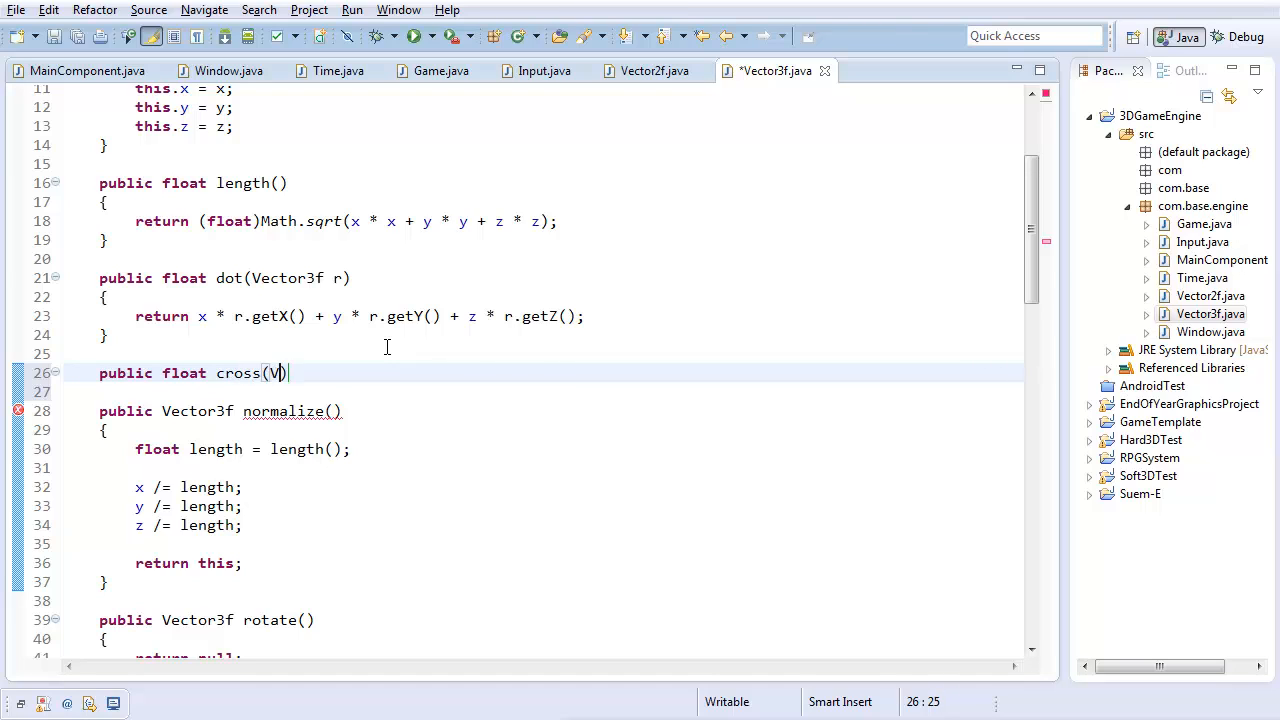
pyautogui.write('ector3f')
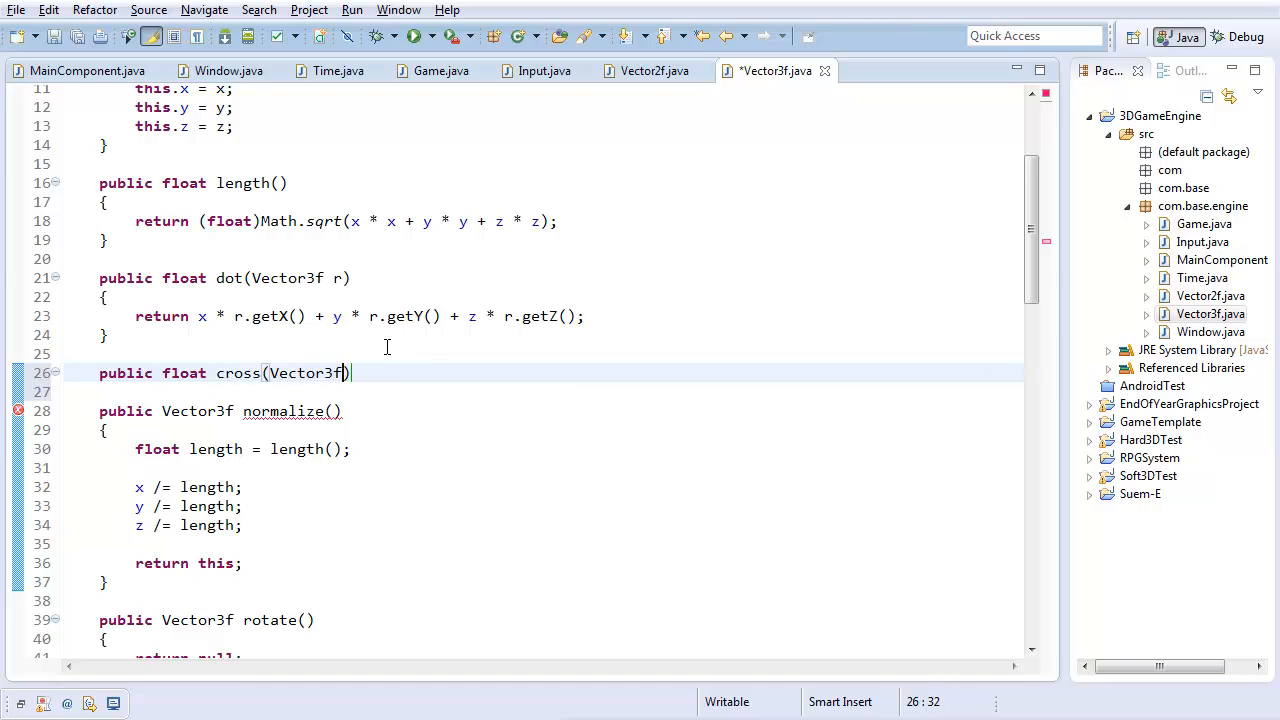
pyautogui.write('r')
pyautogui.click(544, 392)
pyautogui.write('{')
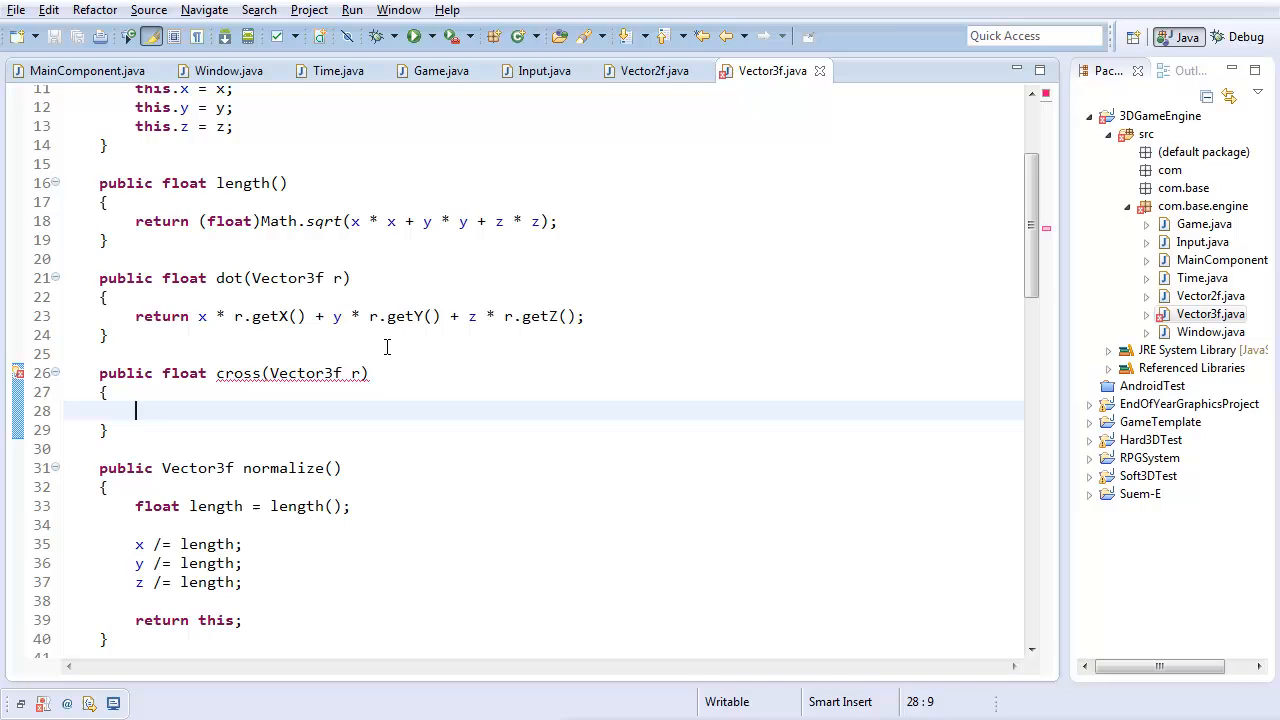
# Compute float x_ = y * r.getZ() - z * r.getY(); in cross
pyautogui.write('float x')
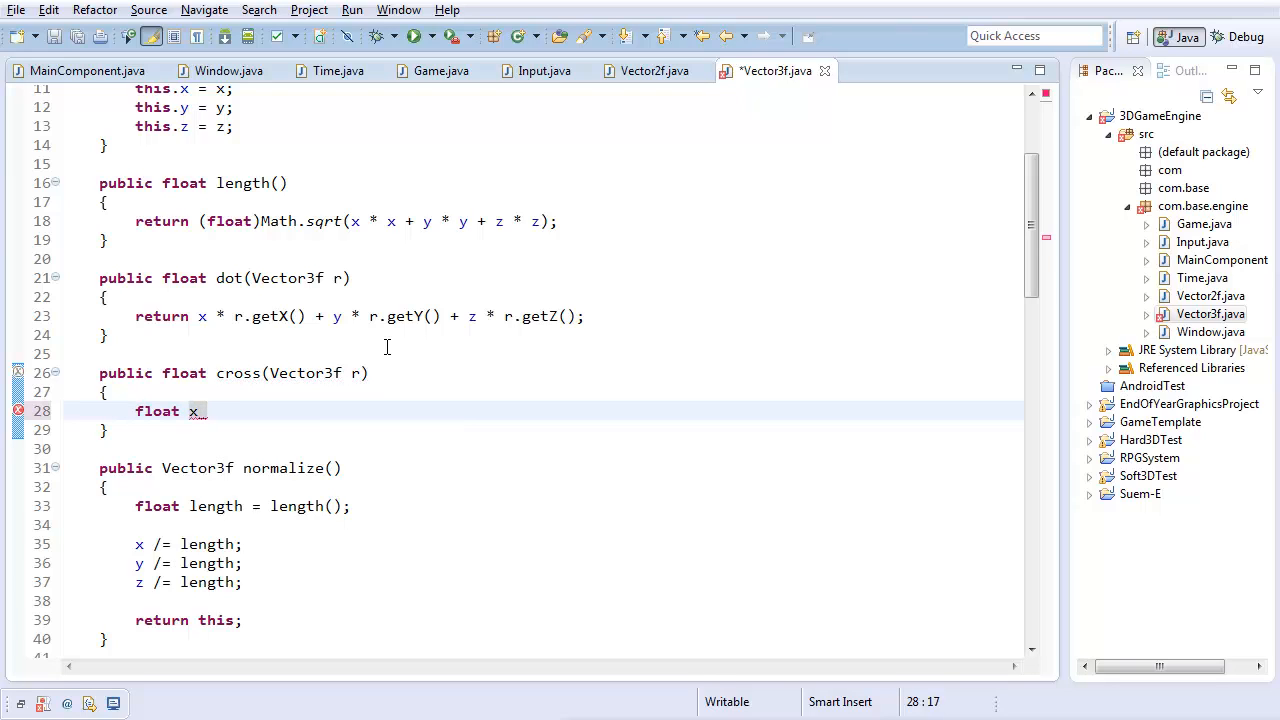
pyautogui.write('=')
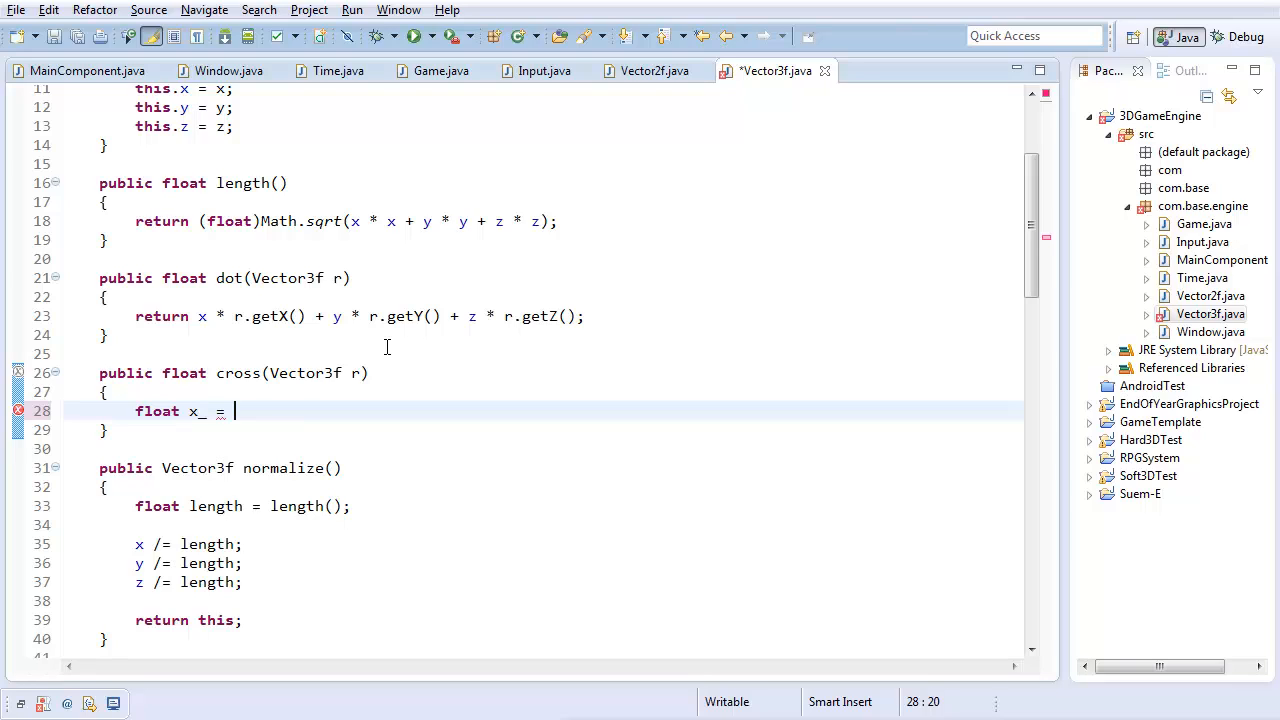
pyautogui.write('y *')
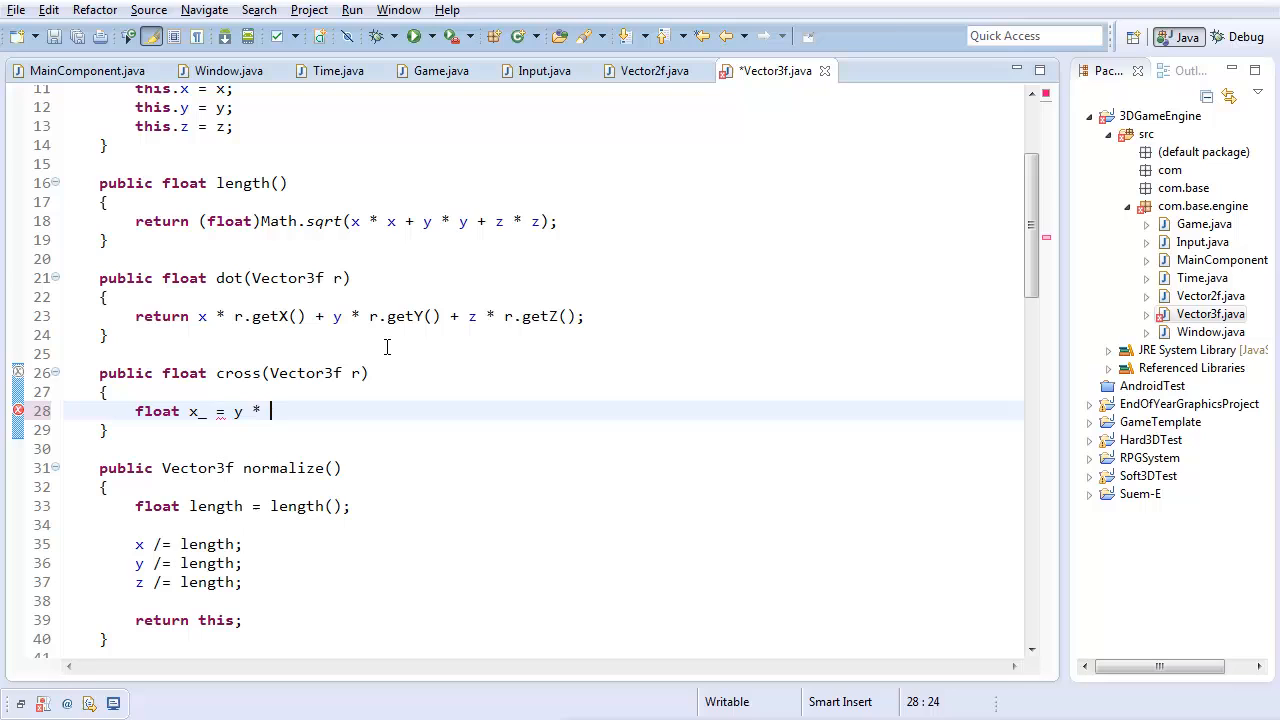
pyautogui.write('z')
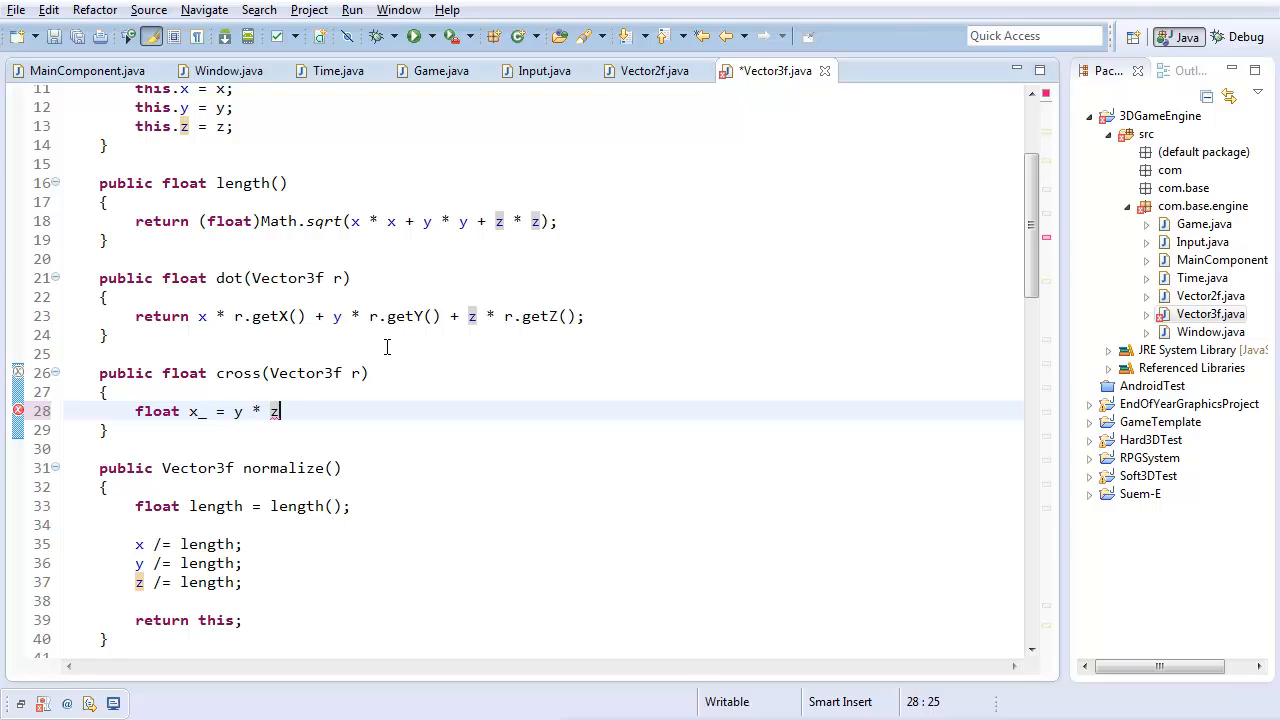
pyautogui.press('BackSpace')
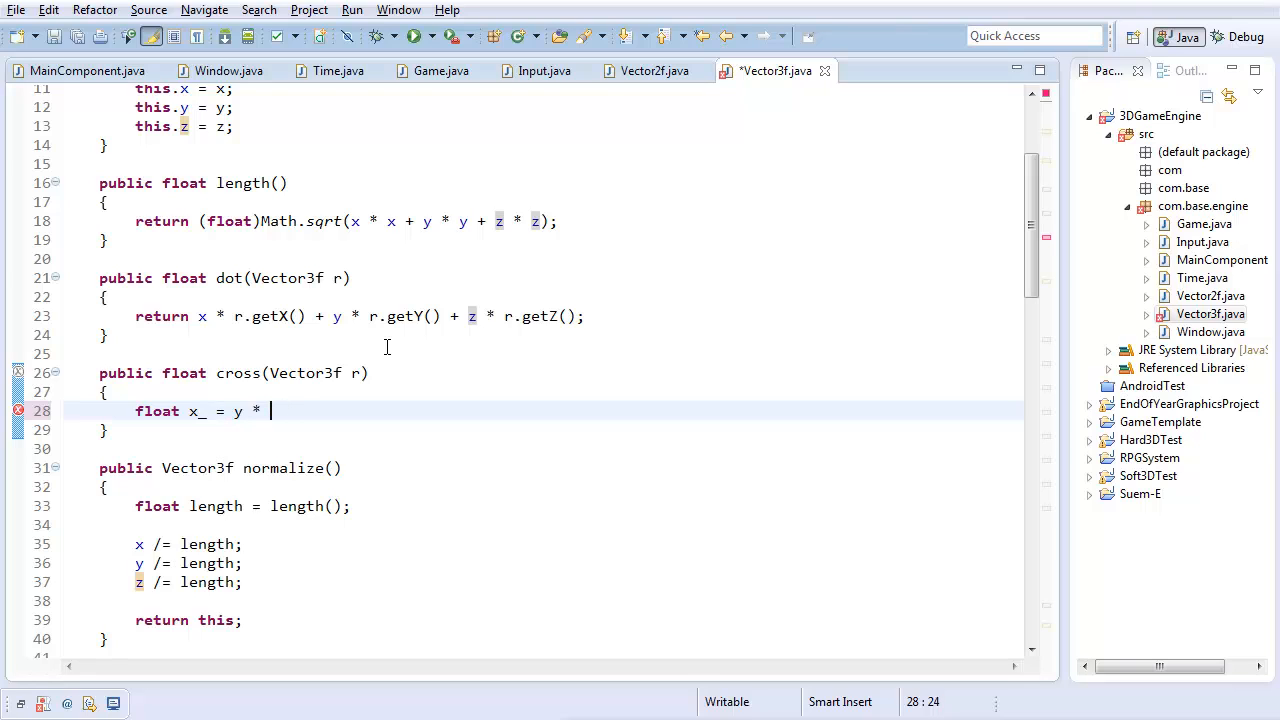
pyautogui.write('r.getZ()*')
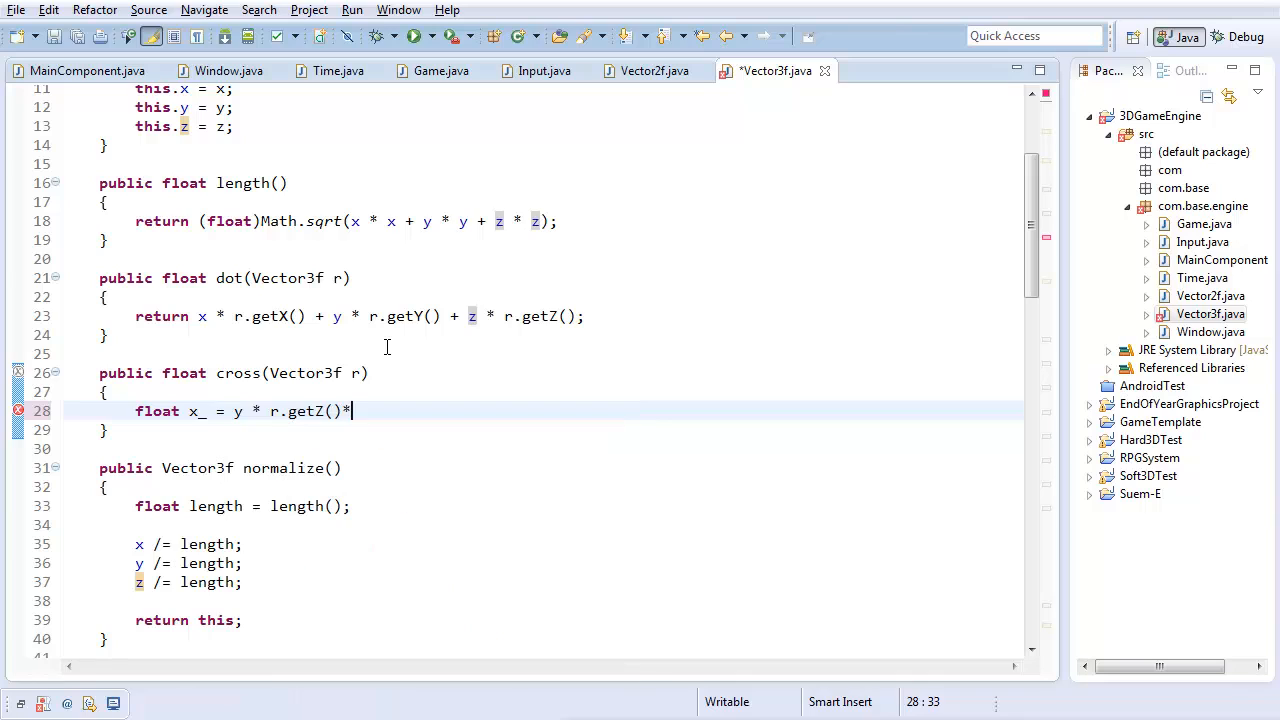
pyautogui.press('BackSpace')
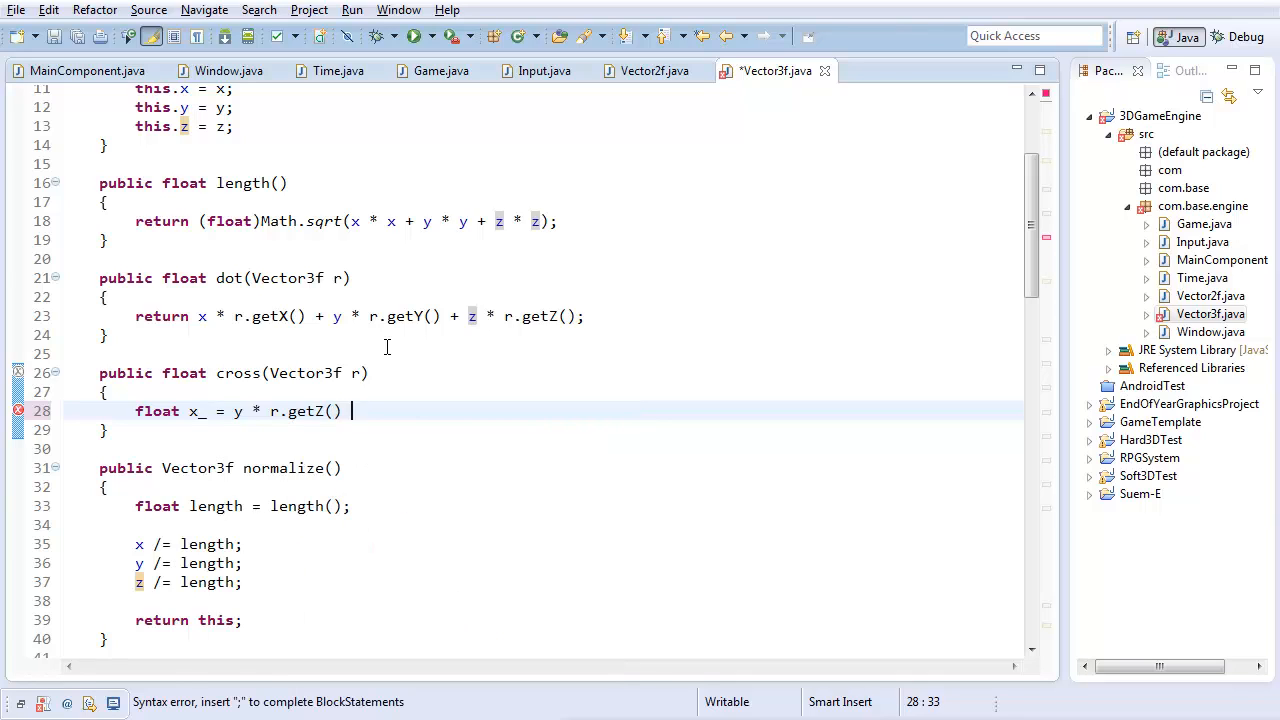
pyautogui.write('-')
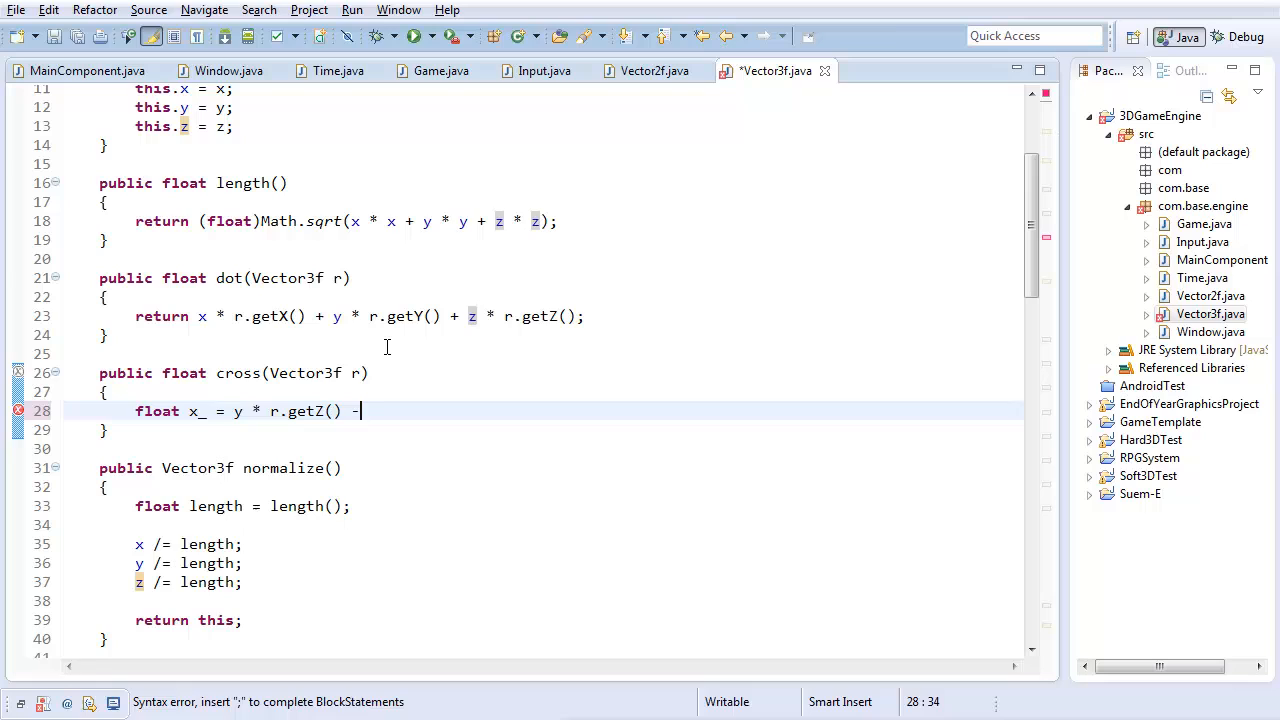
pyautogui.write('z')
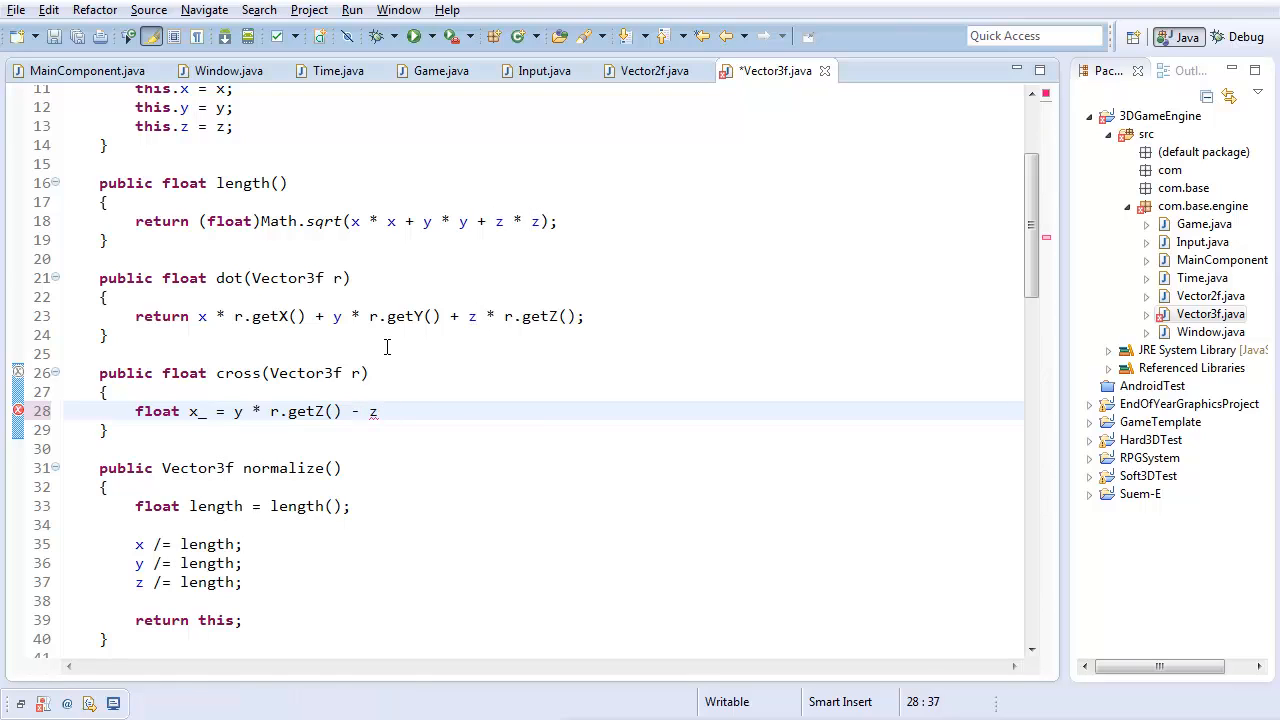
pyautogui.write('* r.get')
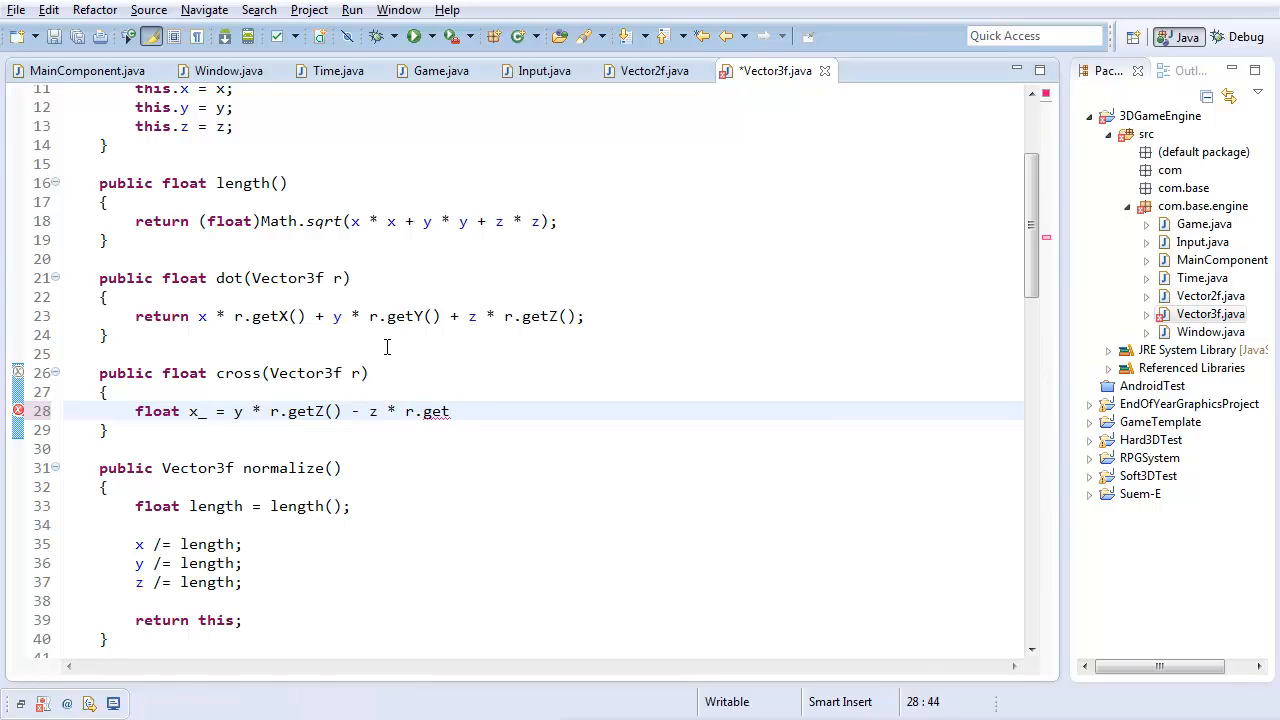
pyautogui.write('Y();')
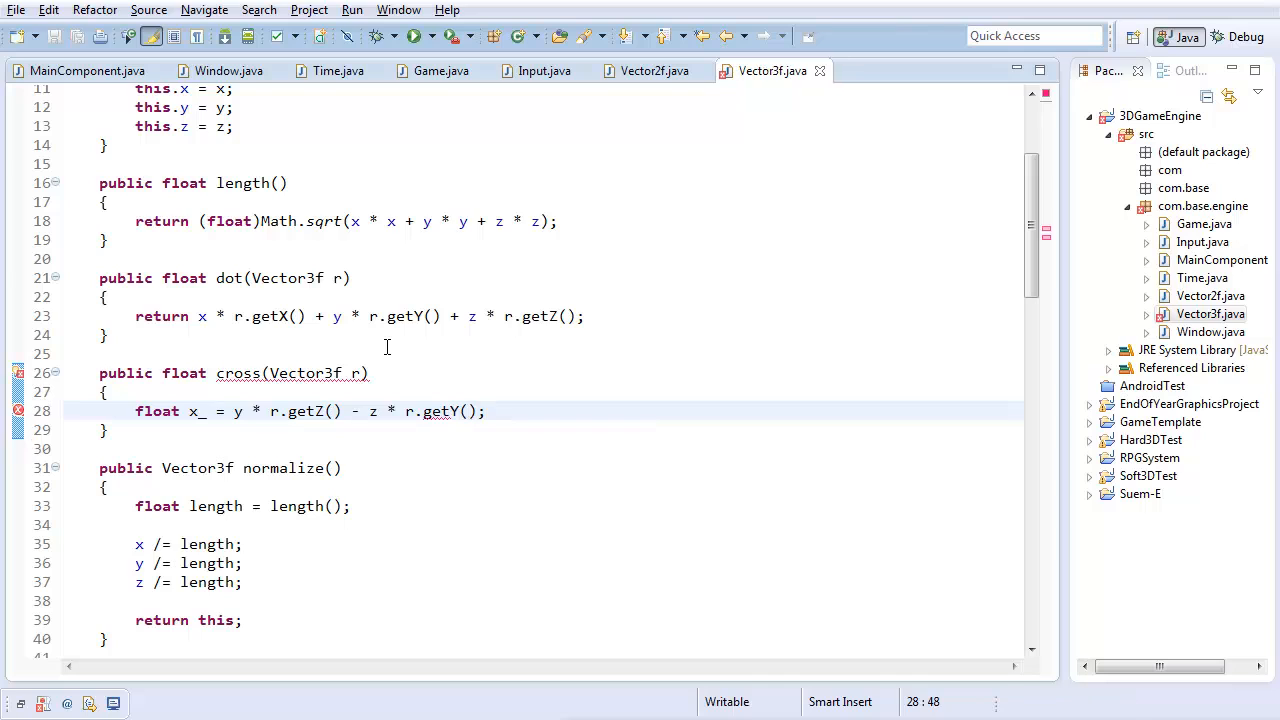
# Compute float y_ = z * r.getX() - x * r.getZ();
pyautogui.write('fo')
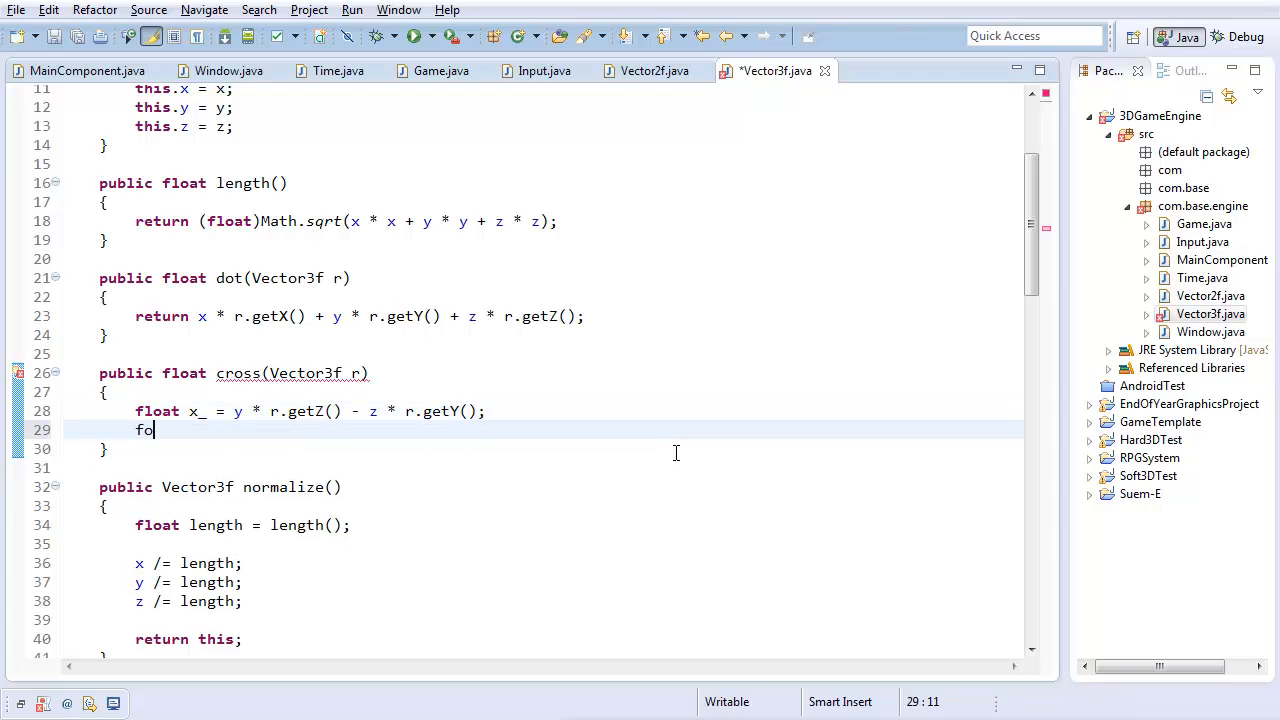
pyautogui.write('float y')
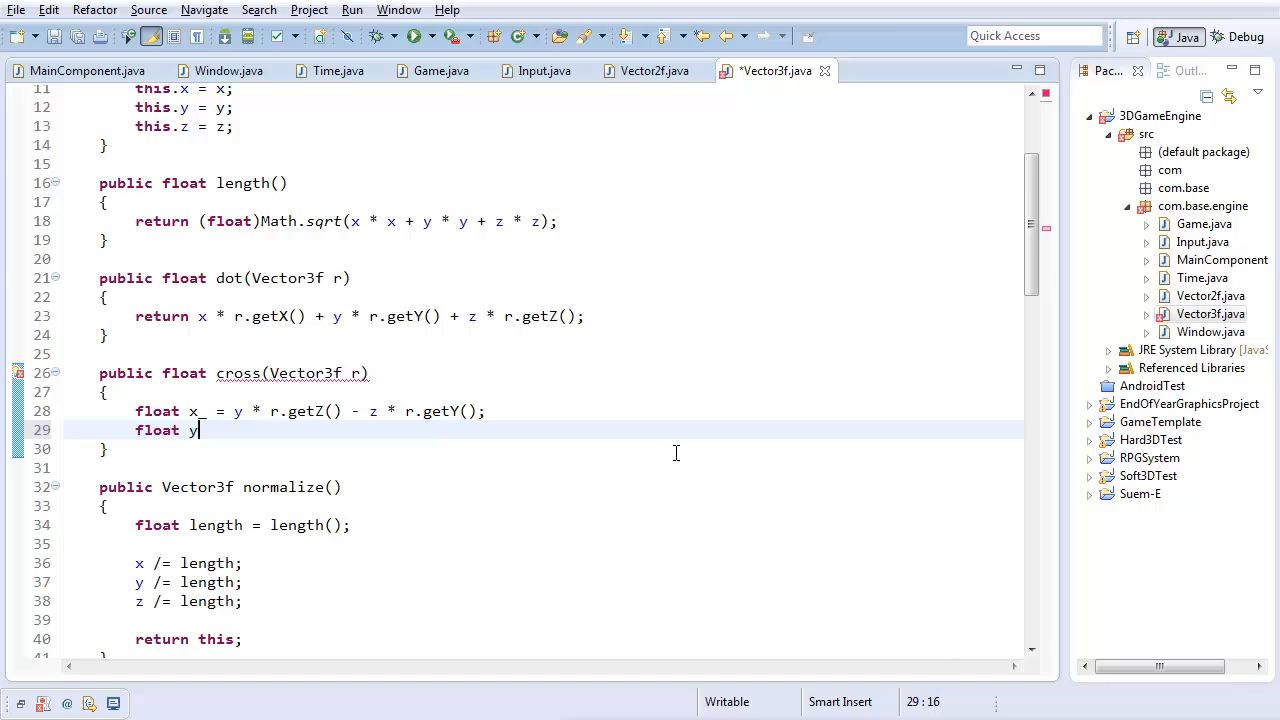
pyautogui.write('_ =')
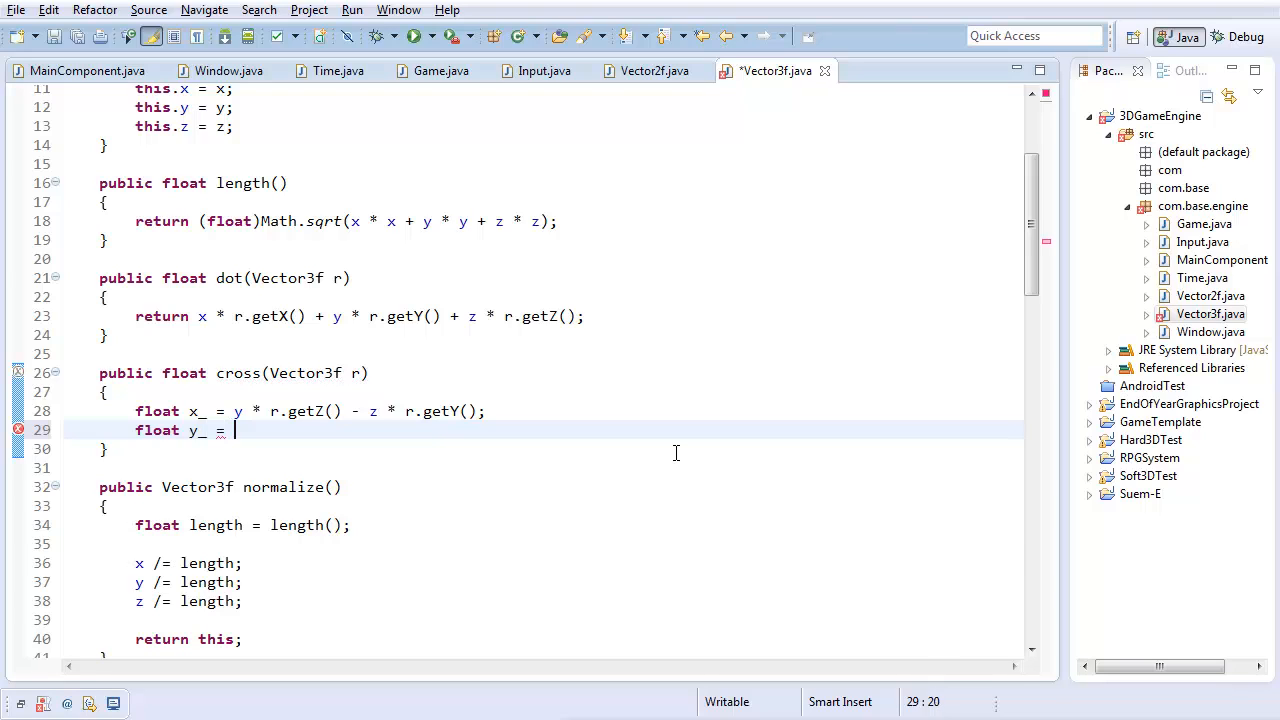
pyautogui.write('z * r.get')
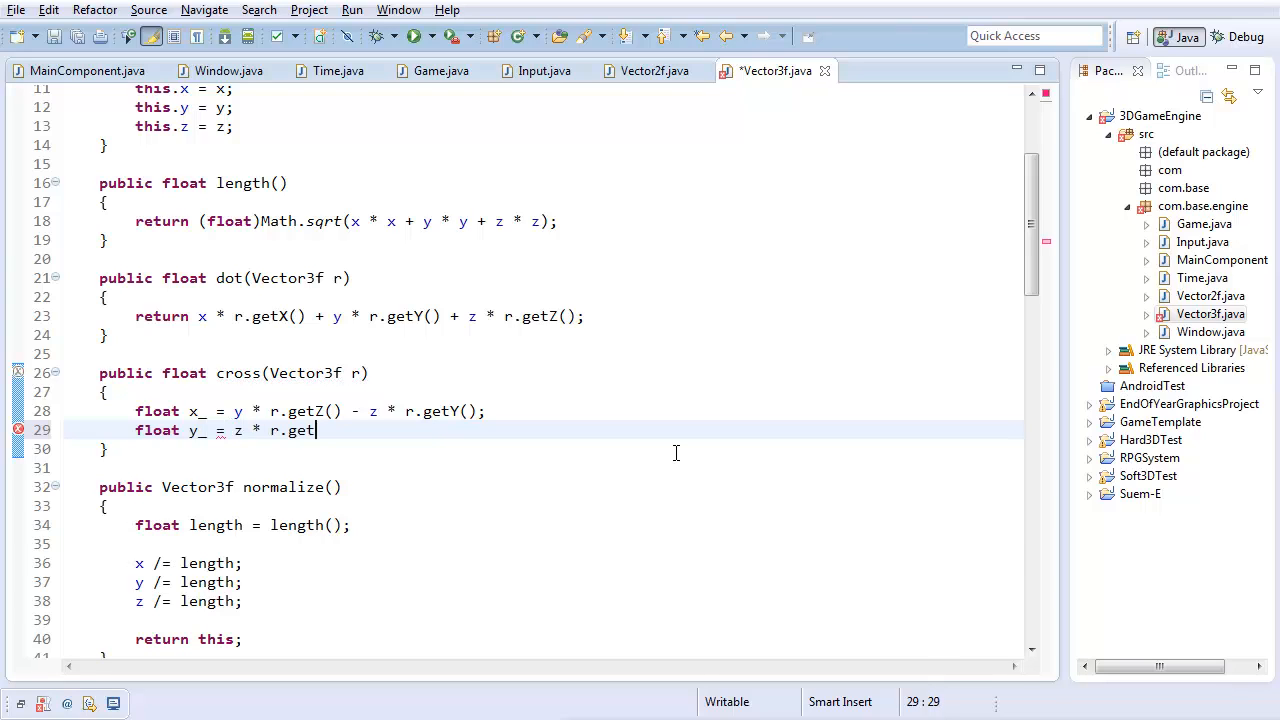
pyautogui.write('X() -')
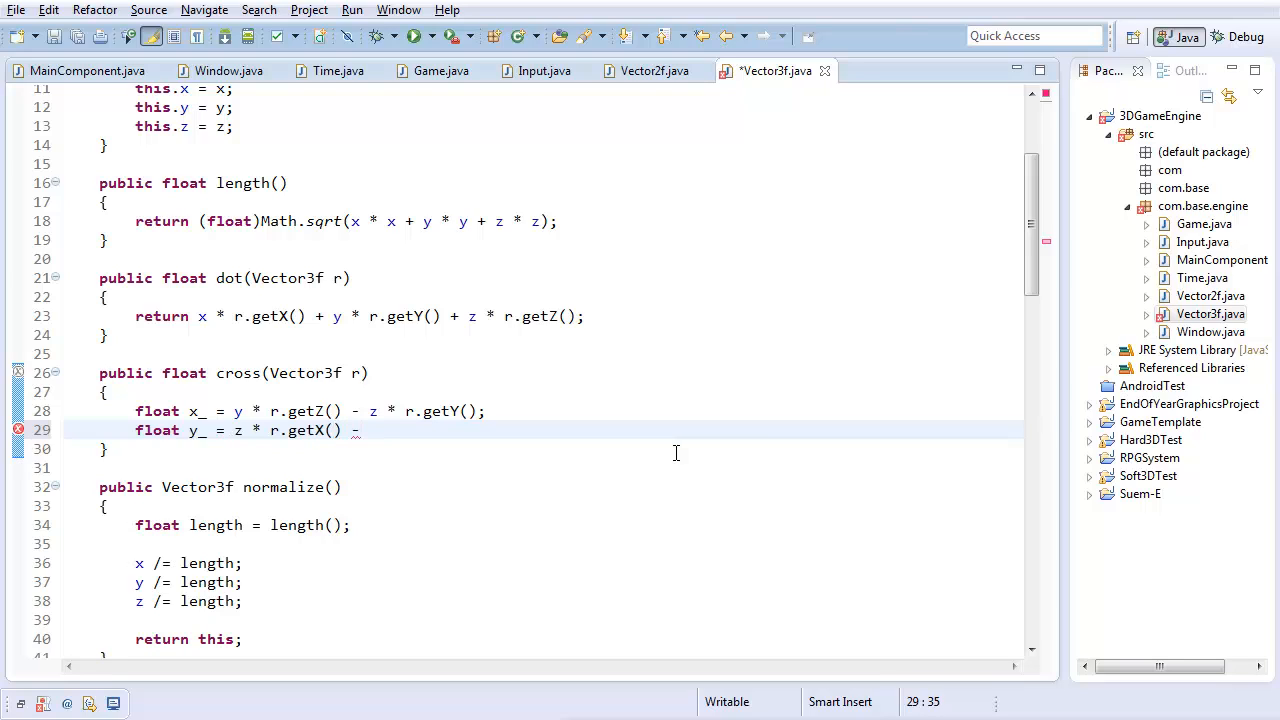
pyautogui.write('x * r.')
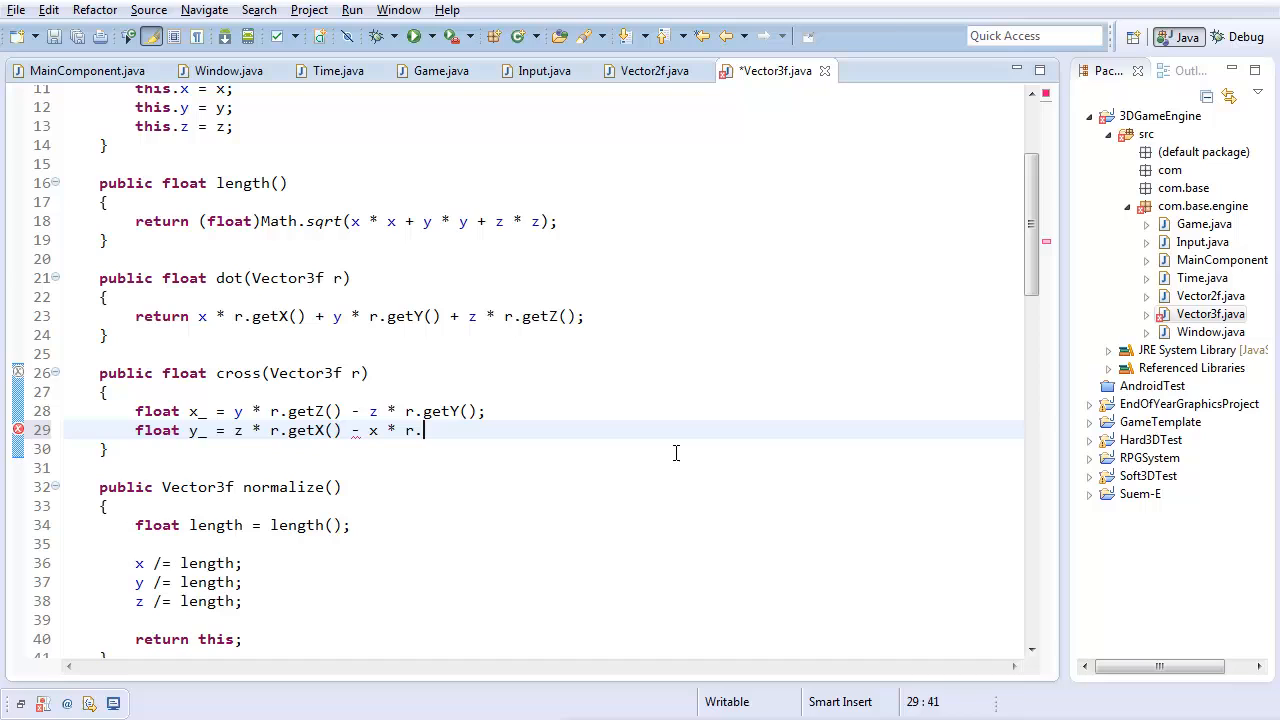
pyautogui.write('getZ();')
pyautogui.write('float z_')
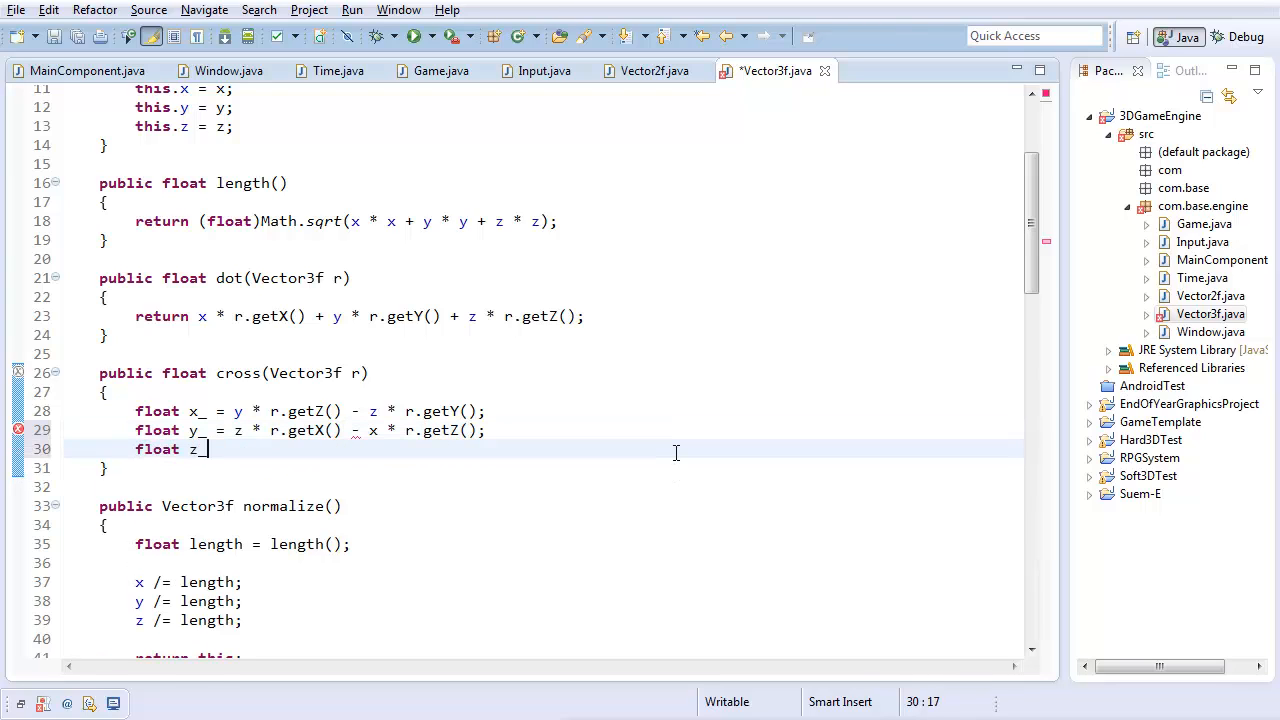
# Compute float z_ = x * r.getY() - y * r.getX(); and begin the return
pyautogui.write('= g')
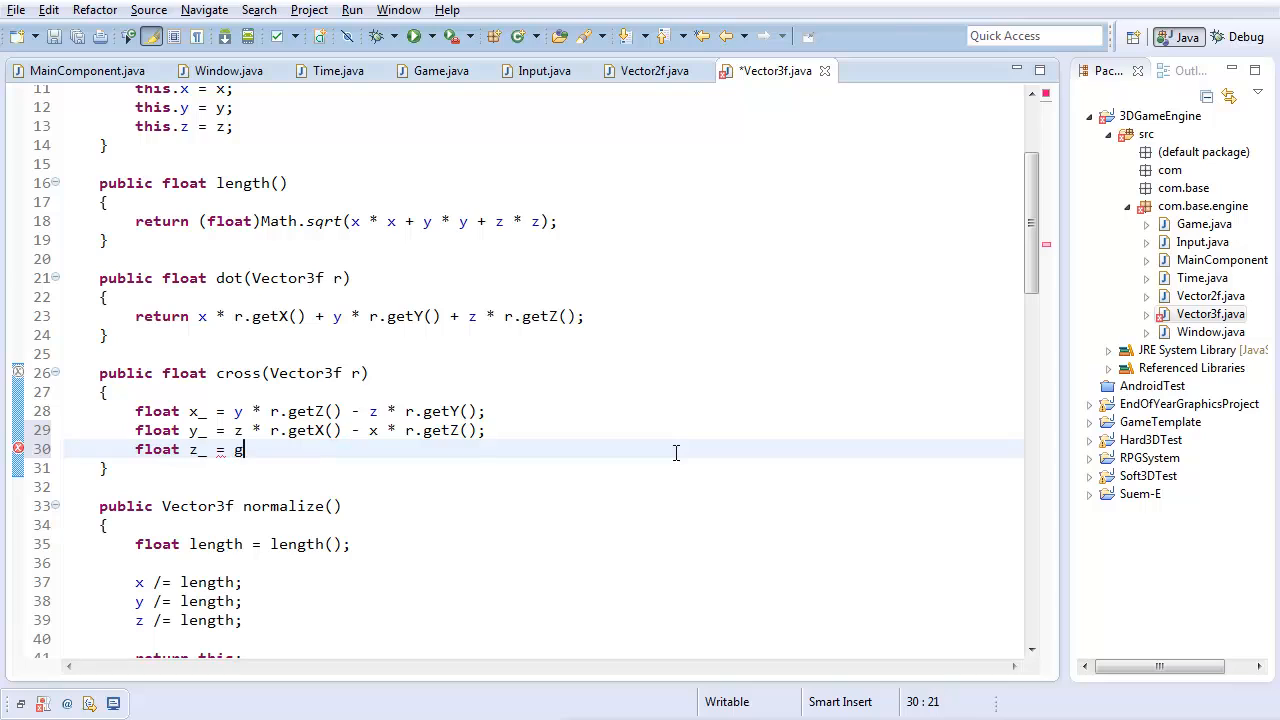
pyautogui.write('x * r.getY(')
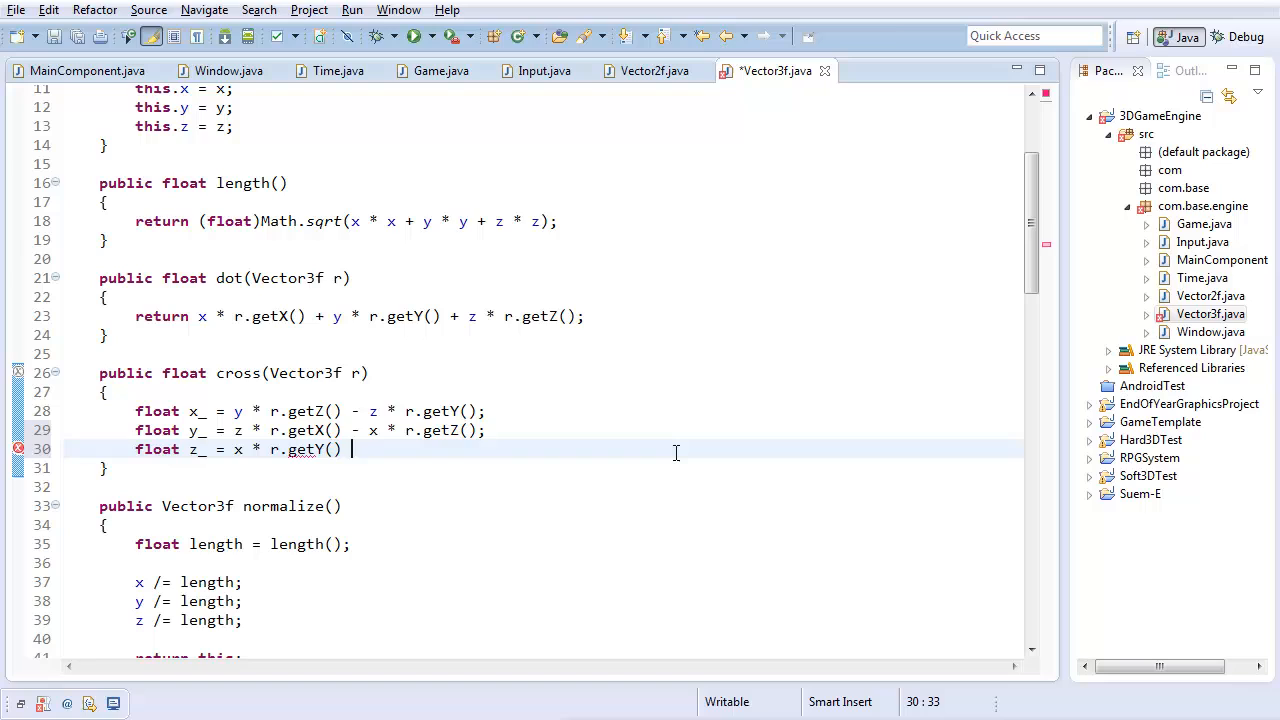
pyautogui.write('-')
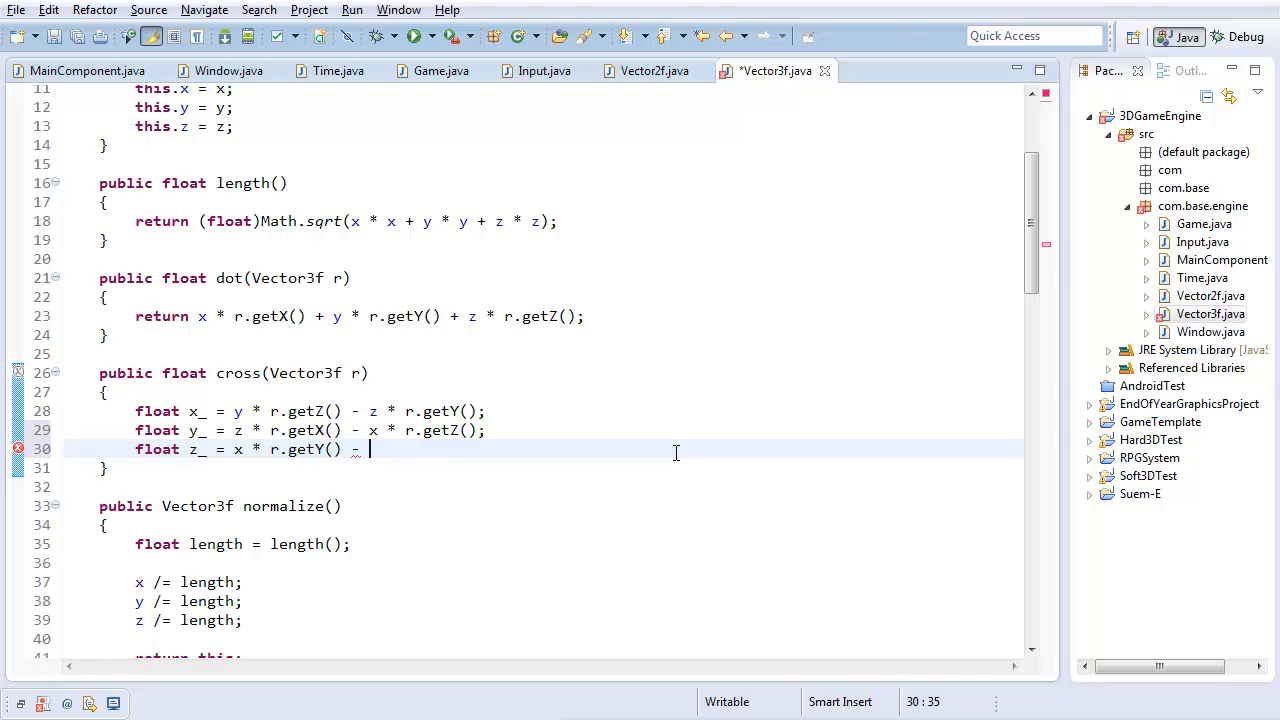
pyautogui.write('y * r.get')
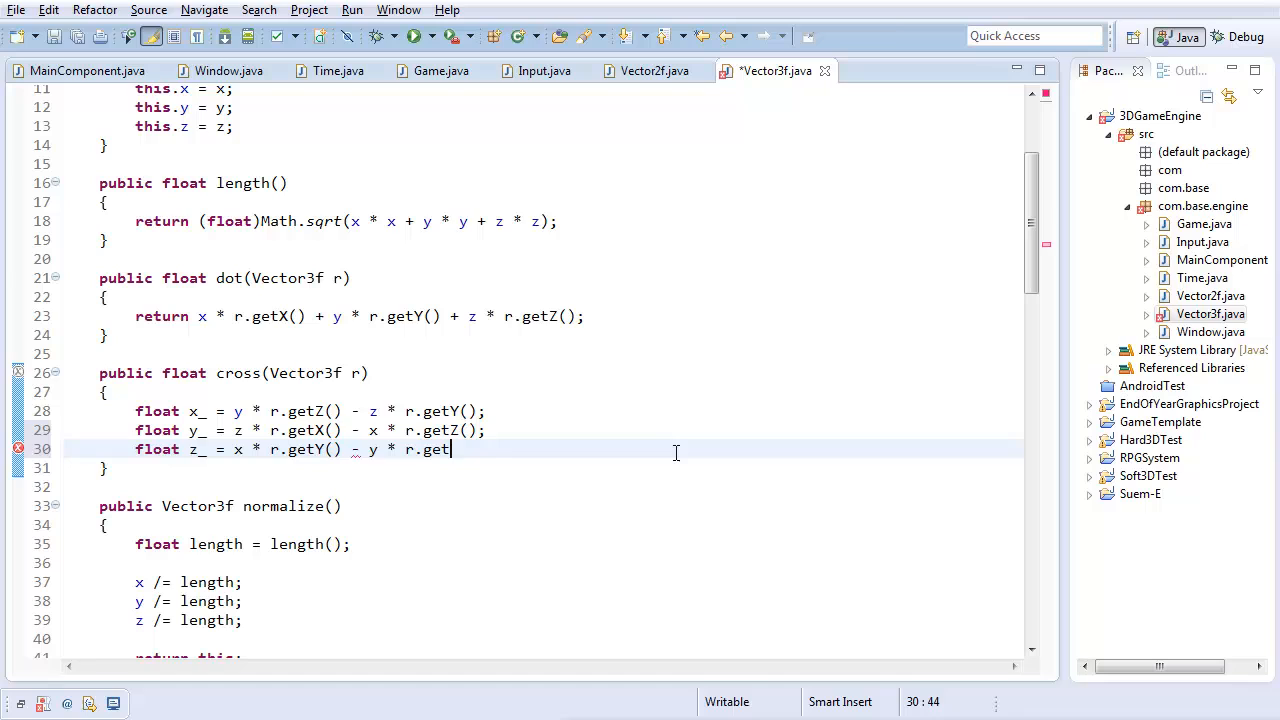
pyautogui.write('X();')
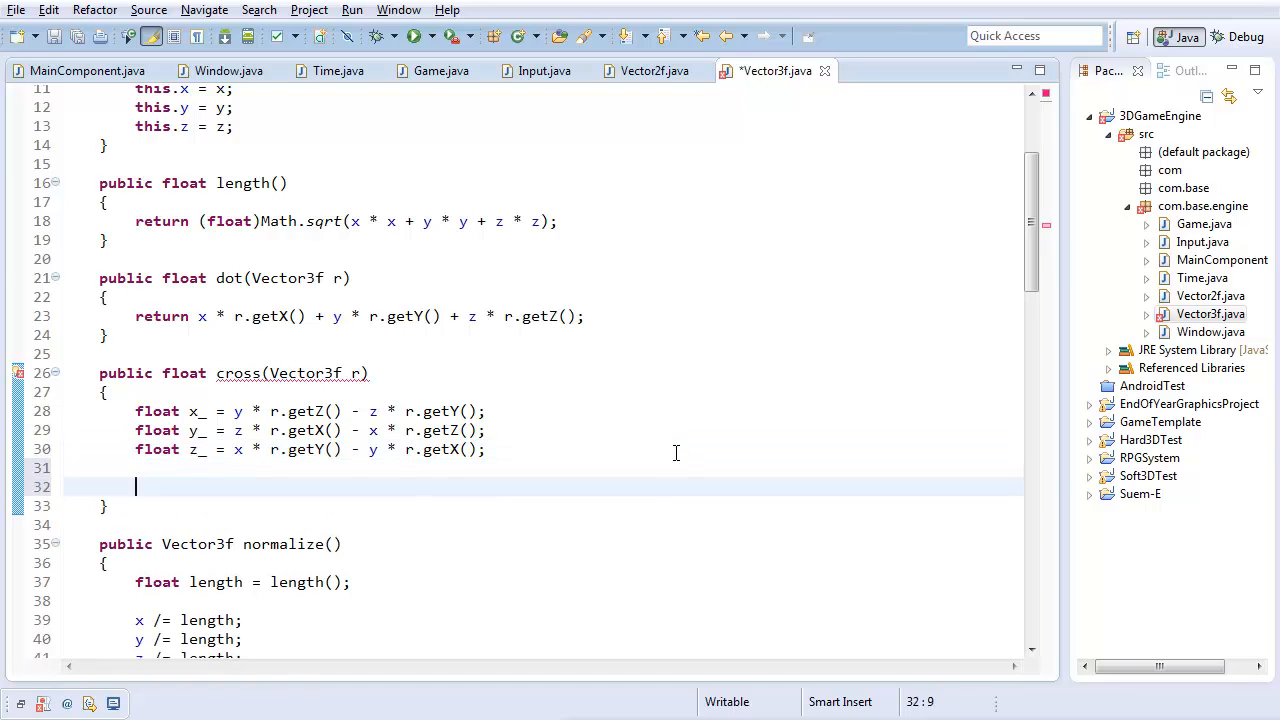
pyautogui.write('retur')
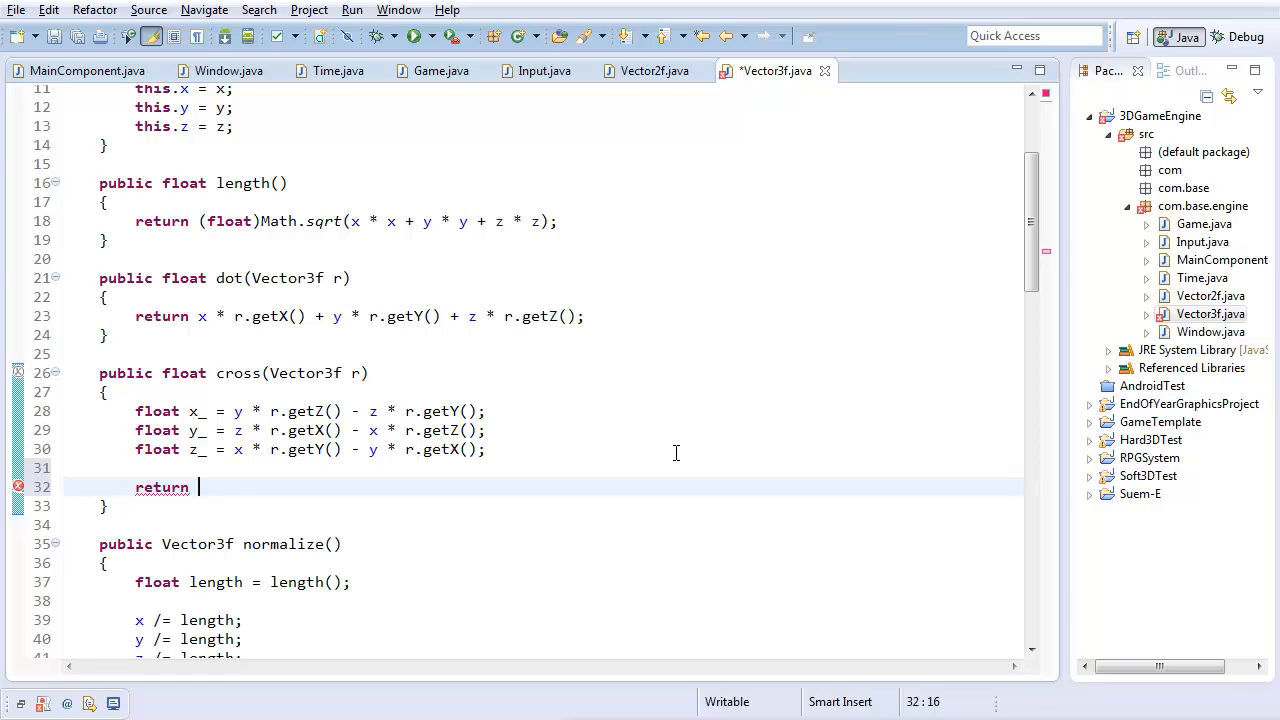
# Return new Vector3f(x_, y_, z_) from the cross method
pyautogui.write('new Vector3f(')
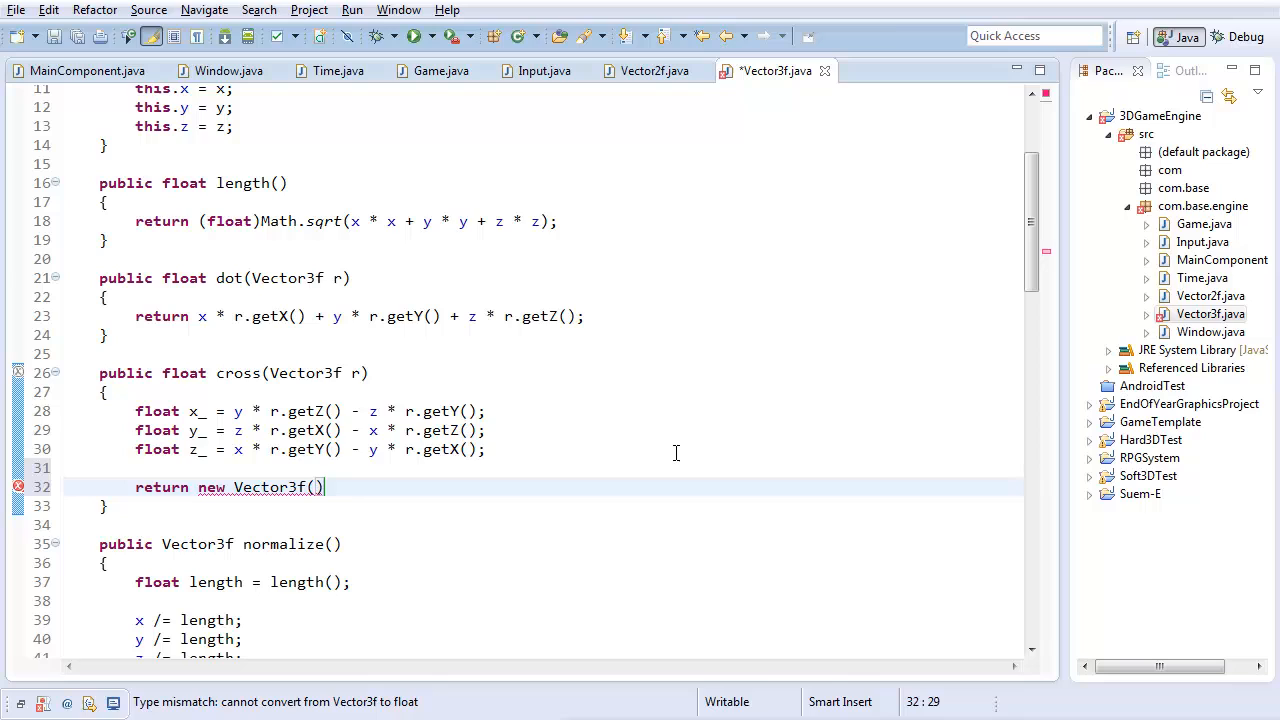
pyautogui.write('x_, y_,')
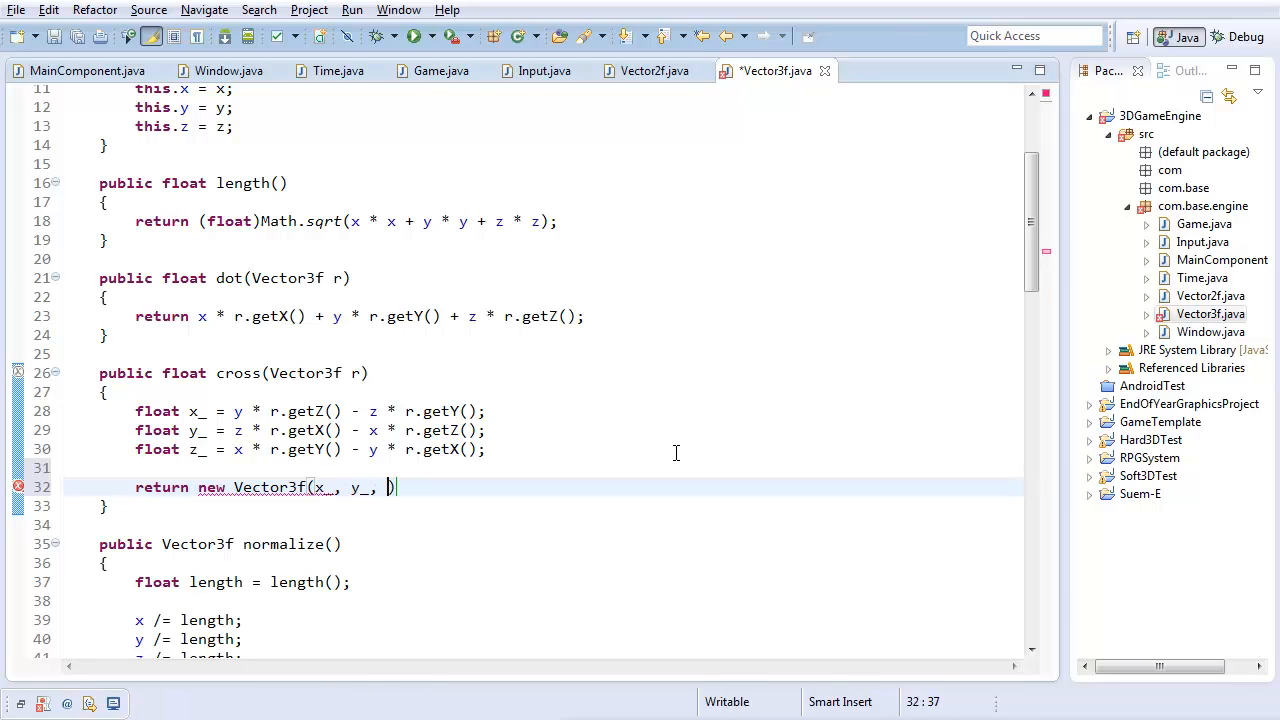
pyautogui.write('z_);')
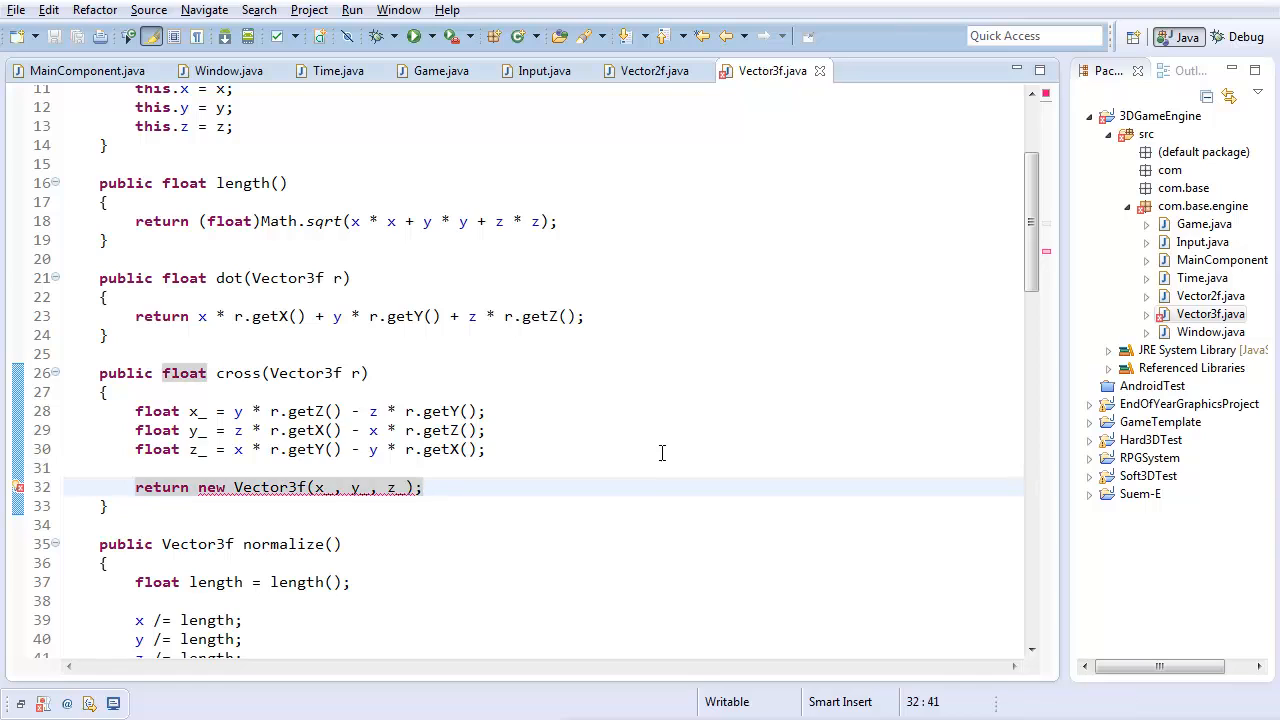
pyautogui.moveTo(284, 488)
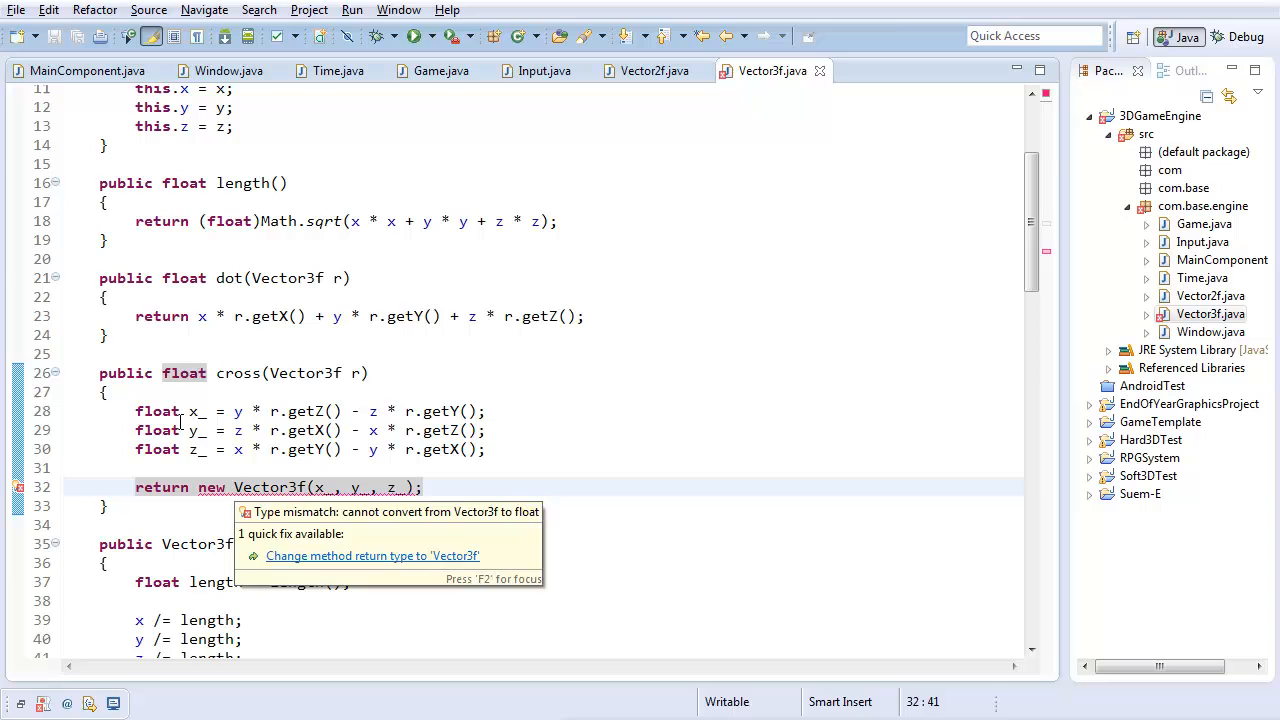
# Change cross's return type from float to Vector3f and switch to Vector2f.java
pyautogui.doubleClick(184, 374)
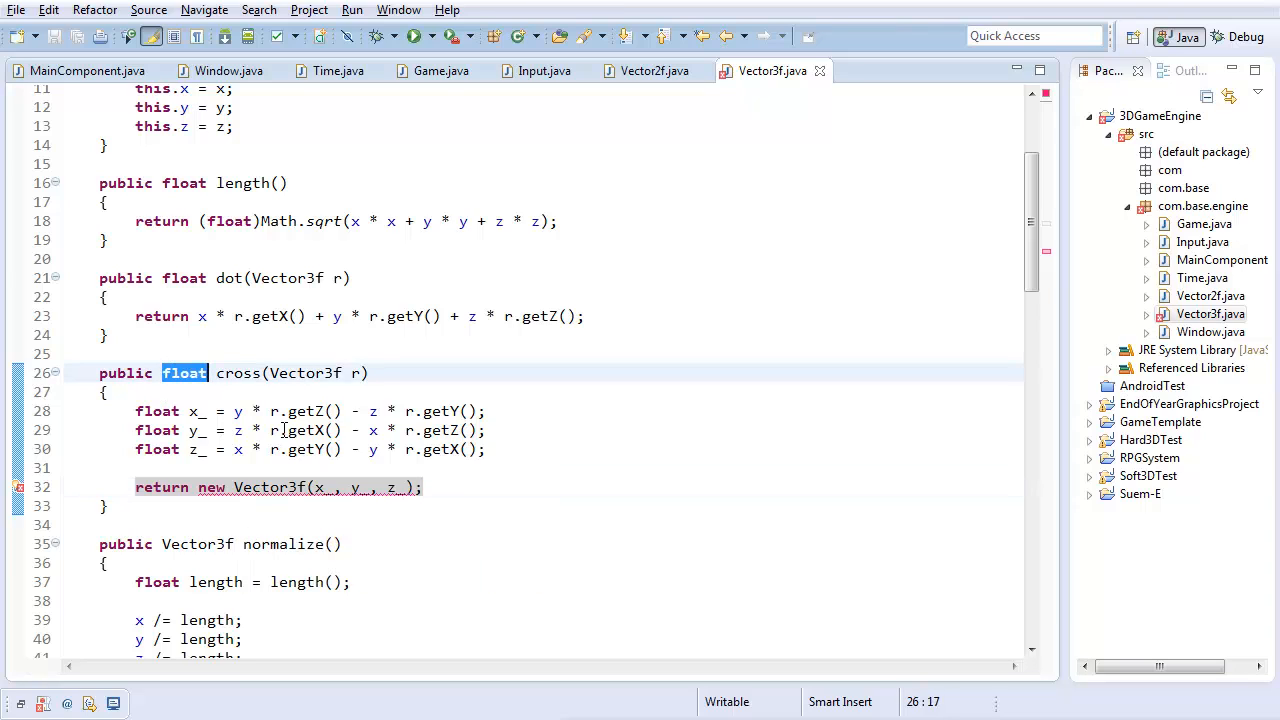
pyautogui.write('Vector3f')
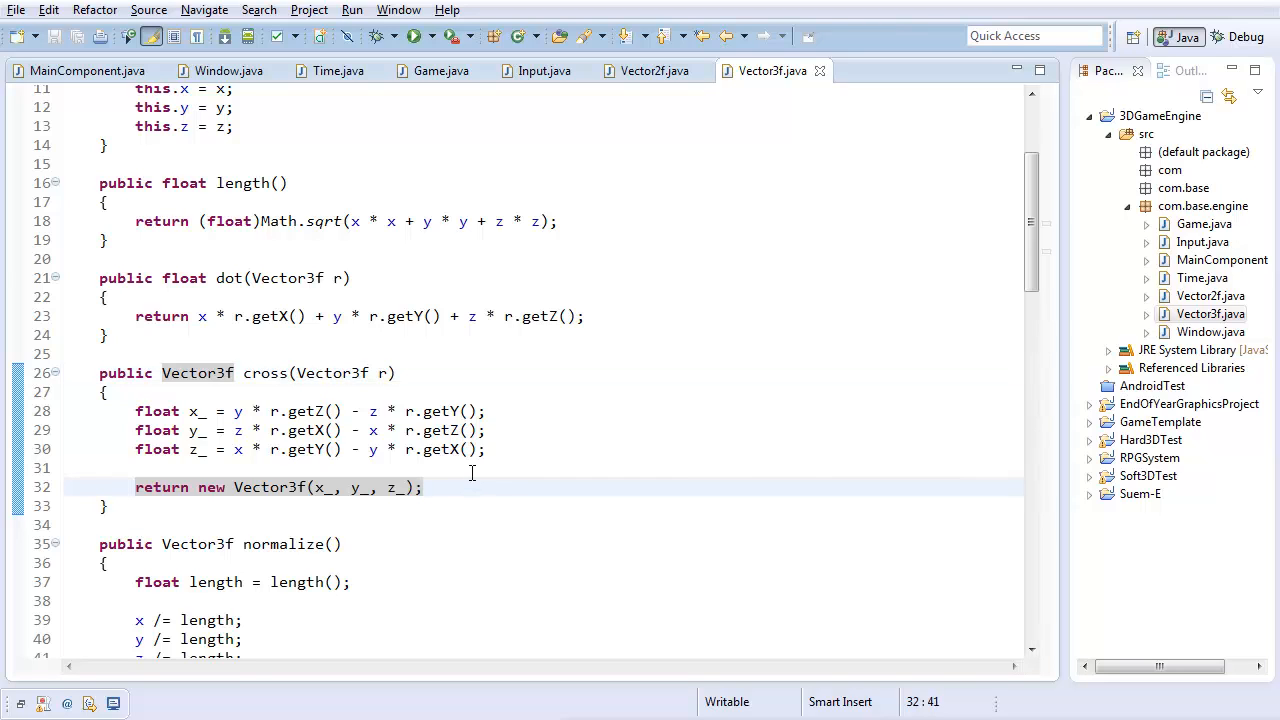
pyautogui.scroll(3)
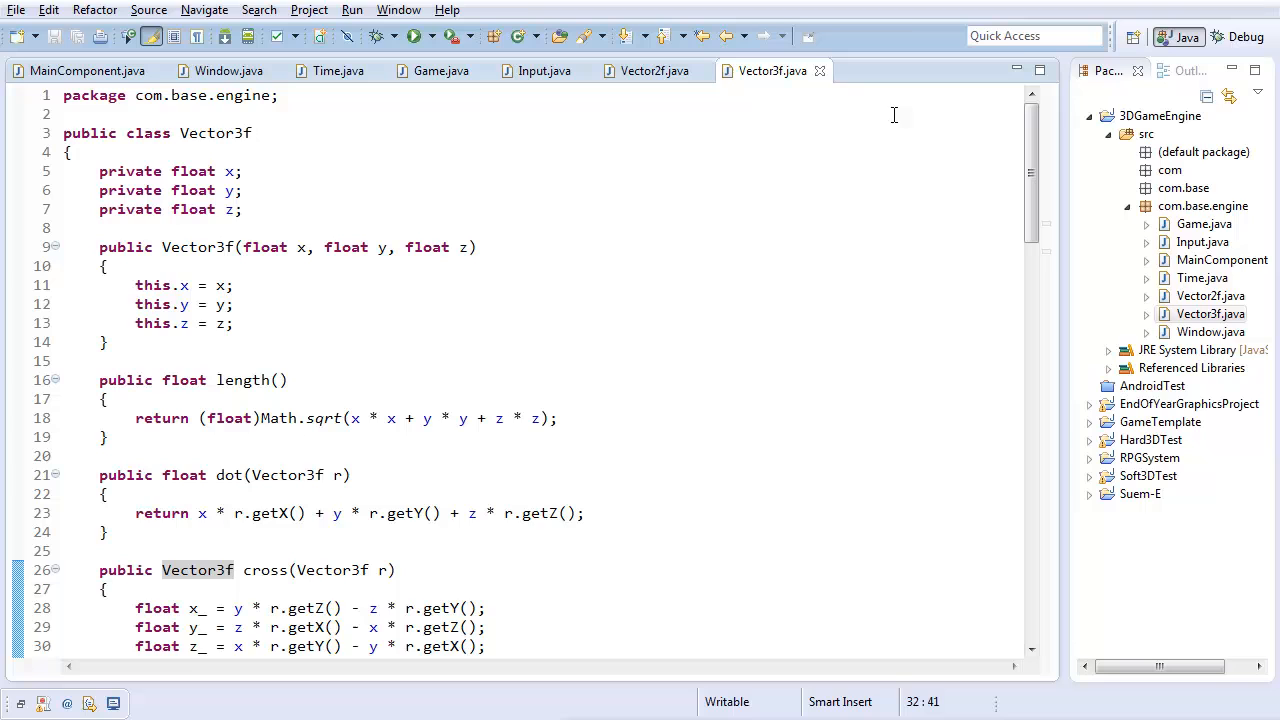
pyautogui.click(654, 70)
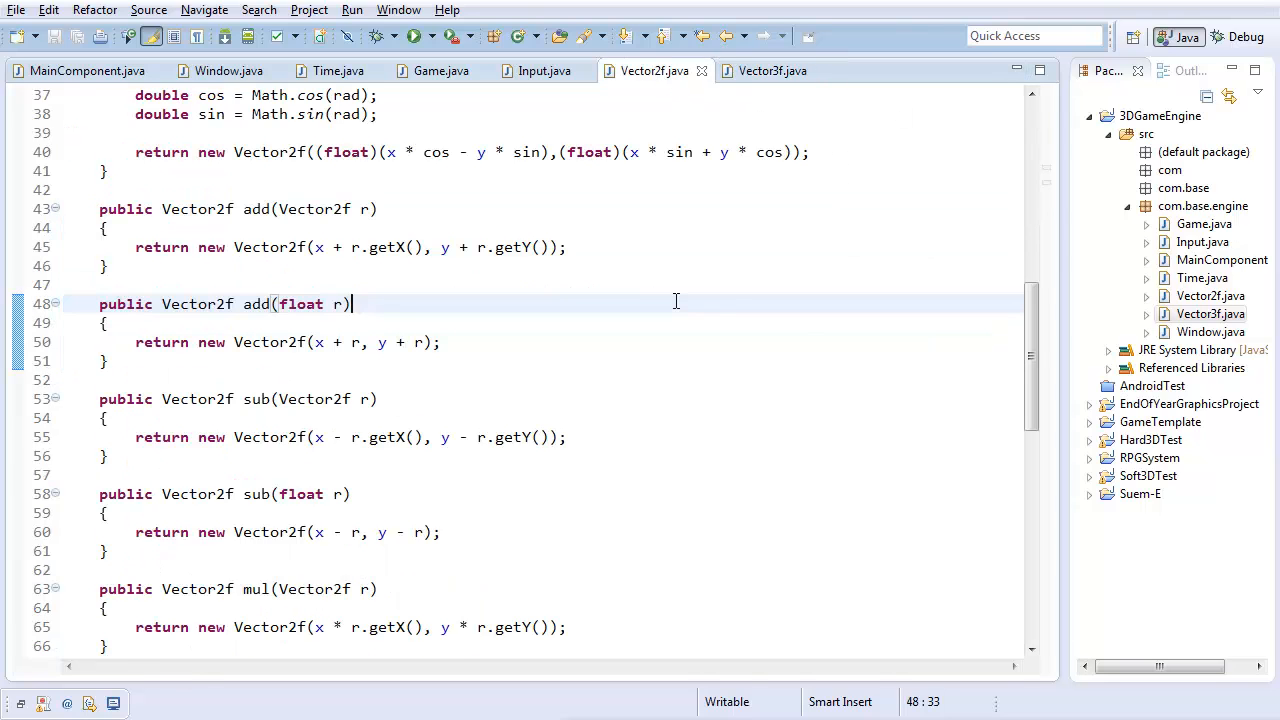